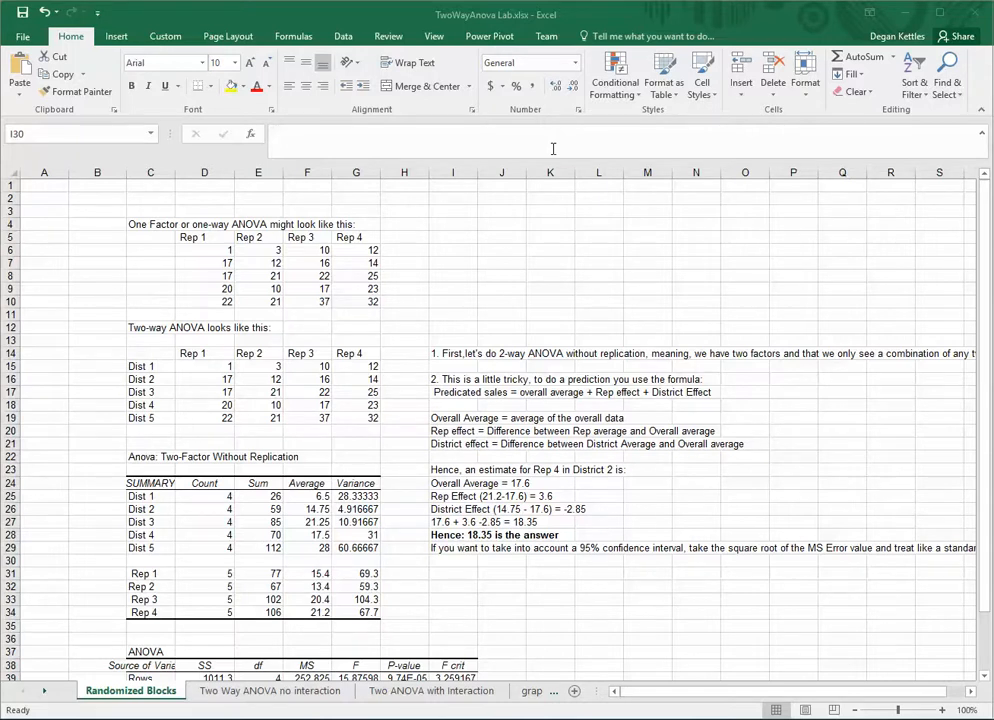
mouse_move(546, 208)
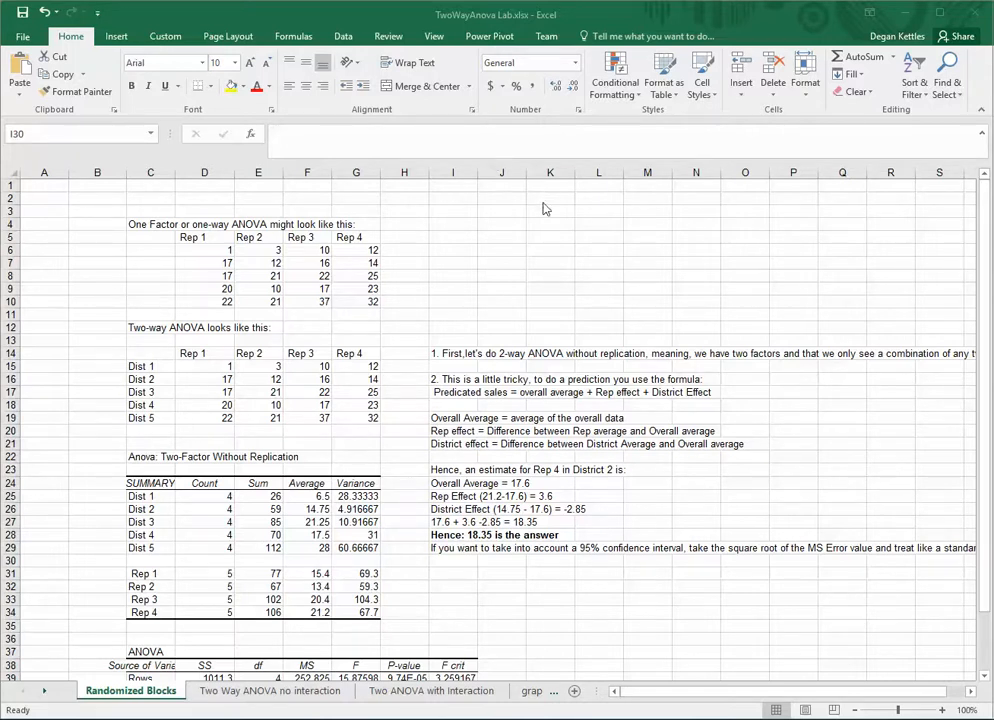
mouse_move(540, 211)
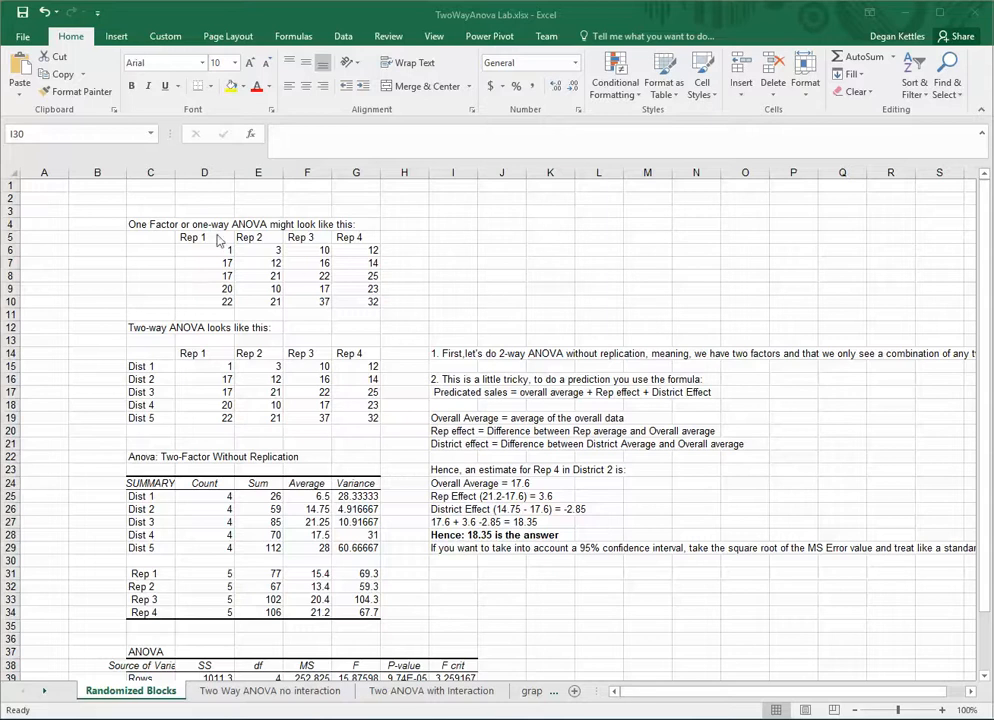
Step: Review the one-way data, noting the Rep 3 and Rep 4 columns and Rep 1's 22
click(307, 237)
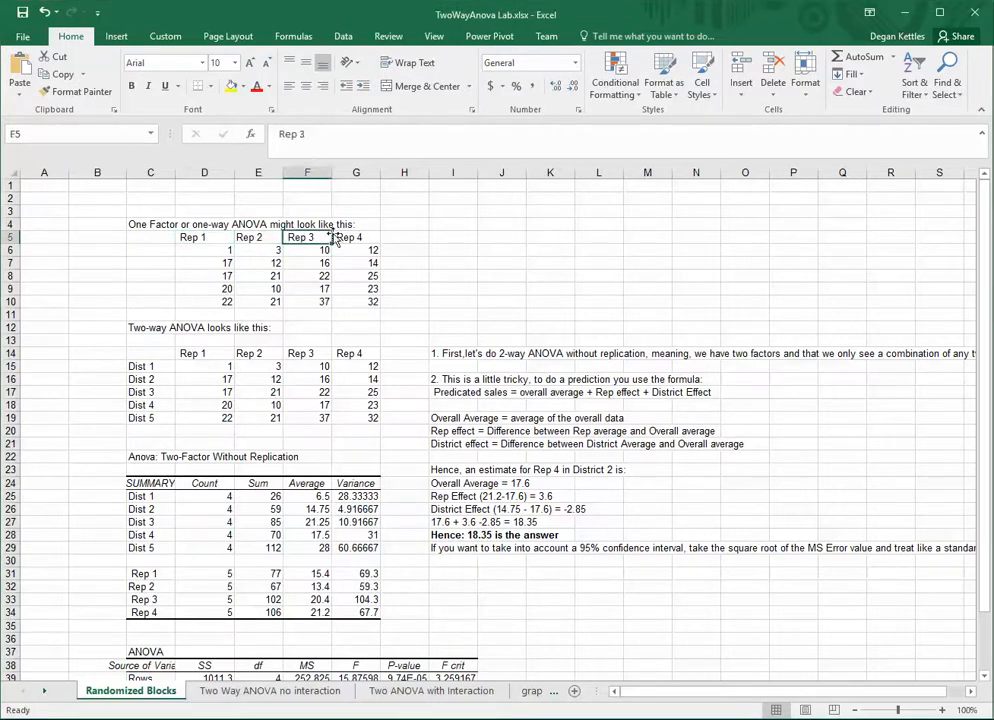
click(356, 237)
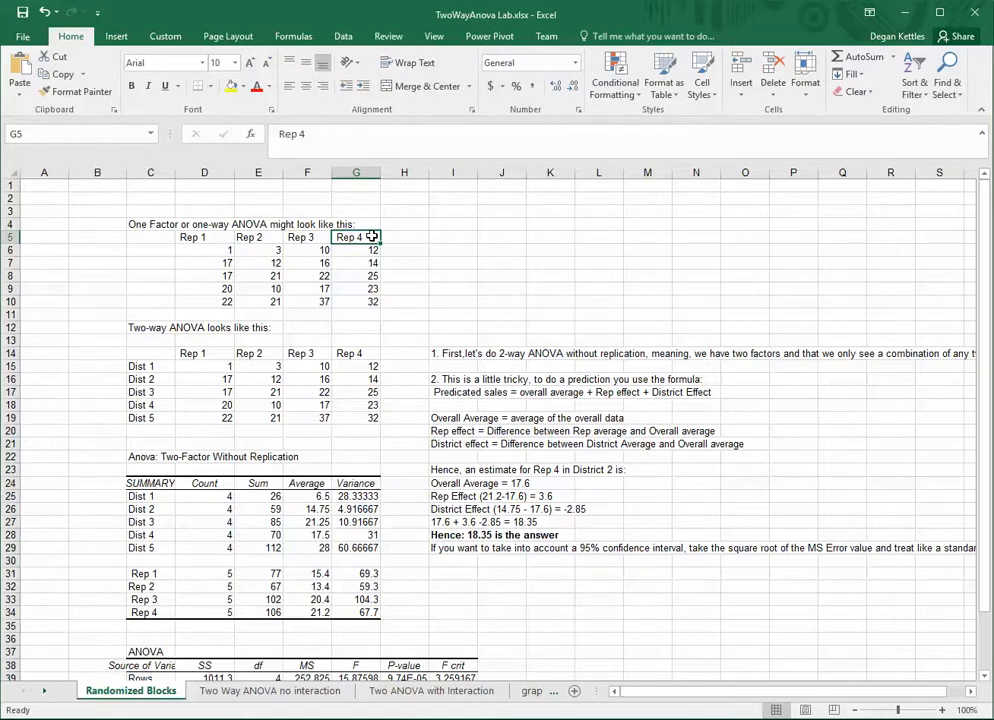
click(204, 250)
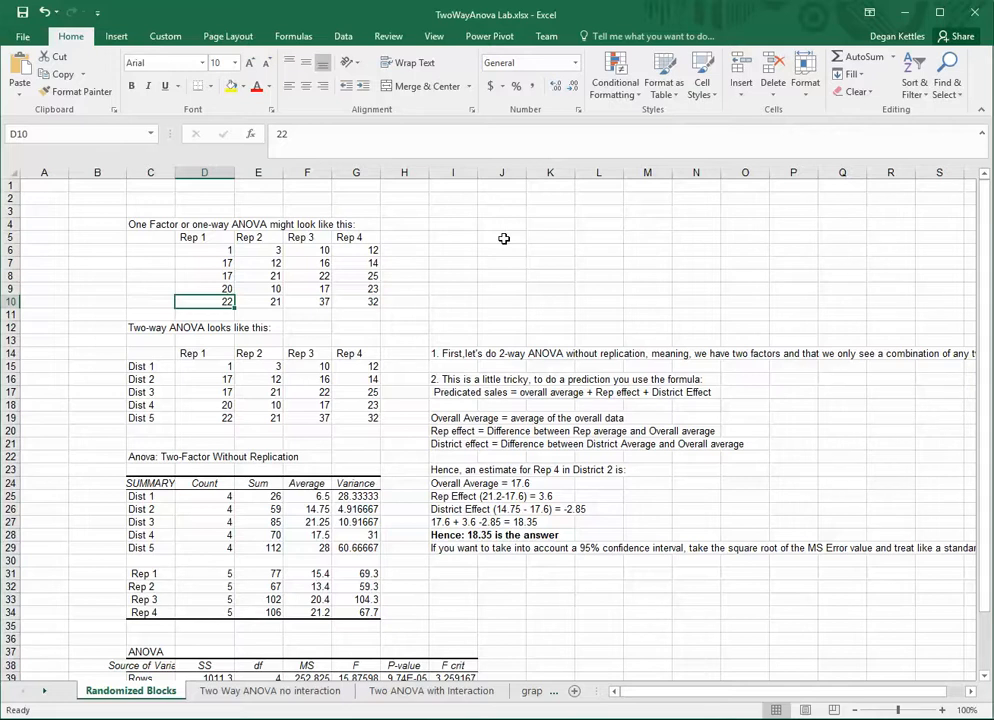
mouse_move(270, 208)
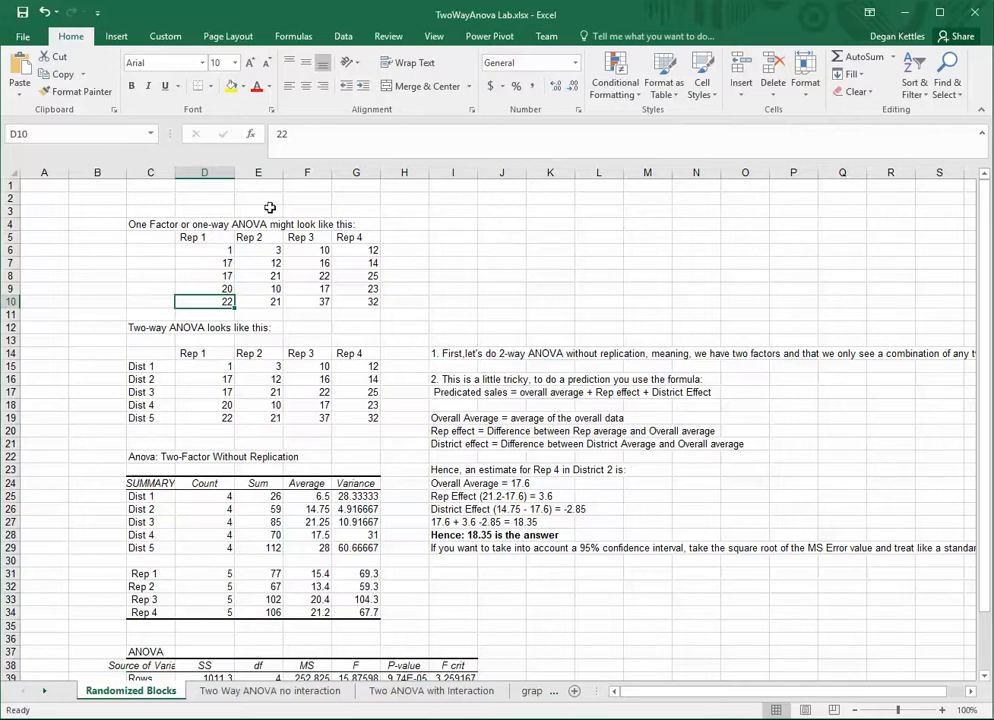
mouse_move(154, 235)
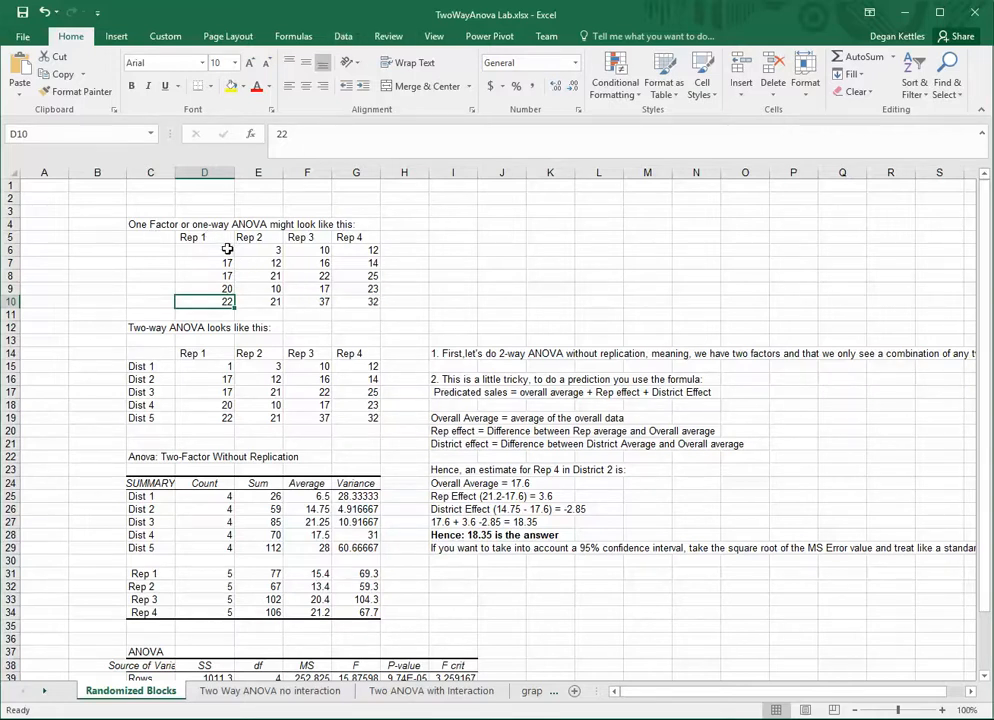
mouse_move(392, 277)
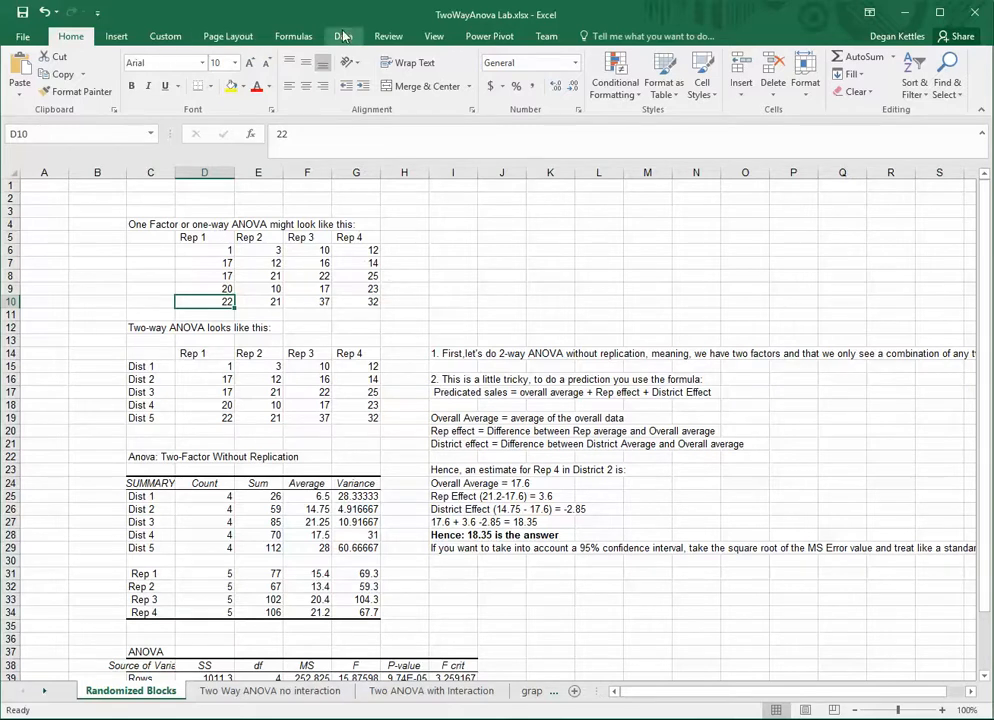
Step: Run Anova: Single Factor on D5:G10 with labels, output at C51
click(918, 57)
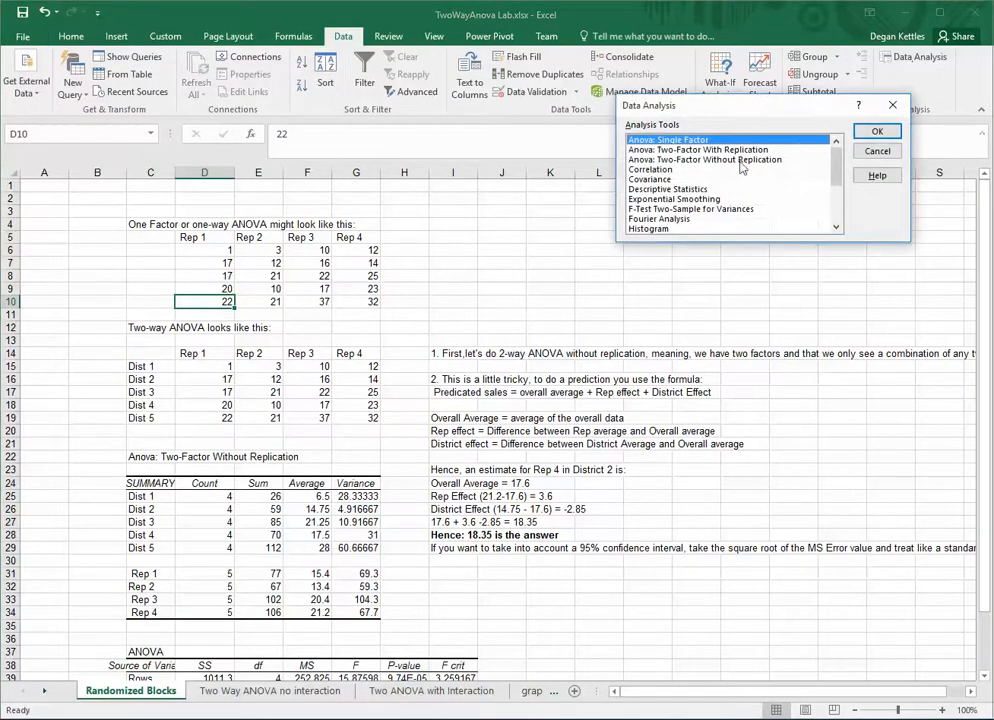
click(876, 131)
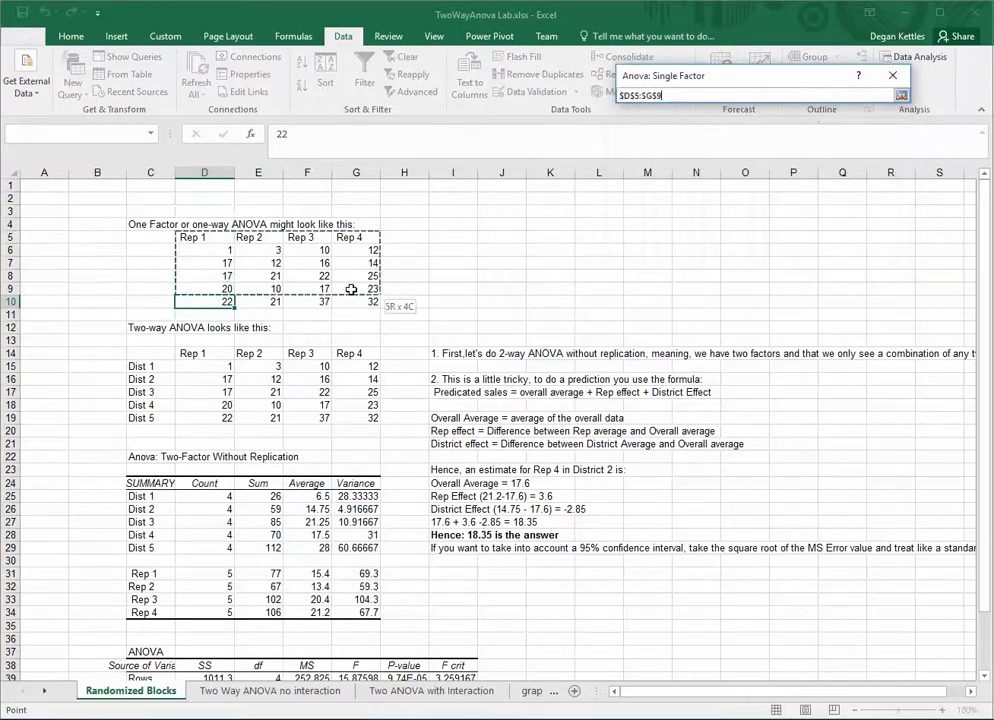
click(901, 94)
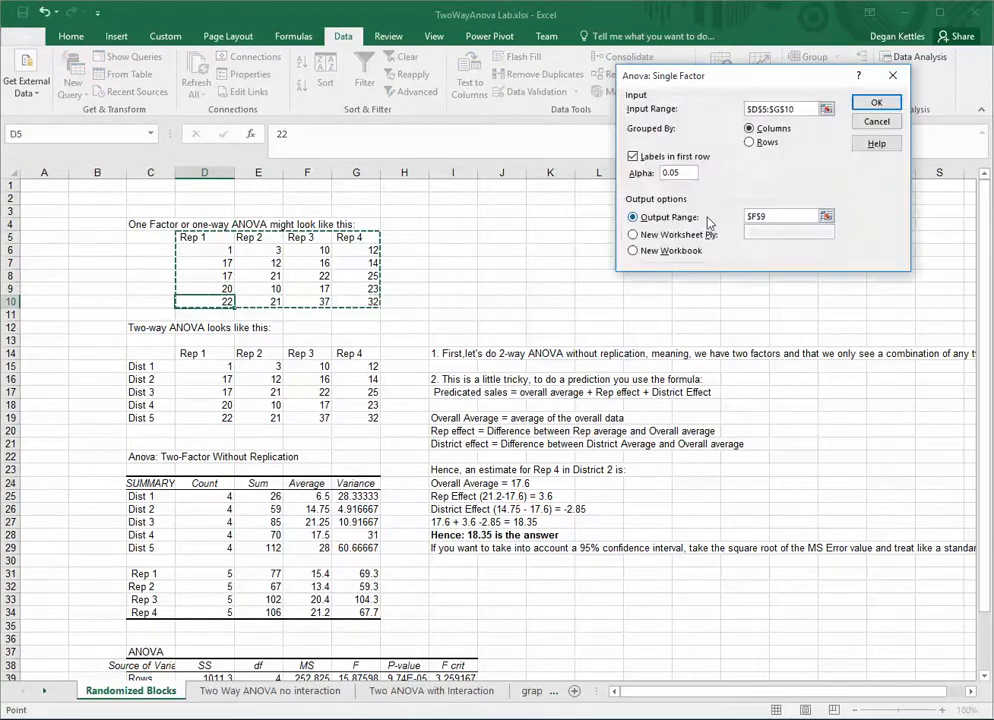
click(826, 216)
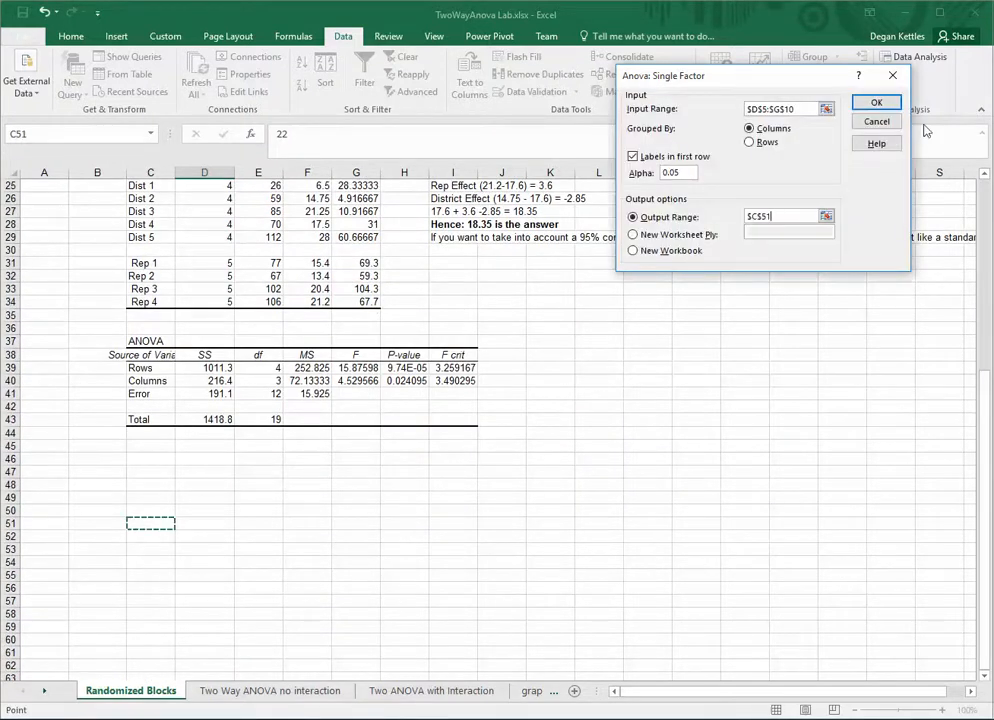
click(876, 101)
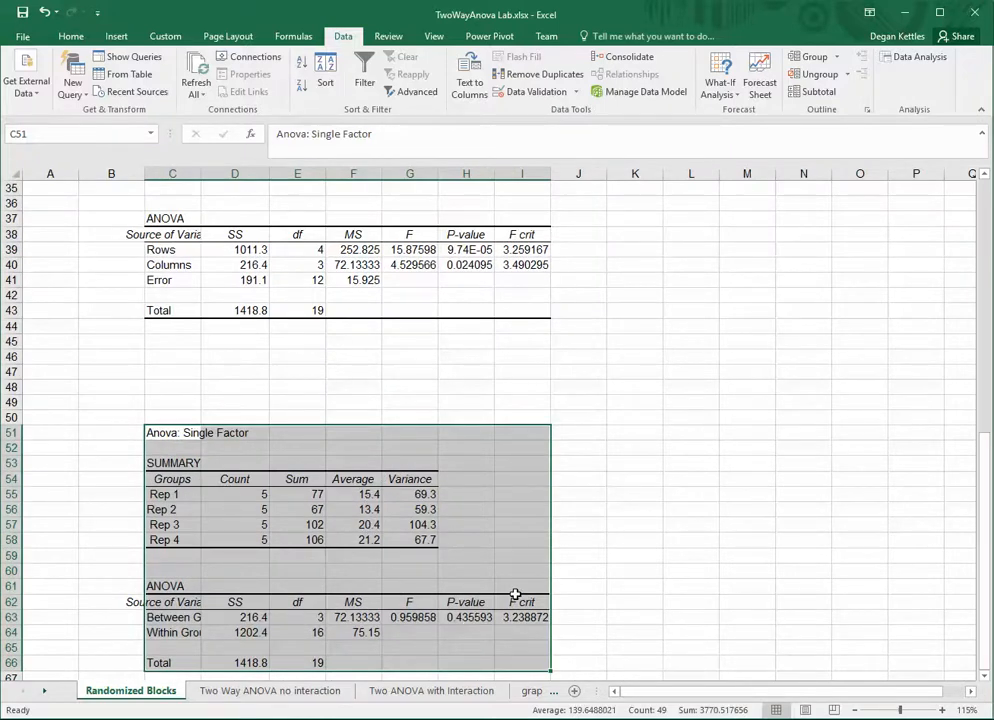
scroll(up, 3)
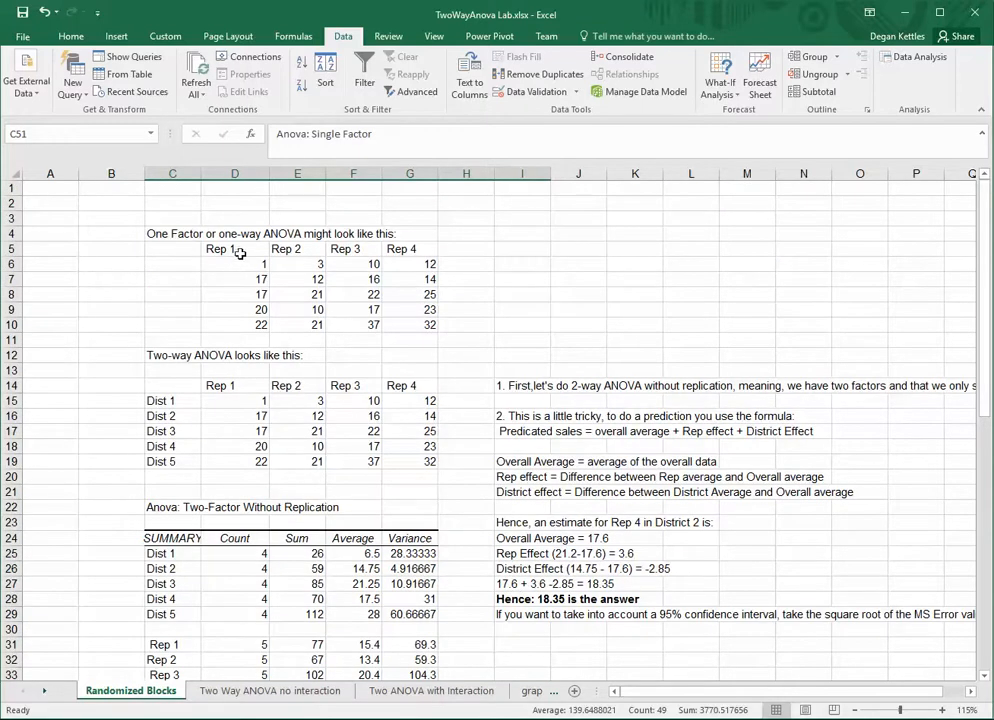
mouse_move(405, 249)
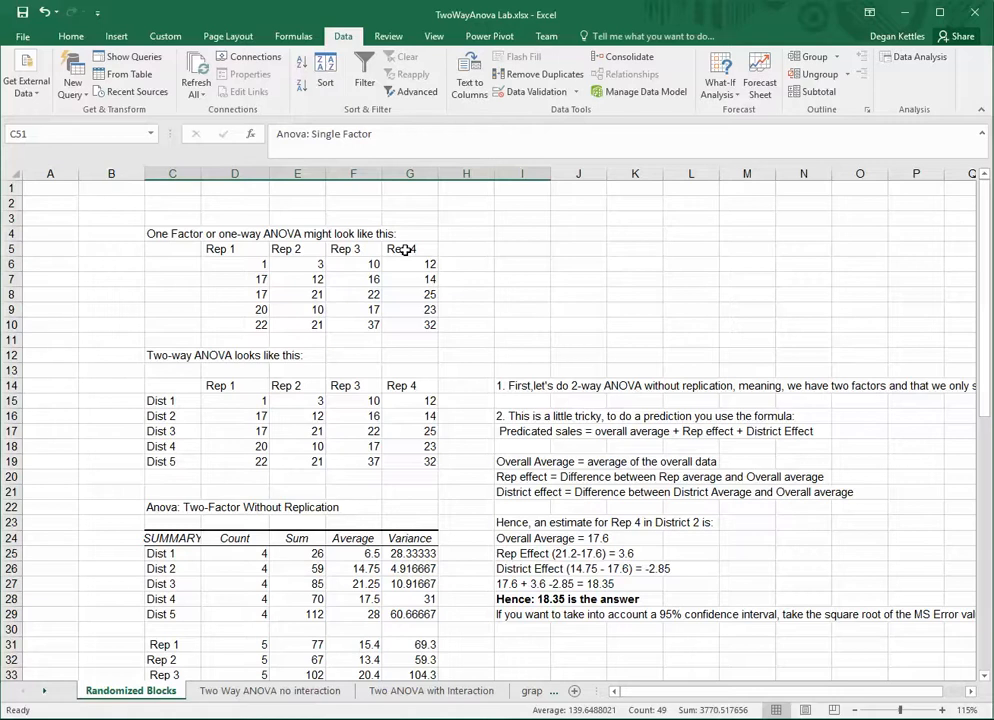
scroll(down, 3)
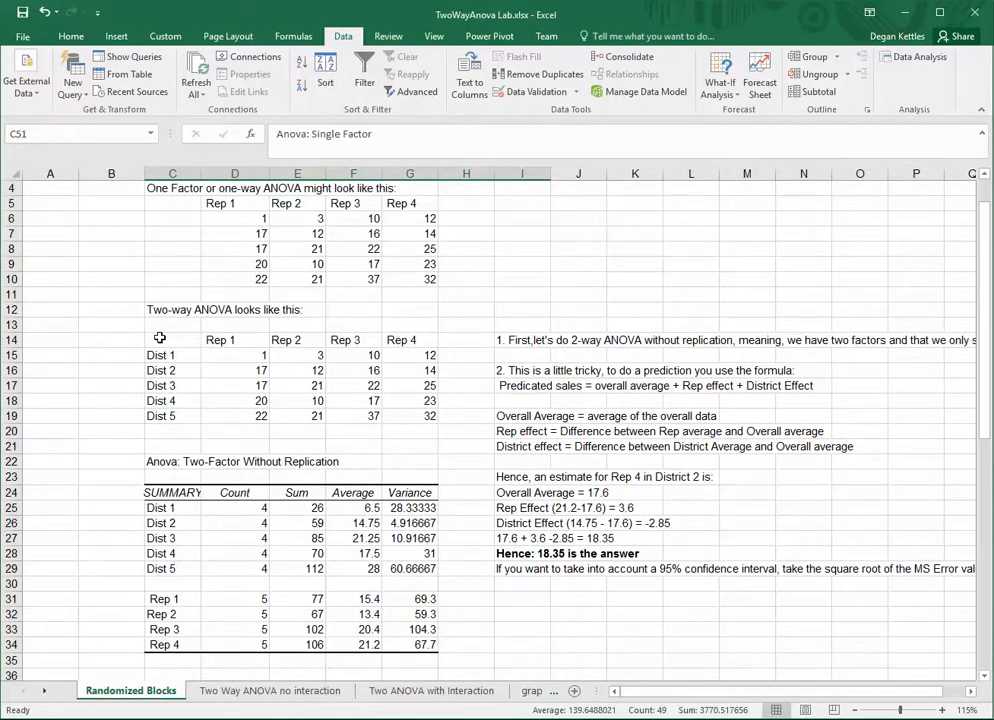
scroll(down, 3)
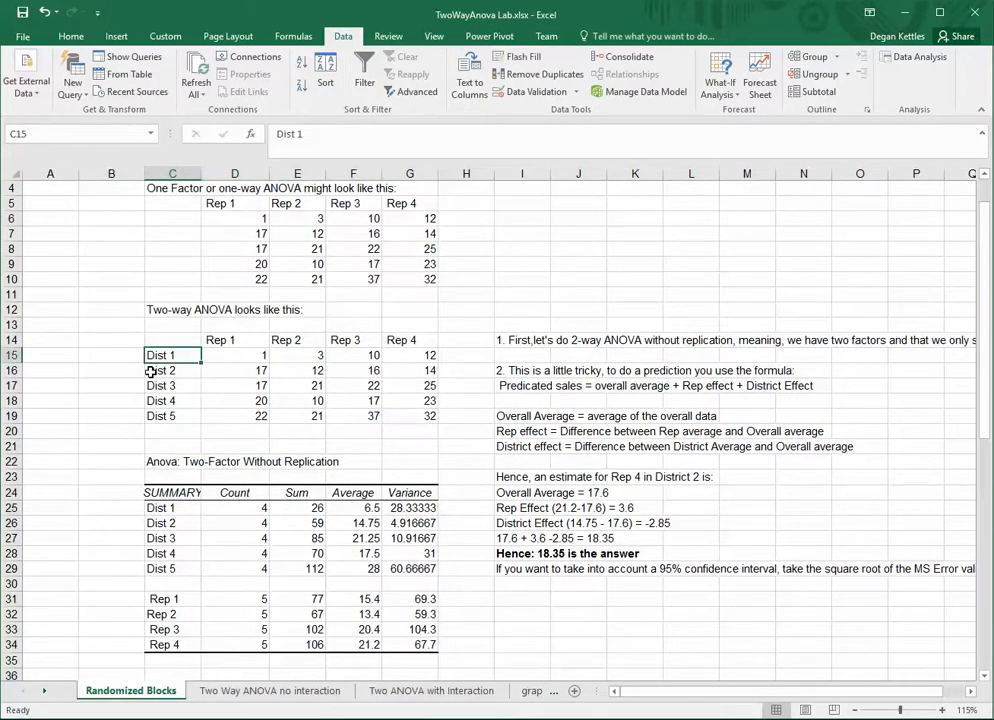
click(172, 415)
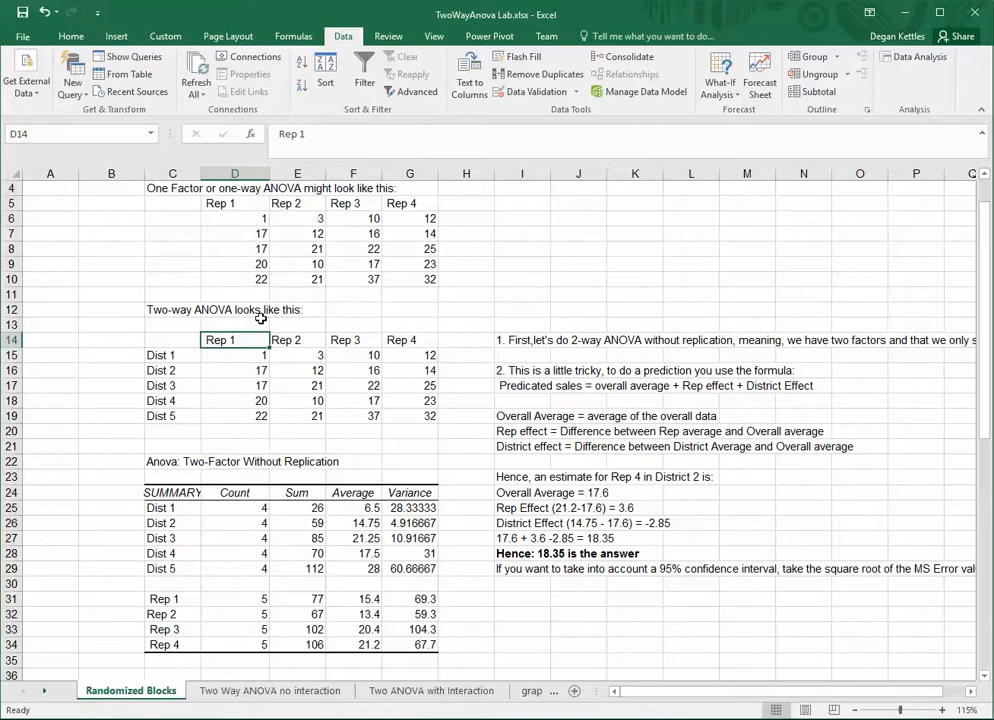
mouse_move(378, 355)
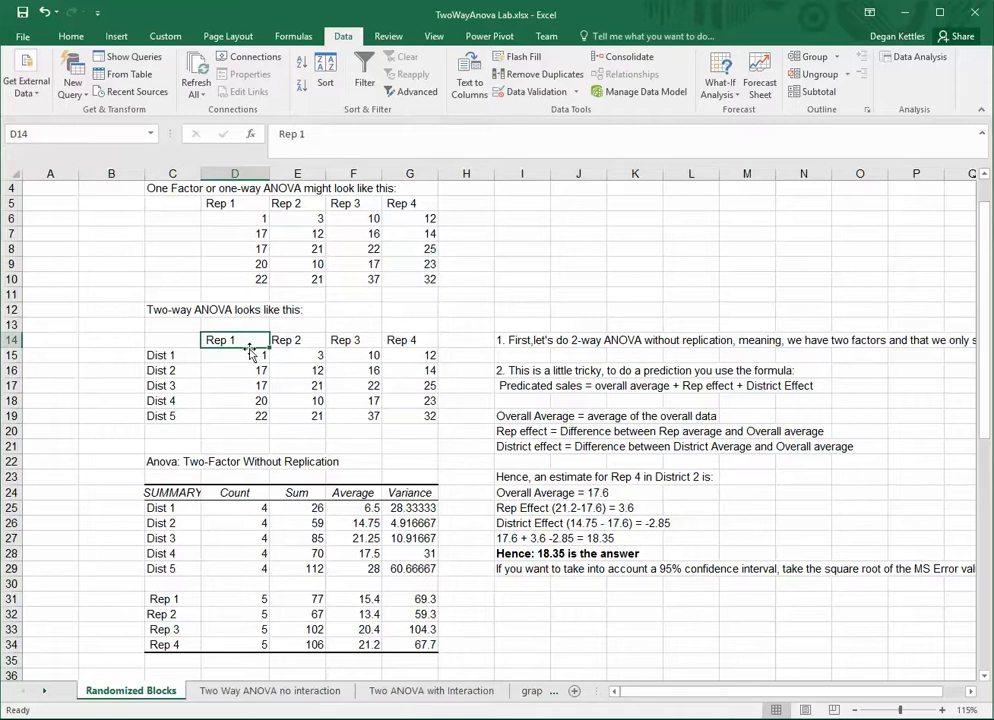
click(234, 355)
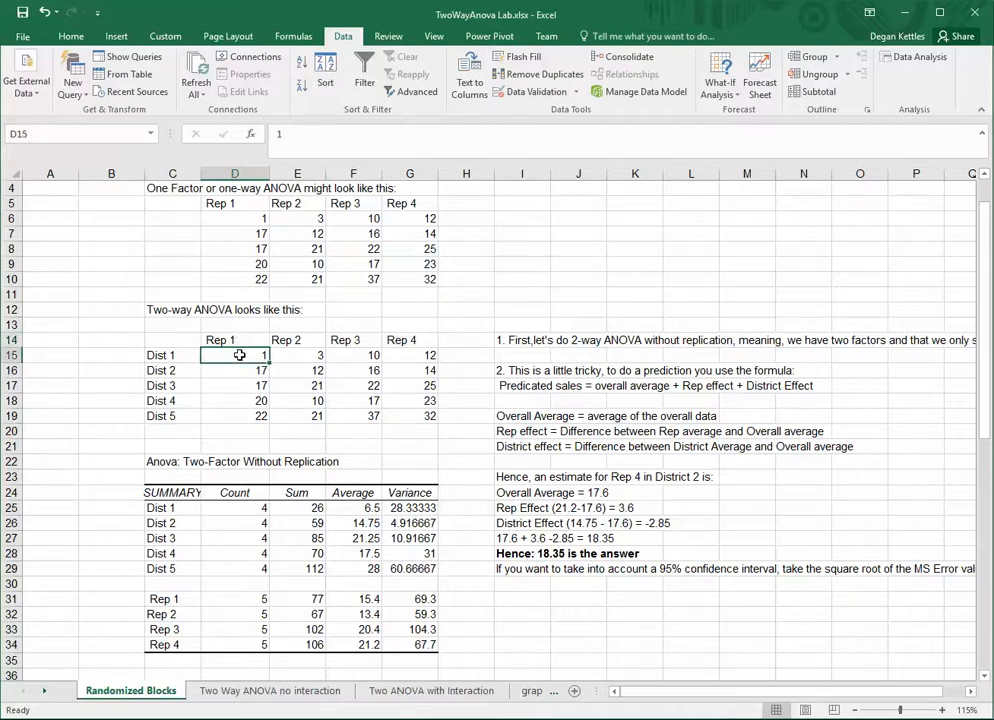
click(234, 415)
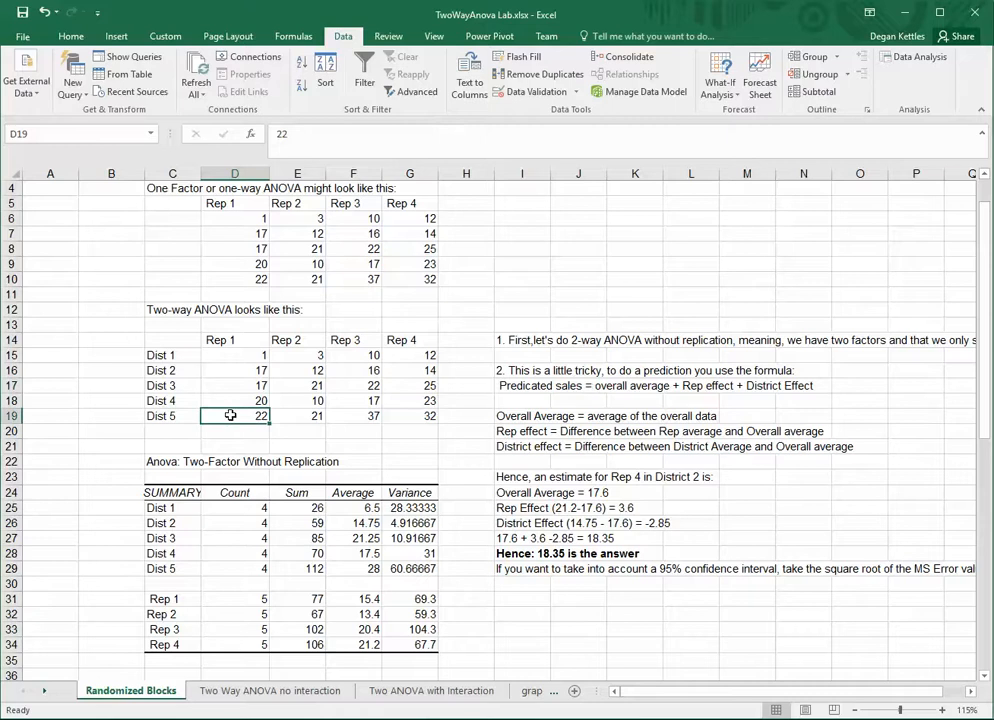
click(234, 339)
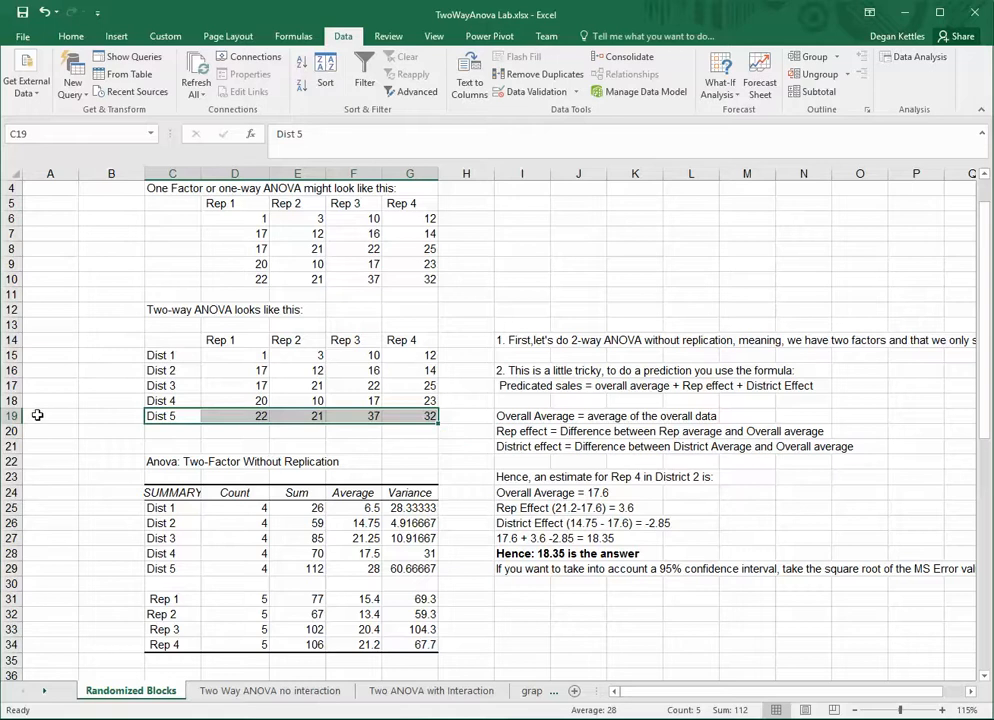
mouse_move(165, 417)
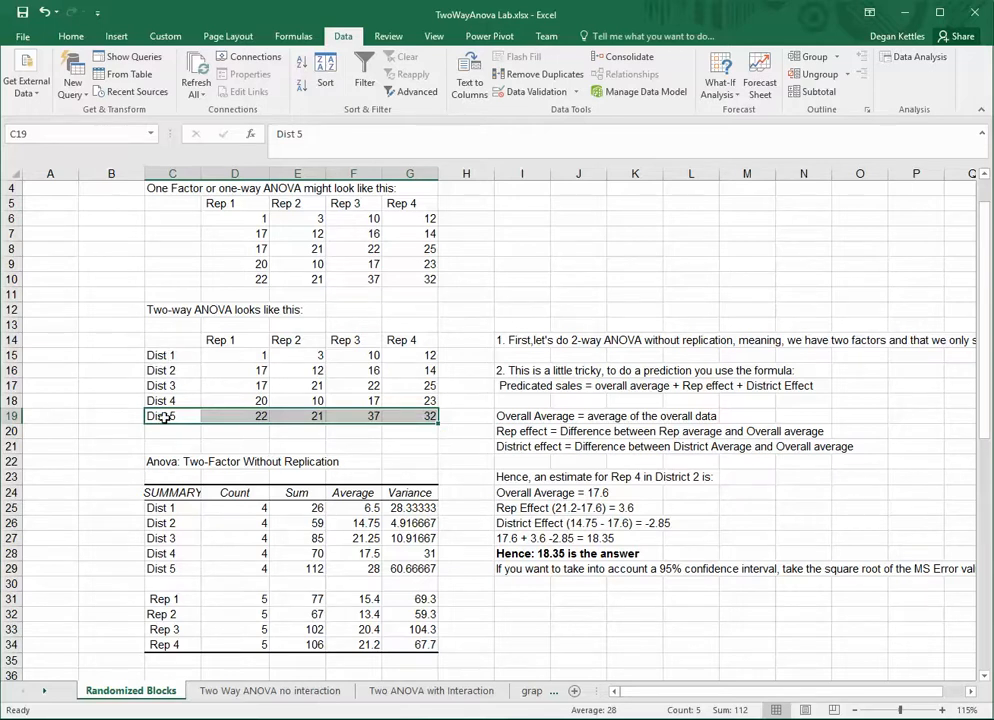
click(172, 354)
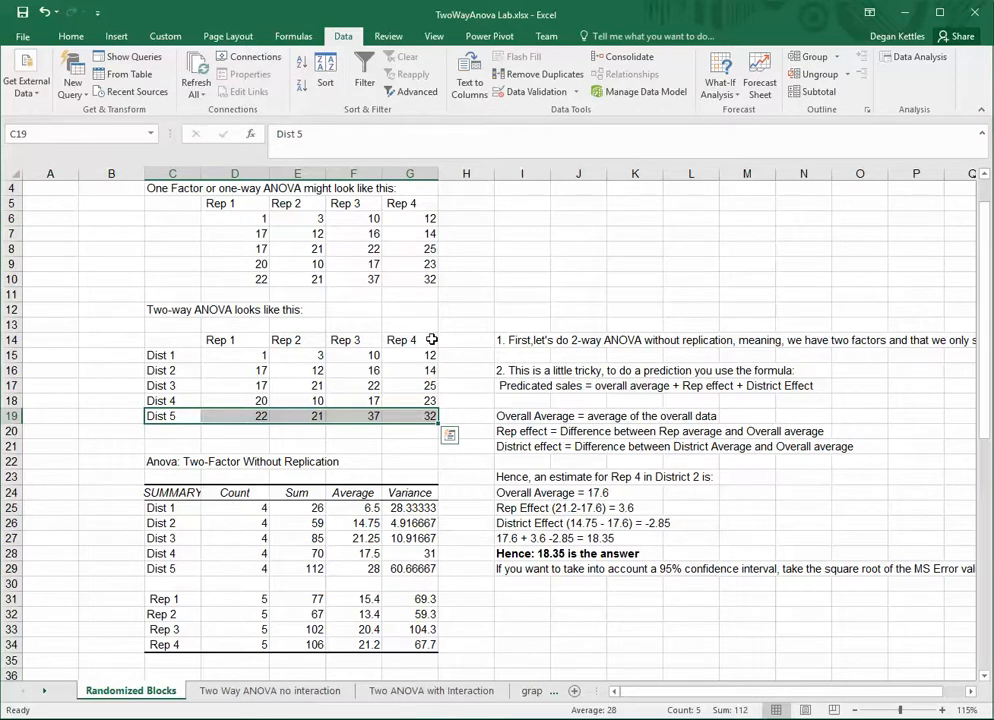
mouse_move(182, 355)
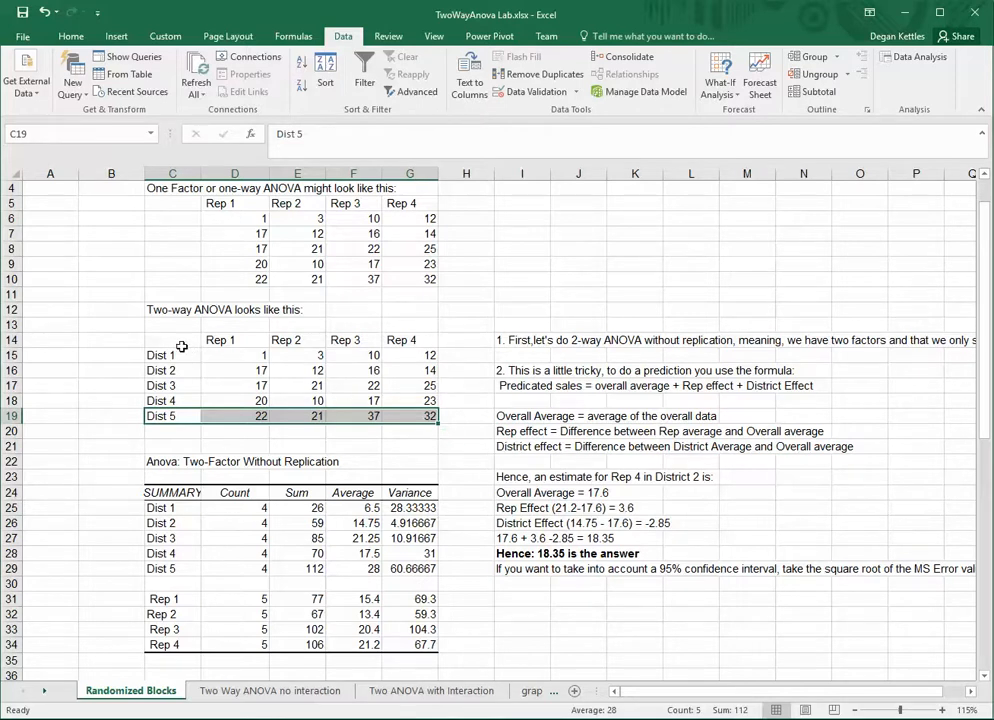
mouse_move(228, 36)
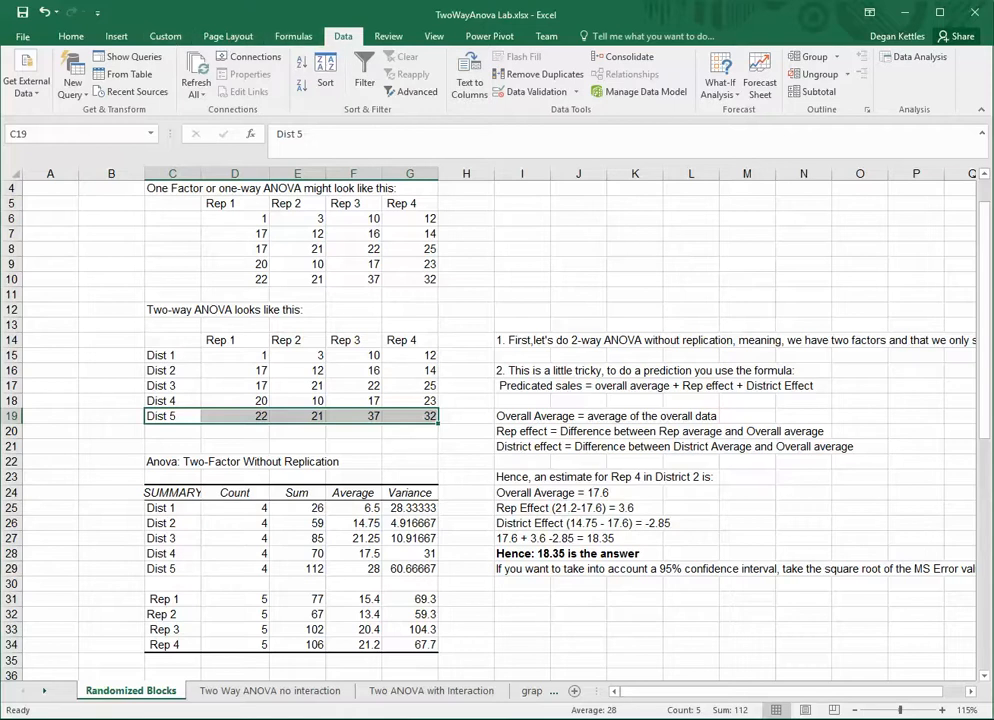
Step: Open Anova: Two-Factor Without Replication with input range $C$14:$G$19
click(916, 56)
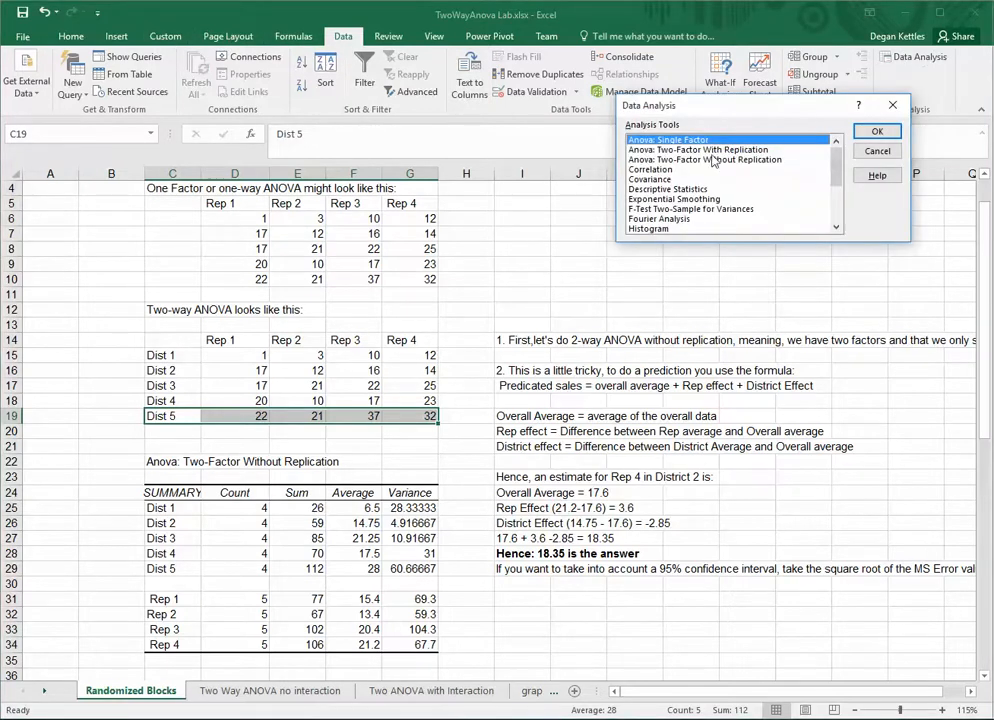
click(704, 149)
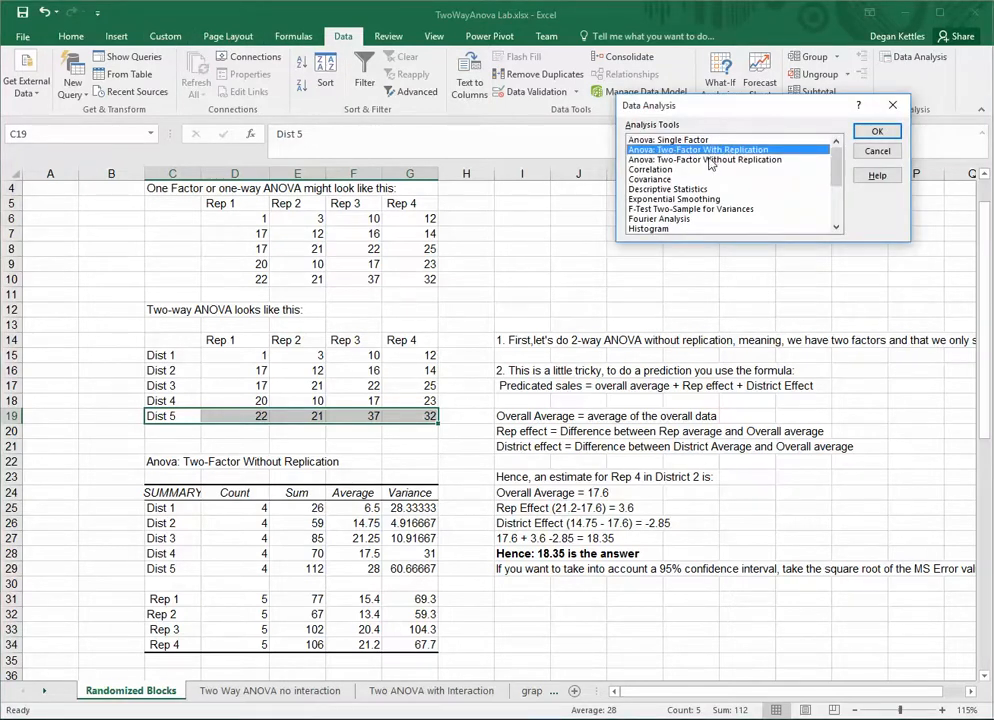
click(705, 160)
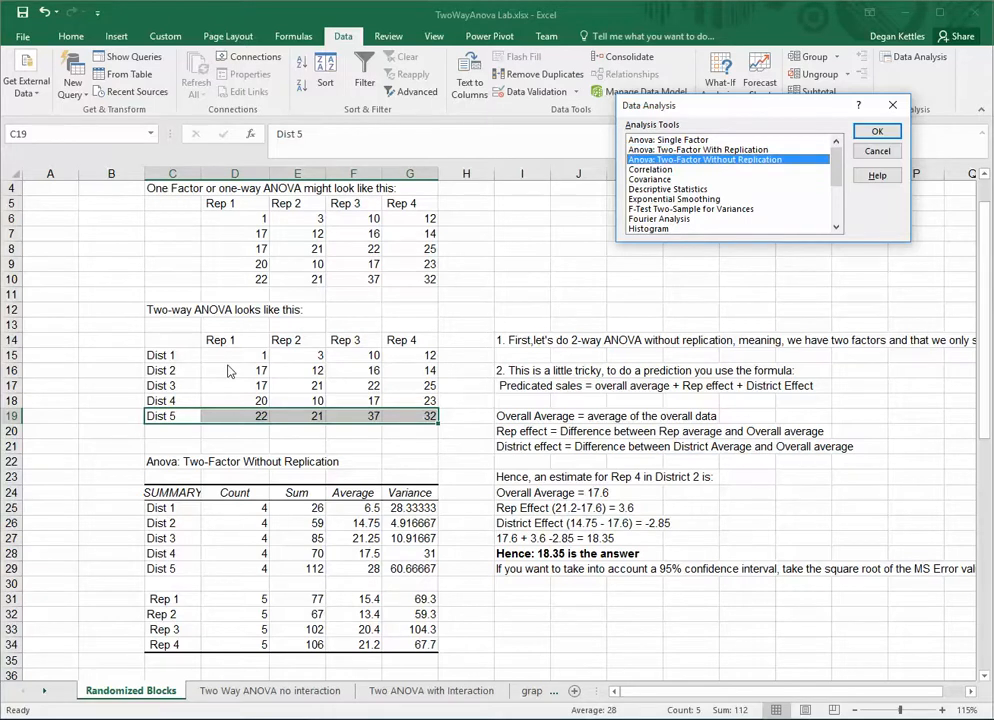
mouse_move(168, 364)
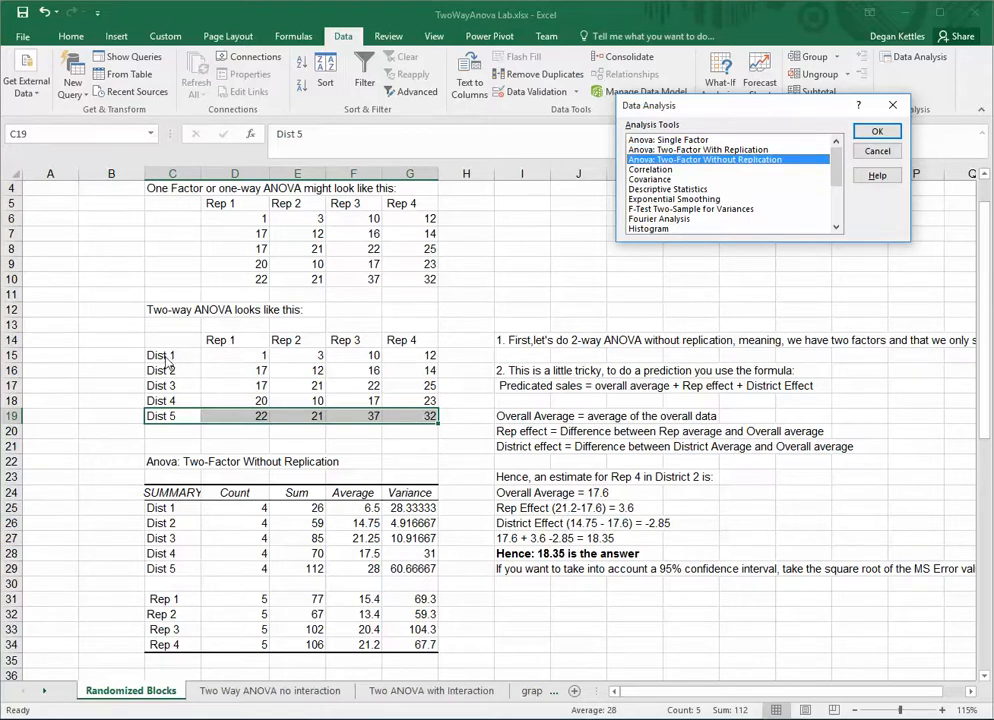
mouse_move(250, 360)
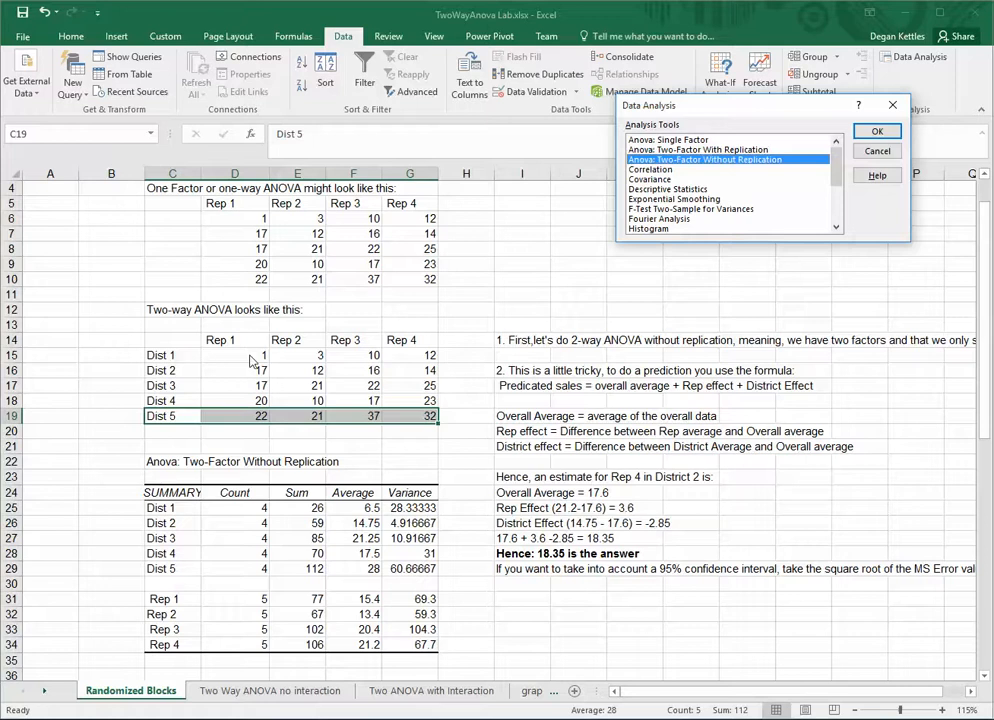
mouse_move(234, 362)
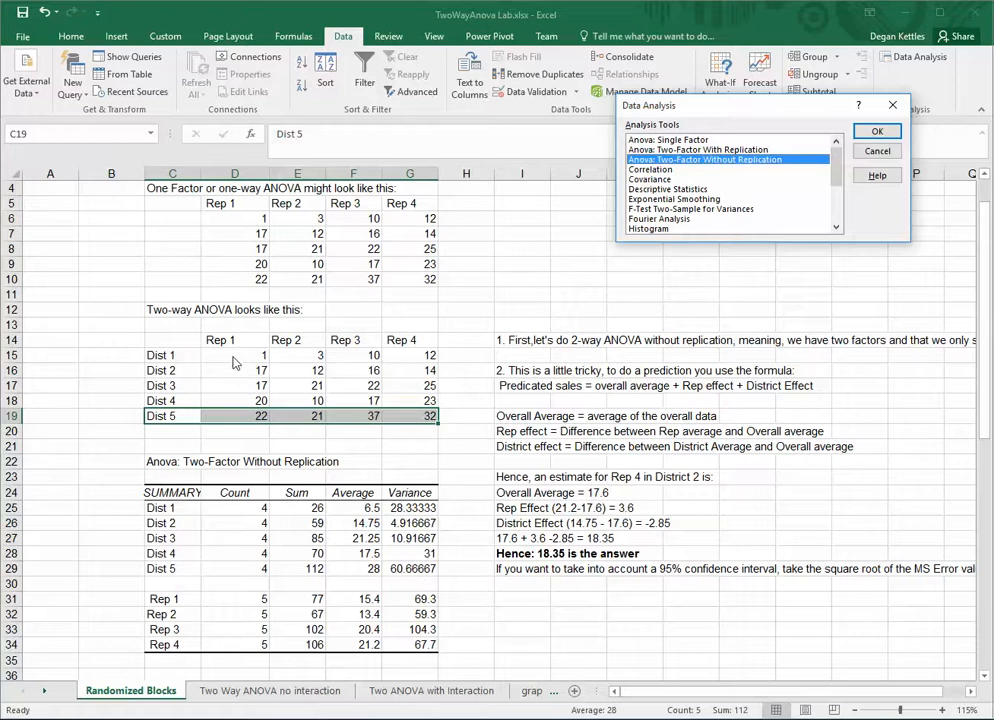
mouse_move(231, 375)
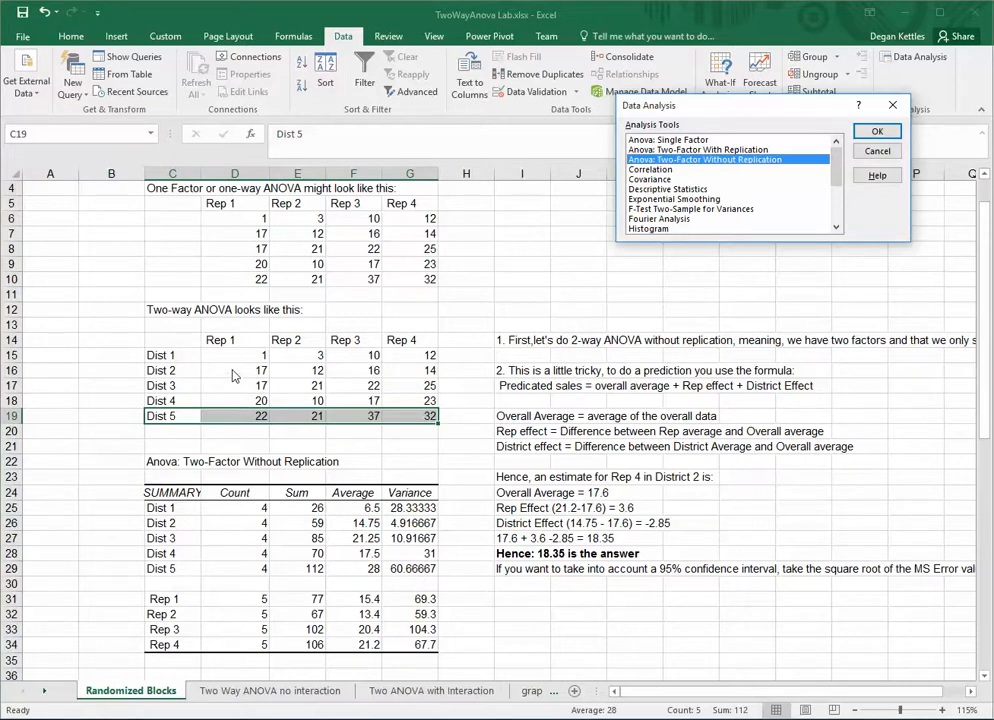
mouse_move(224, 377)
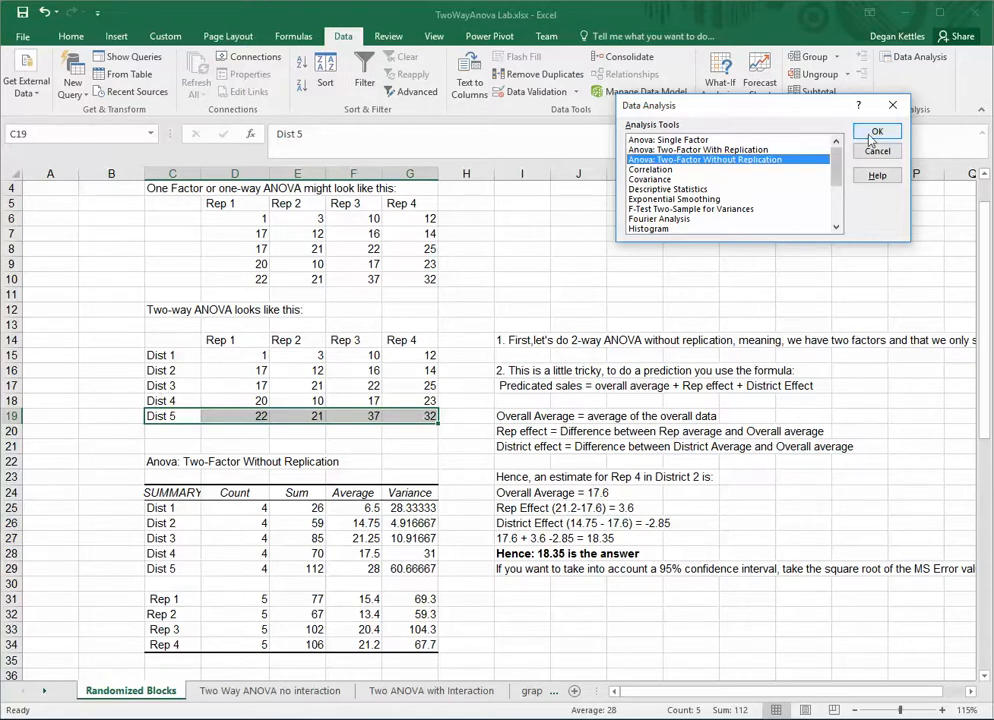
click(877, 131)
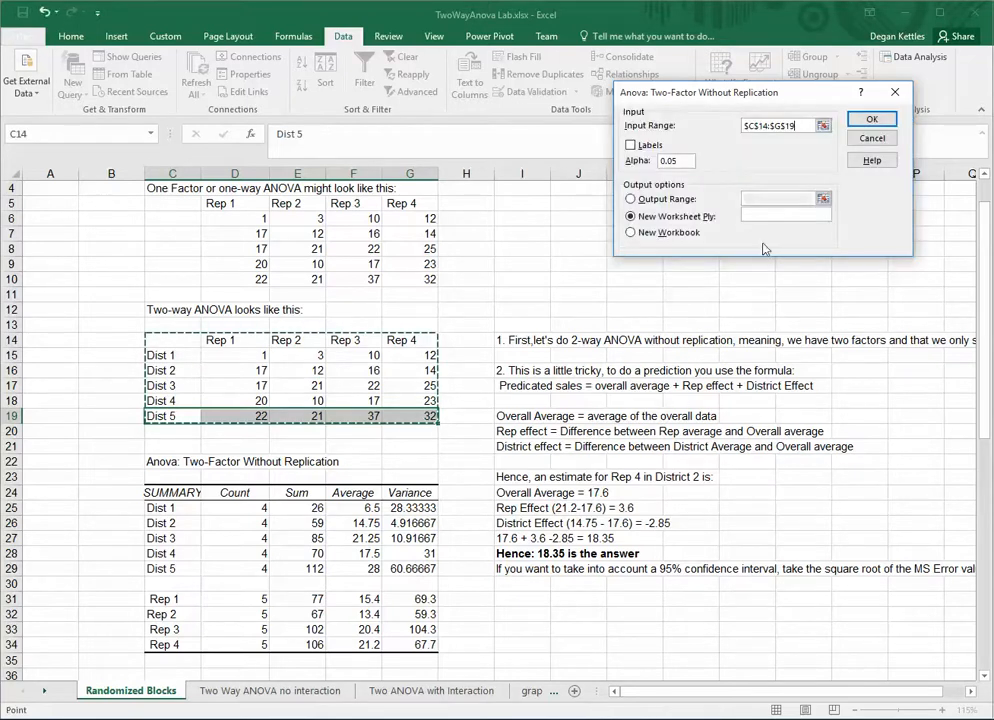
Step: Tick Labels and write the two-factor results starting at cell C70
click(630, 145)
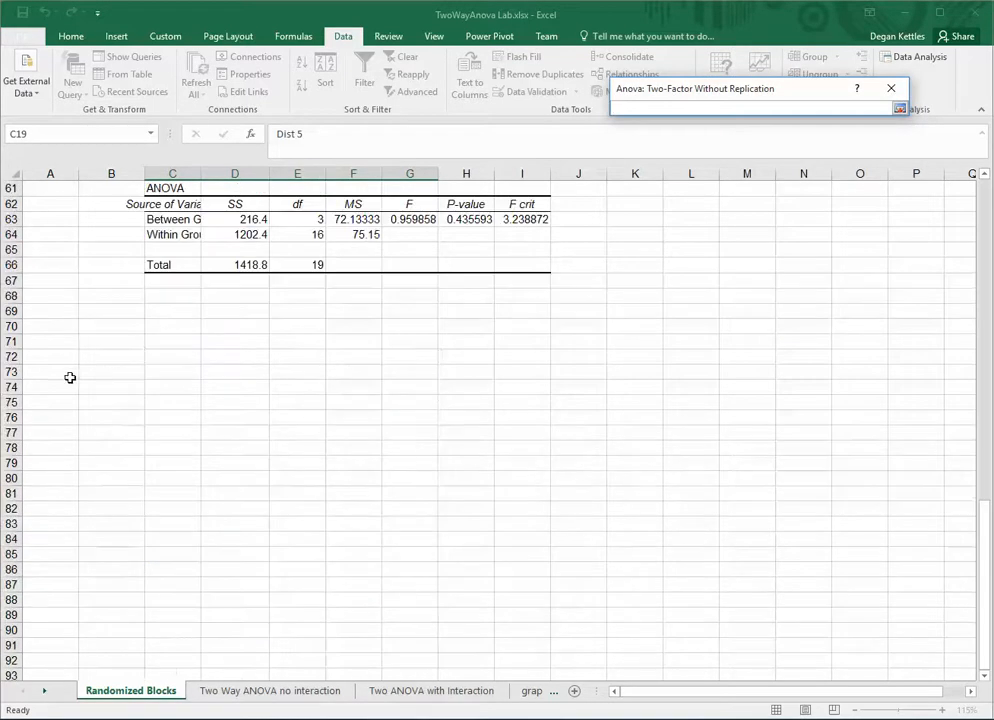
click(163, 327)
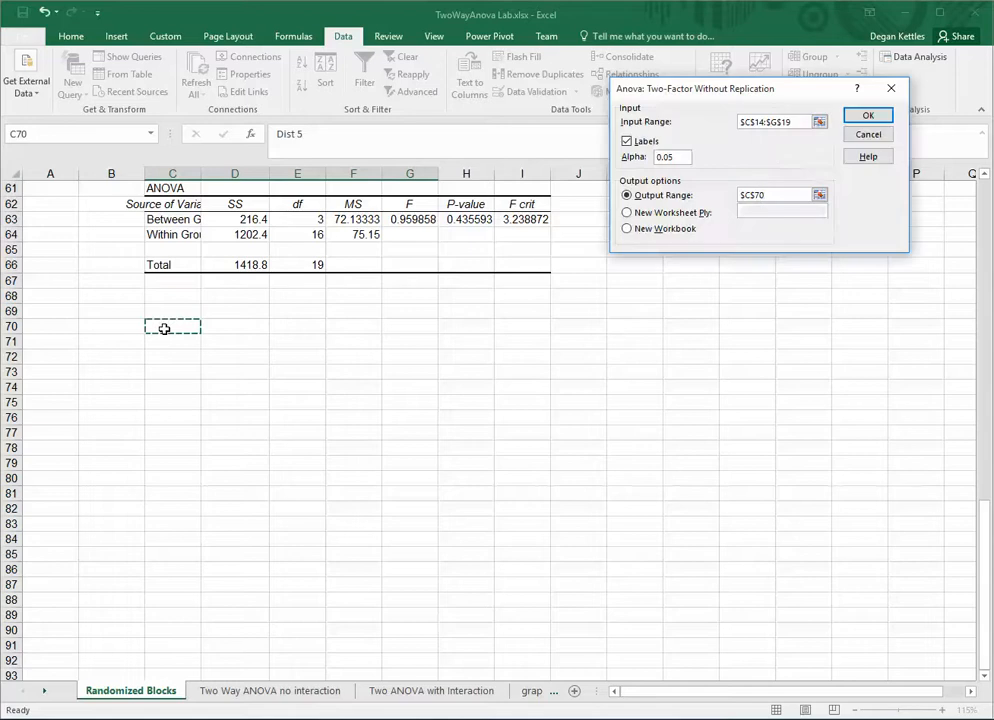
click(867, 114)
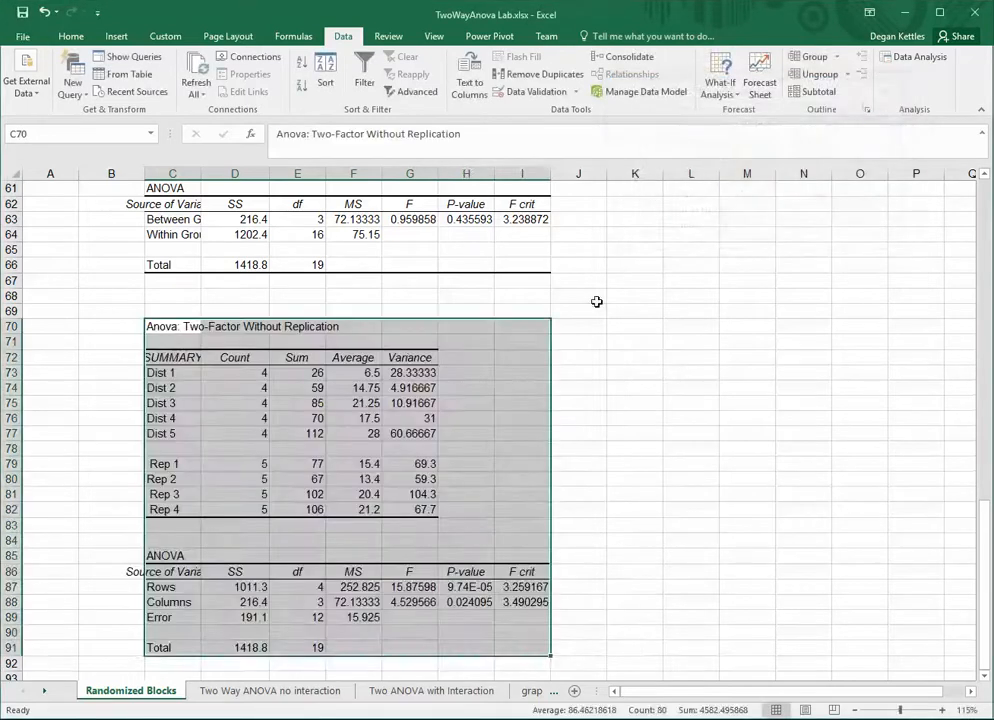
scroll(down, 3)
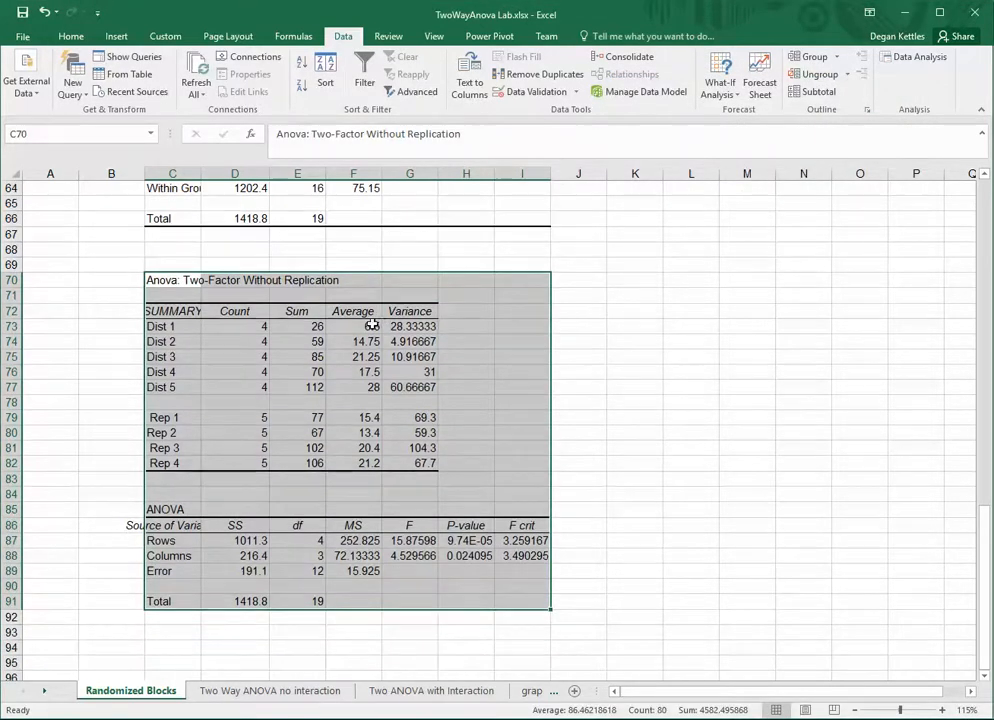
mouse_move(378, 318)
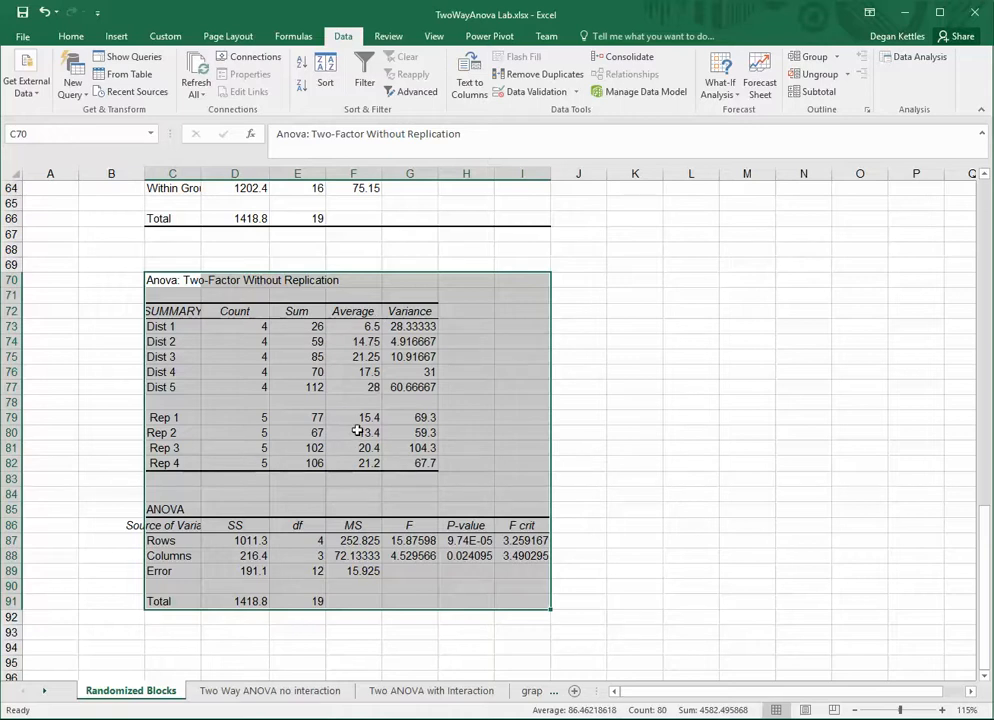
mouse_move(365, 462)
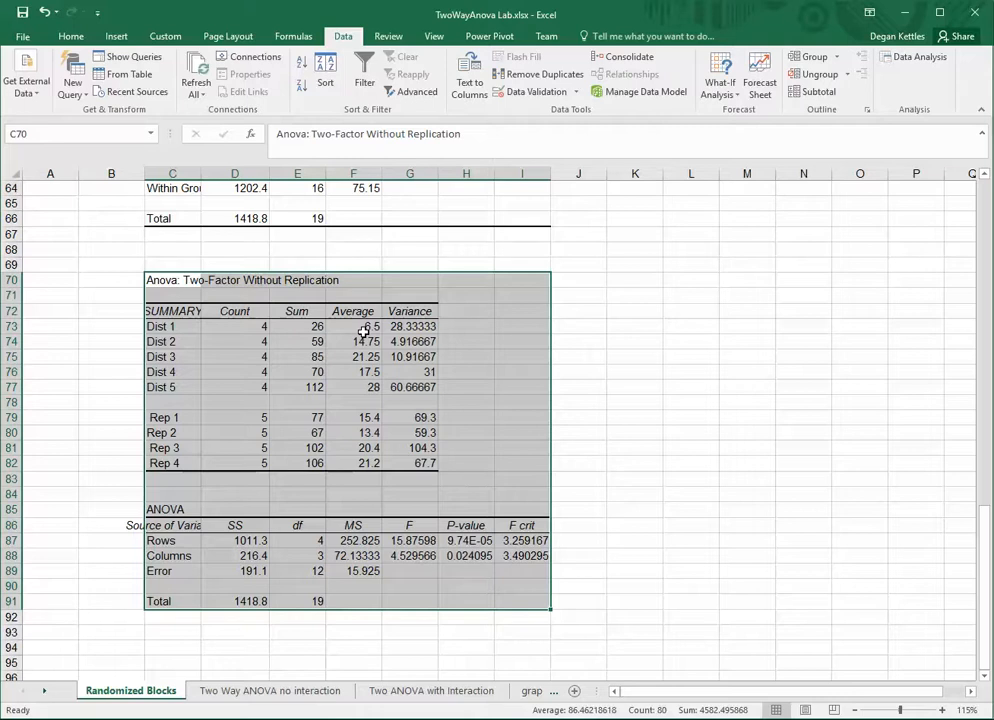
mouse_move(469, 445)
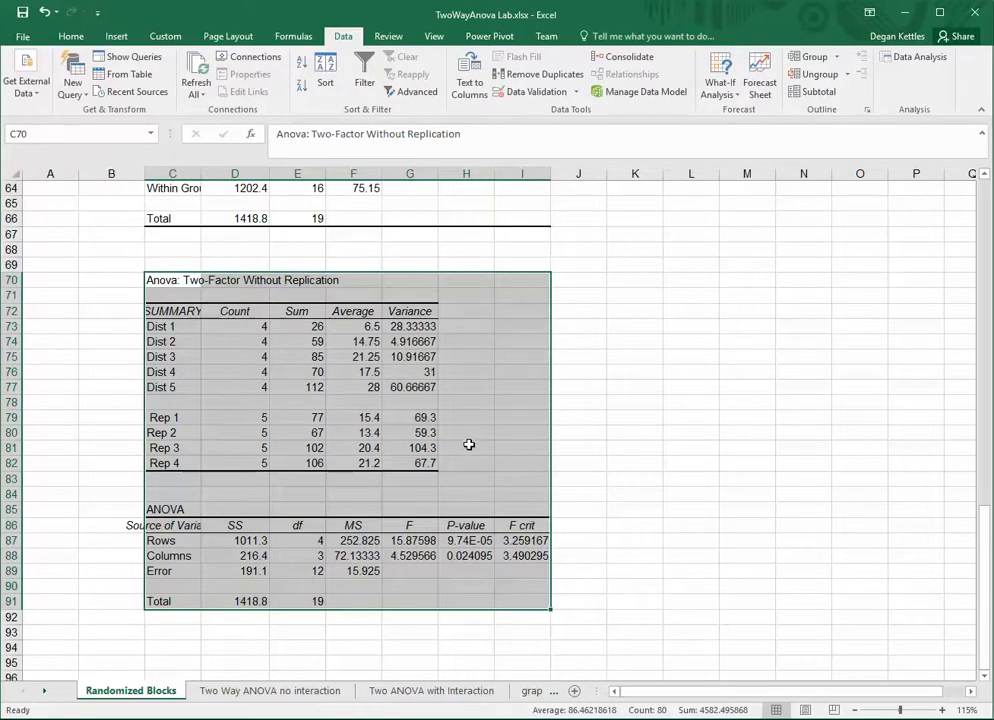
mouse_move(476, 524)
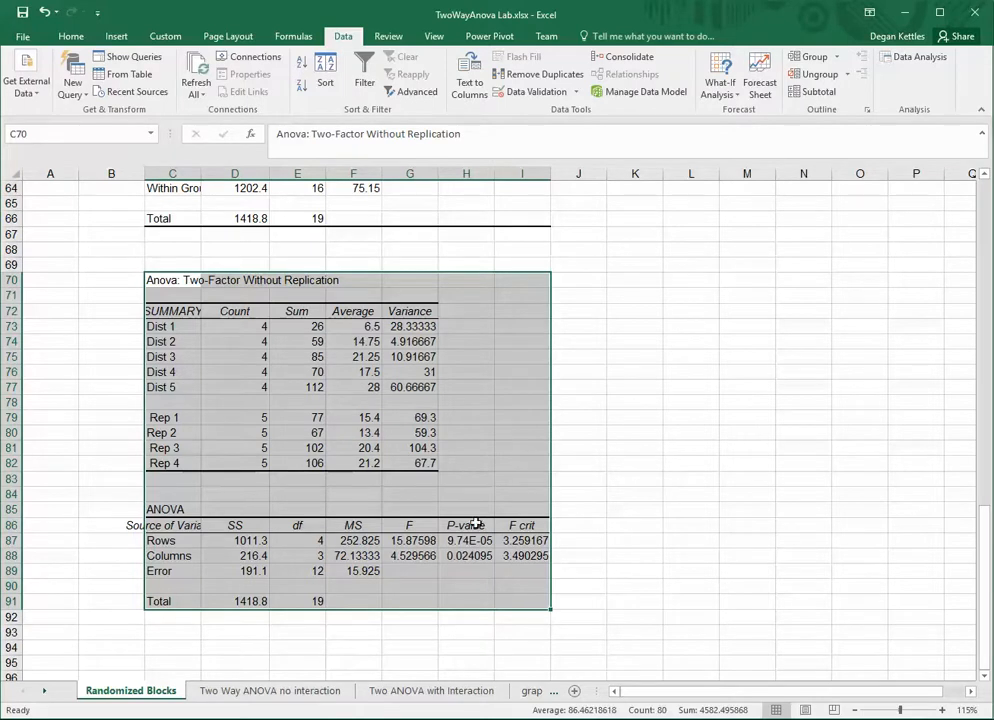
click(466, 540)
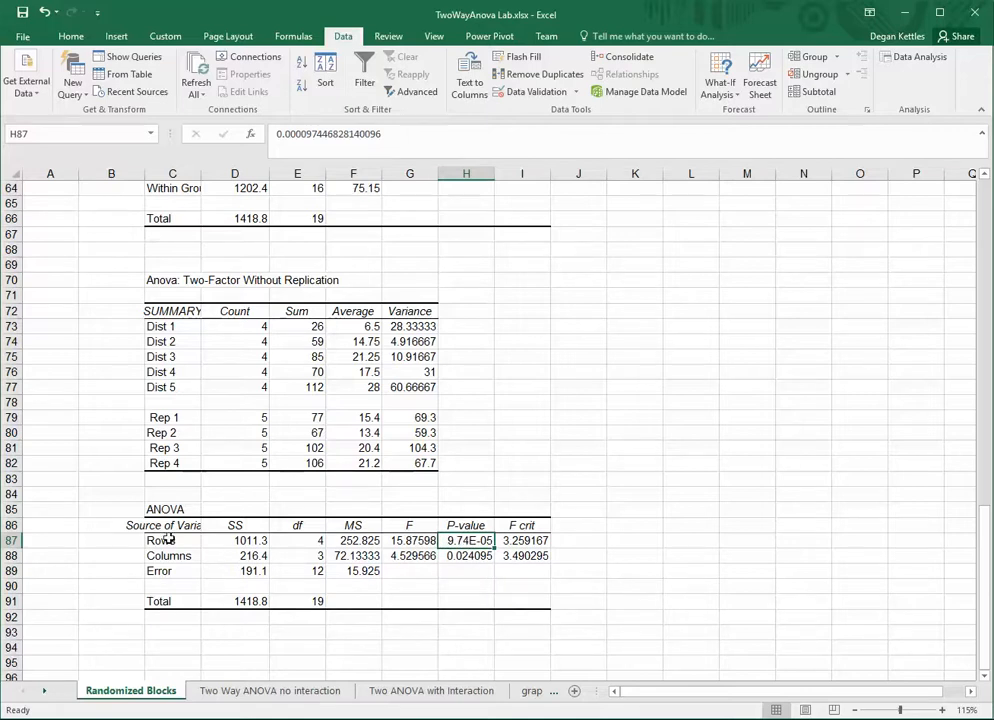
click(466, 556)
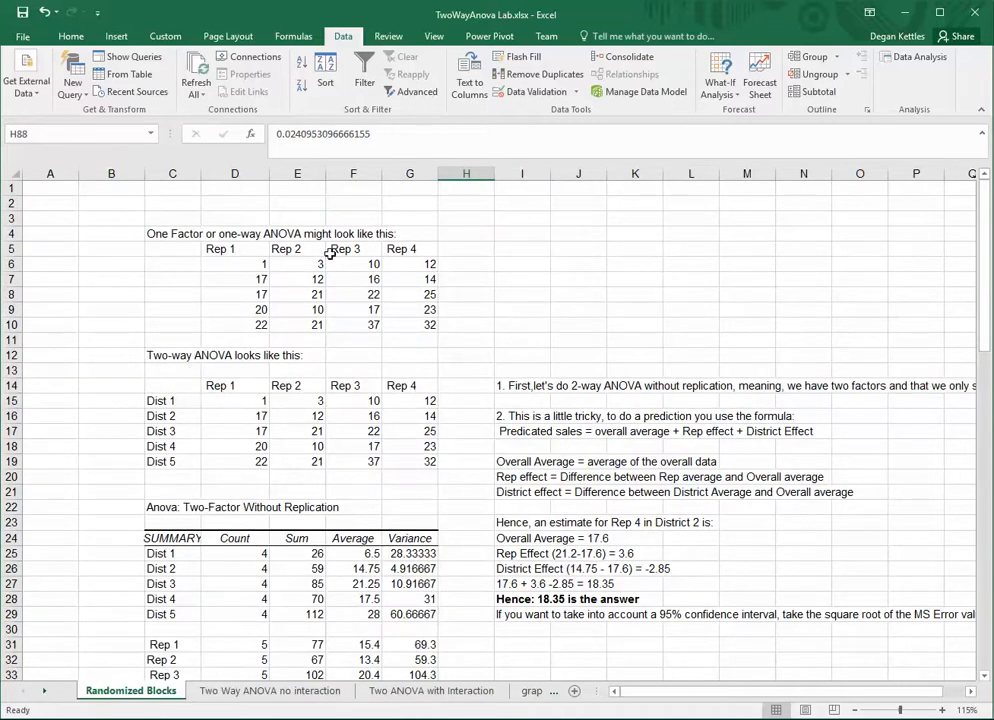
mouse_move(160, 470)
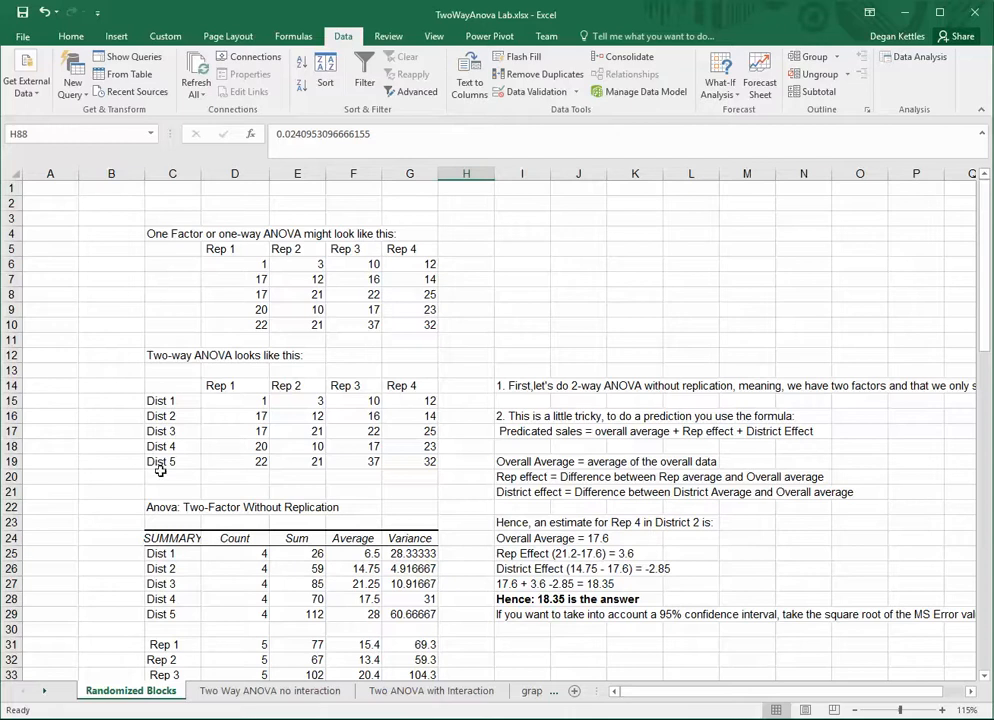
mouse_move(343, 404)
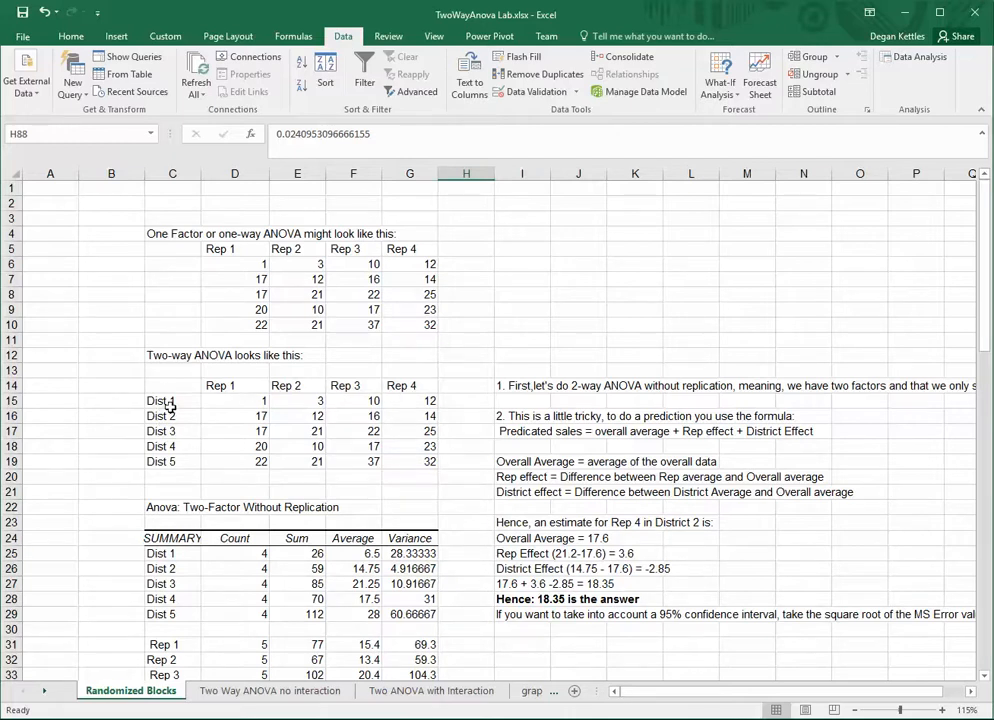
mouse_move(190, 415)
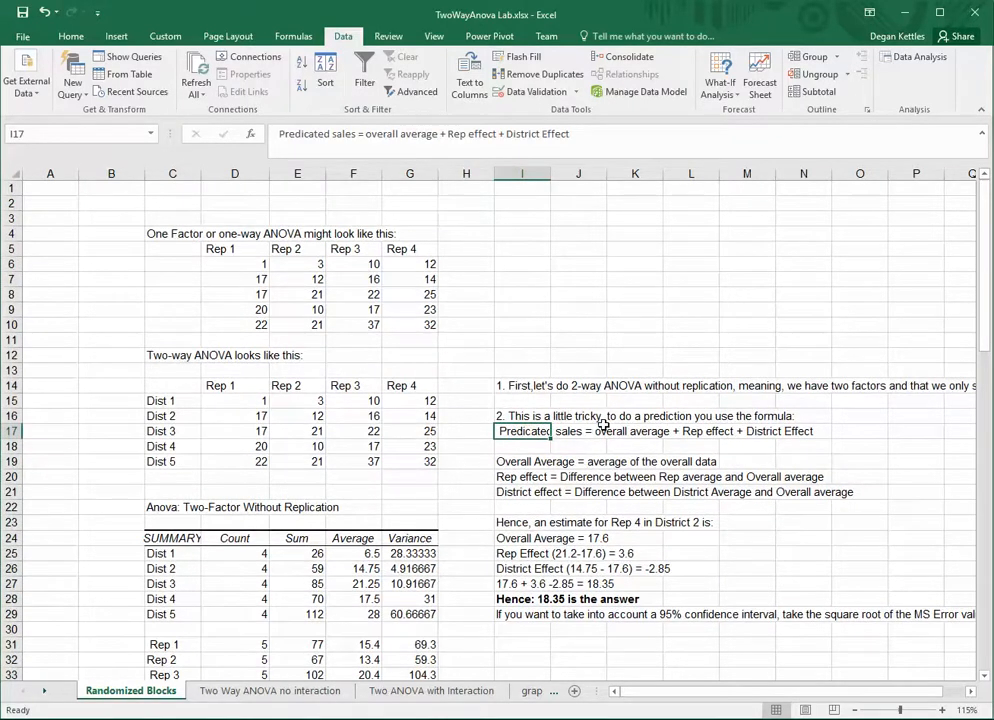
mouse_move(681, 428)
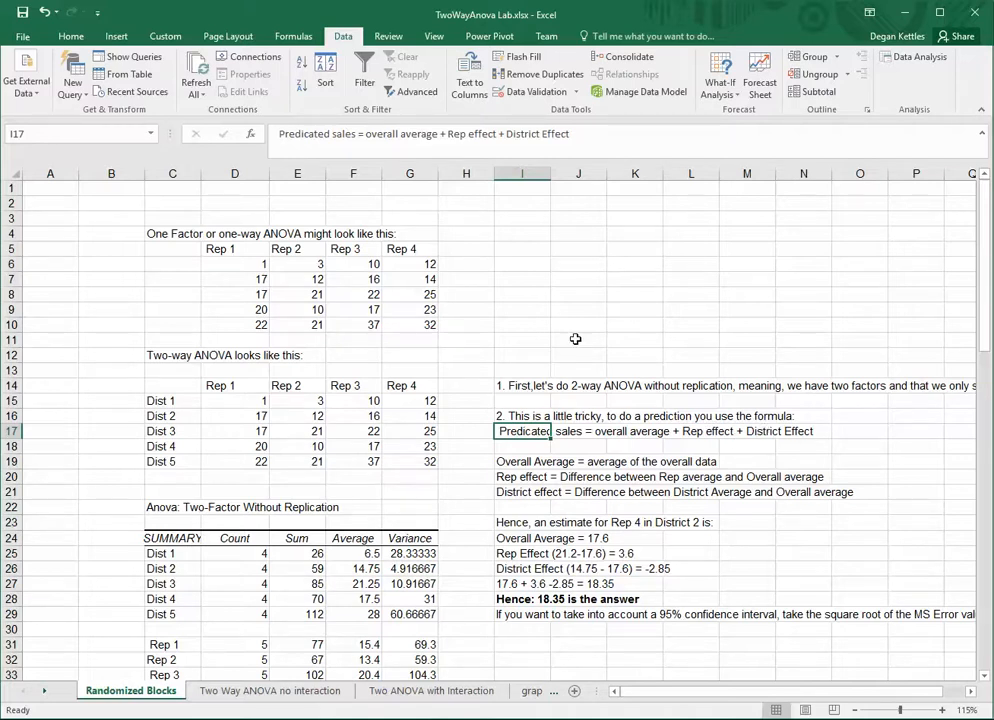
mouse_move(314, 426)
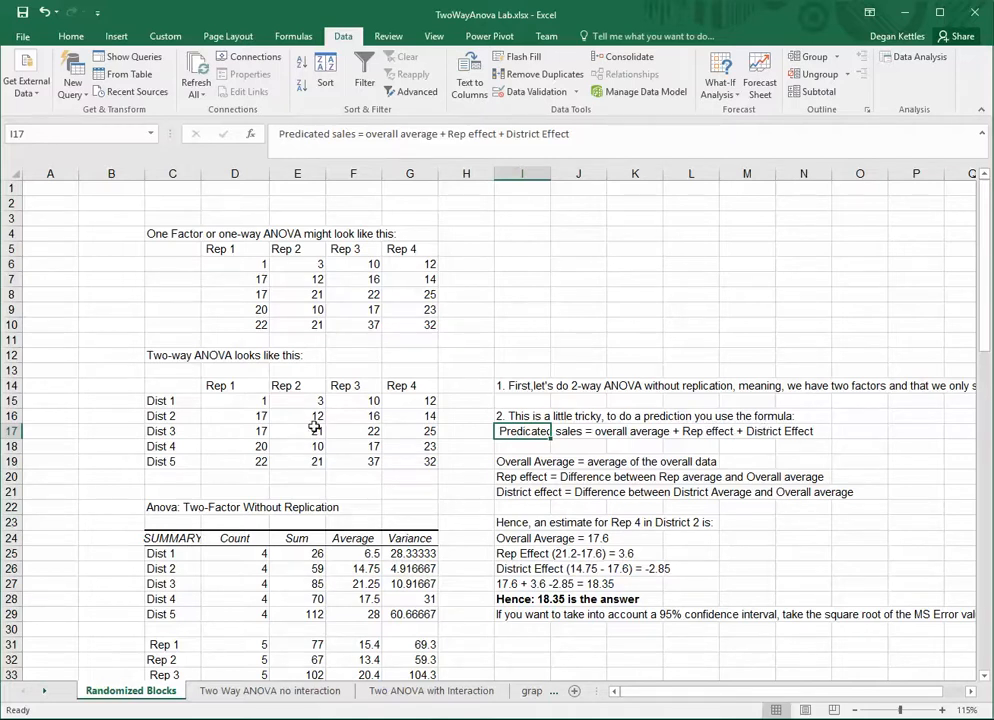
mouse_move(423, 391)
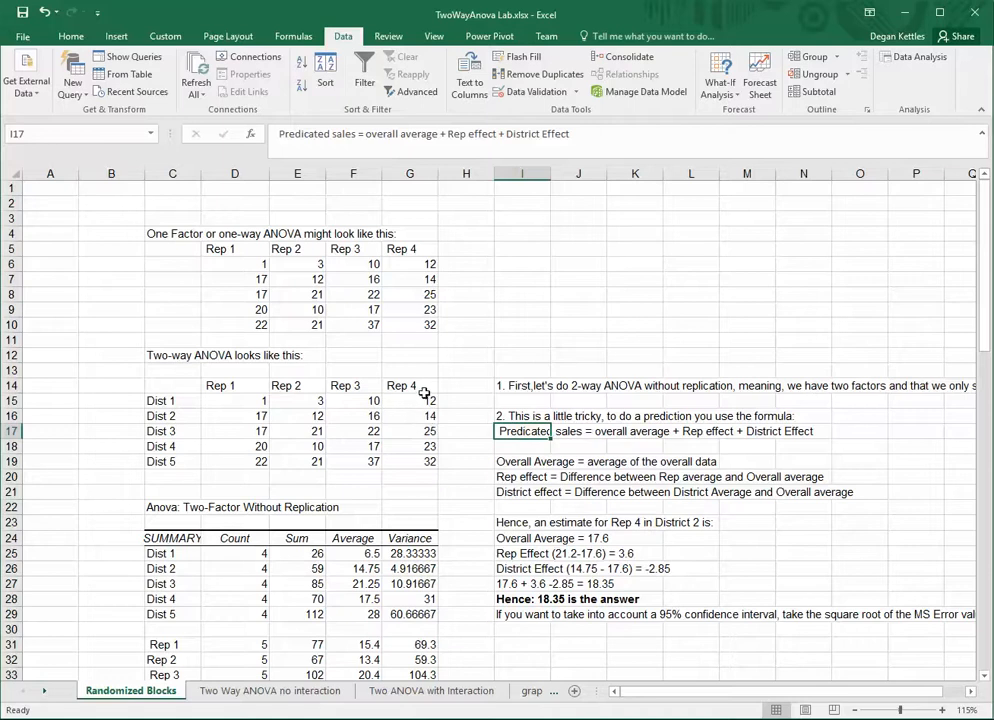
mouse_move(423, 417)
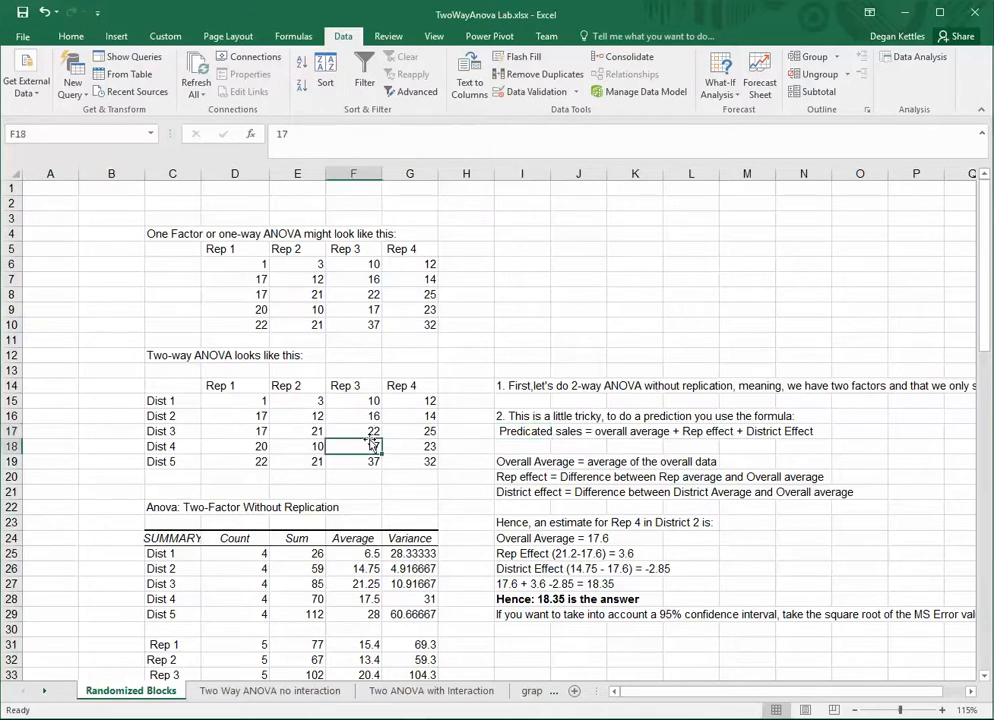
Step: Point out the Dist 5, Rep 2 sales value while explaining the prediction formula
click(297, 461)
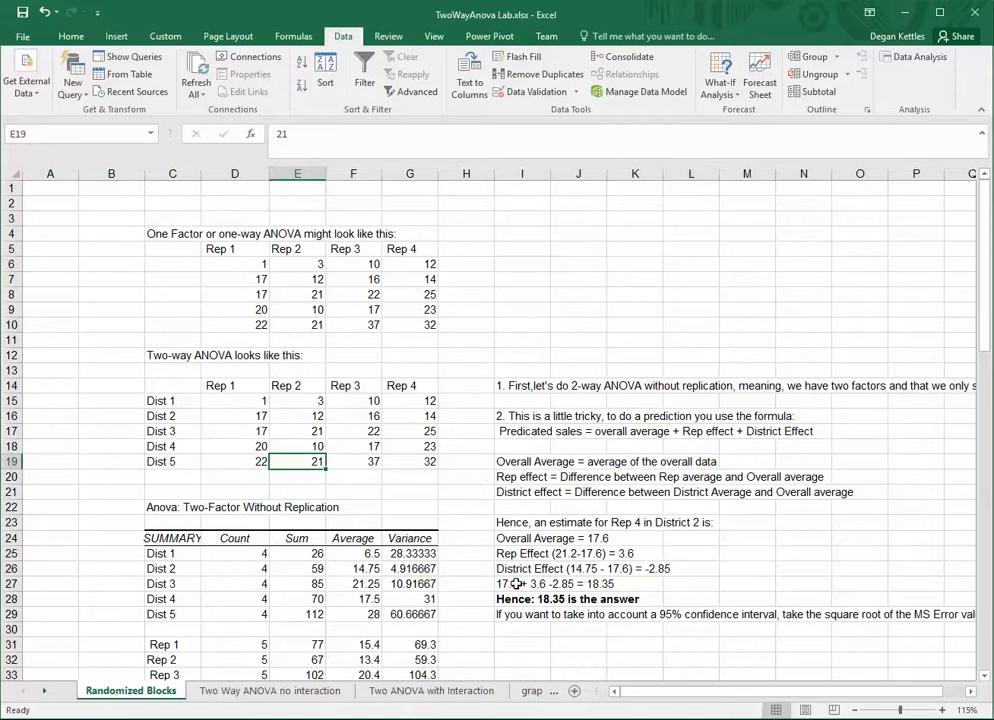
mouse_move(443, 382)
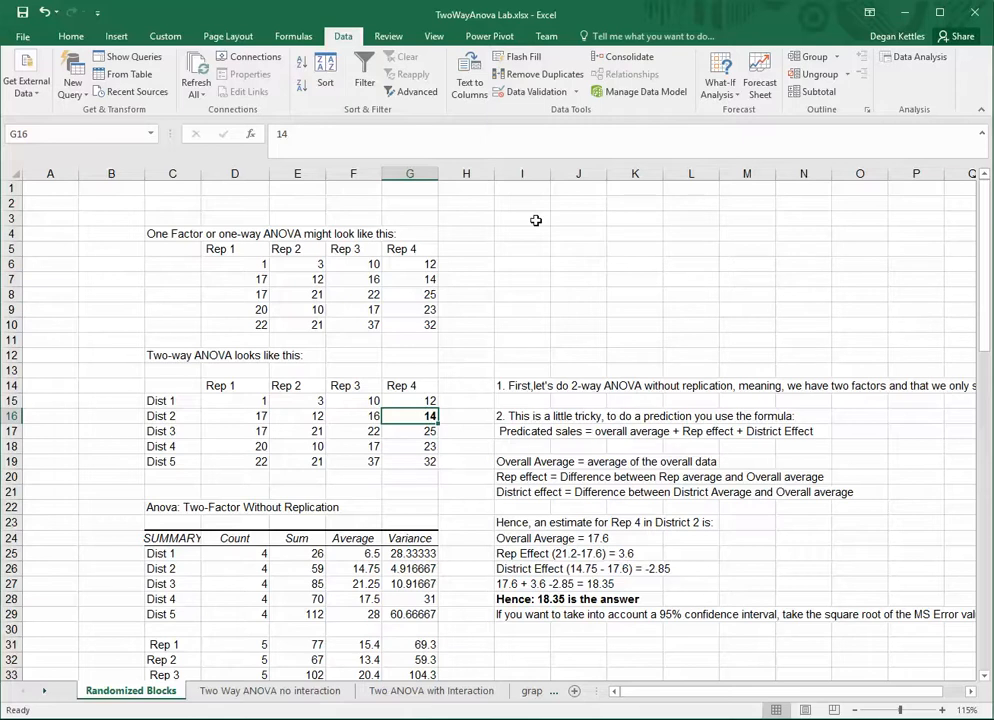
Step: Add an 'Overall' label with an AVERAGE formula for the overall sales average
click(522, 218)
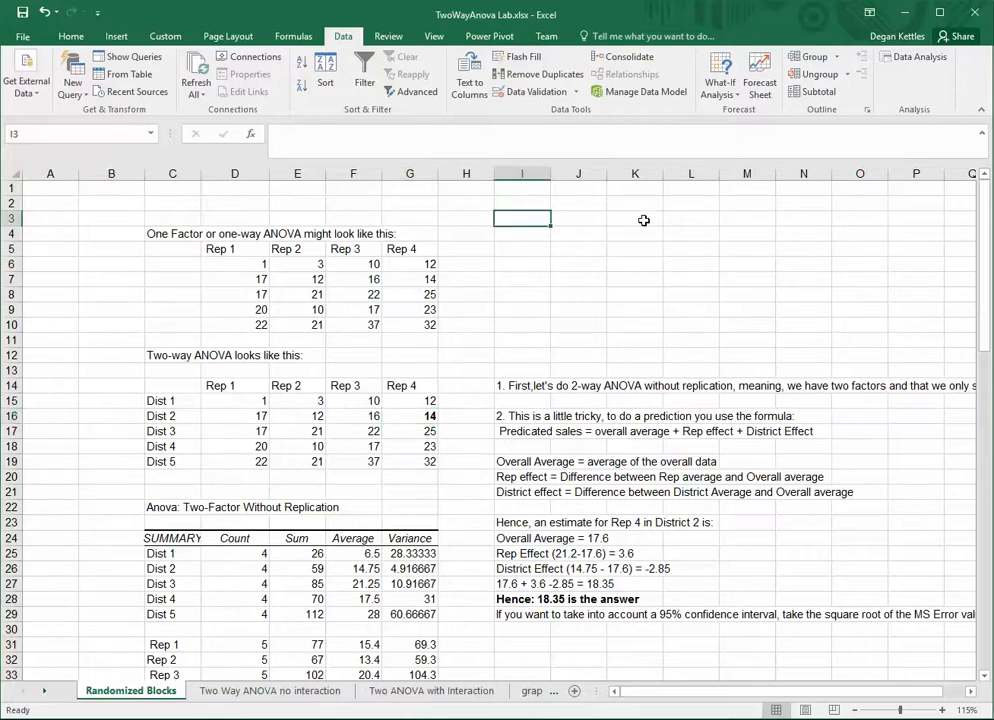
text(Overall)
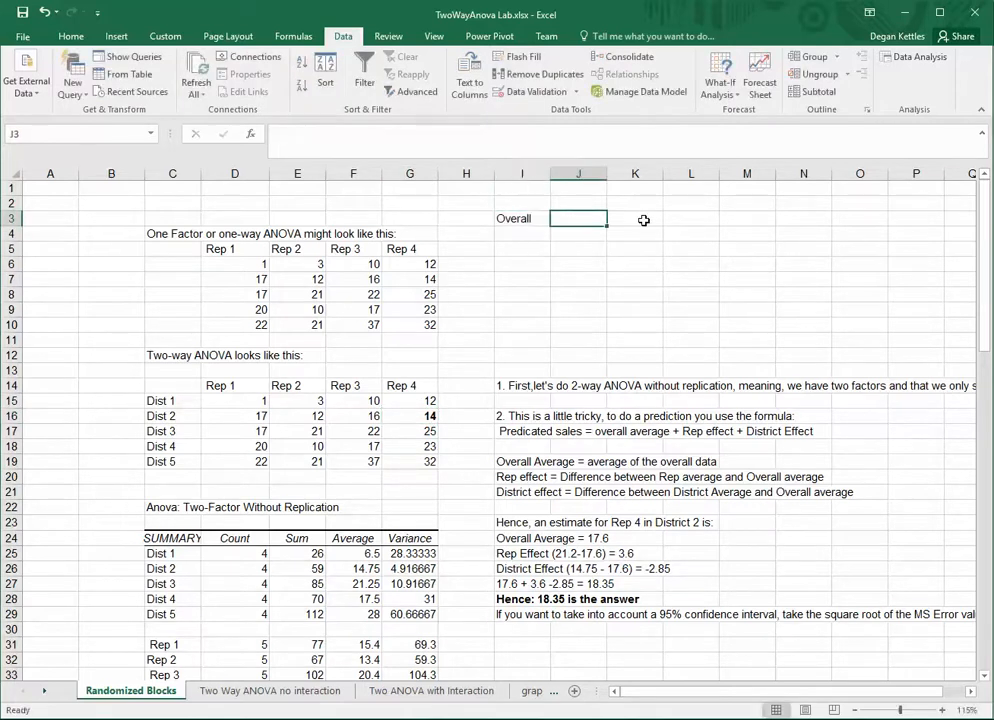
text(=average(D15:G19)
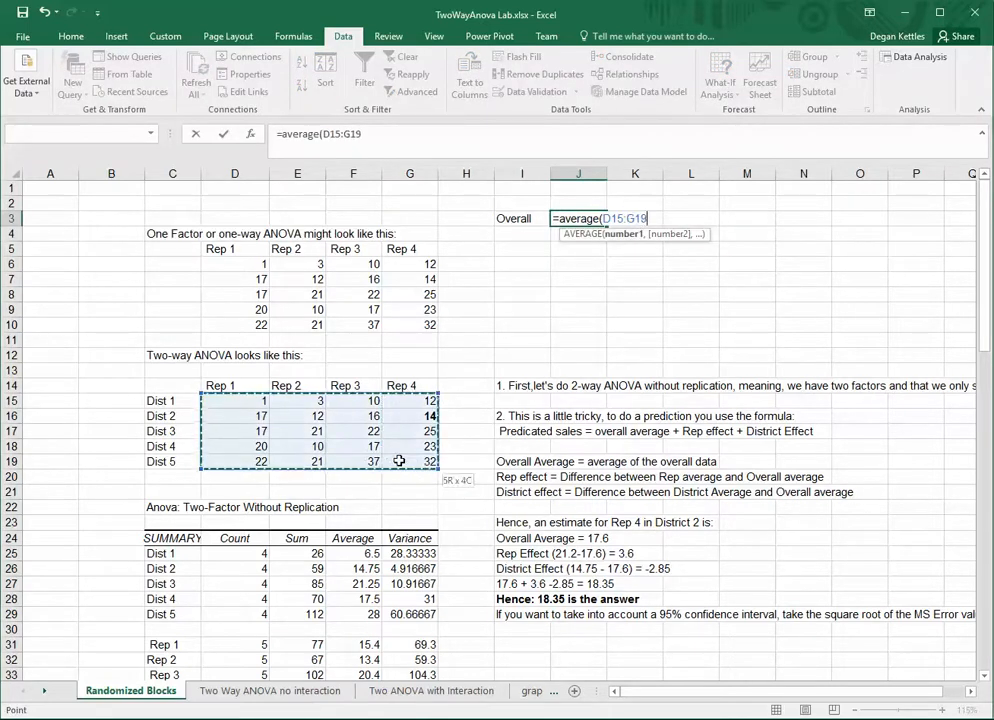
key(Enter)
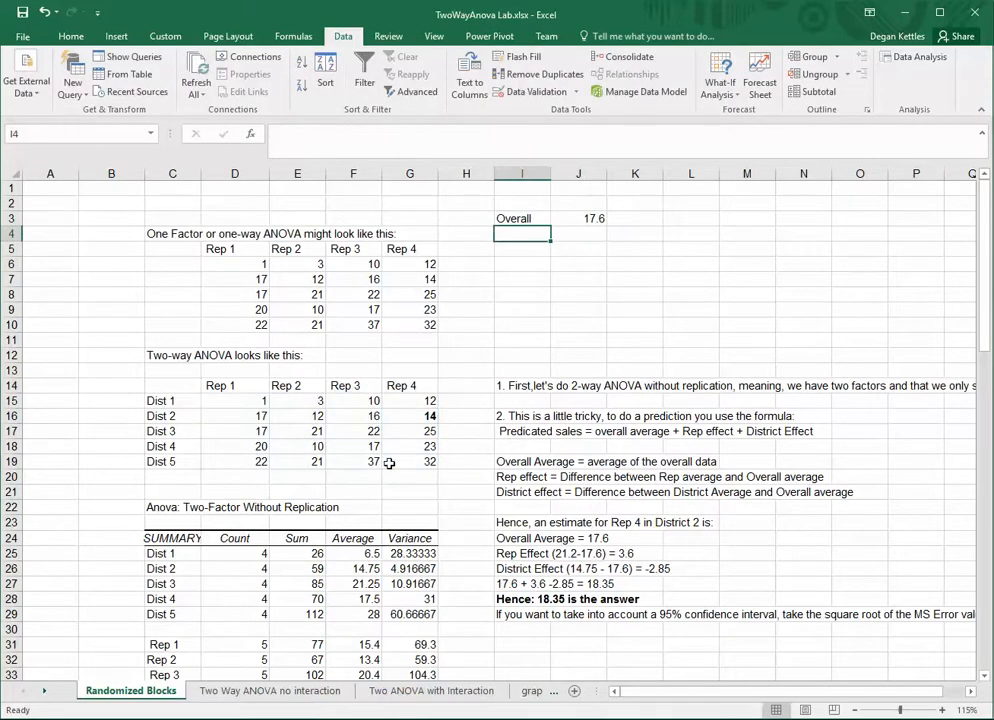
mouse_move(420, 458)
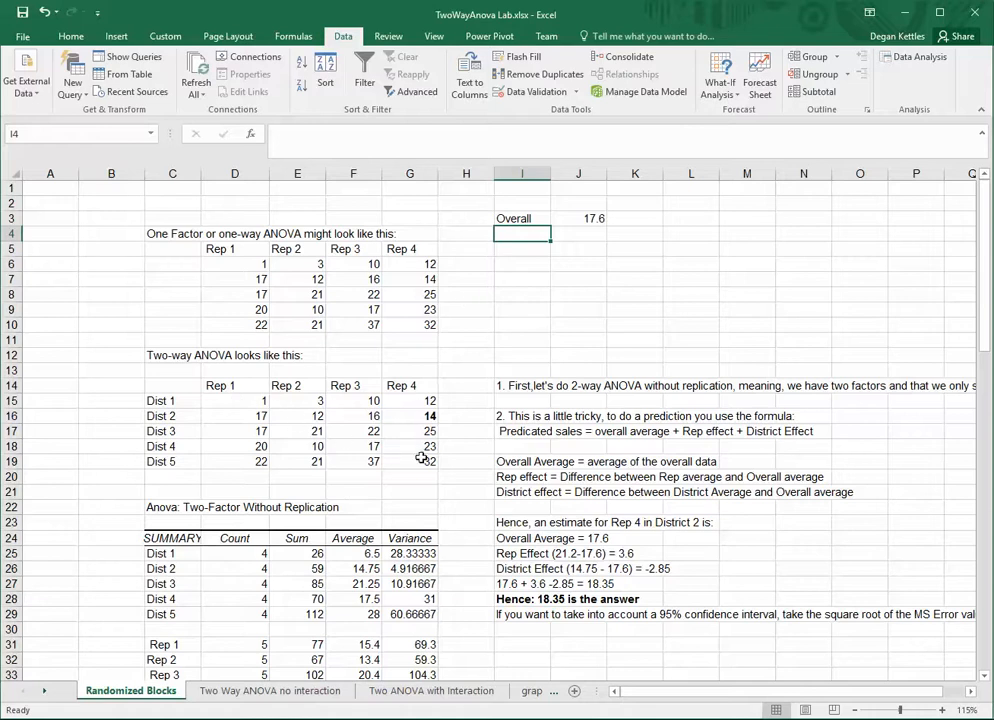
mouse_move(433, 459)
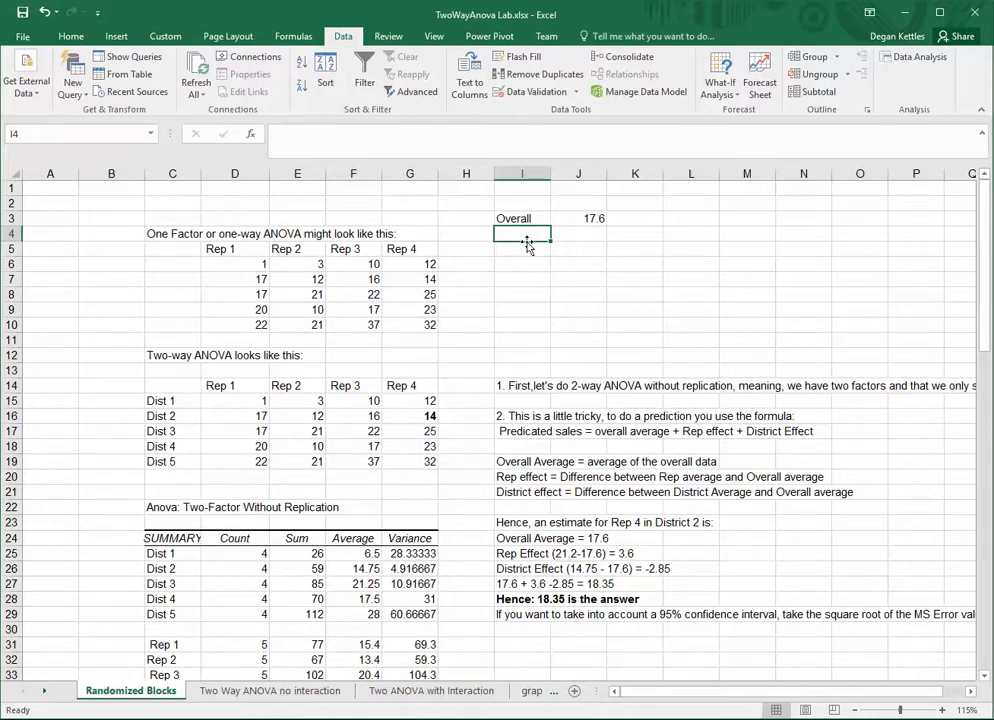
Step: Enter the 'Effect of Rep 4' label in the cell below
text(E)
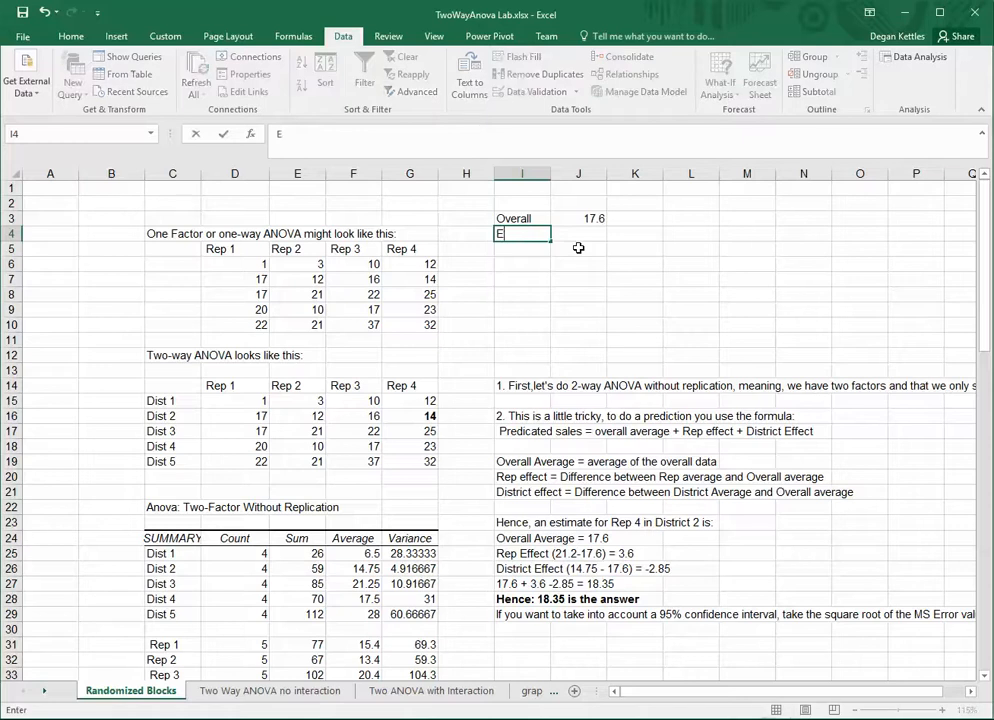
text(Effect of 4)
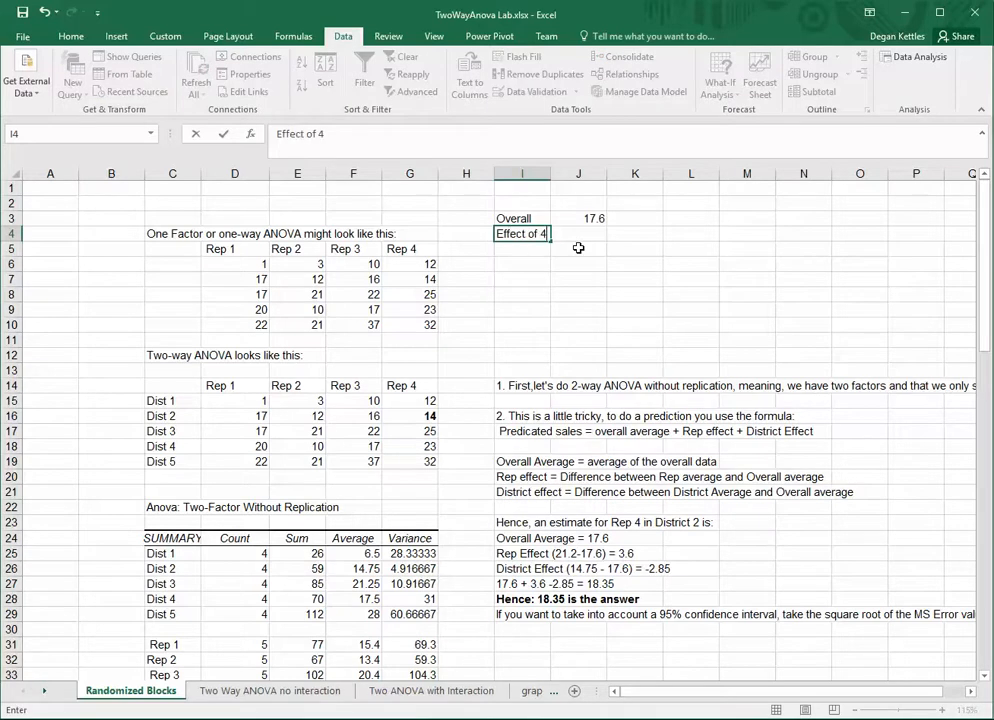
click(578, 218)
text(Rep )
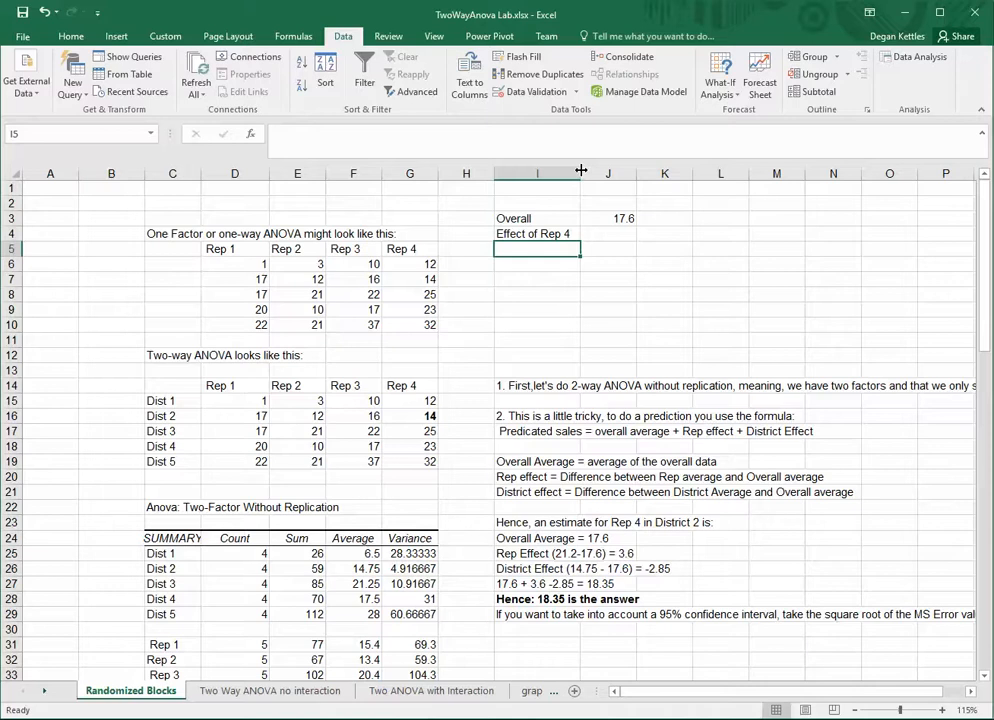
mouse_move(607, 223)
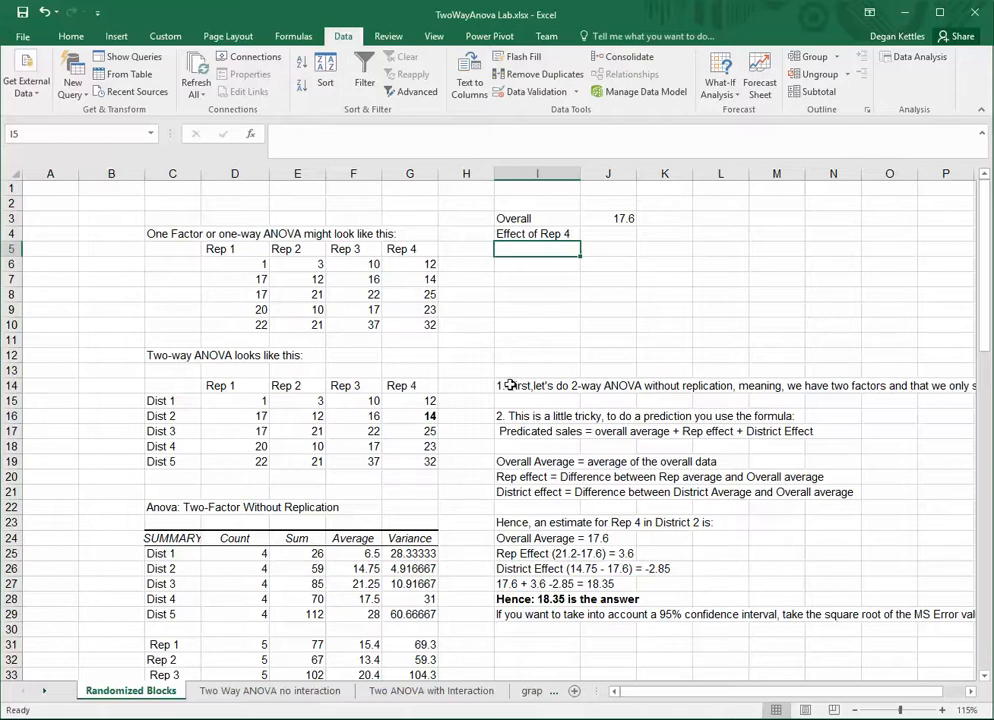
mouse_move(423, 479)
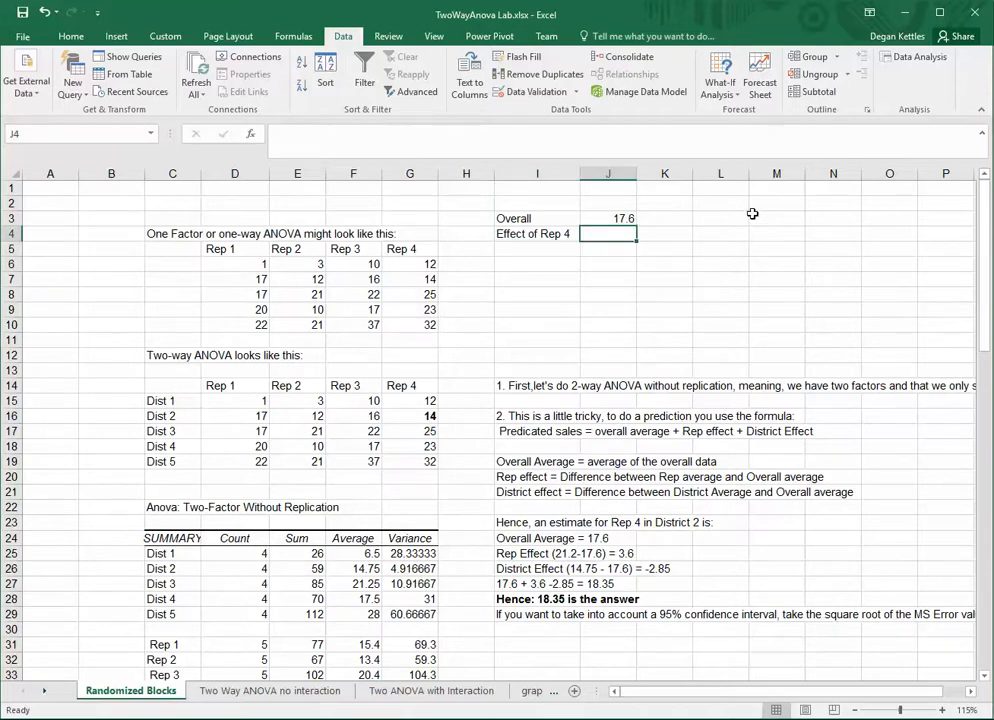
Step: Enter =AVERAGE(G15:G19)-J3 as the Rep 4 effect, giving 3.6
text(=average()
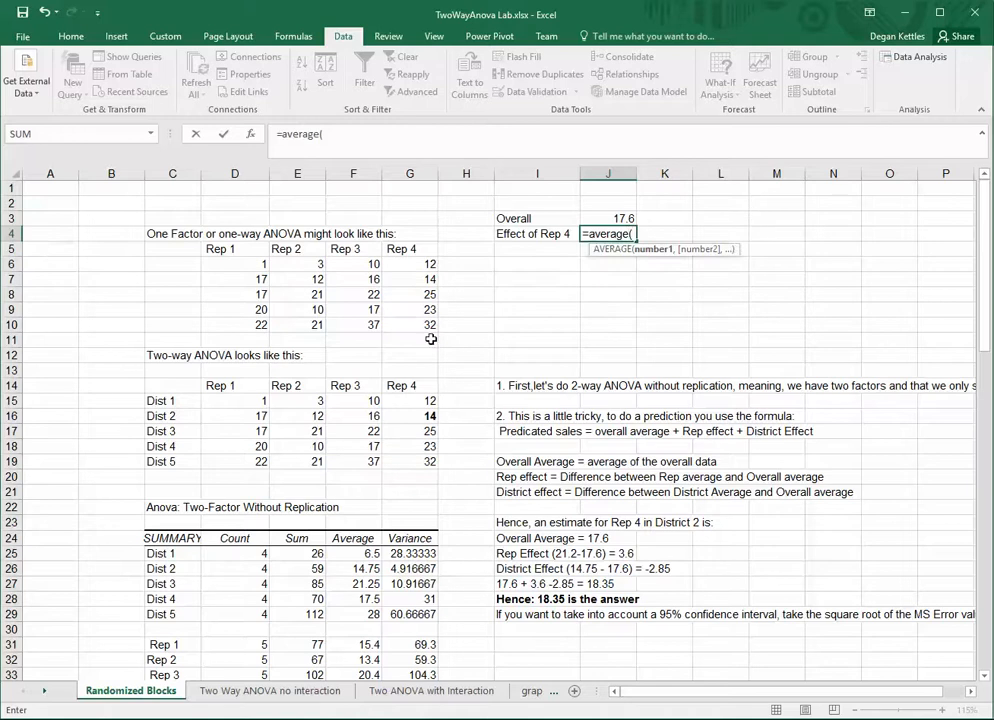
drag(409, 400, 409, 461)
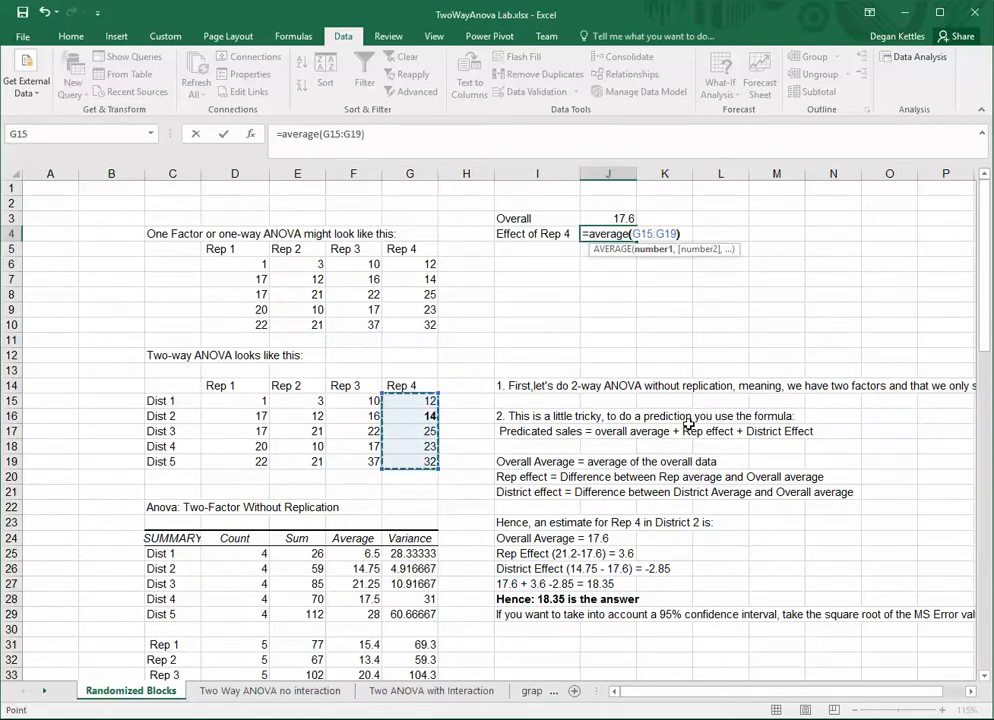
text(-)
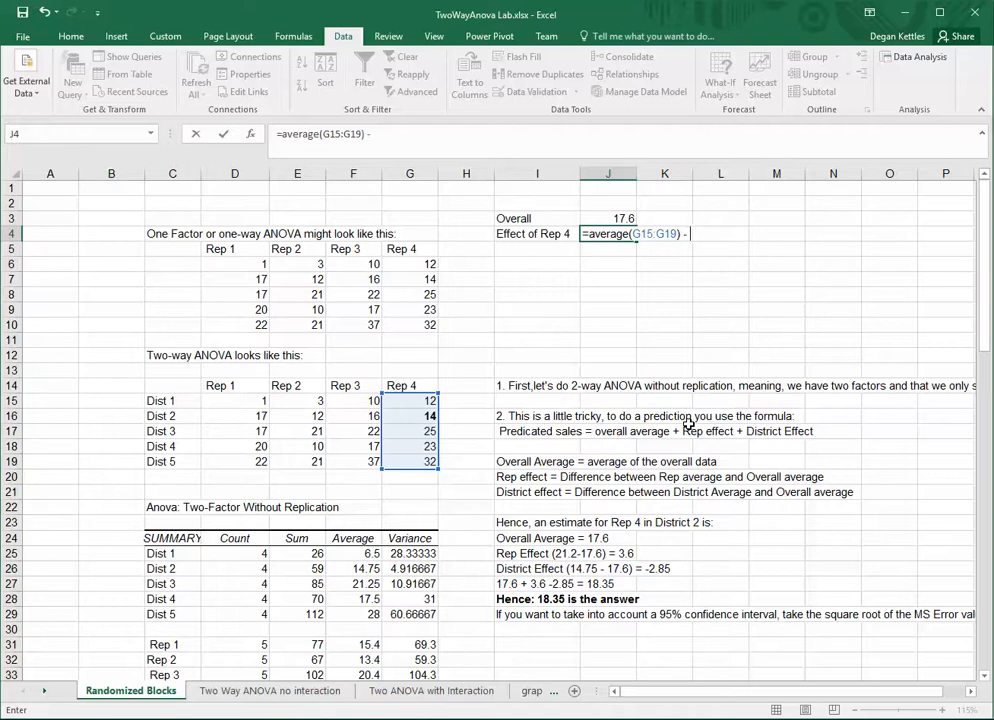
click(608, 218)
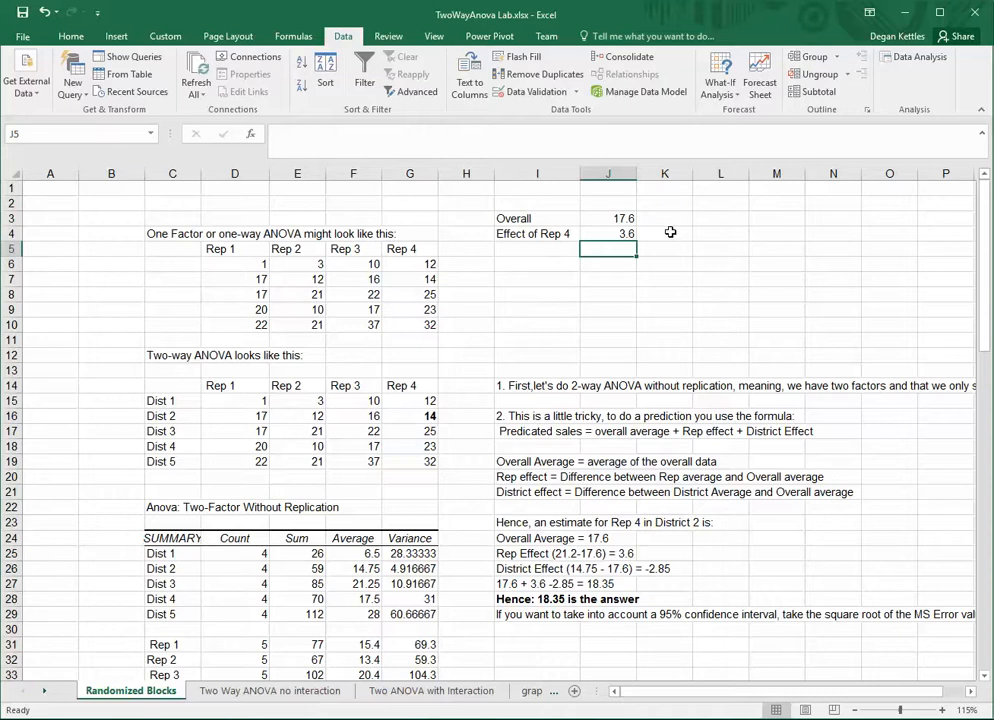
Step: Commit a trial Rep 4 AVERAGE formula beside it and scroll down
text(=a)
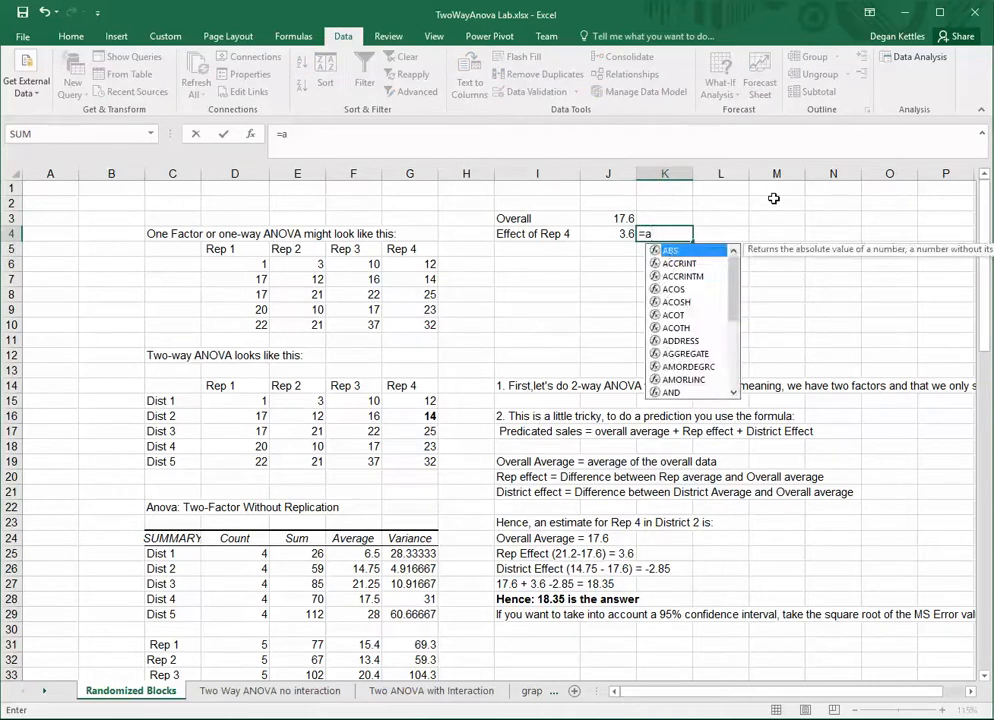
text(verage()
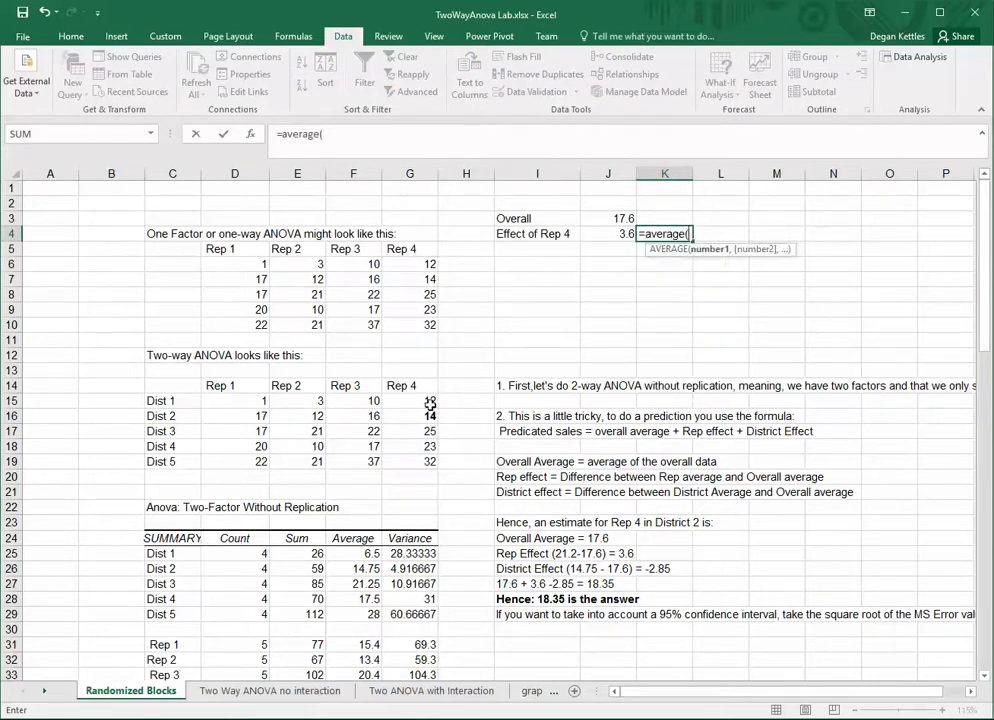
key(enter)
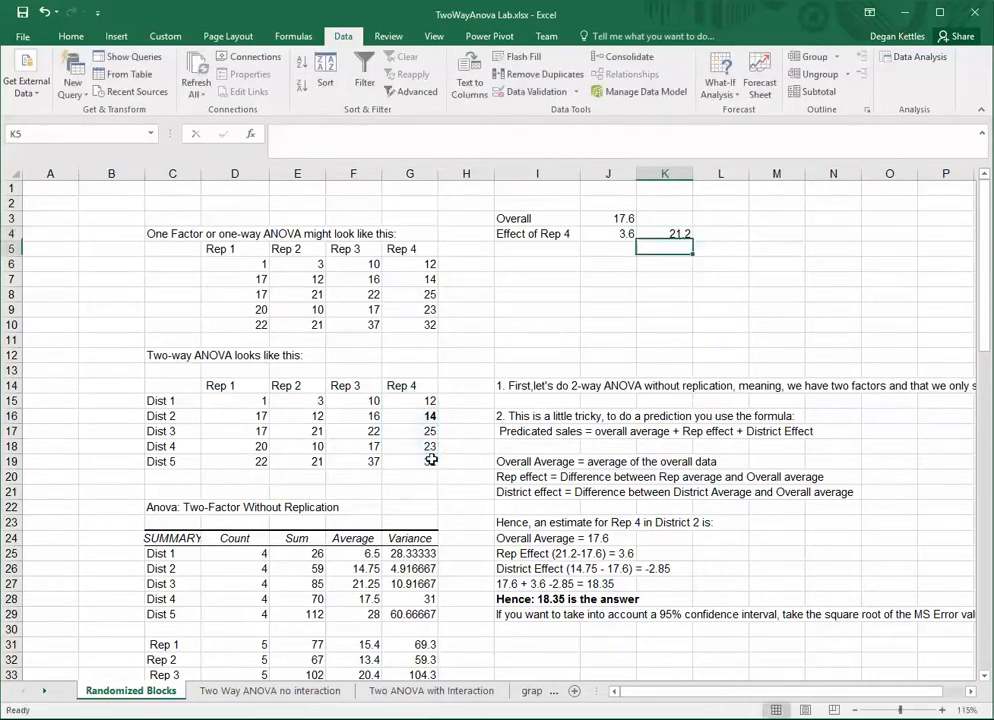
scroll(down, 3)
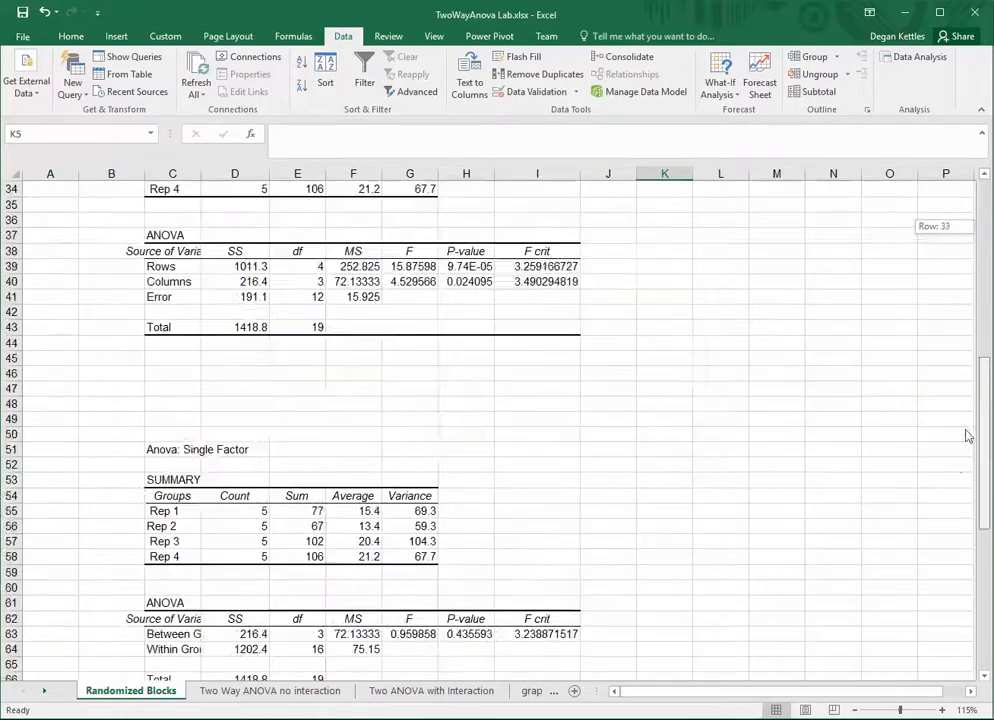
scroll(down, 3)
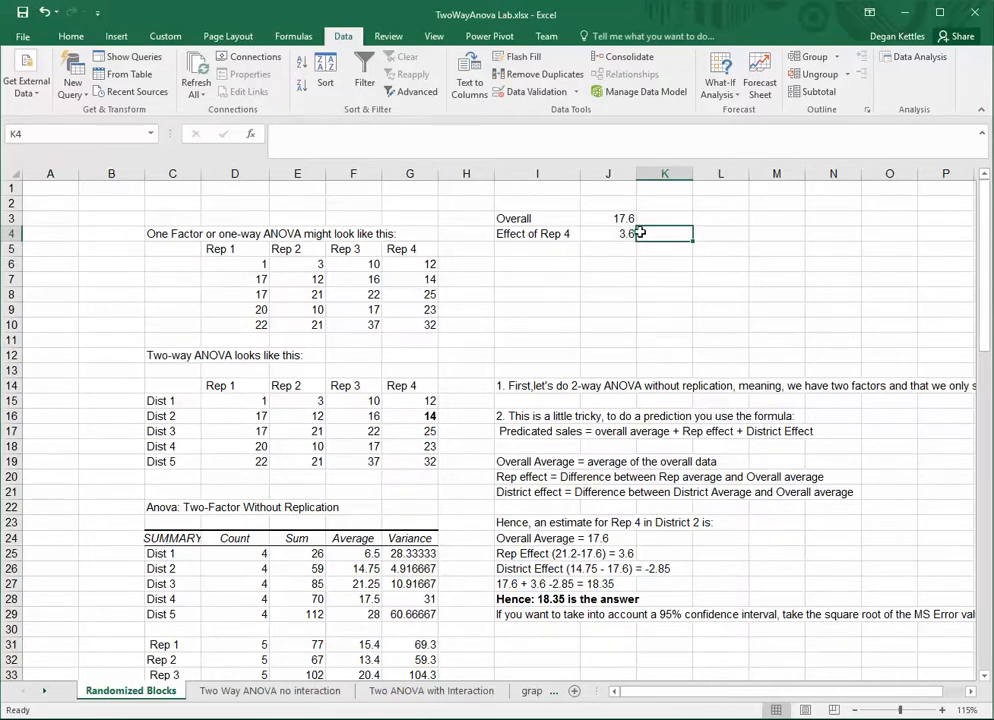
Step: Type the 'Effect of Dis 2' label in I5
click(608, 233)
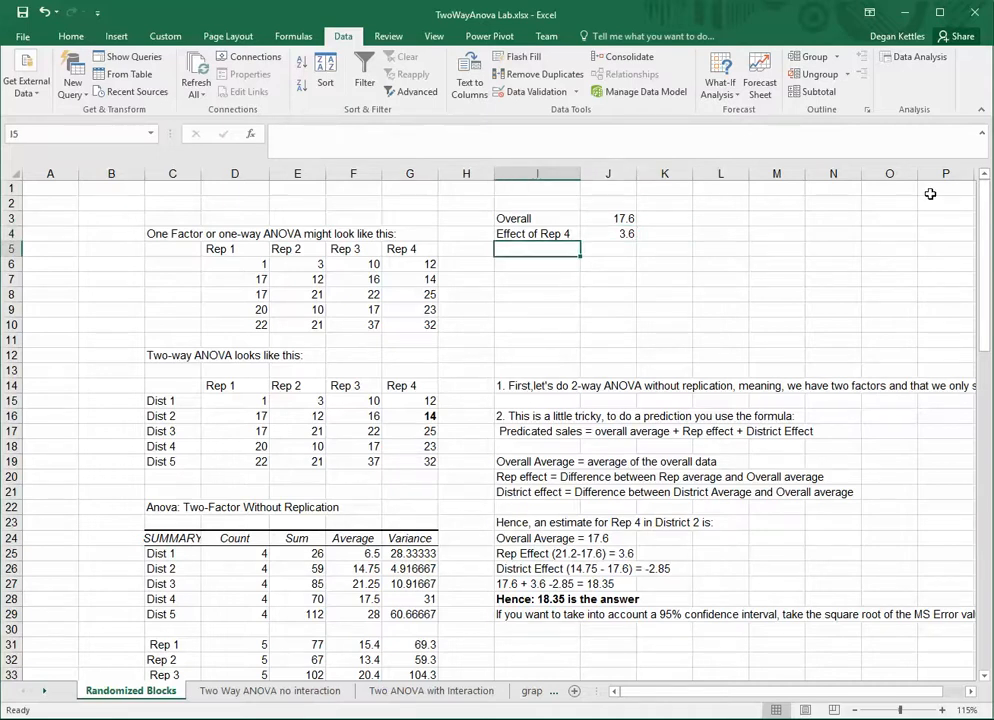
text(Effect of Rep 4)
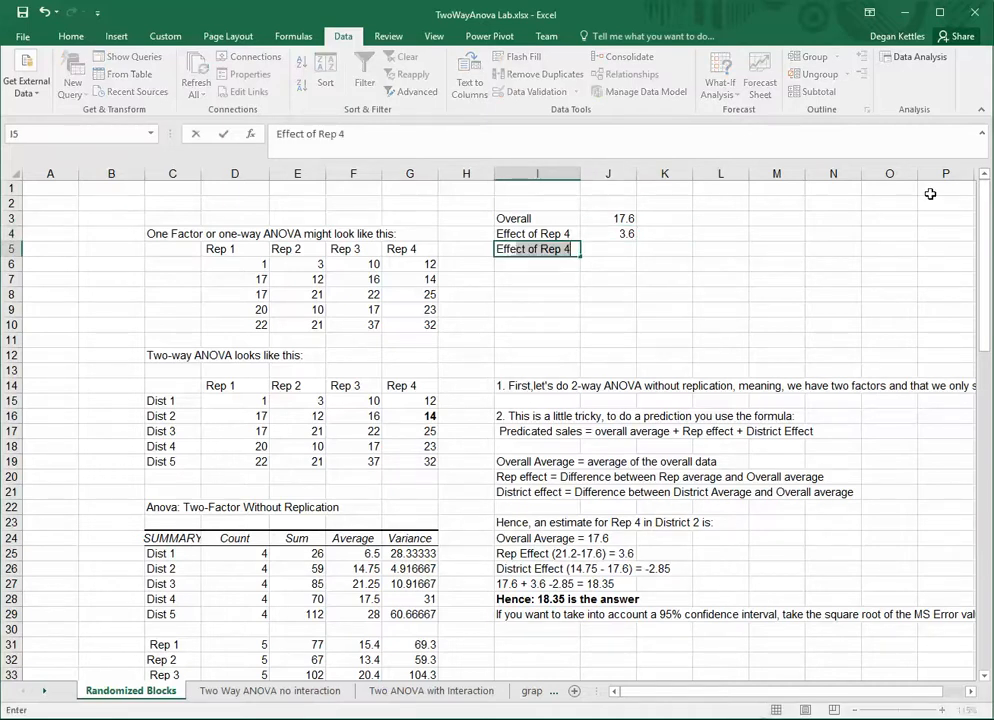
text(Effect of Dis)
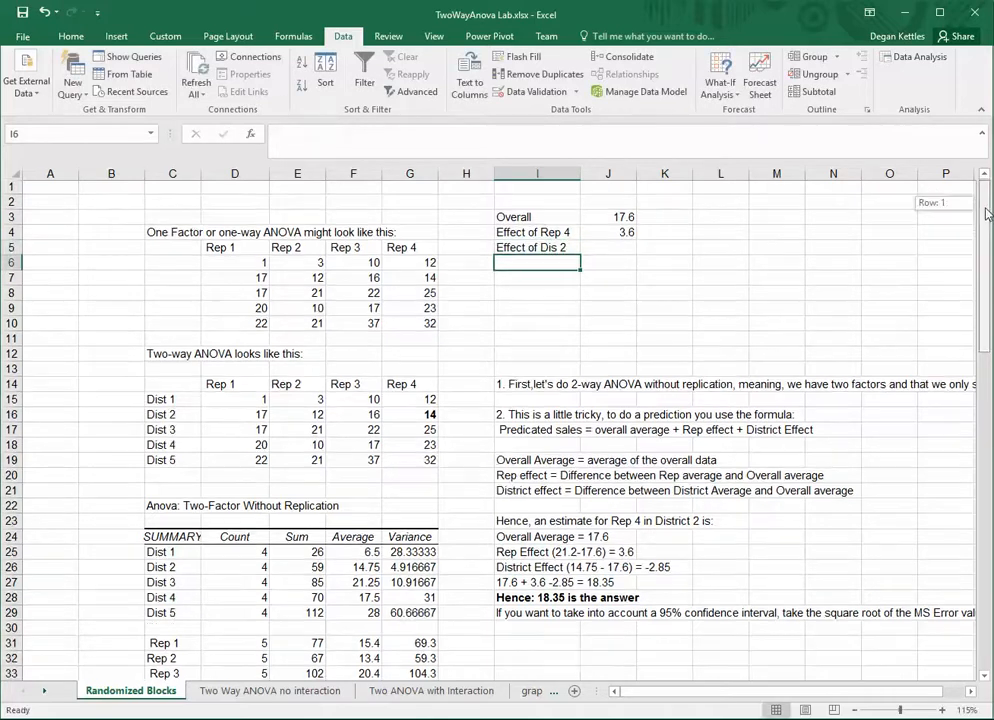
Step: Enter =14.75-J3 as the District 2 effect, giving -2.85
scroll(down, 3)
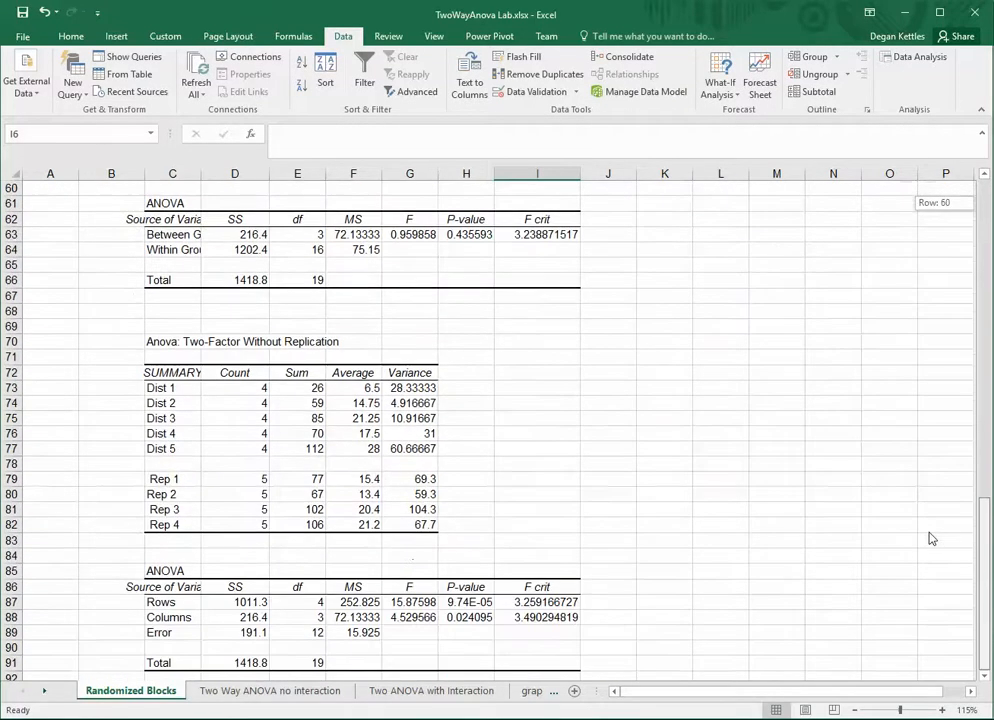
mouse_move(571, 456)
text(=)
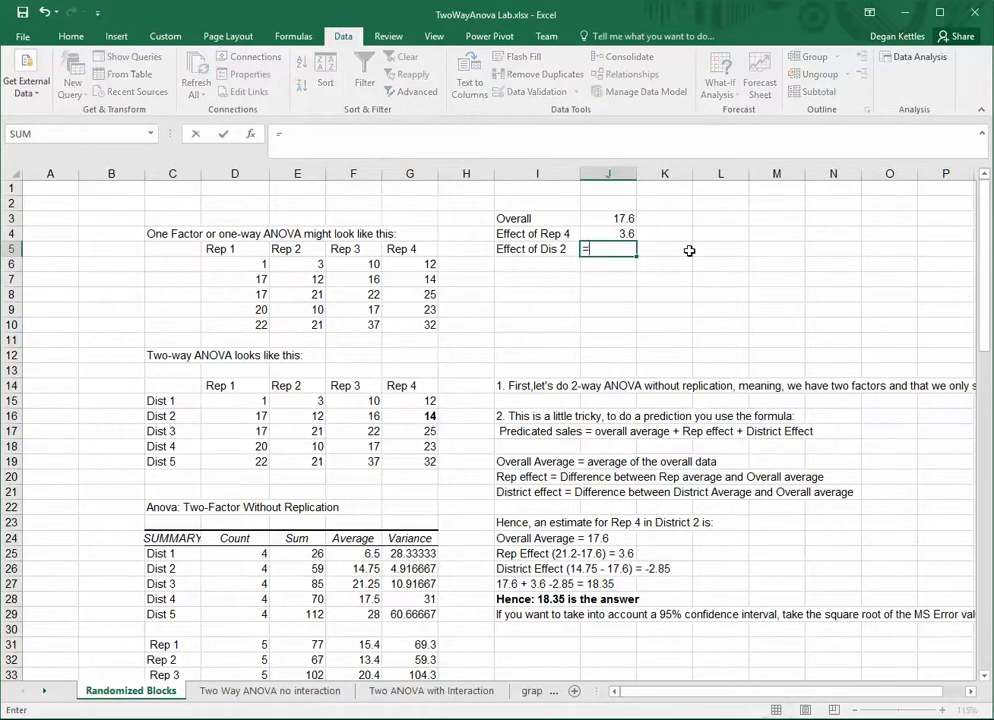
text(14.75-)
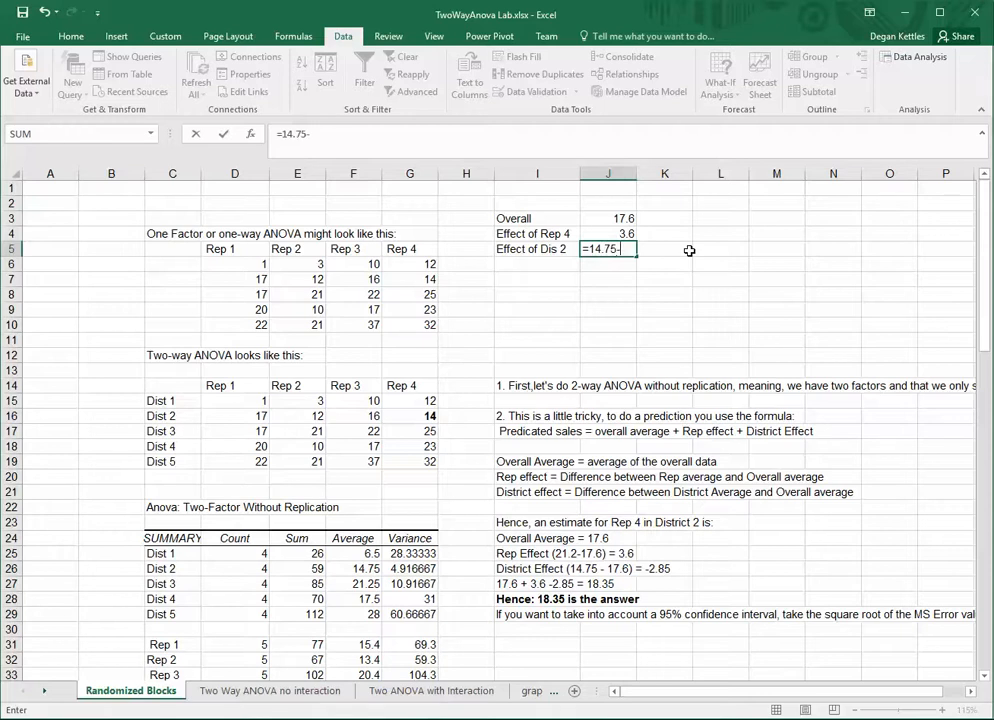
click(608, 218)
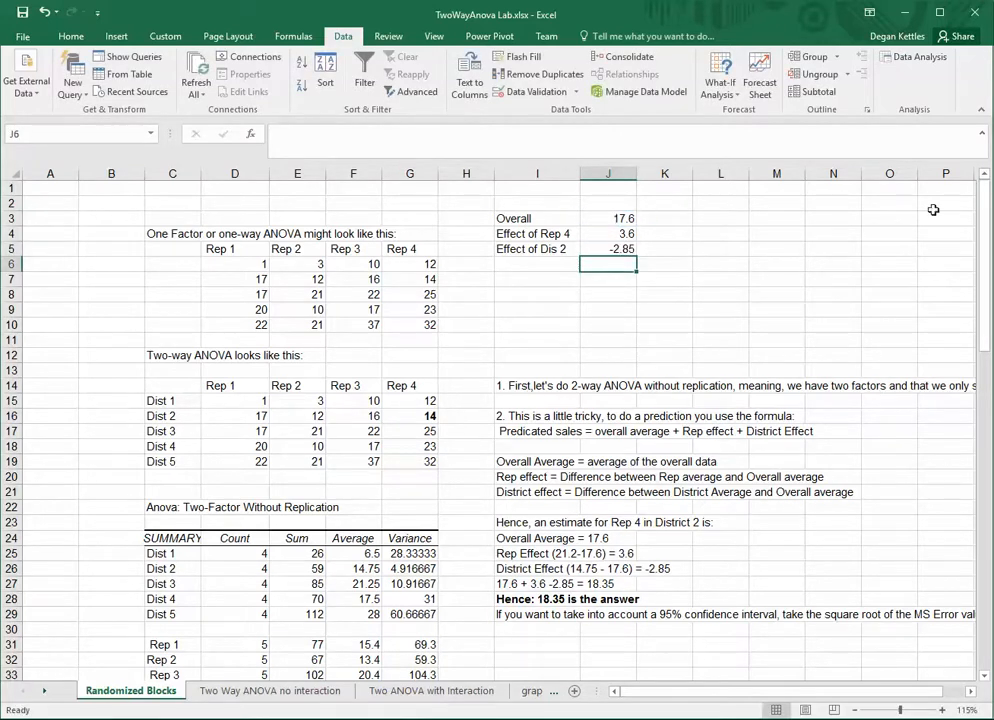
mouse_move(650, 216)
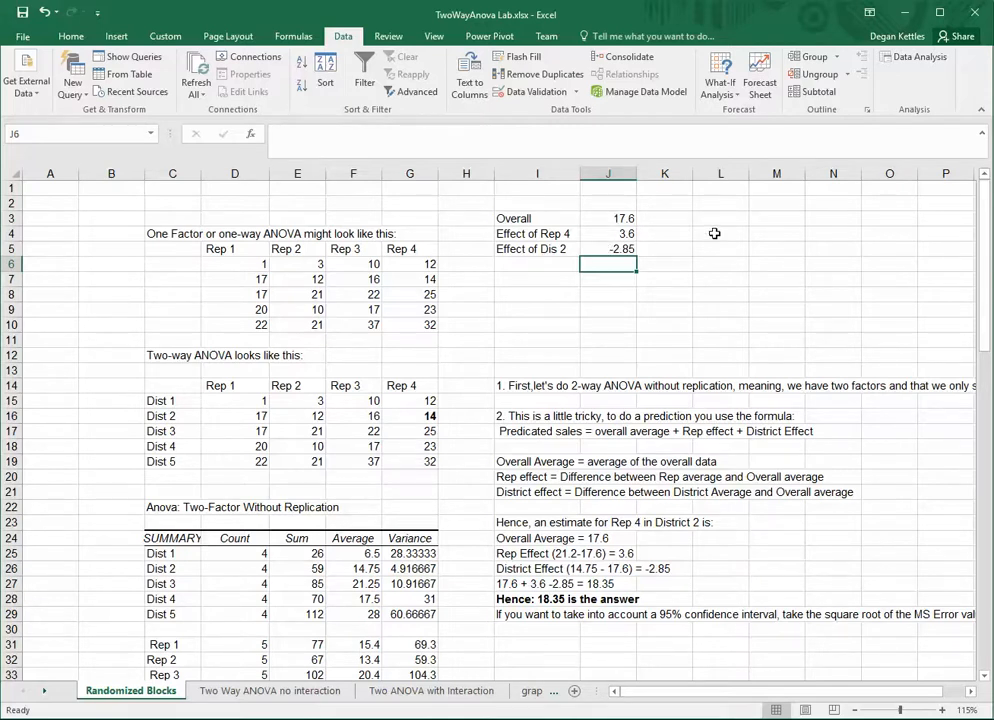
Step: Enter =SUM(J3:J5) to predict 18.35 for Rep 4 in District 2
text(=)
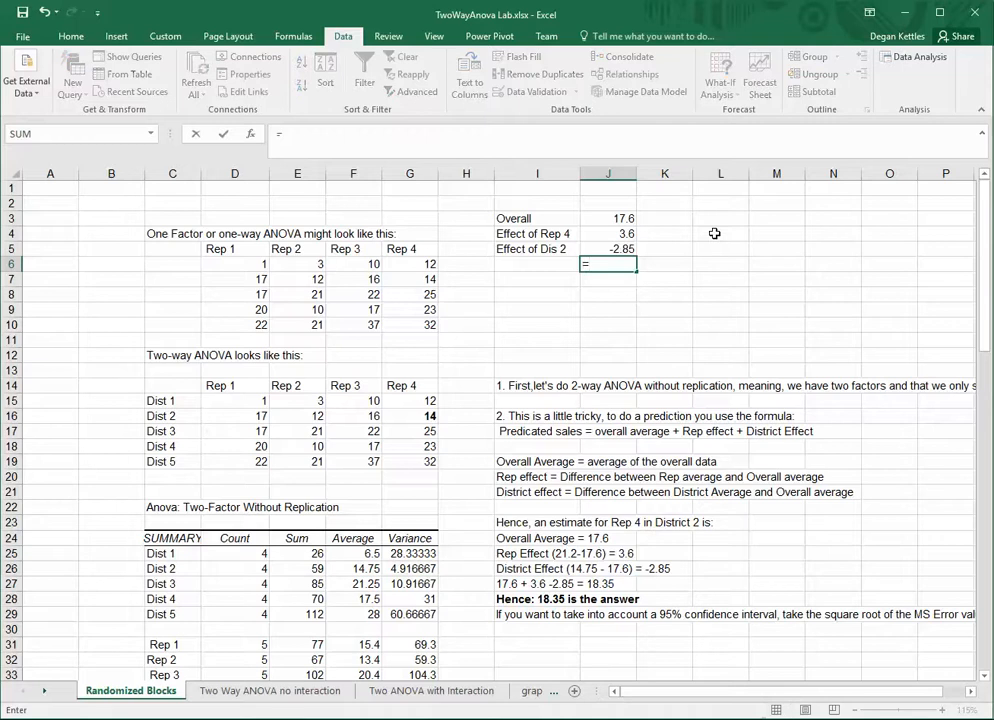
text(=sum()
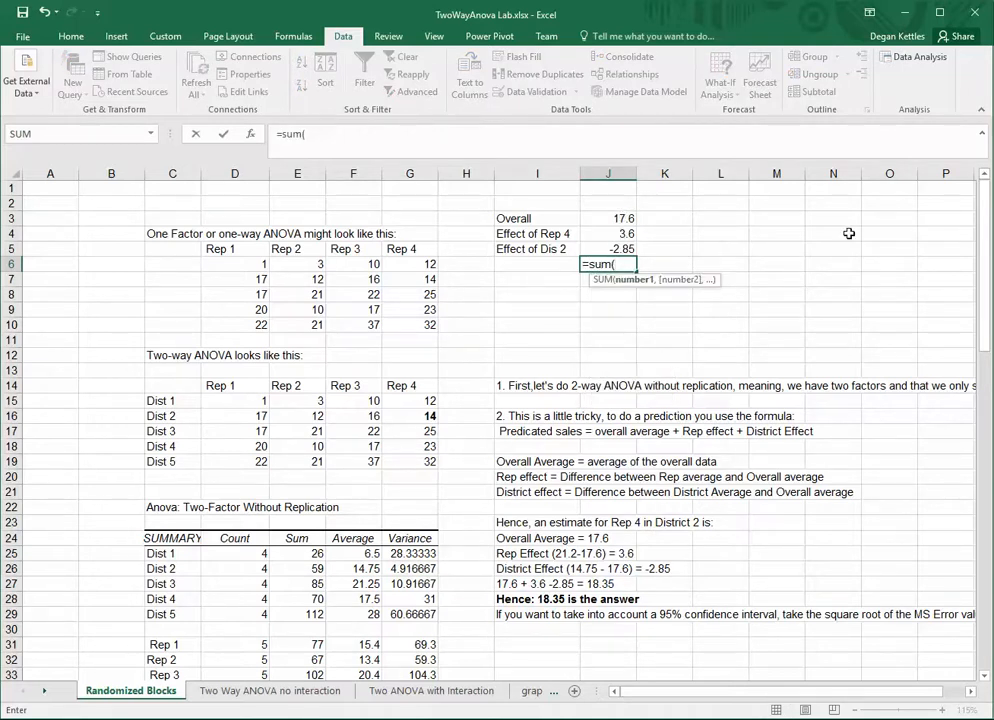
drag(608, 218, 608, 248)
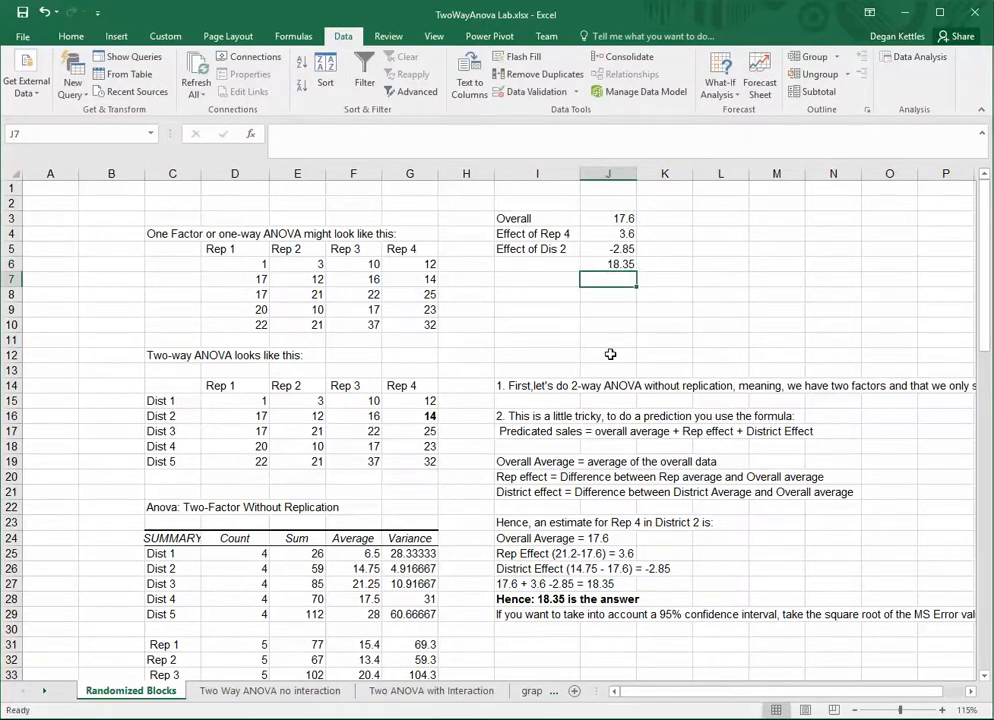
mouse_move(617, 463)
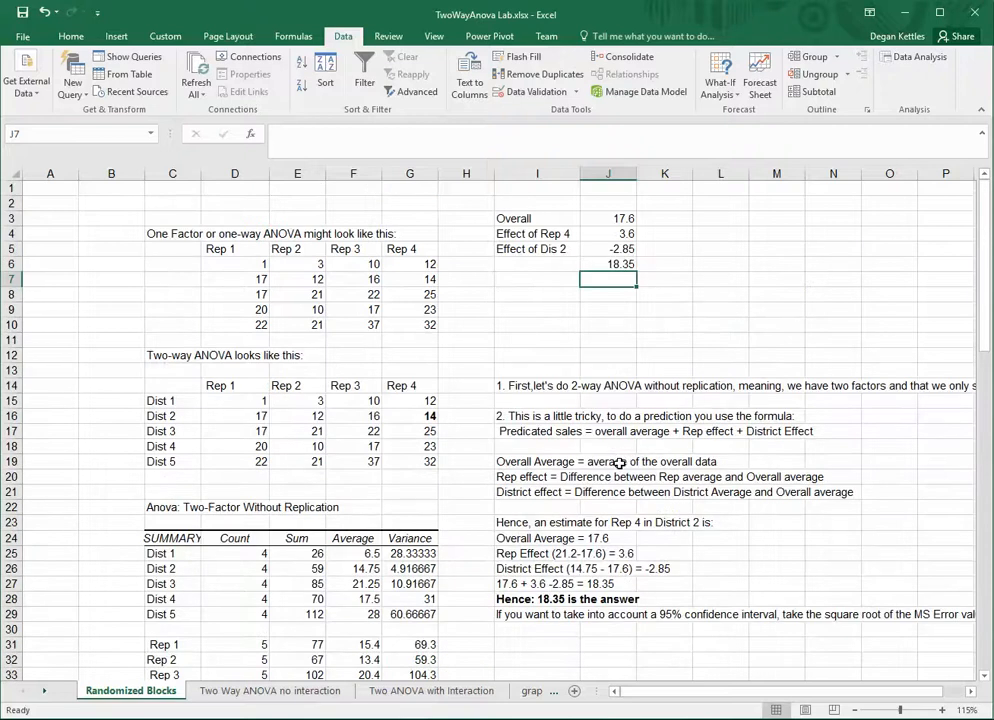
Step: Beside the Error row, compute SQRT of the error MS (3.99) and double it (7.98)
scroll(down, 3)
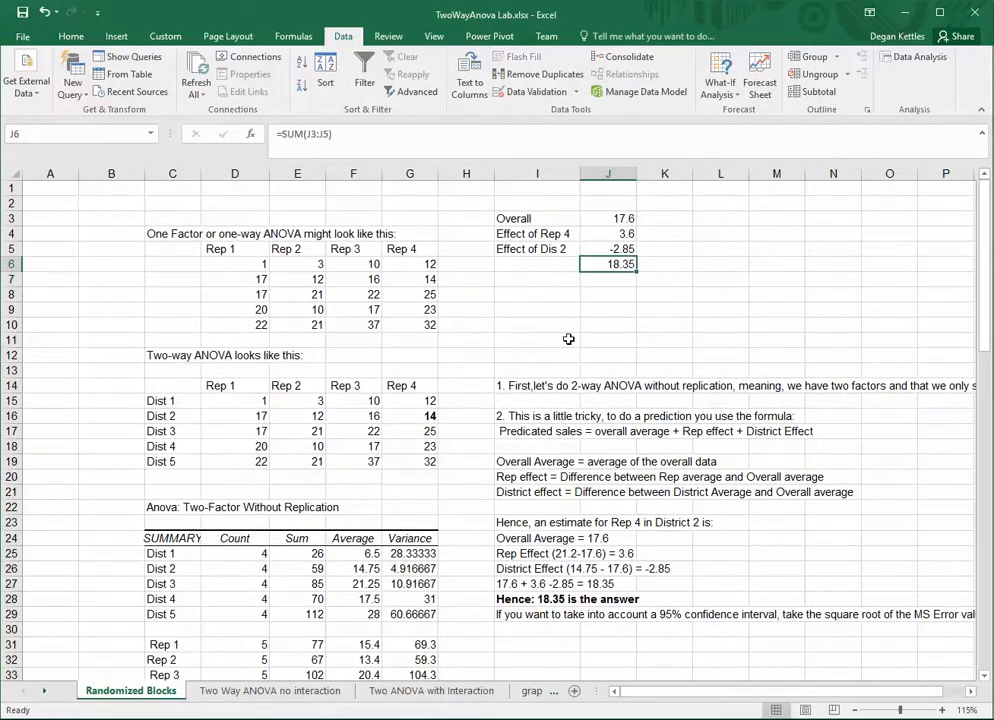
mouse_move(636, 338)
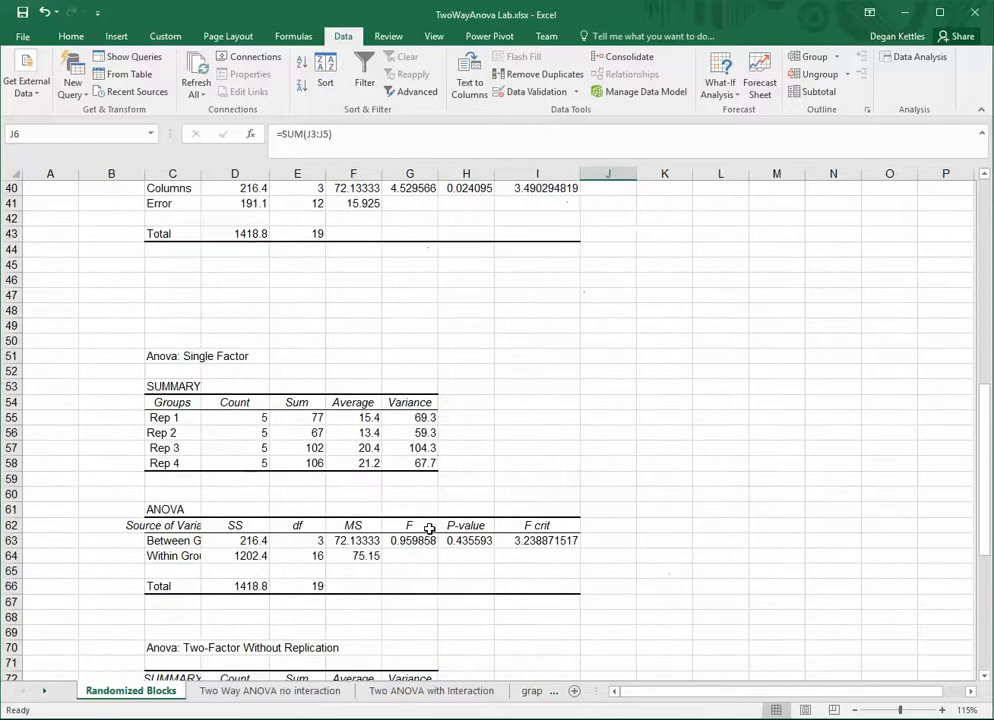
scroll(down, 3)
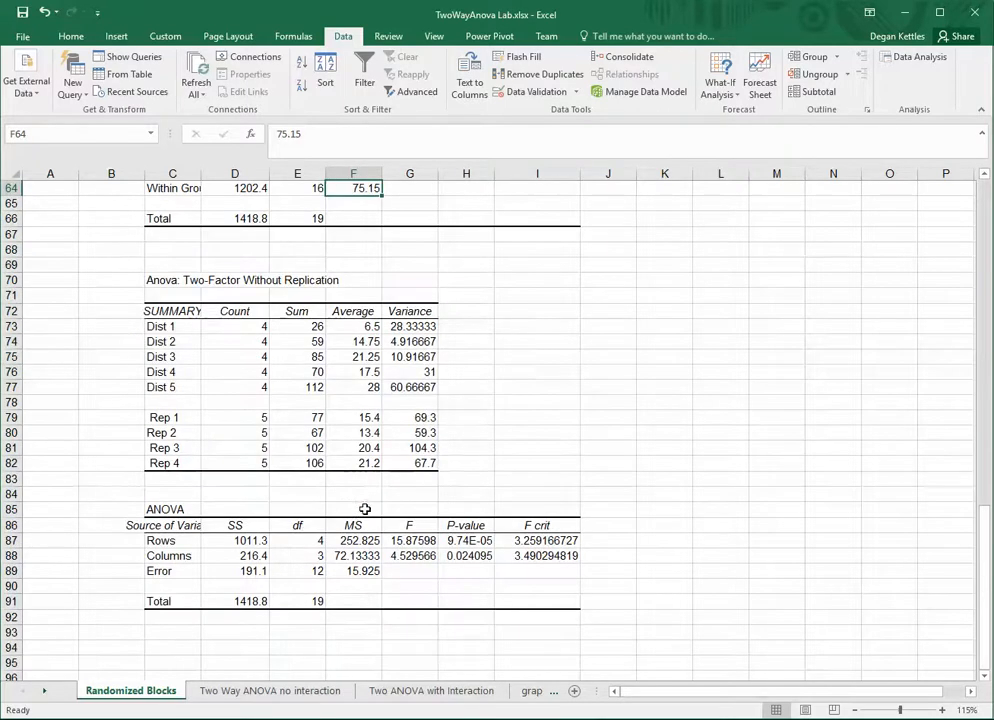
click(353, 571)
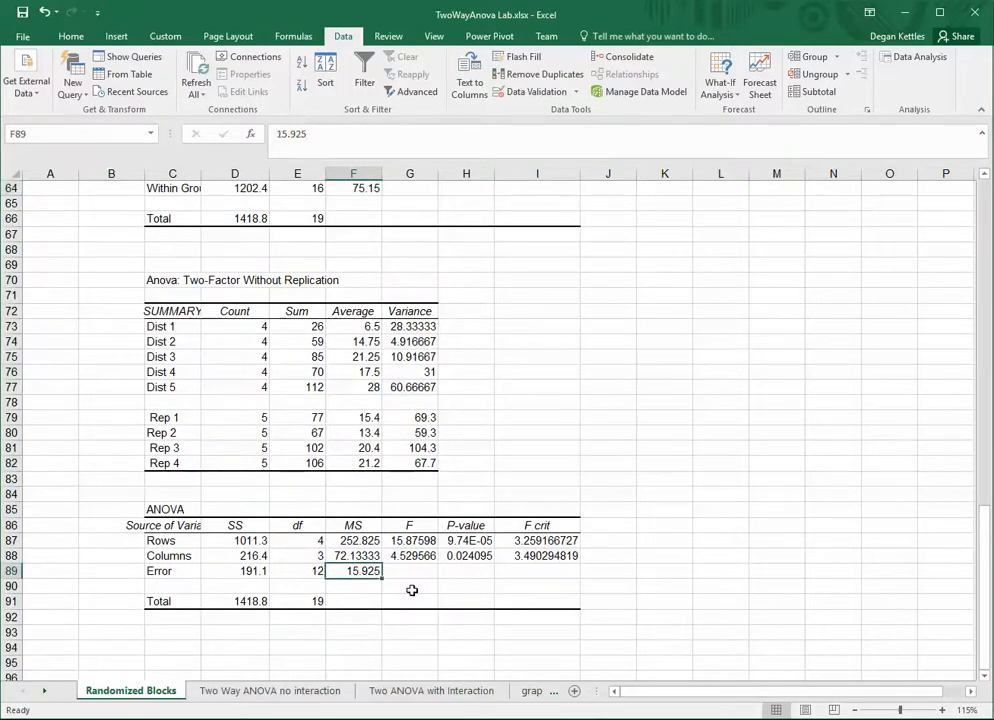
click(664, 571)
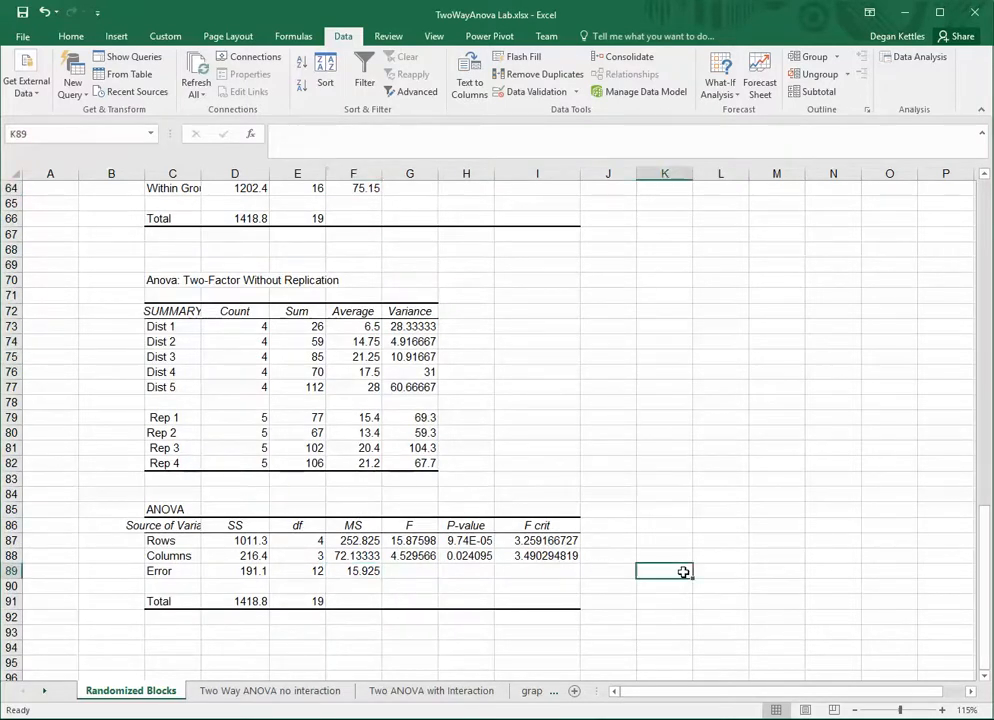
text(=sqrt()
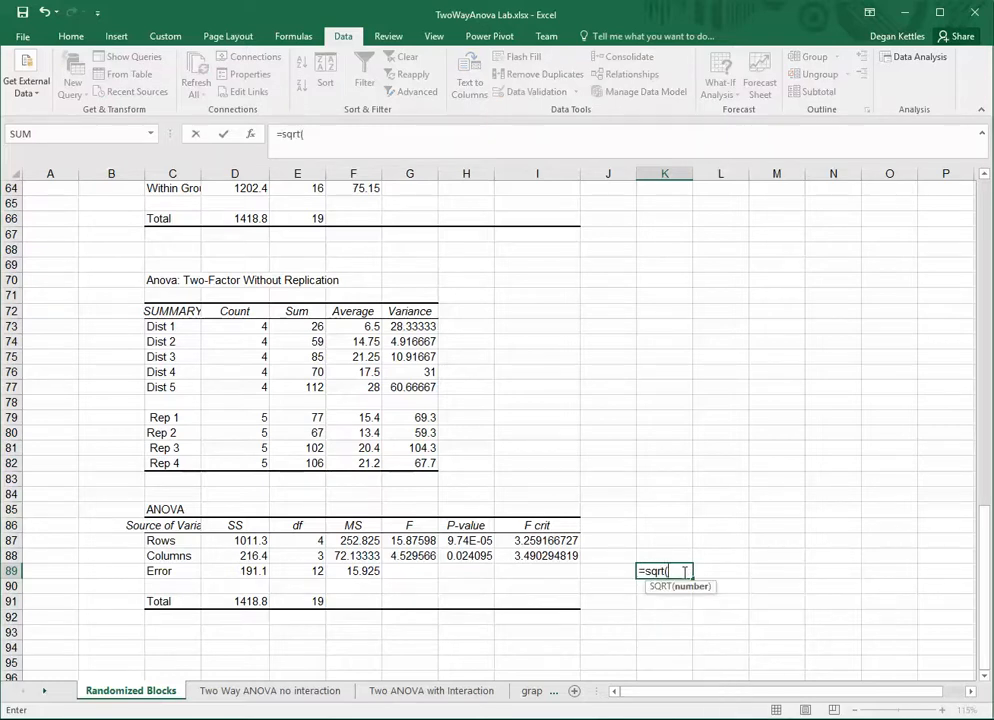
click(353, 570)
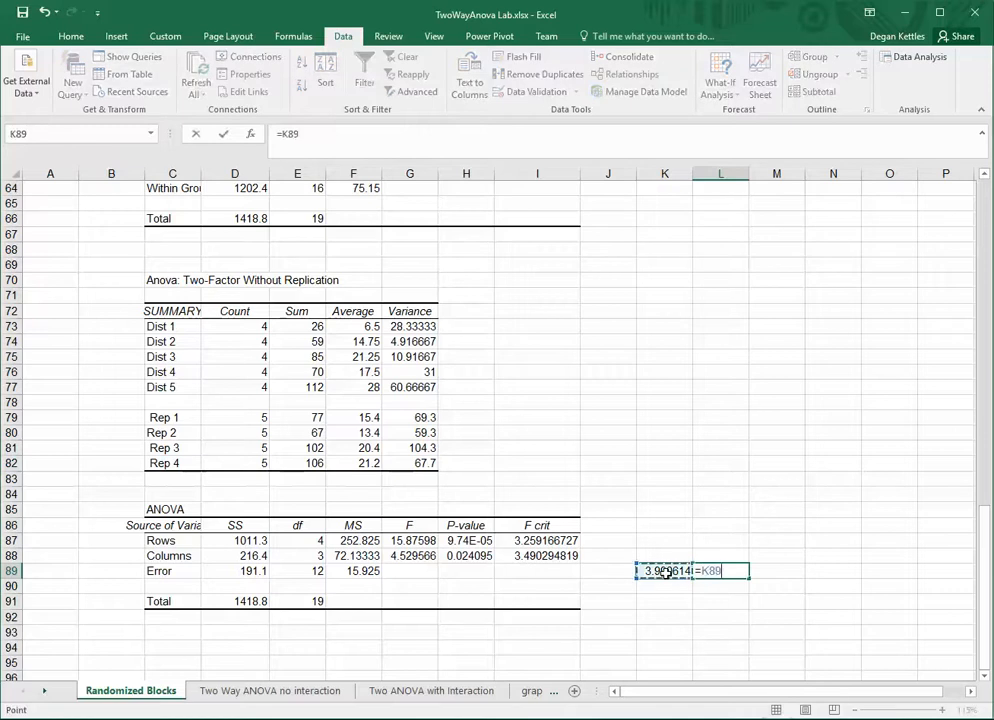
text(*2)
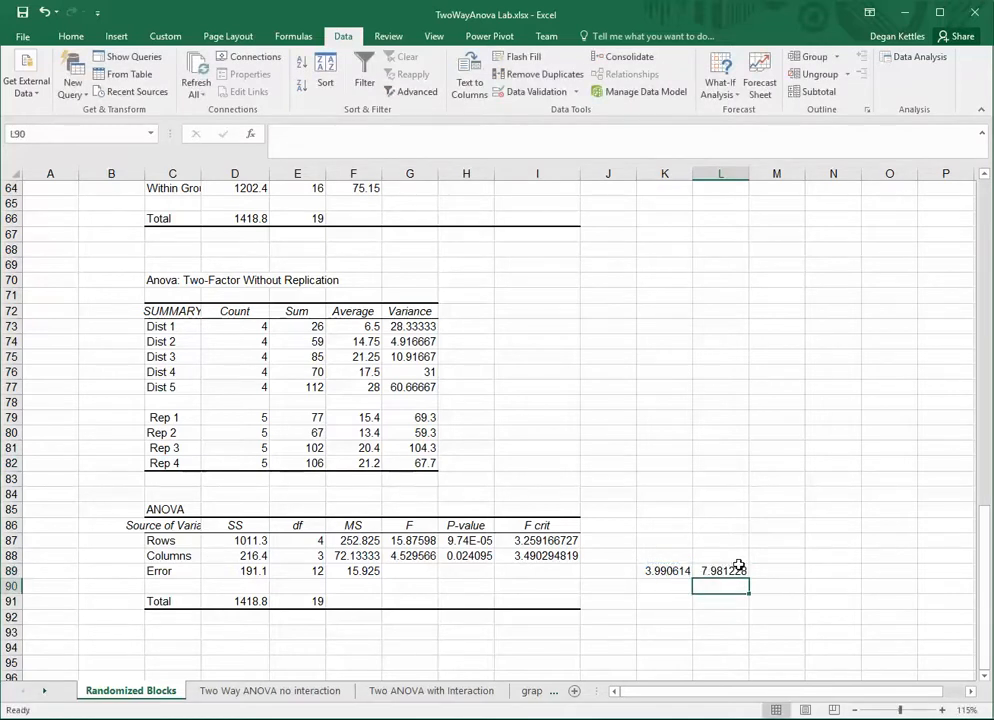
scroll(down, 3)
text(+)
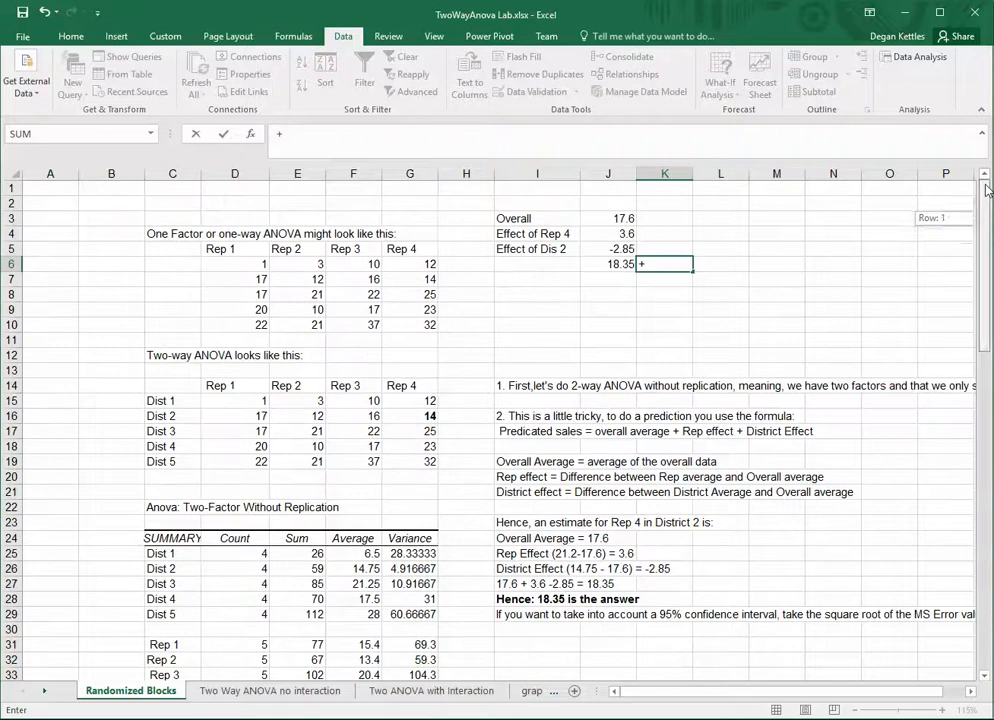
Step: Discard the rejected ±7.9 entry and switch to the Two Way ANOVA no interaction sheet
text(7.9, -)
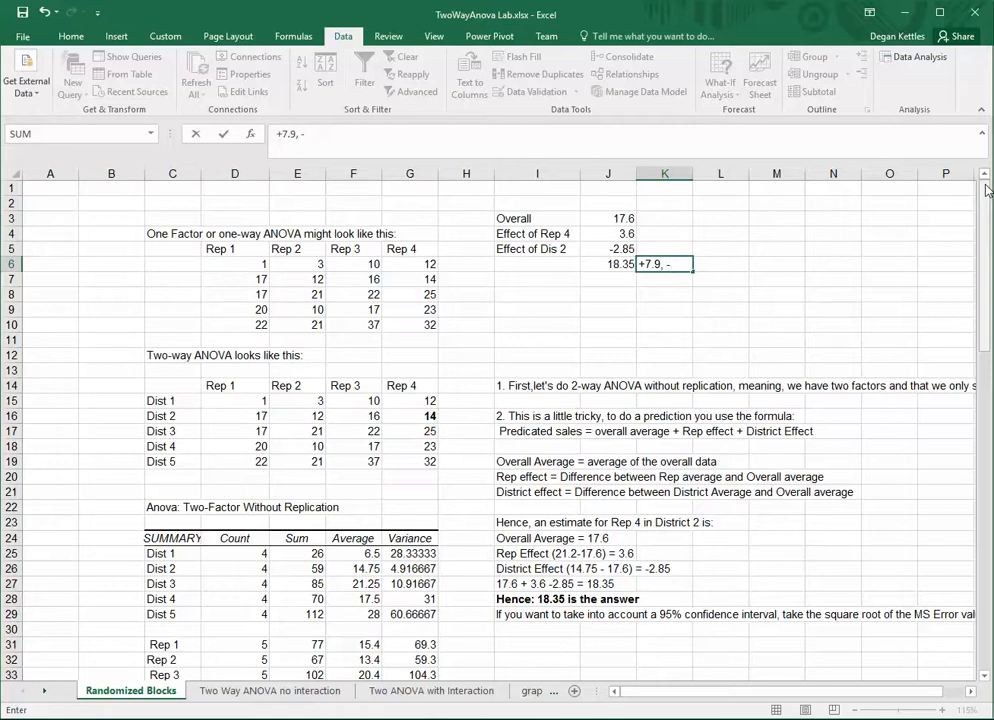
text(7.9)
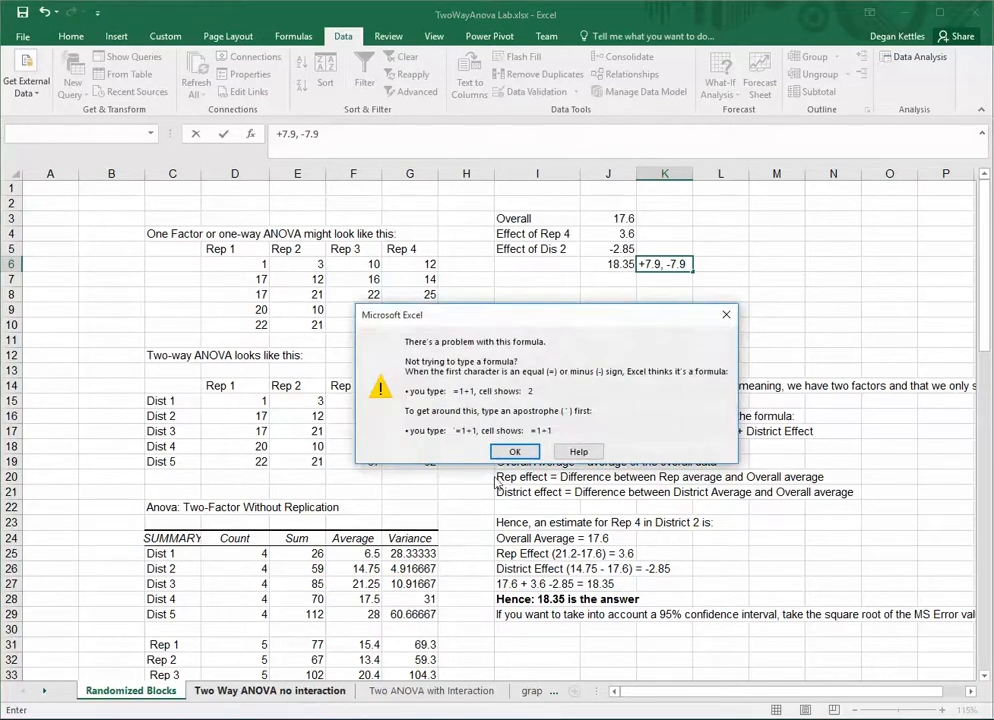
click(515, 451)
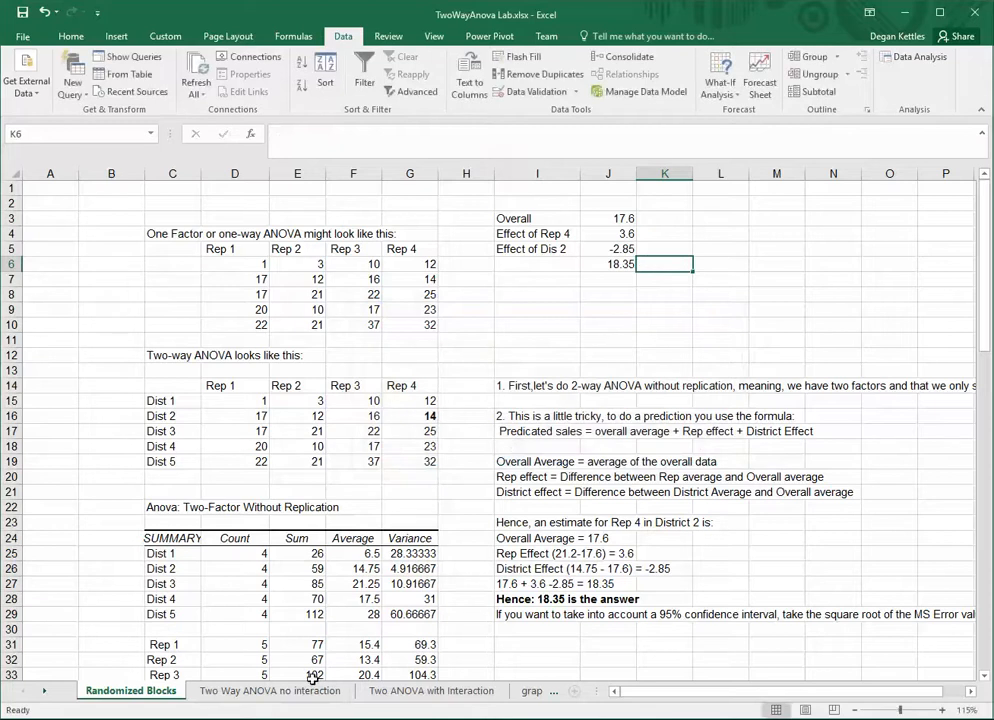
click(269, 690)
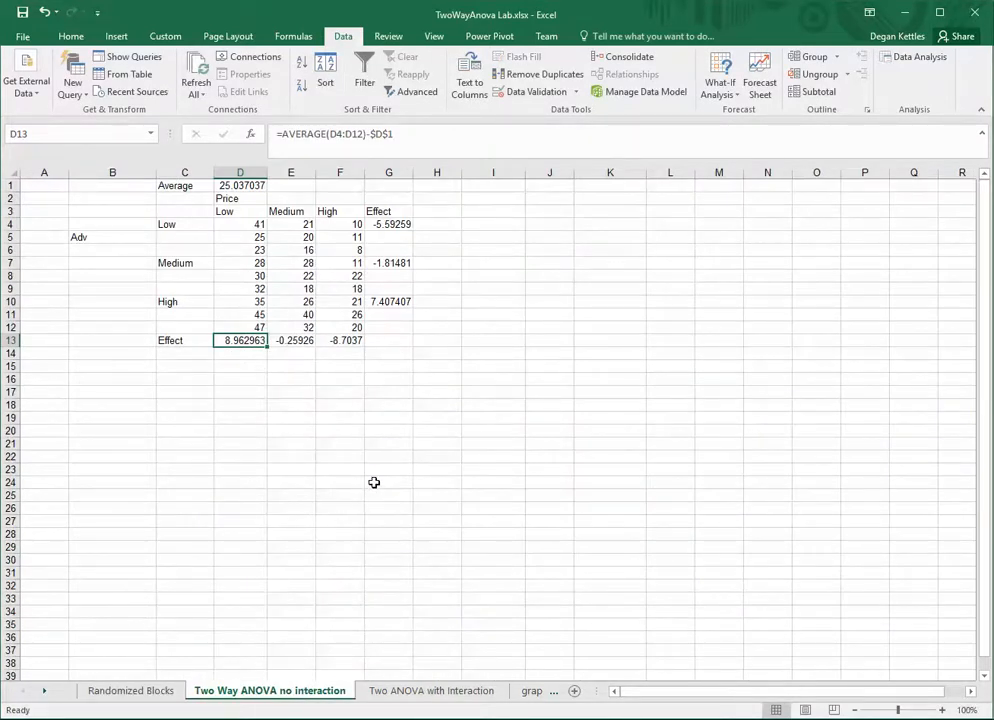
click(130, 690)
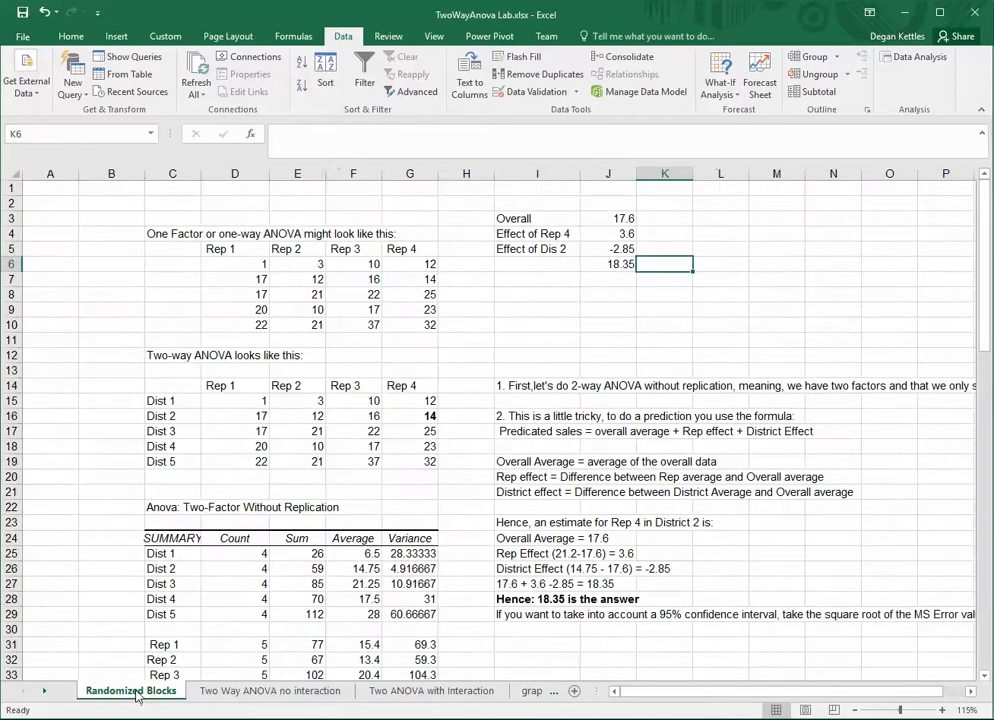
click(269, 690)
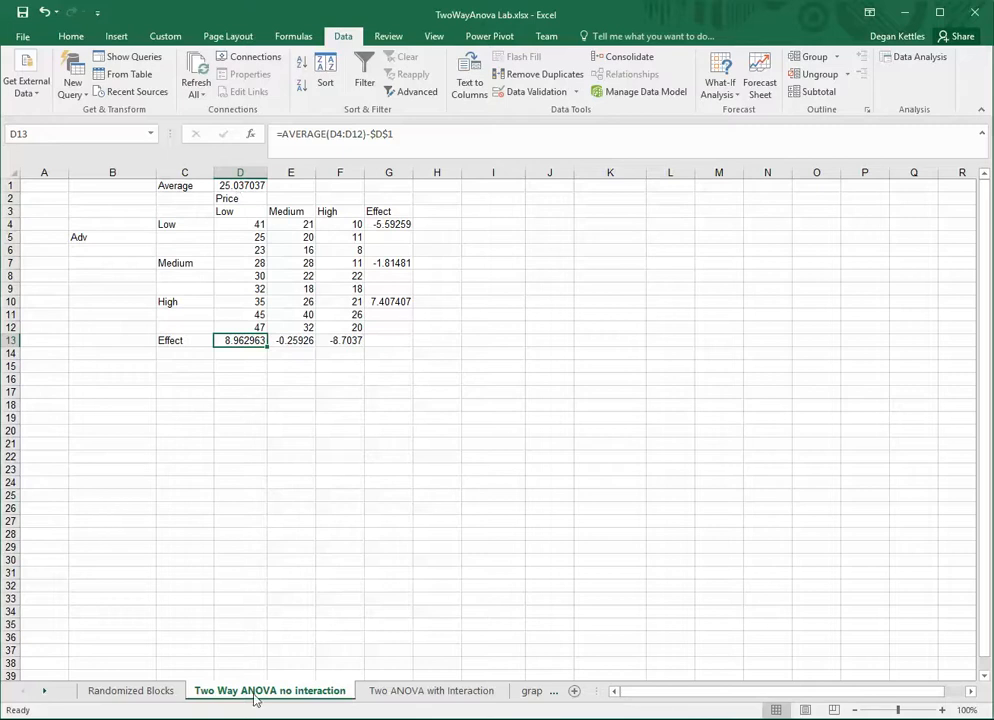
mouse_move(485, 160)
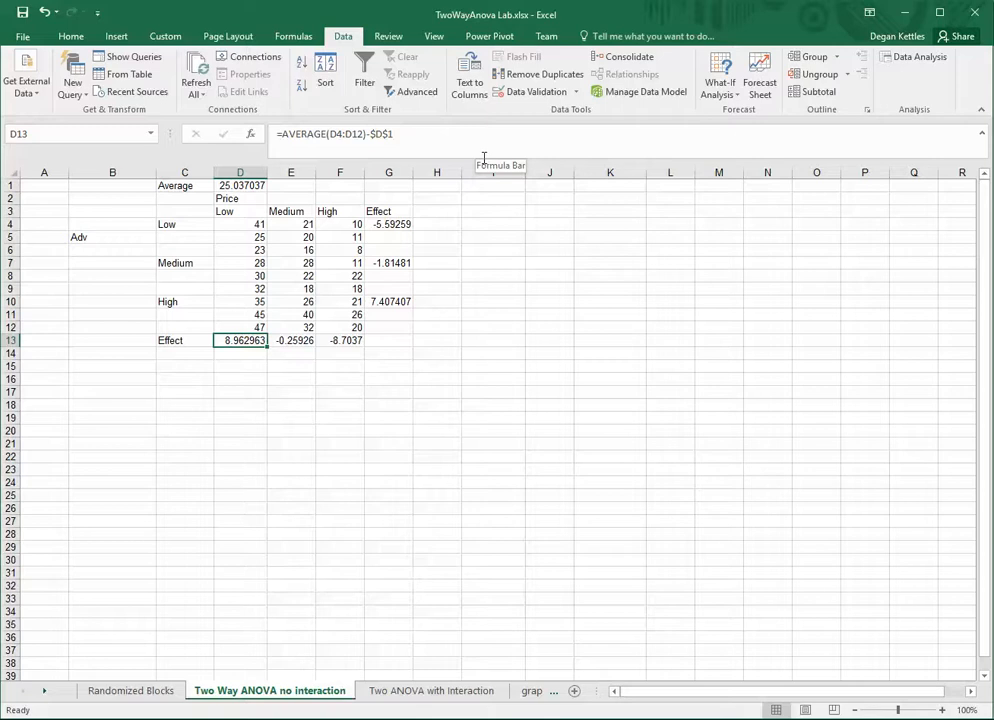
mouse_move(306, 408)
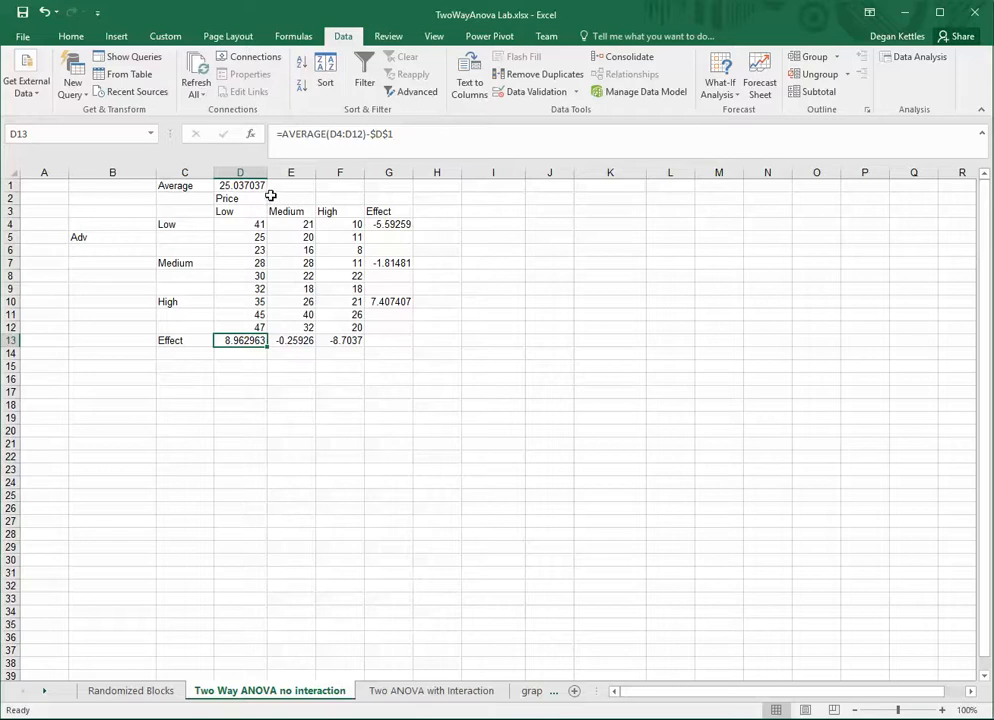
mouse_move(339, 195)
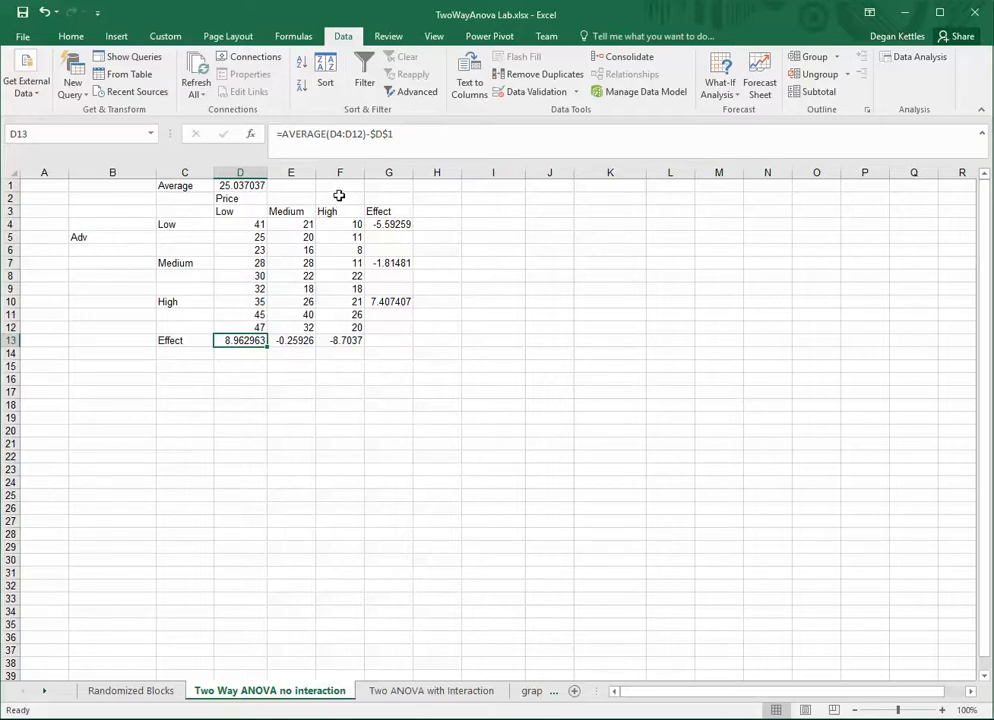
mouse_move(198, 218)
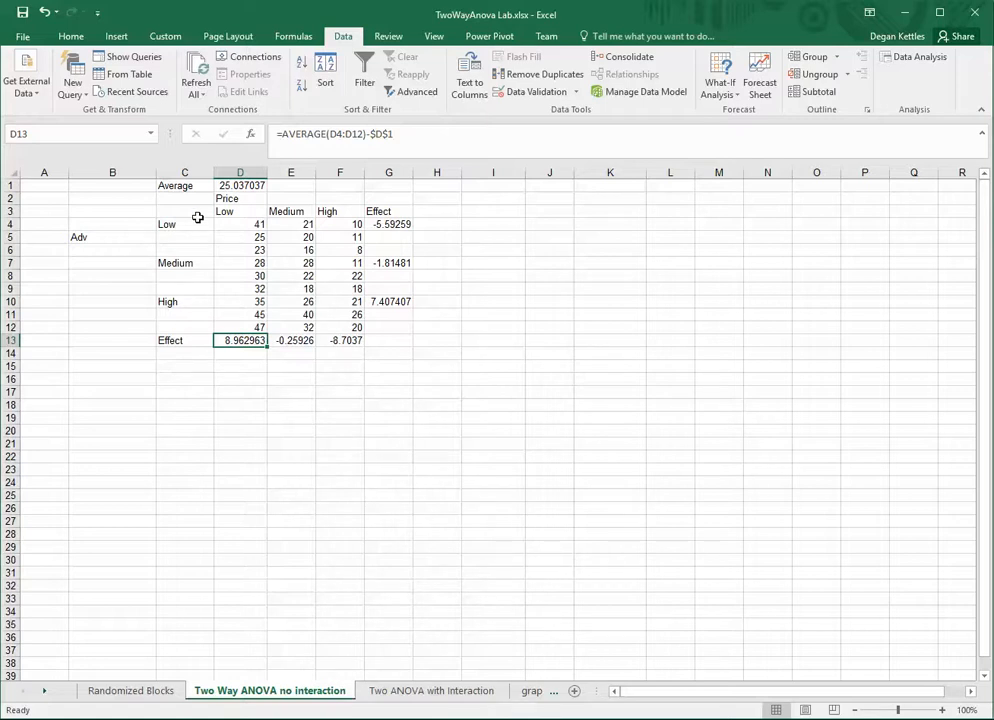
mouse_move(183, 313)
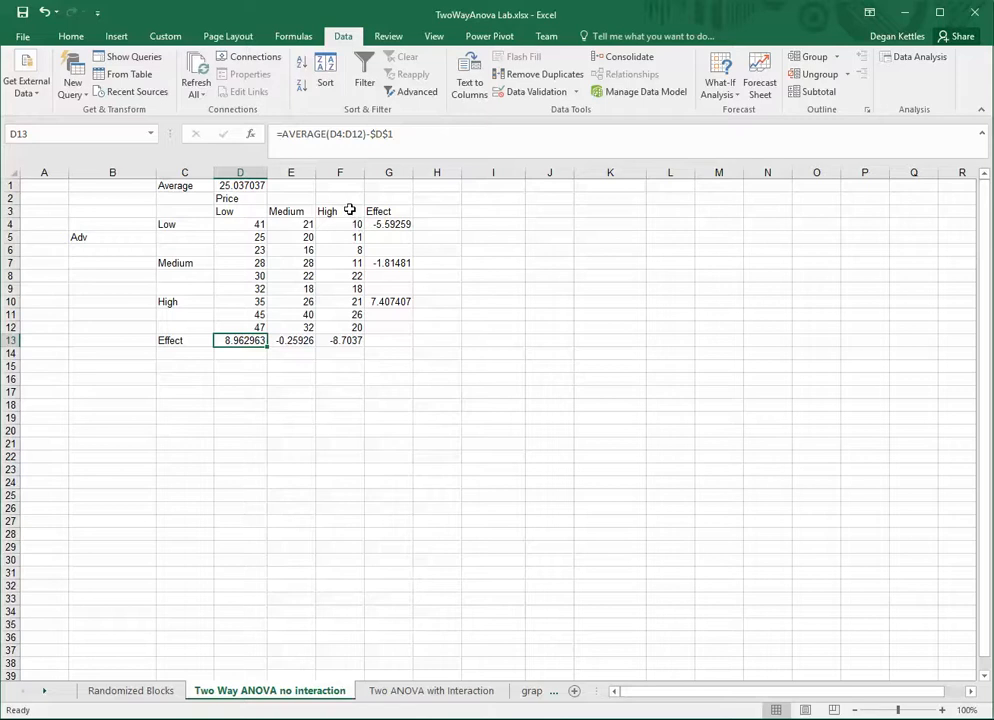
mouse_move(343, 228)
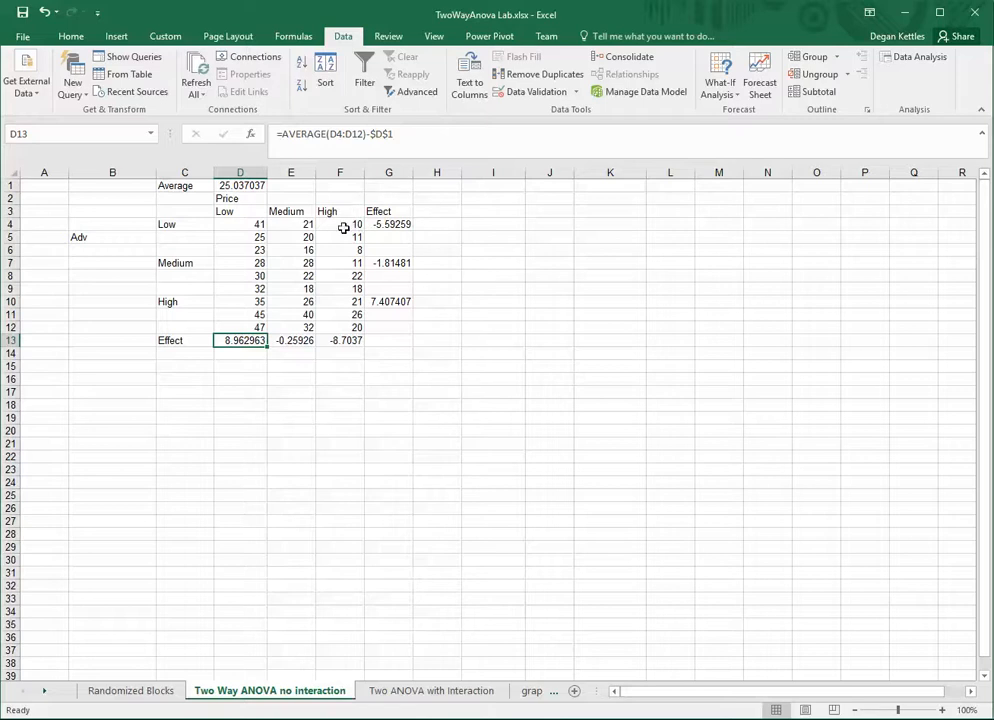
mouse_move(340, 327)
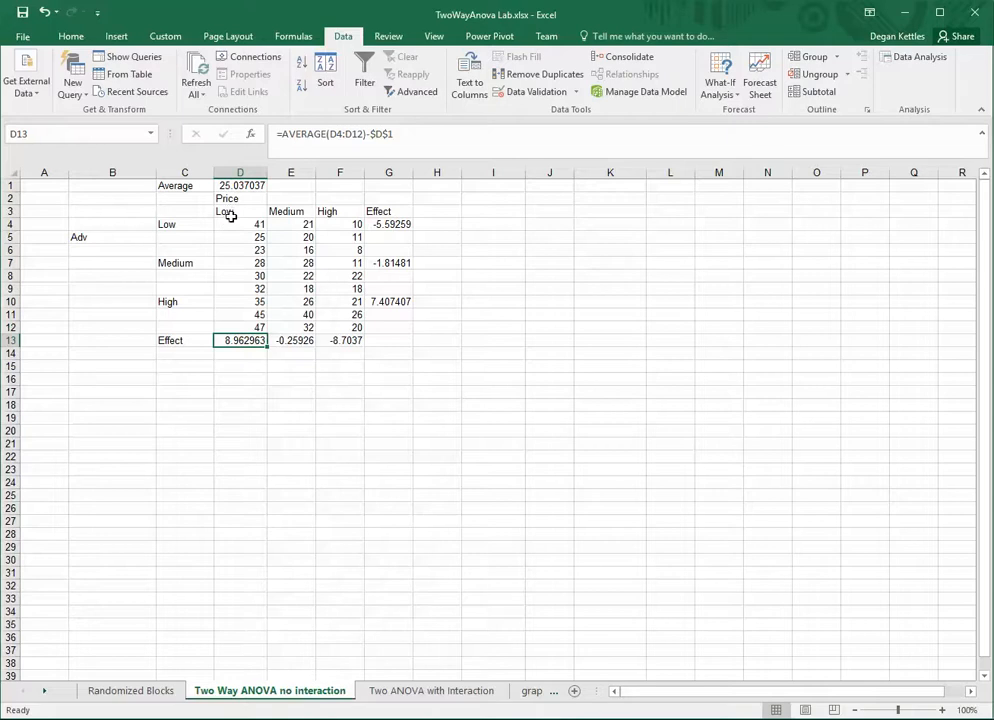
mouse_move(240, 303)
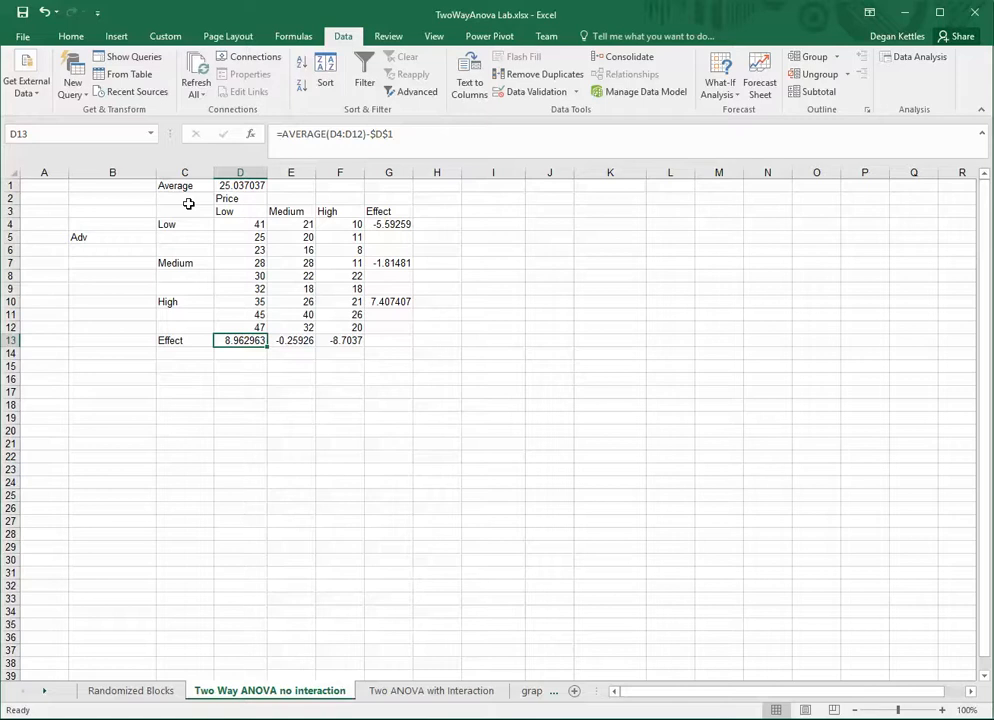
mouse_move(155, 205)
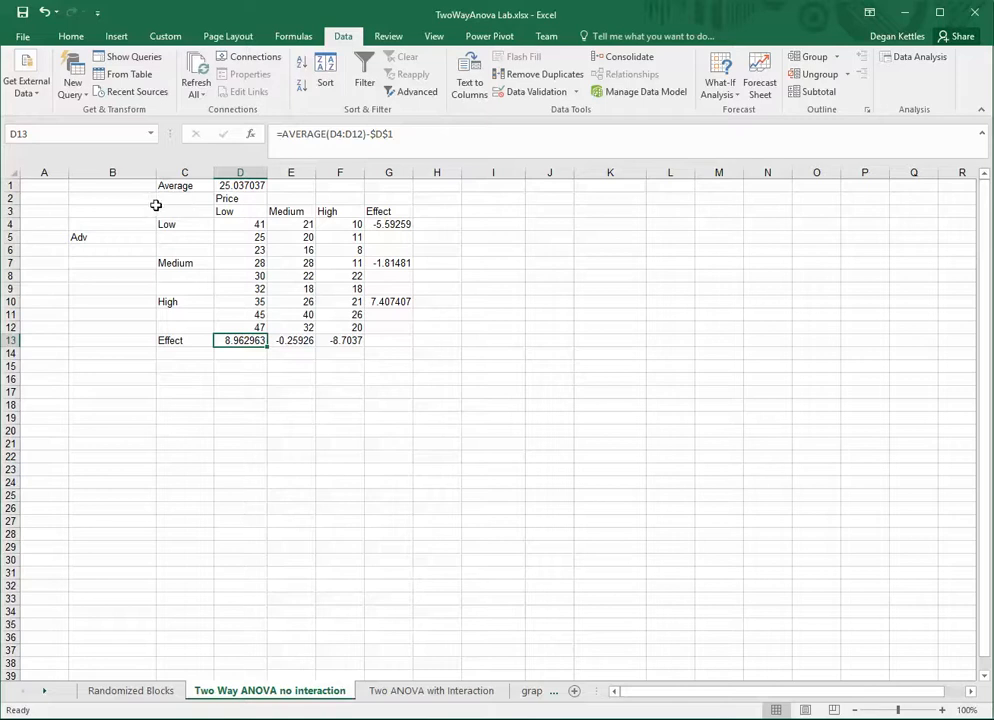
mouse_move(165, 208)
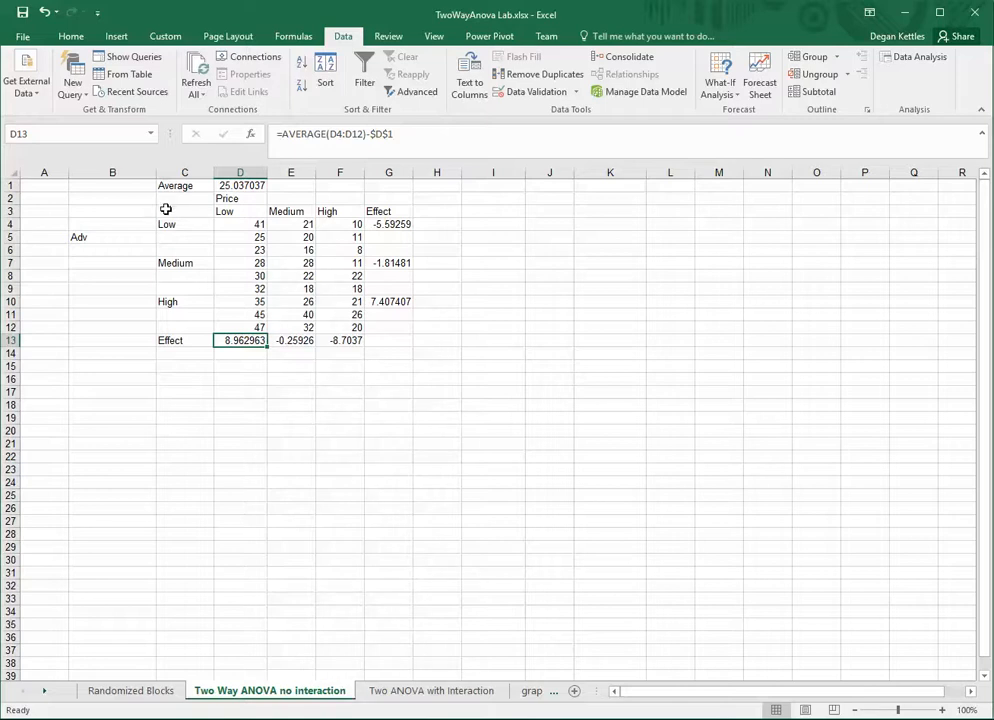
mouse_move(246, 224)
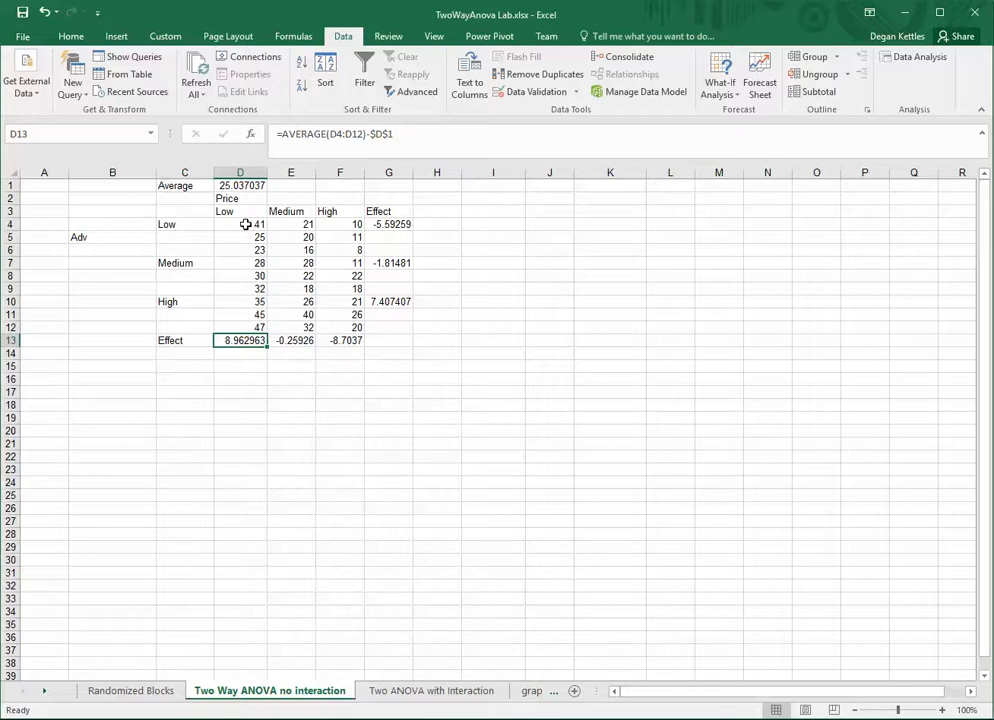
click(240, 224)
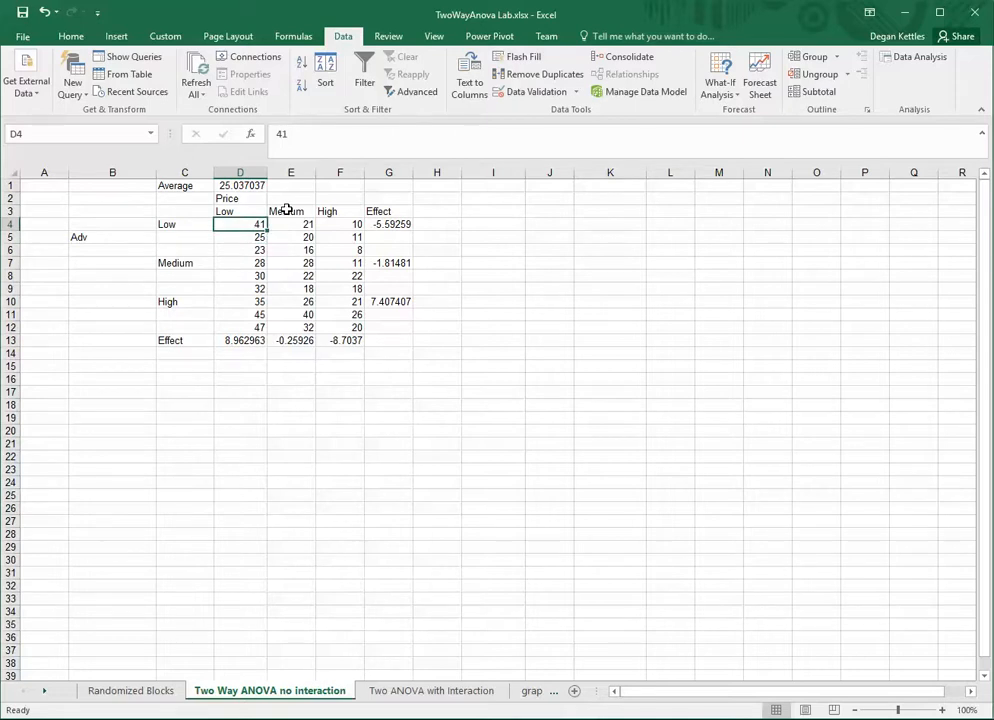
click(240, 249)
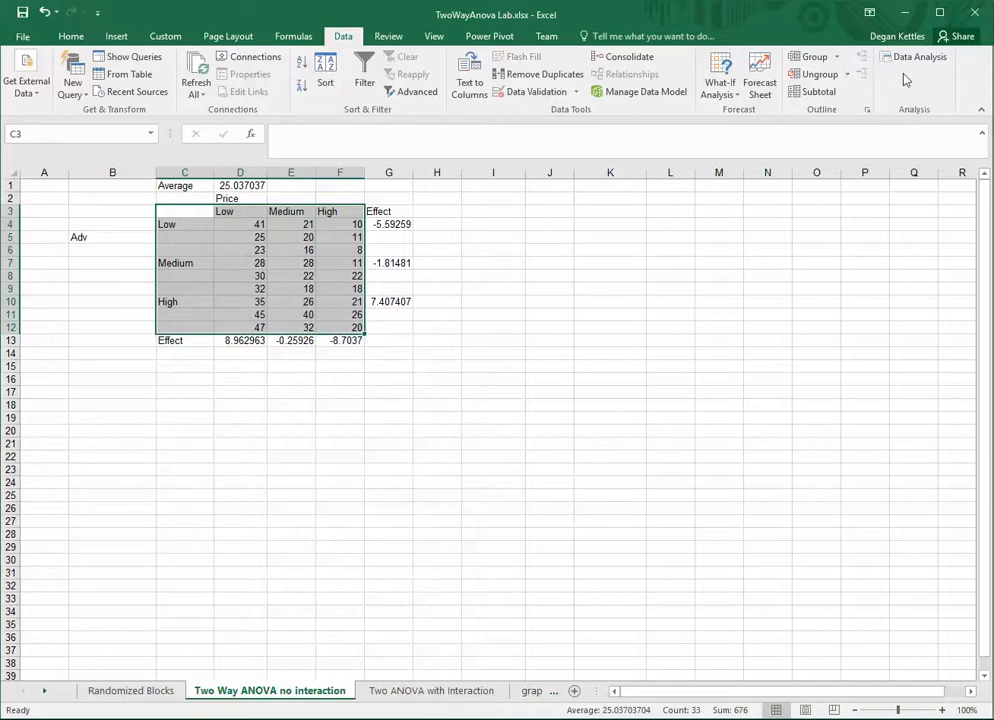
Step: Configure Anova: Two-Factor With Replication on $C$3:$F$12, 3 rows per sample, output range at I3
click(916, 56)
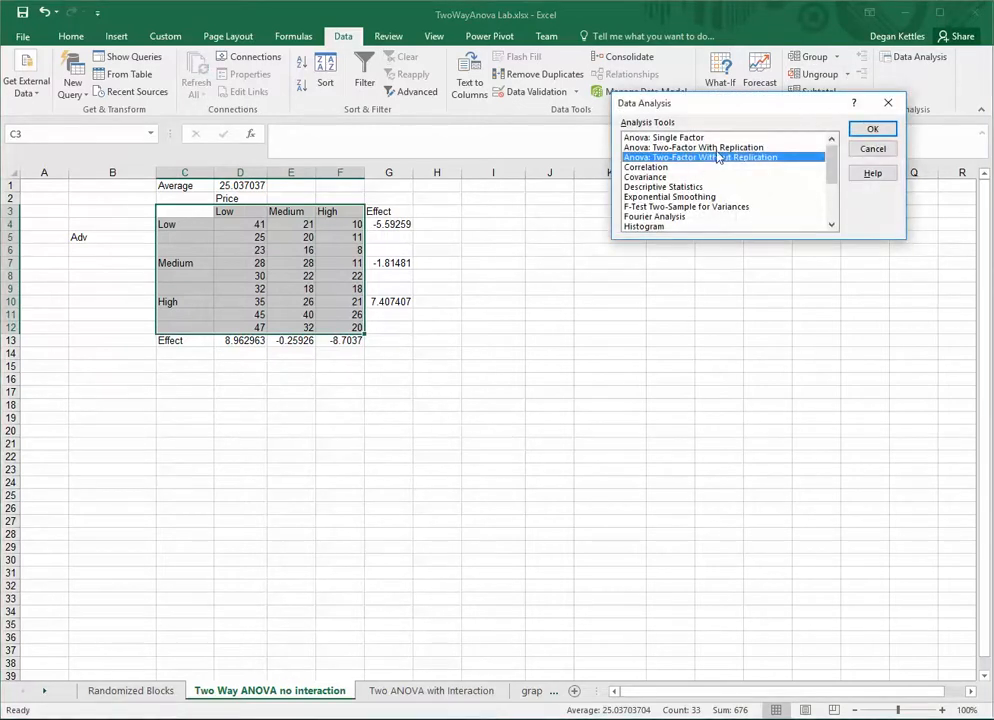
click(693, 147)
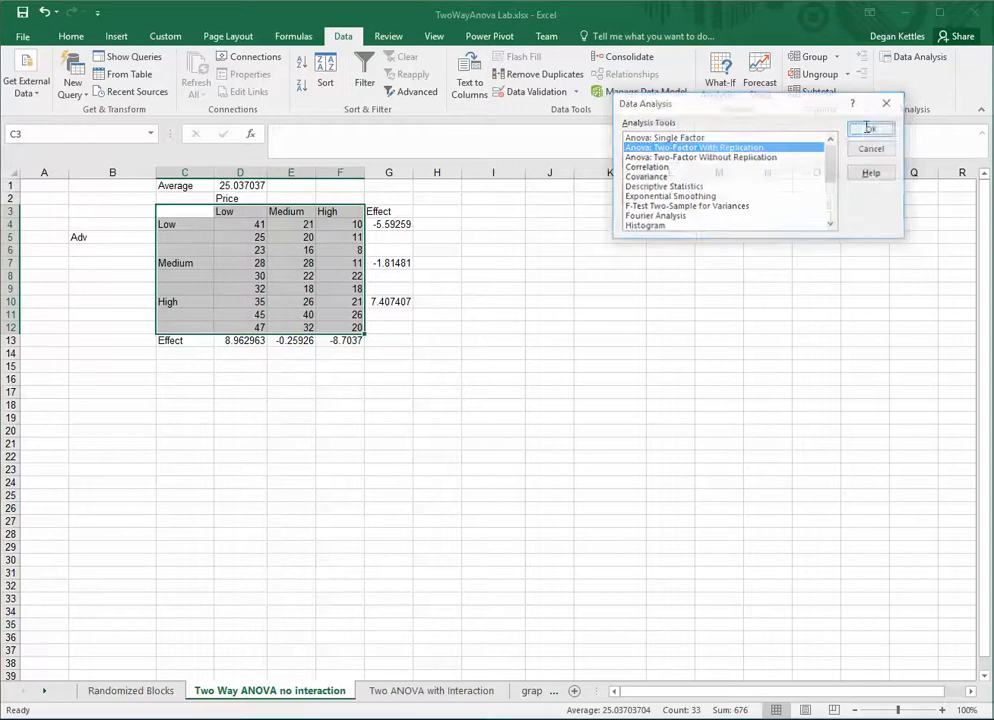
click(868, 128)
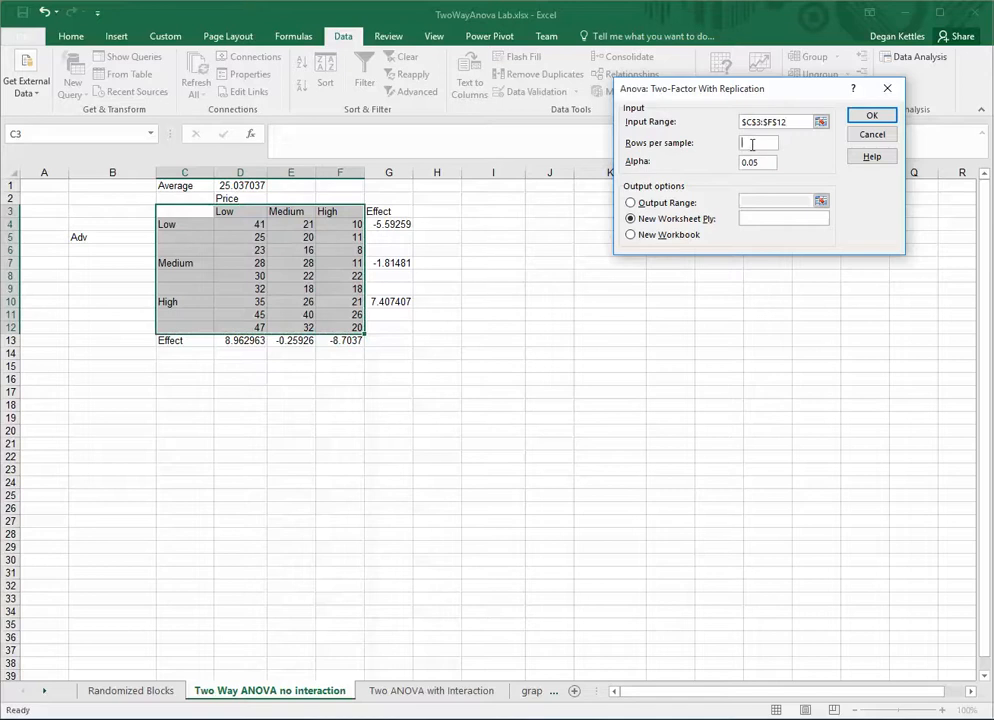
text(3)
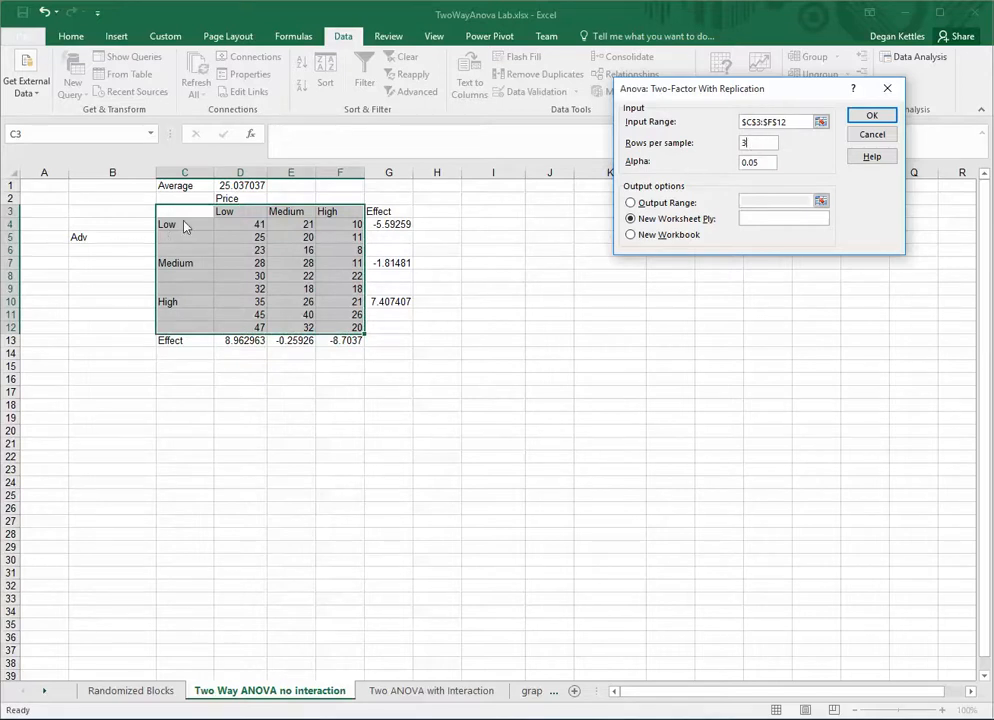
mouse_move(222, 222)
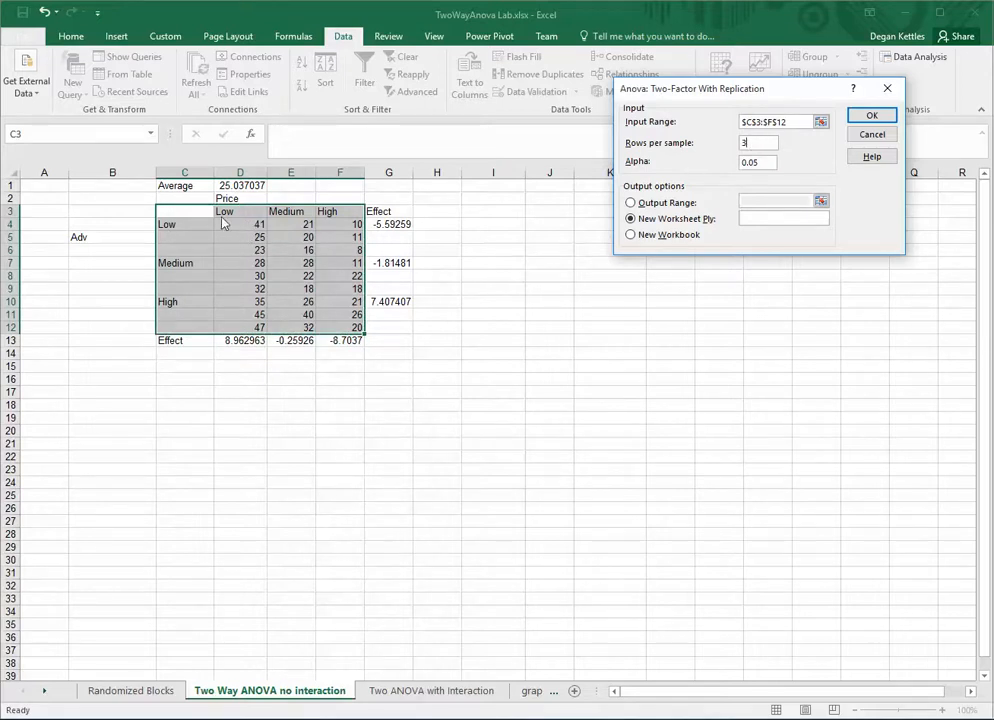
mouse_move(322, 228)
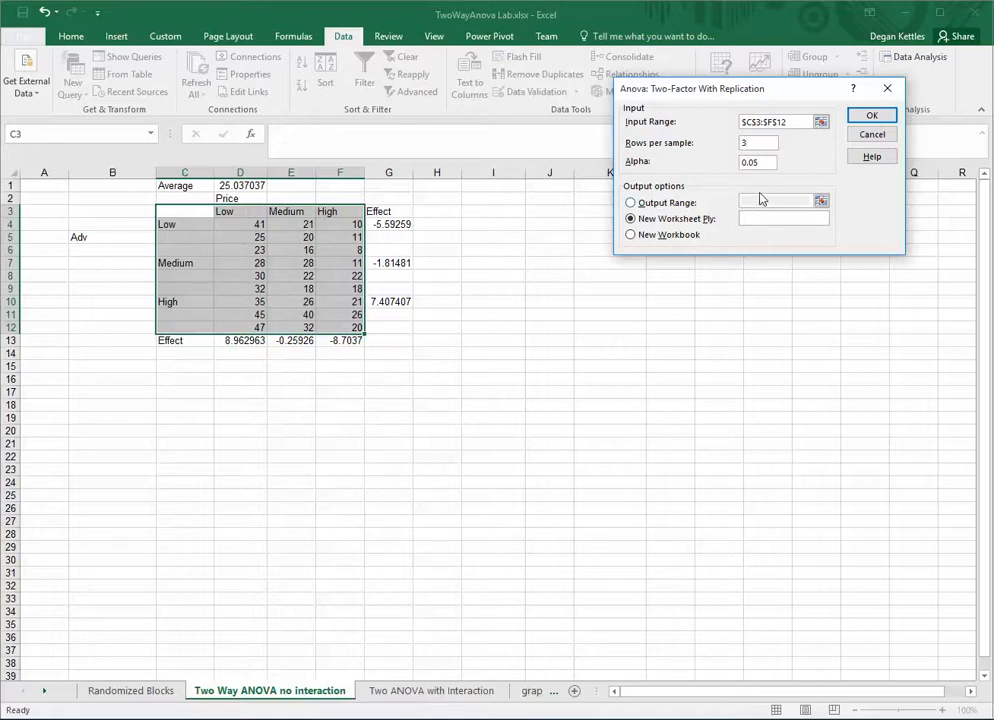
click(630, 202)
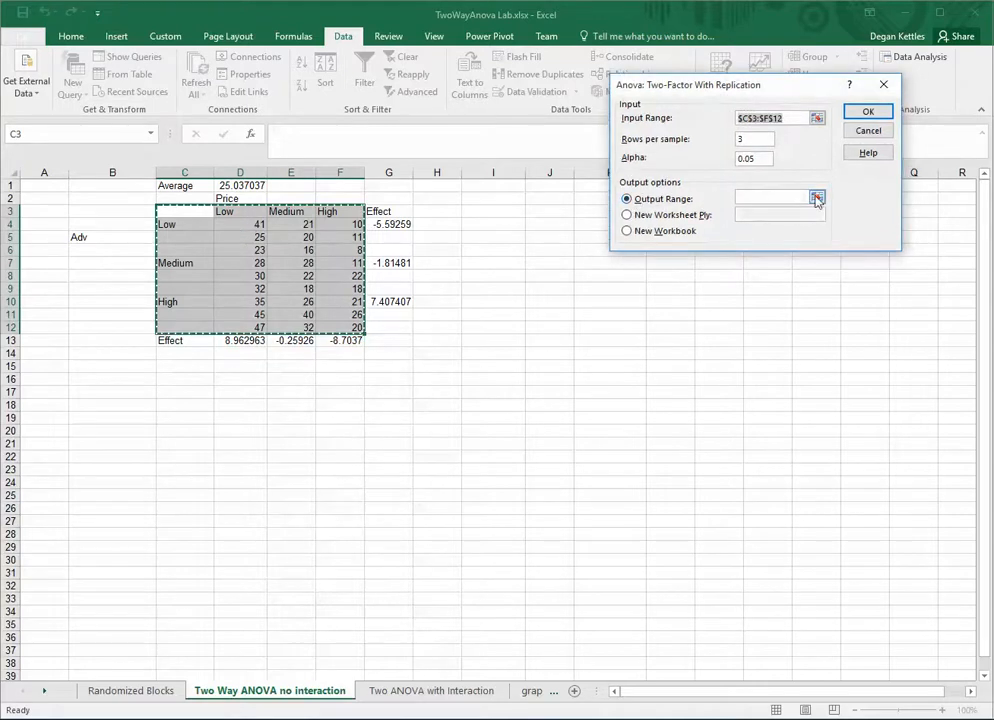
click(817, 198)
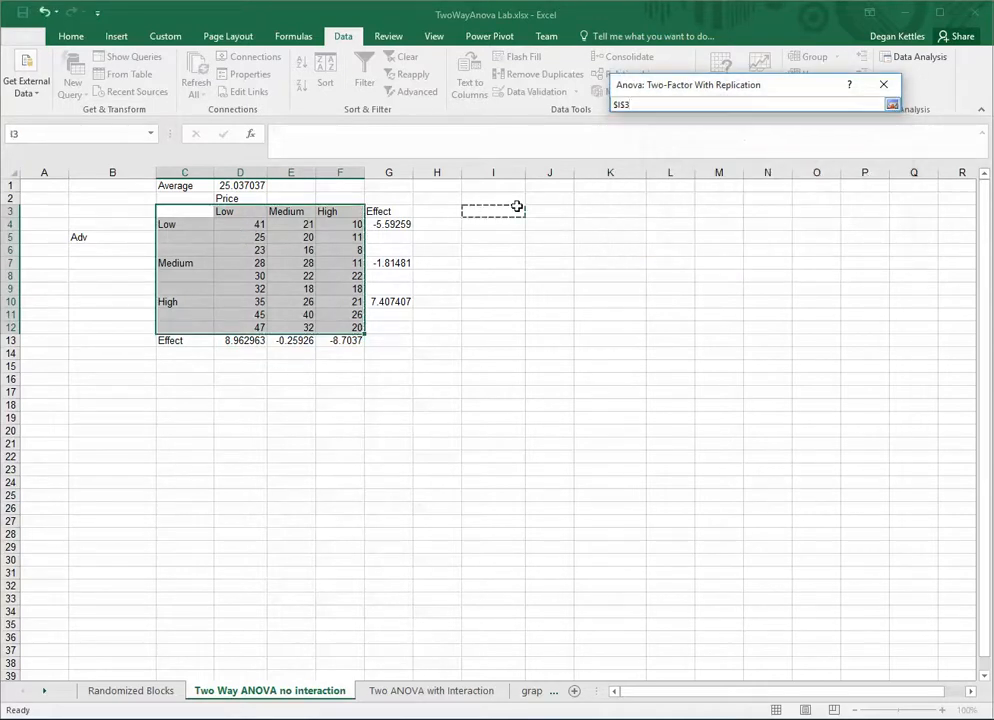
Step: Generate the ANOVA output at I3 and review the table, including interaction p-value 0.789
click(891, 104)
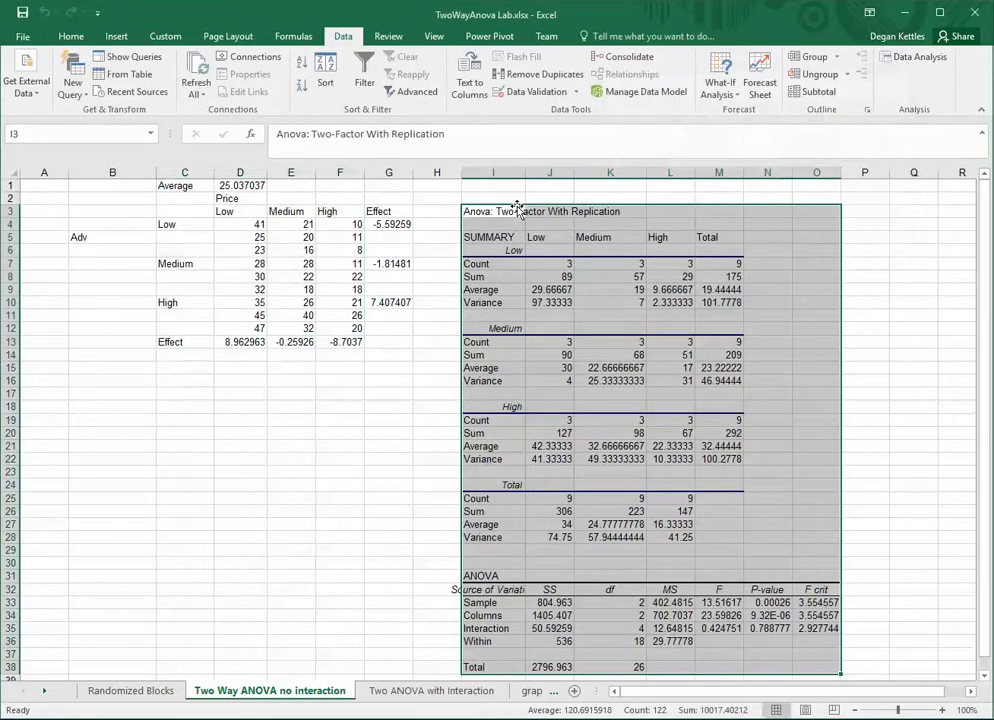
mouse_move(549, 330)
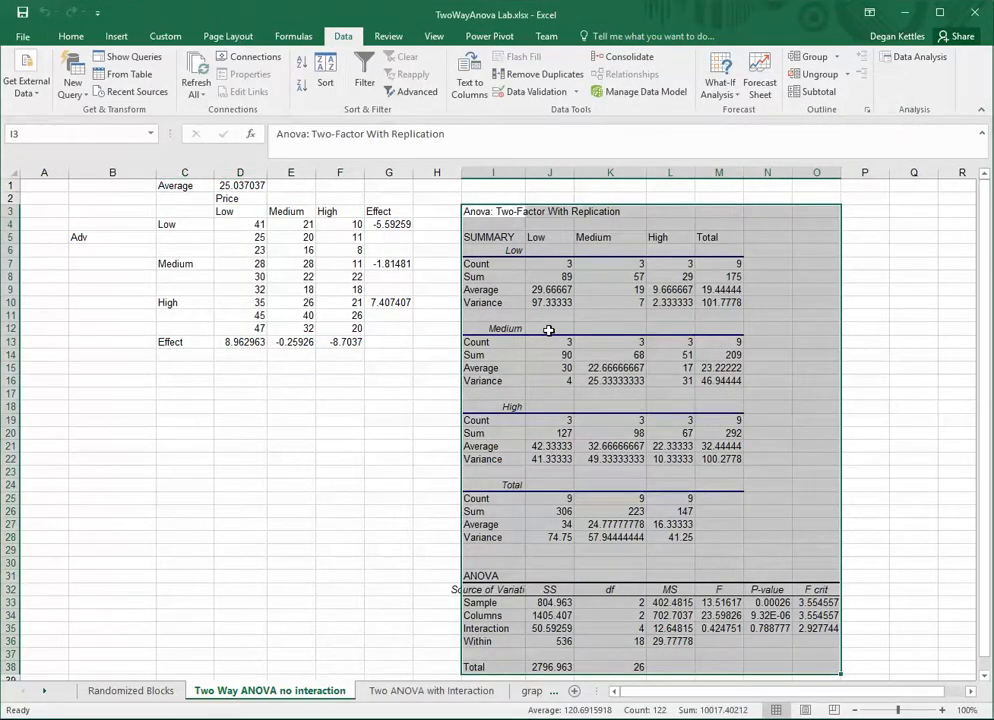
scroll(down, 3)
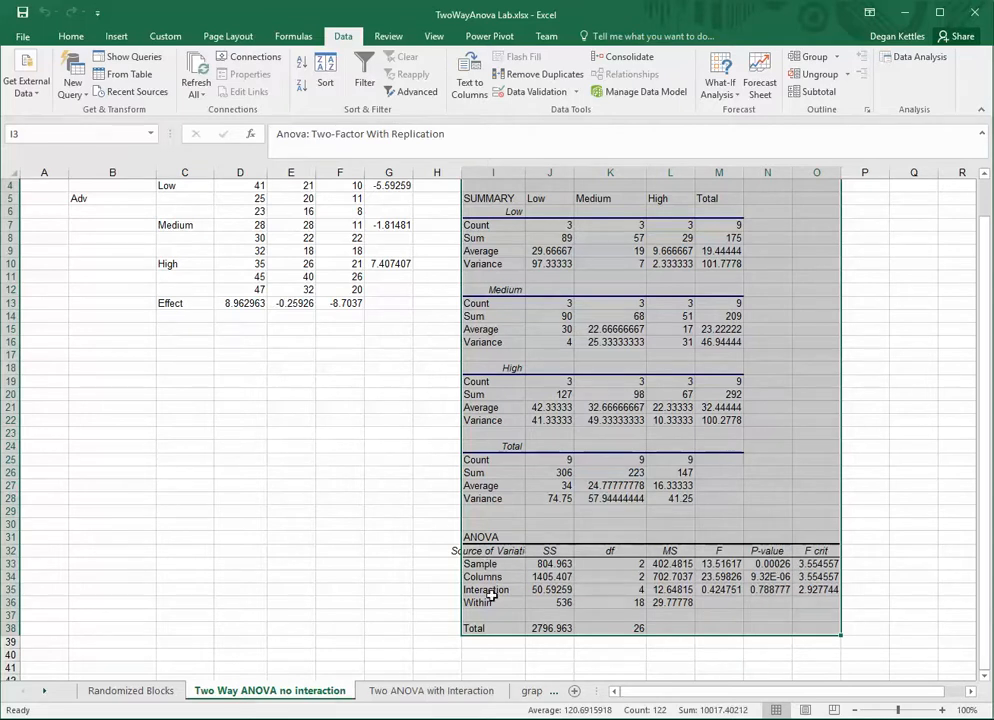
mouse_move(775, 600)
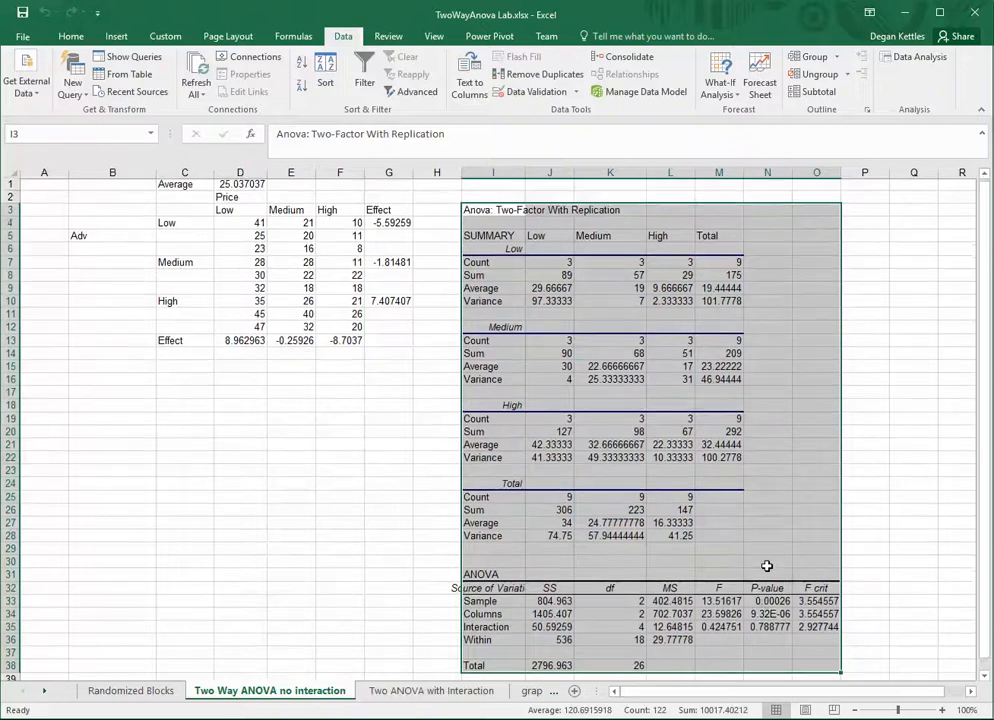
scroll(down, 3)
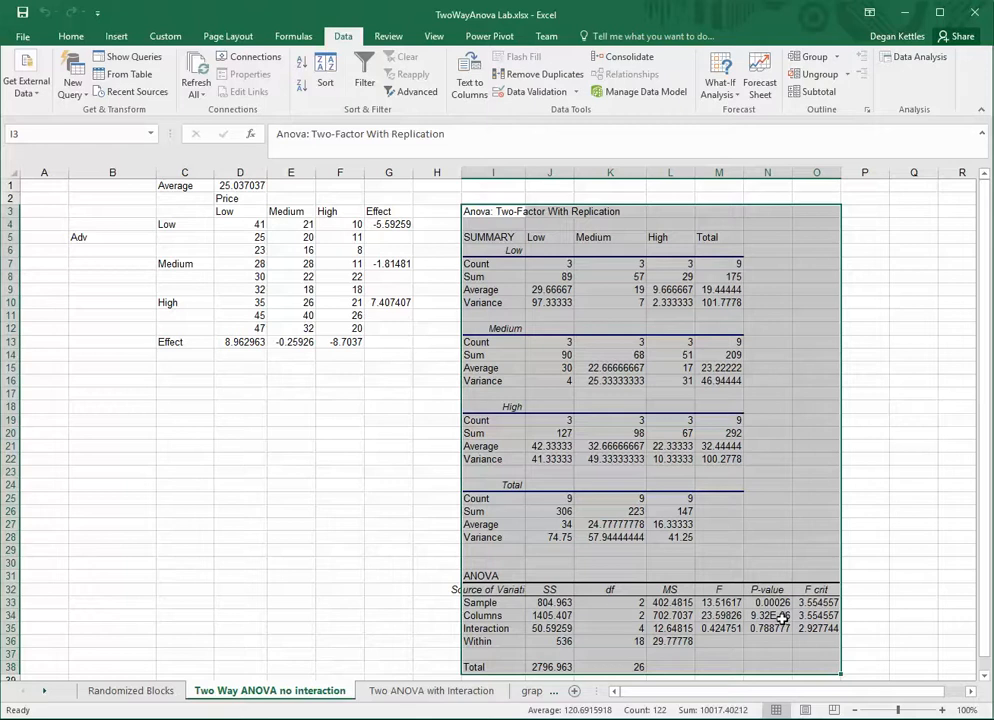
mouse_move(782, 618)
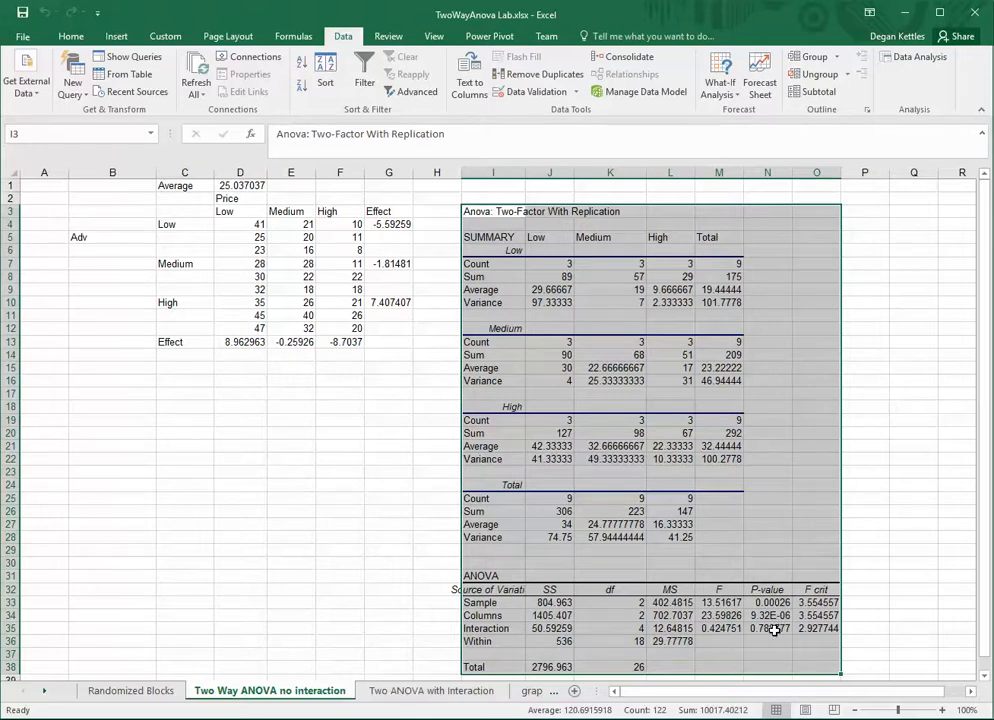
mouse_move(775, 630)
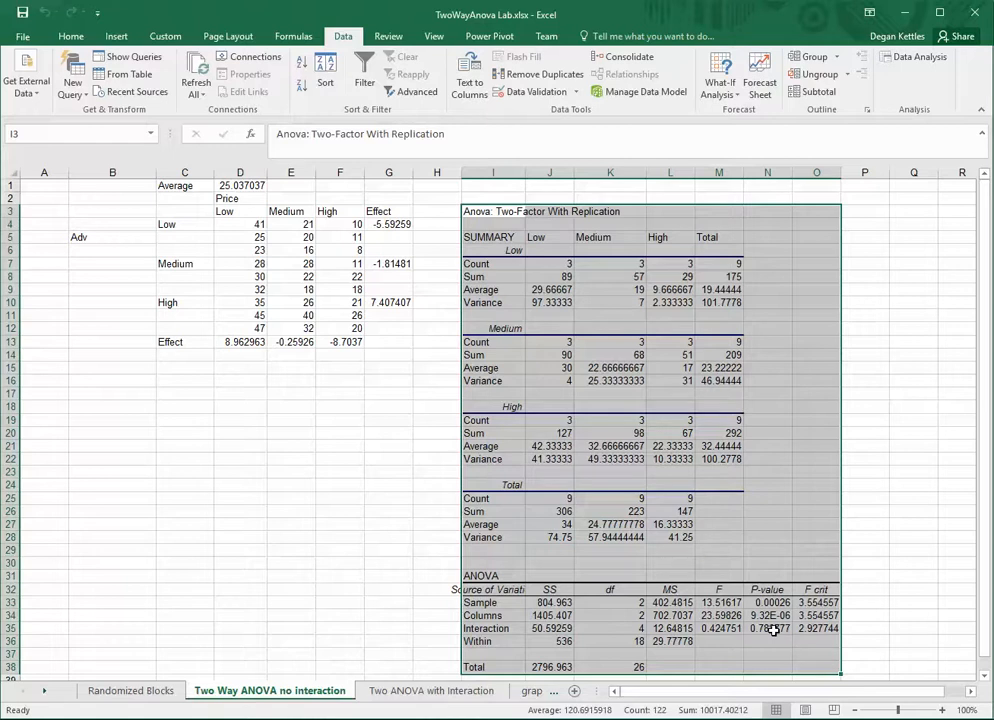
mouse_move(885, 435)
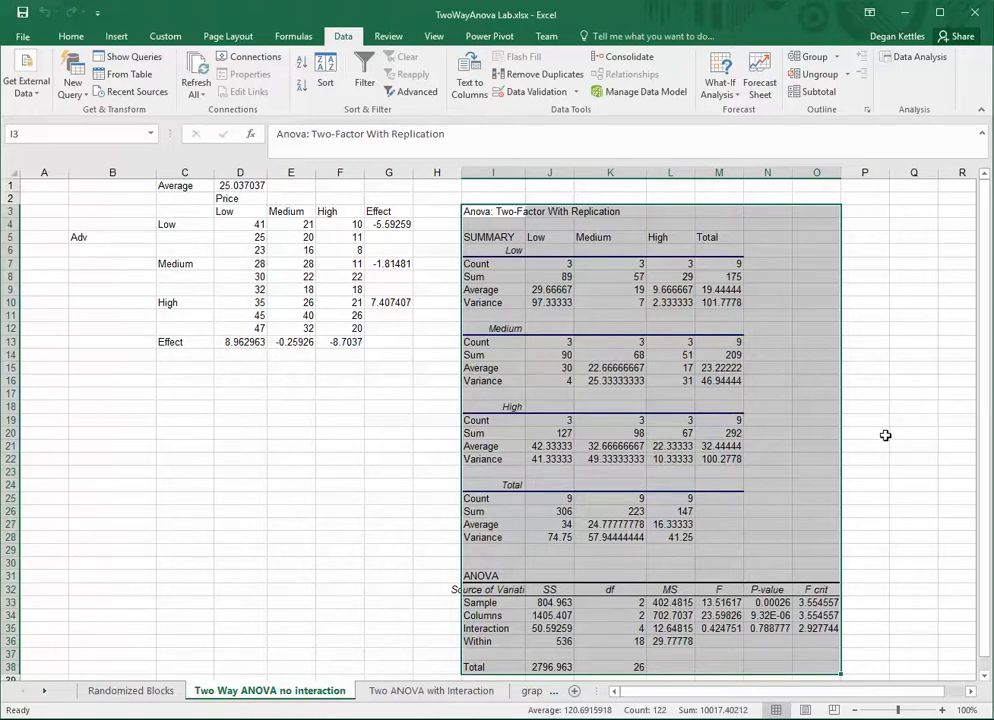
mouse_move(771, 422)
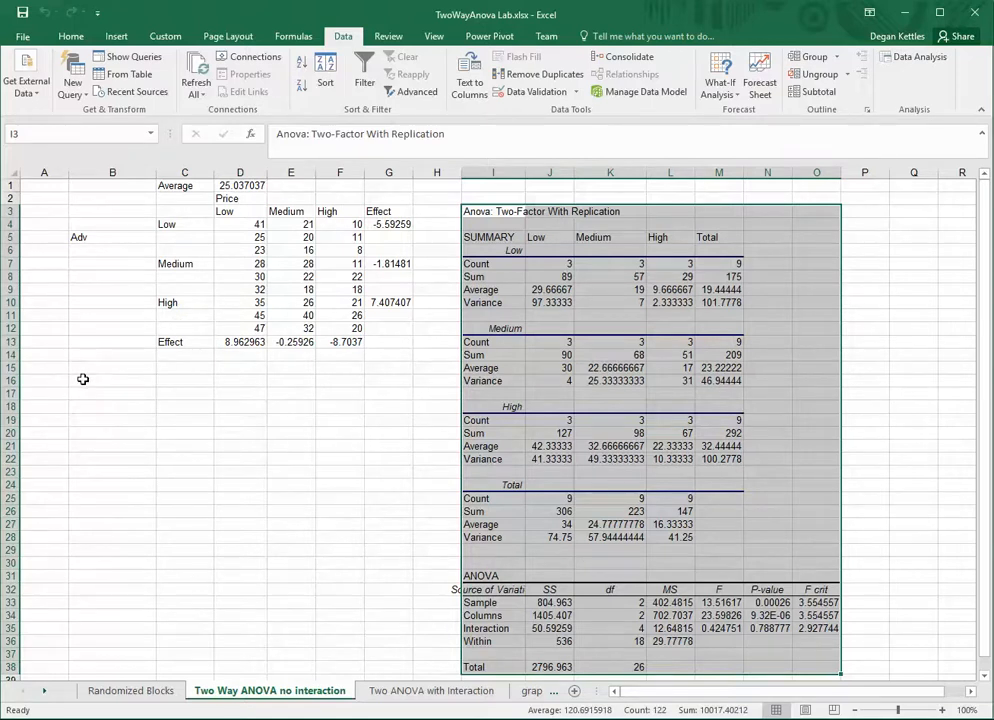
Step: Enter the note 'Sales = Overall Average + Price Effect (if sign) + Adv Effect (if Sig)' in B16
text(P)
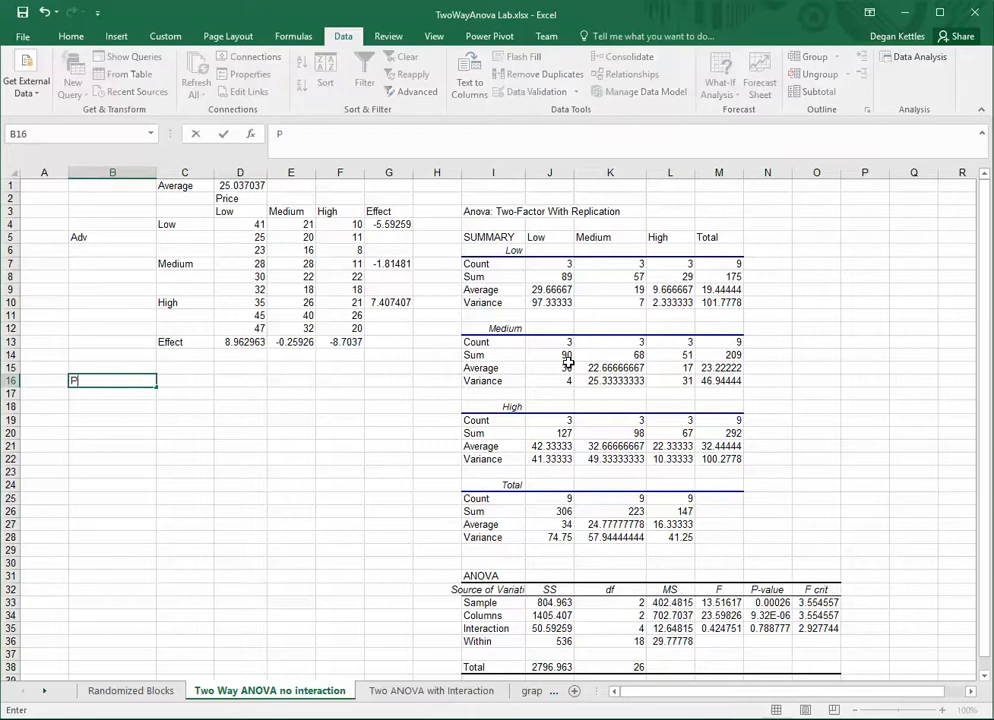
text(ro)
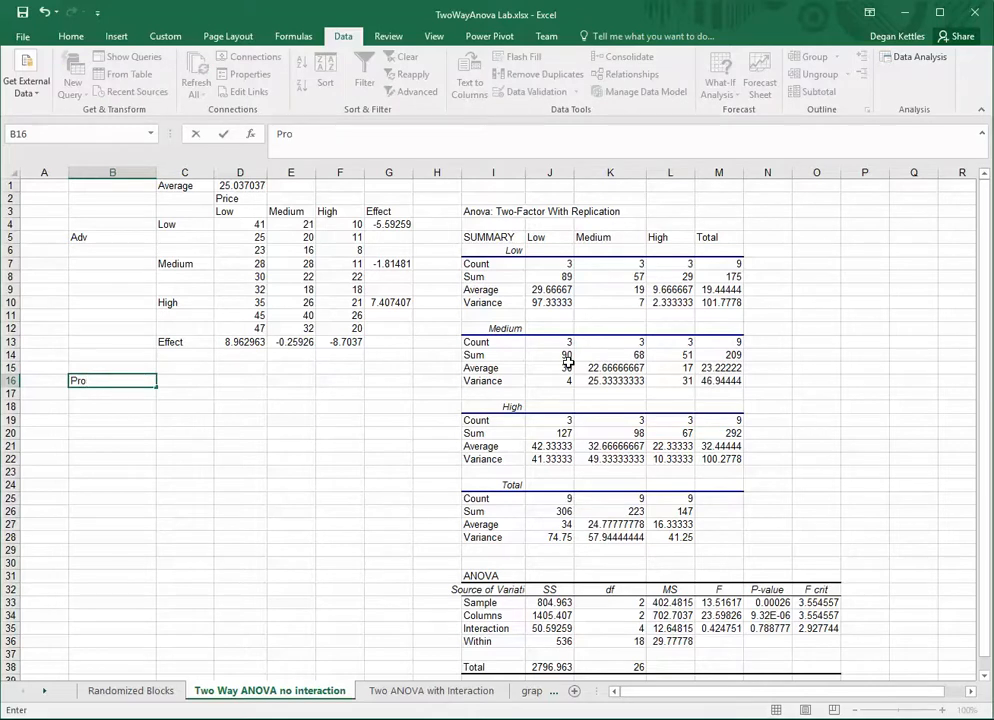
key(Escape)
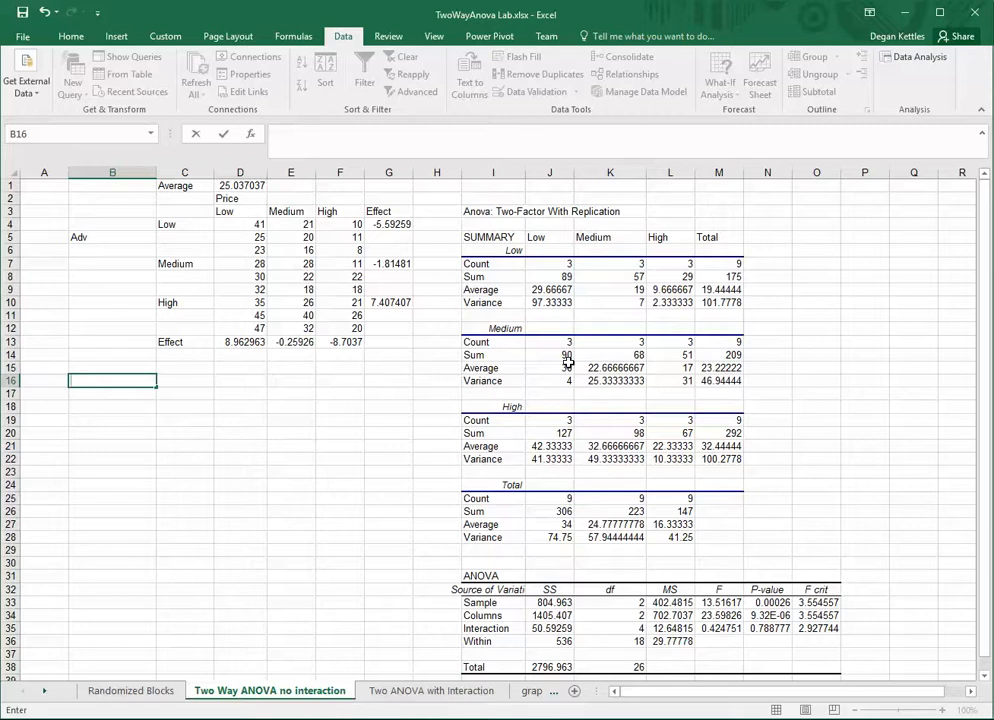
text(Sales)
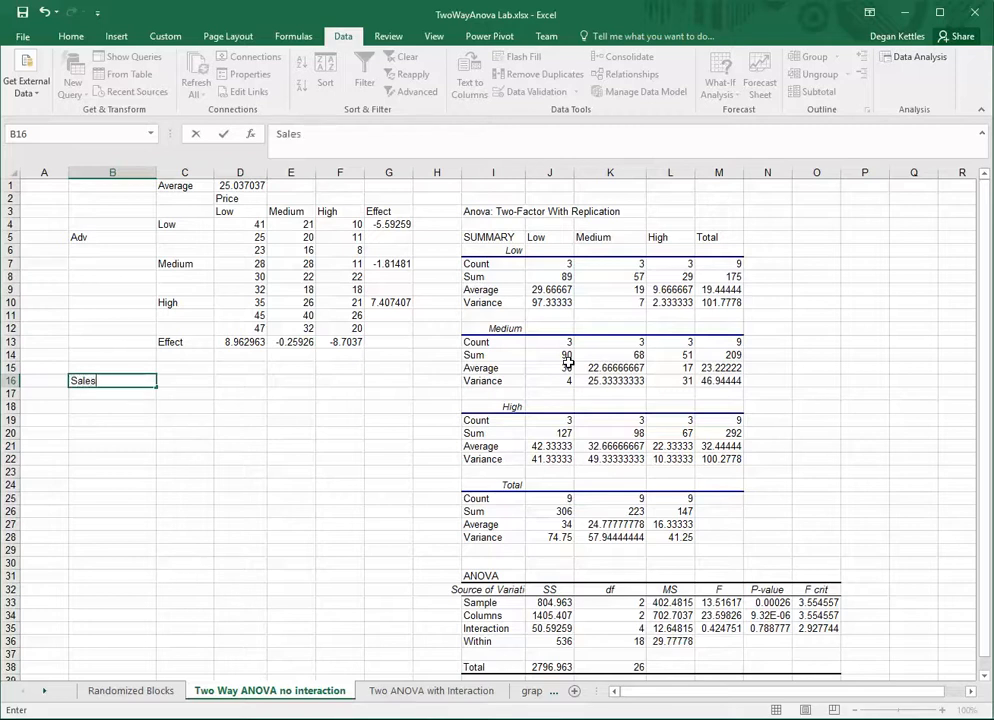
text(= Overall Average)
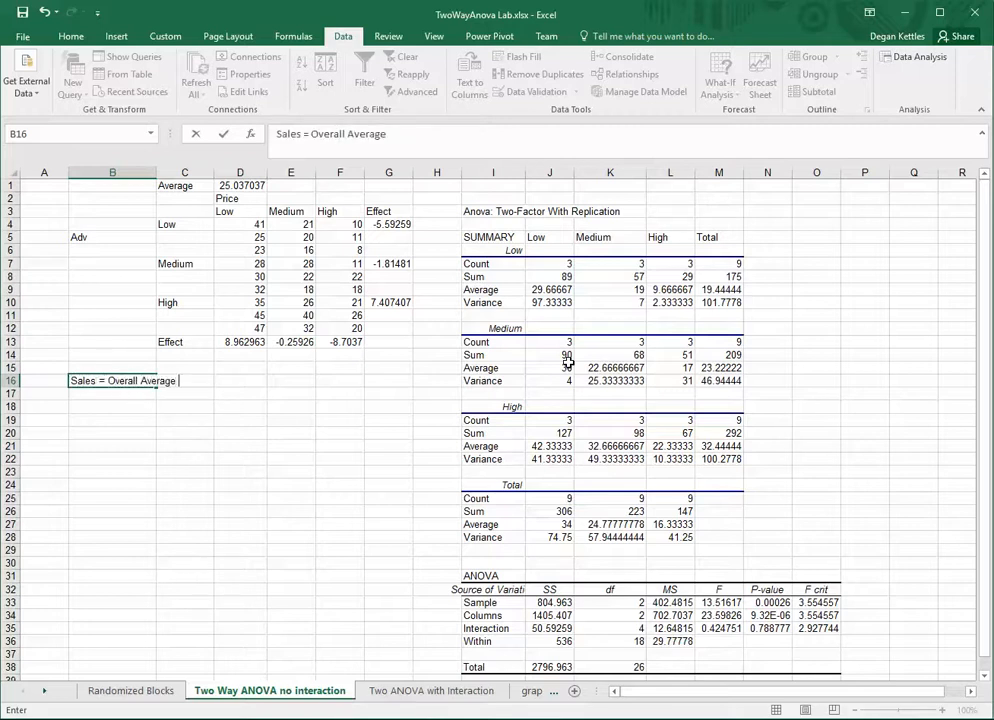
text(+ Pr)
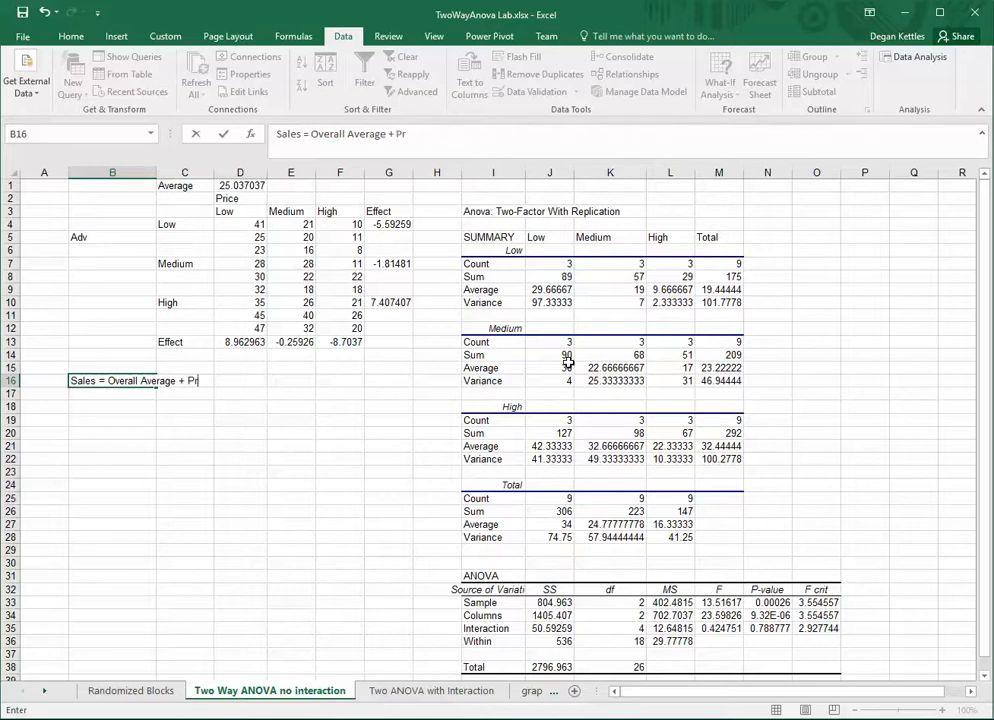
text(ice Effect (if)
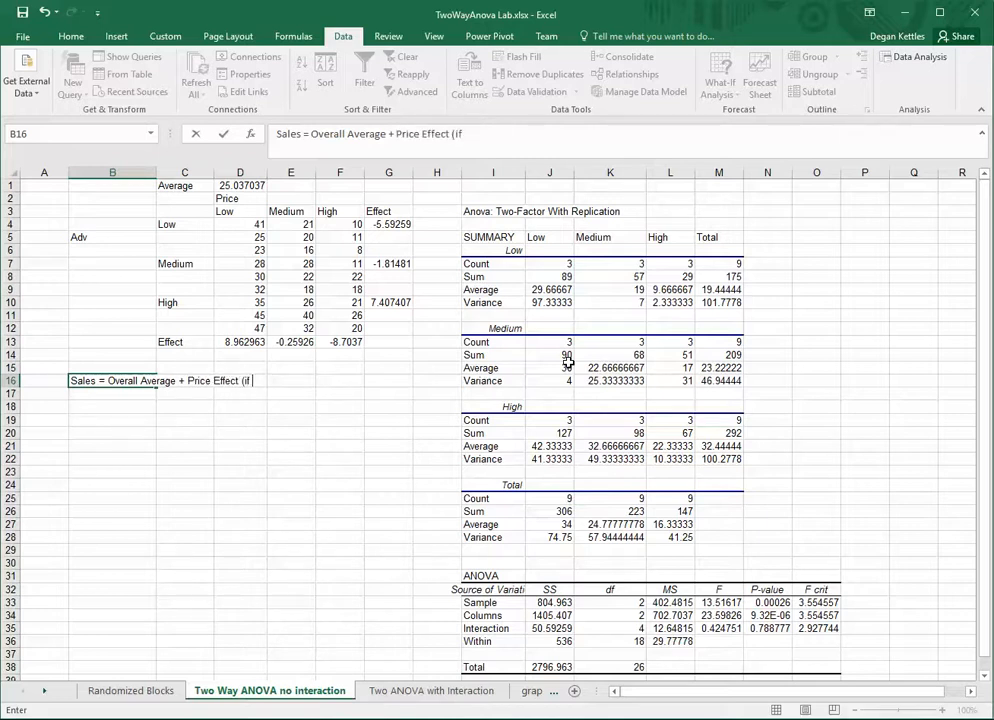
text(sign) +)
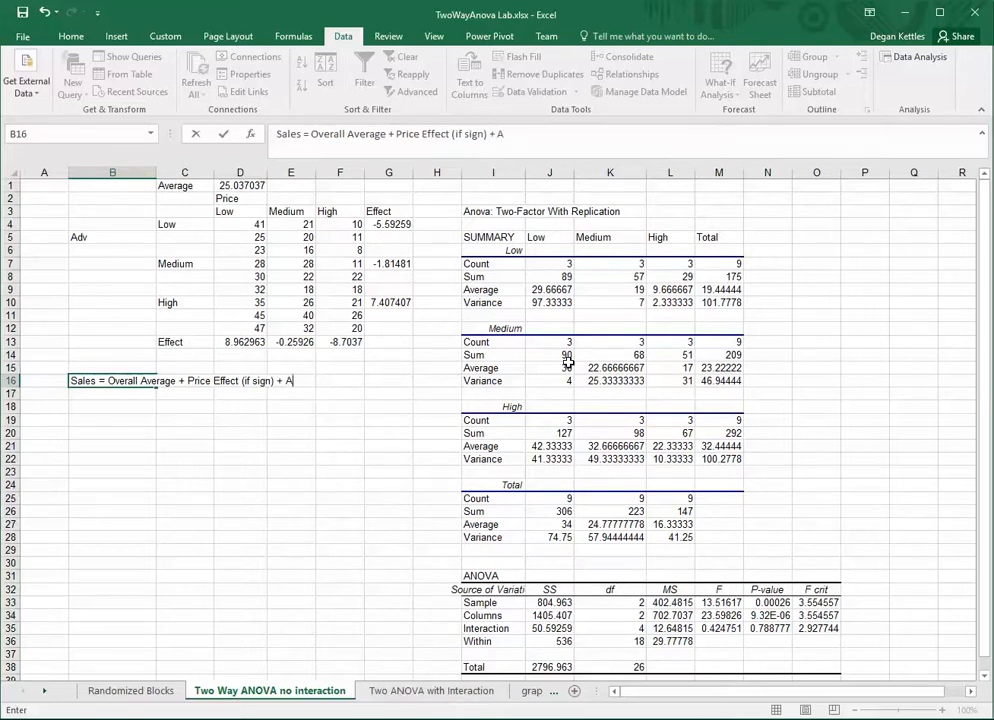
text(Adv Effe)
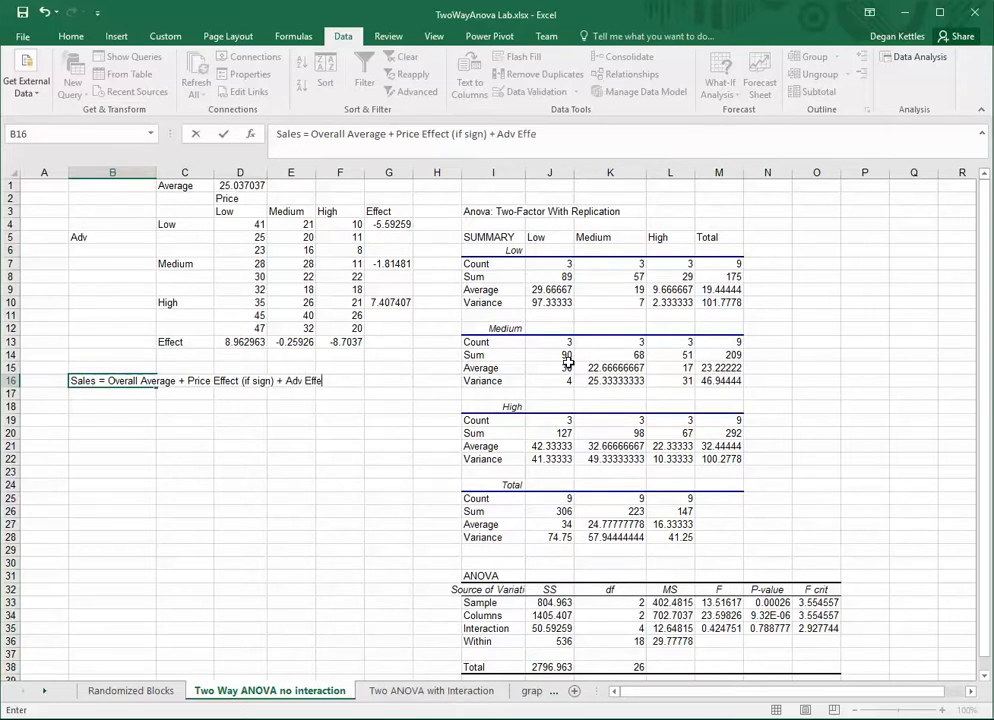
text((if Sig)
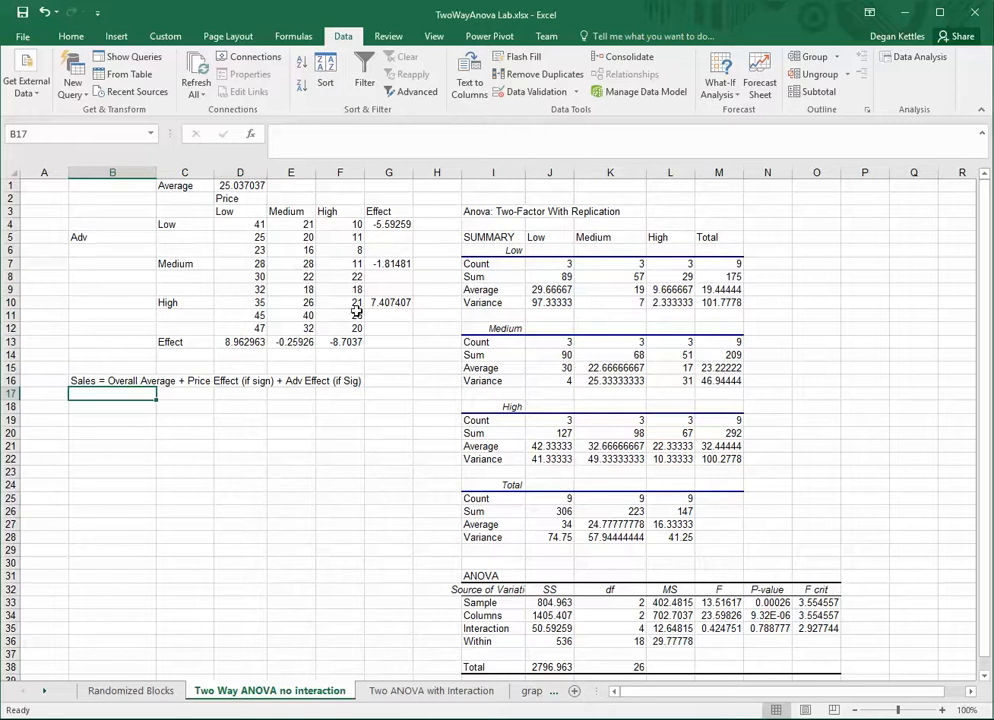
drag(240, 224, 240, 250)
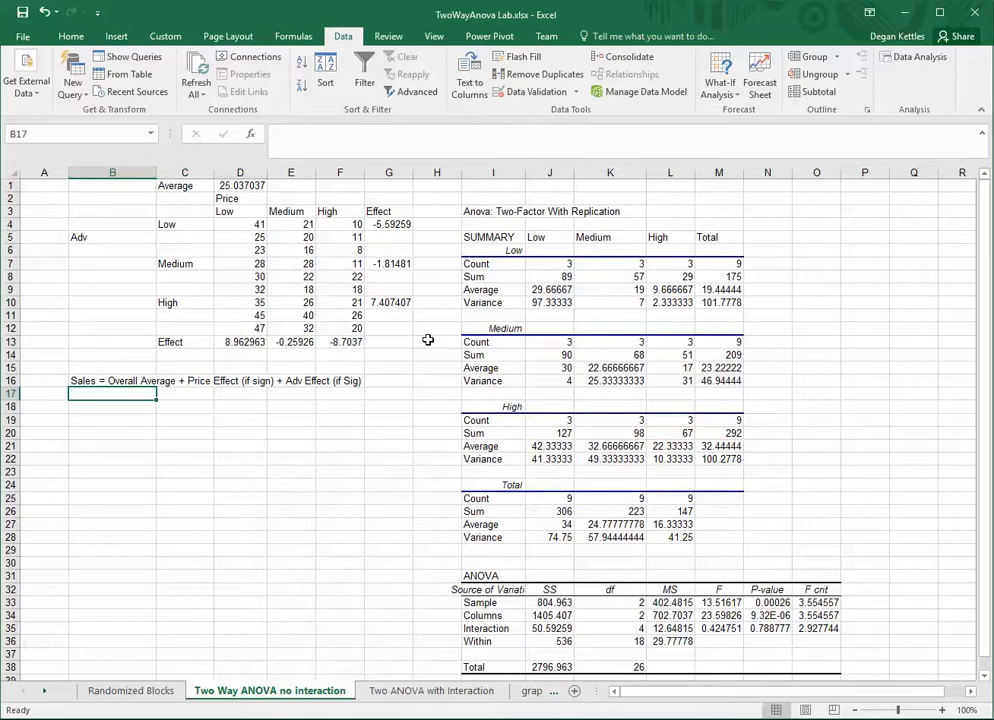
click(239, 185)
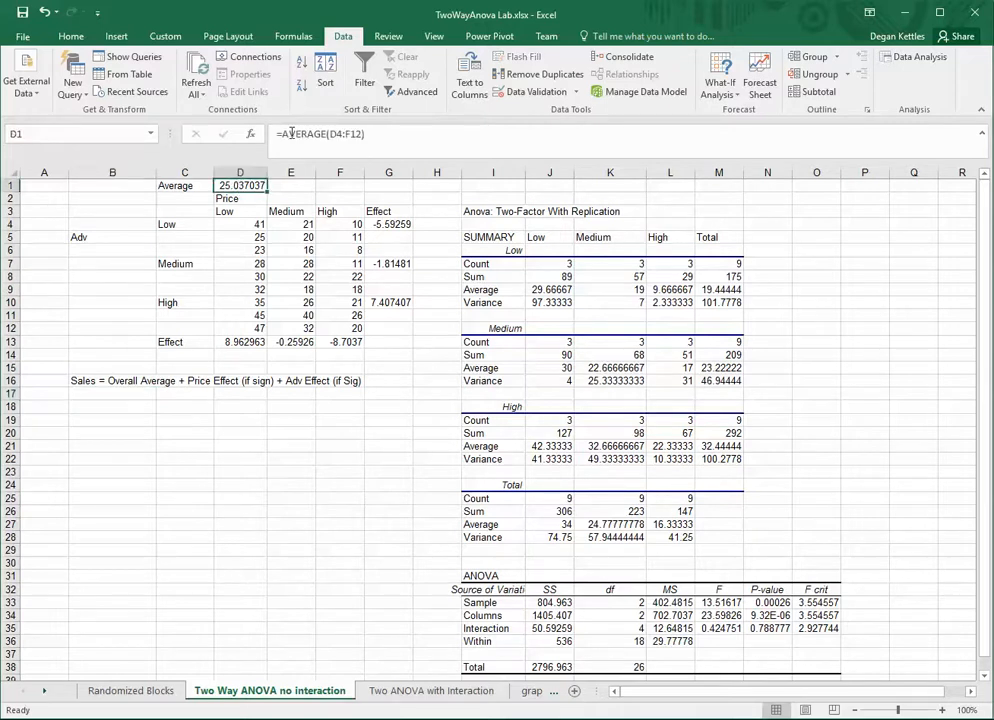
drag(240, 223, 340, 328)
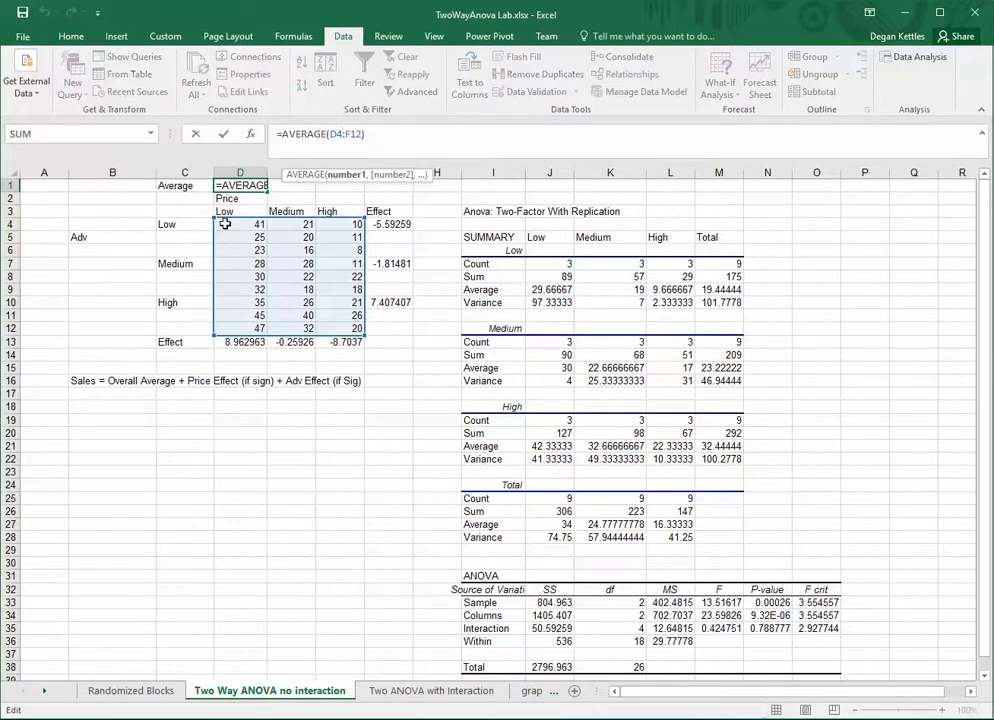
mouse_move(247, 358)
text(25.037)
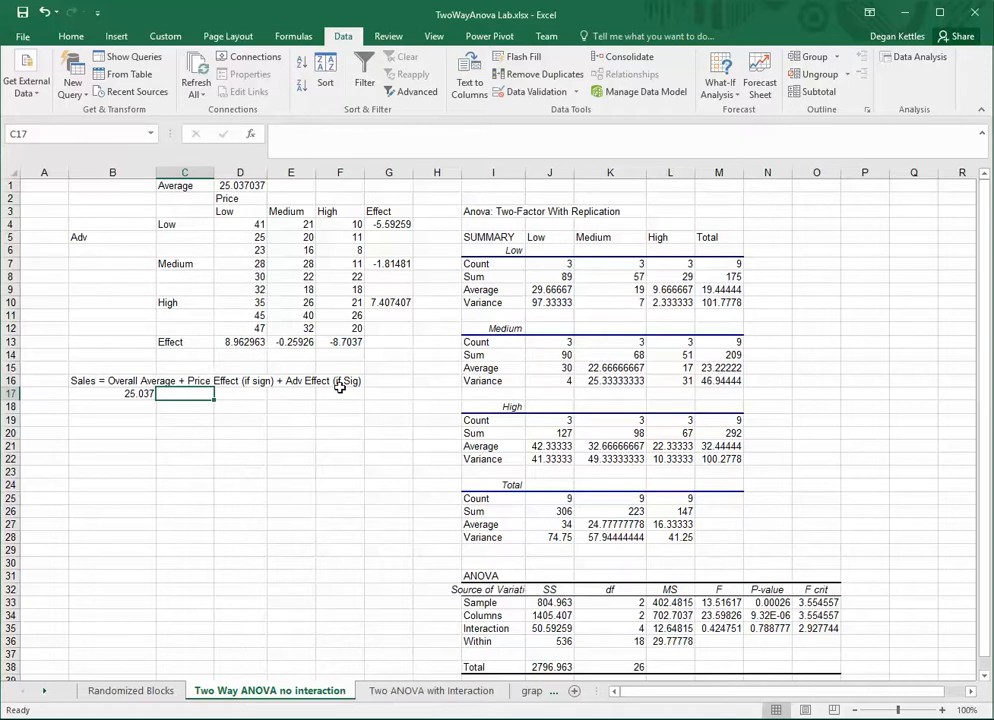
mouse_move(258, 217)
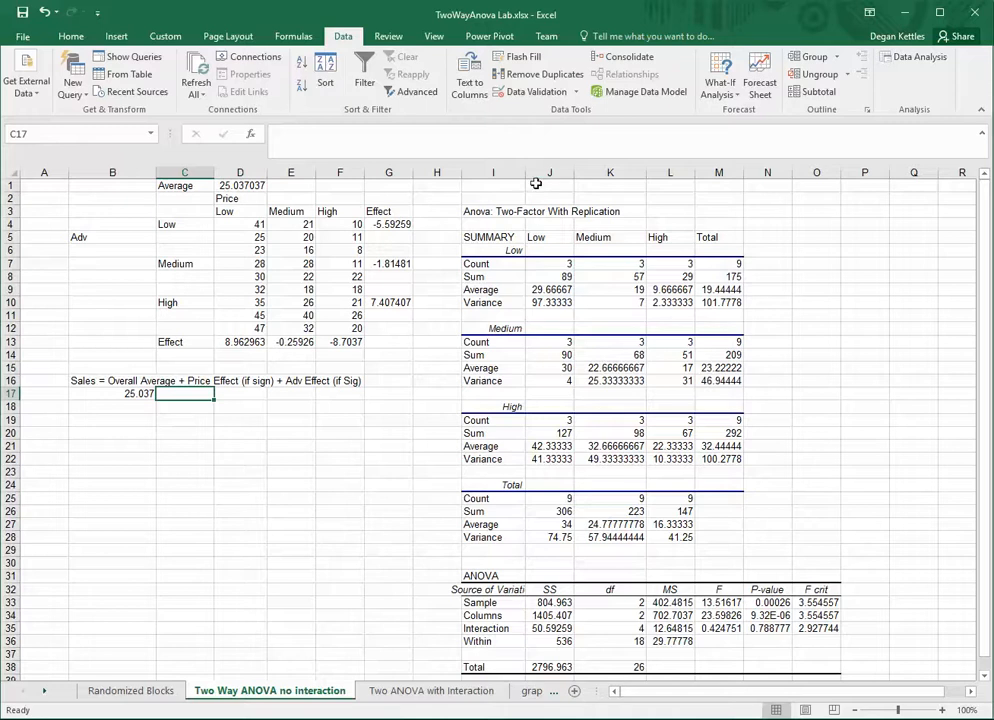
click(240, 341)
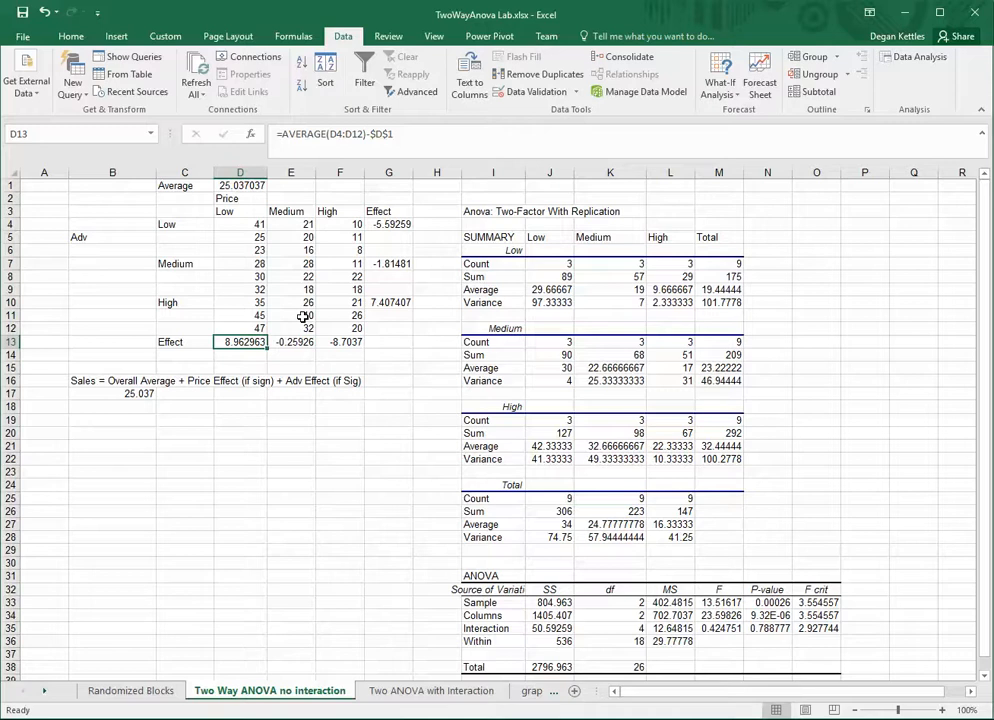
click(130, 690)
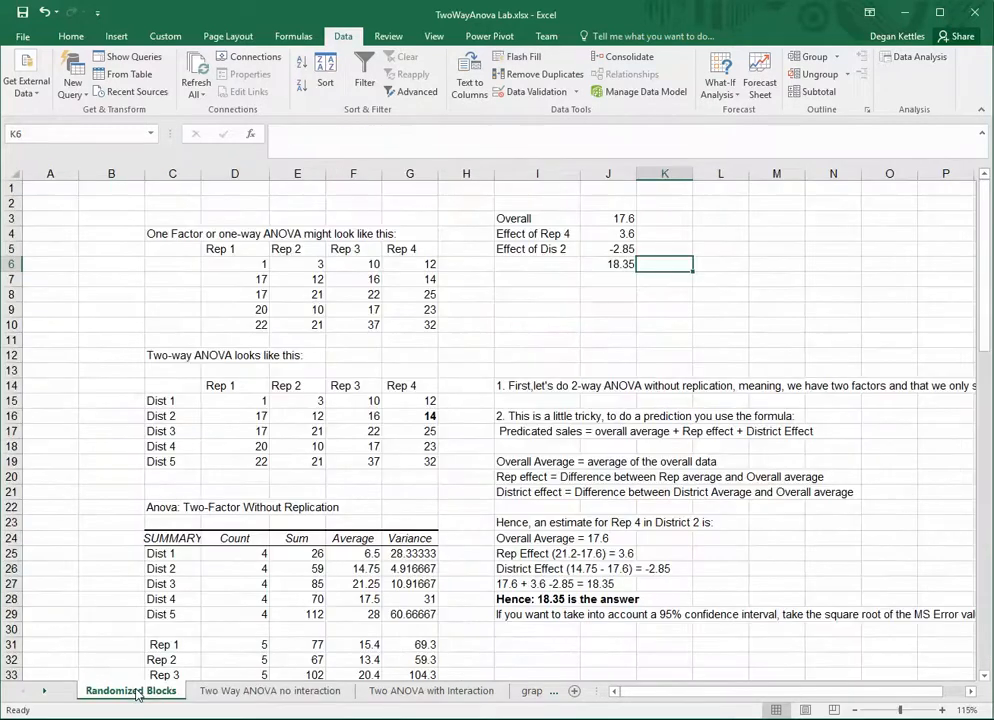
click(537, 233)
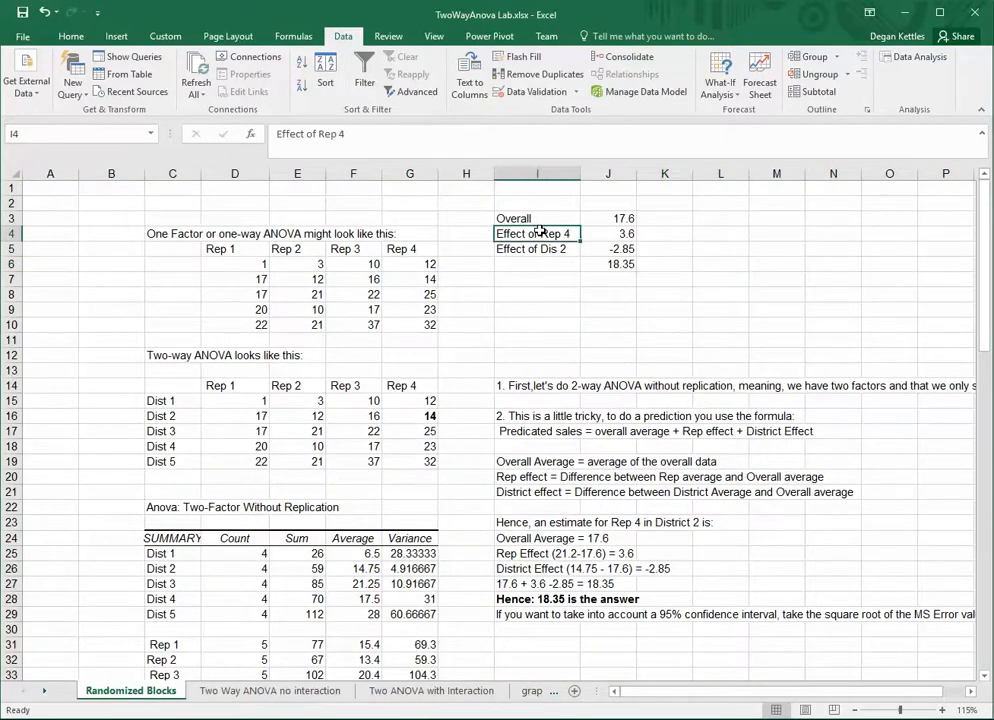
click(608, 233)
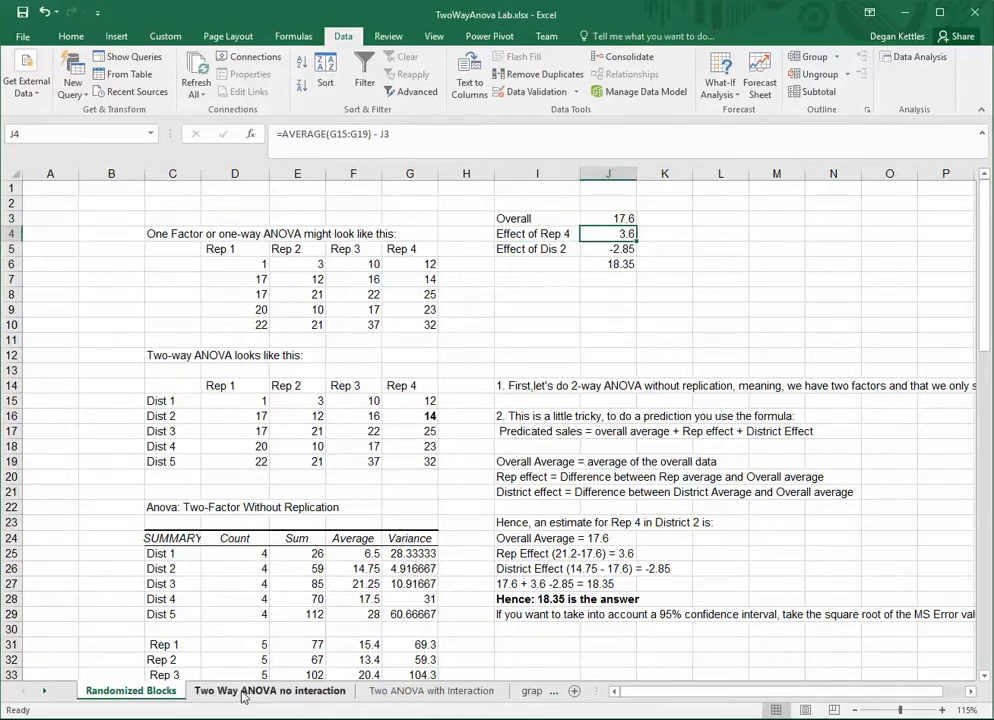
click(270, 691)
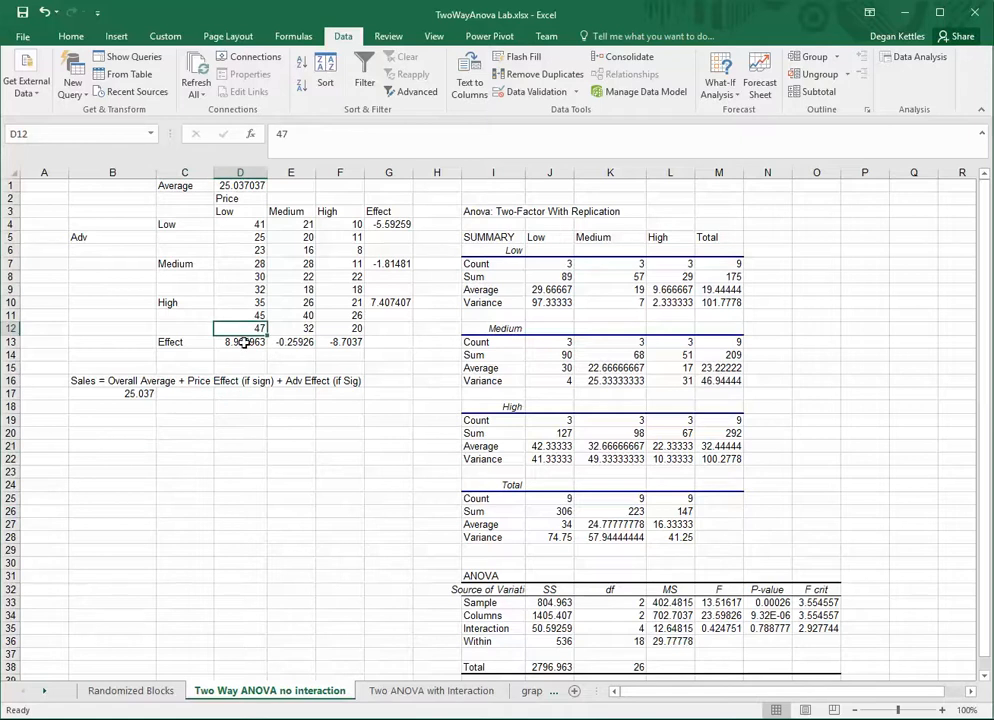
click(240, 342)
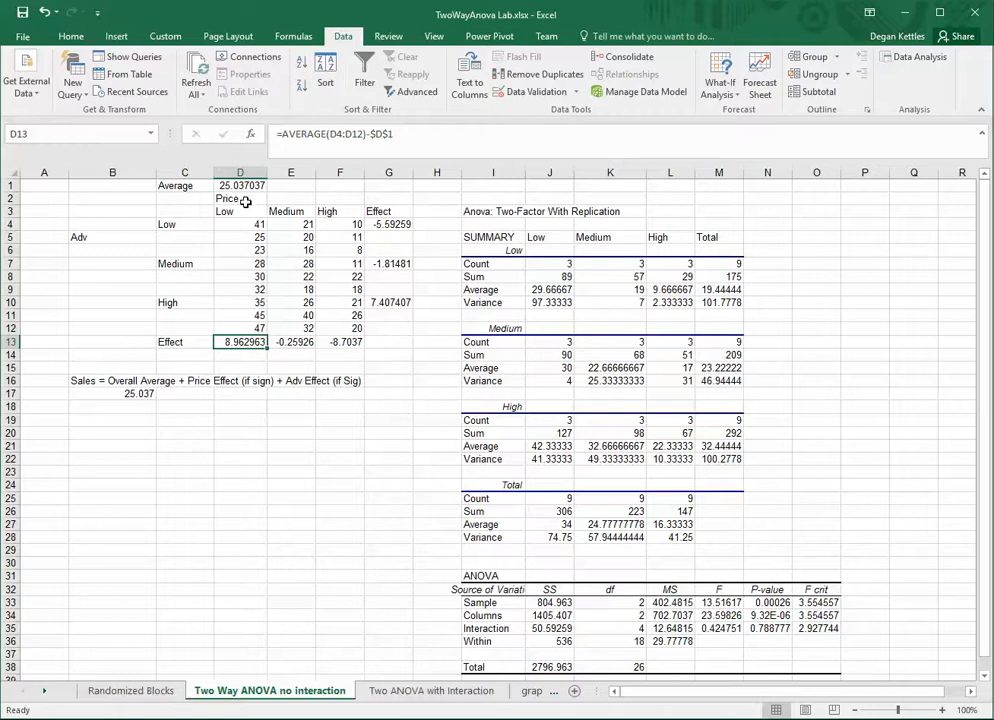
mouse_move(260, 341)
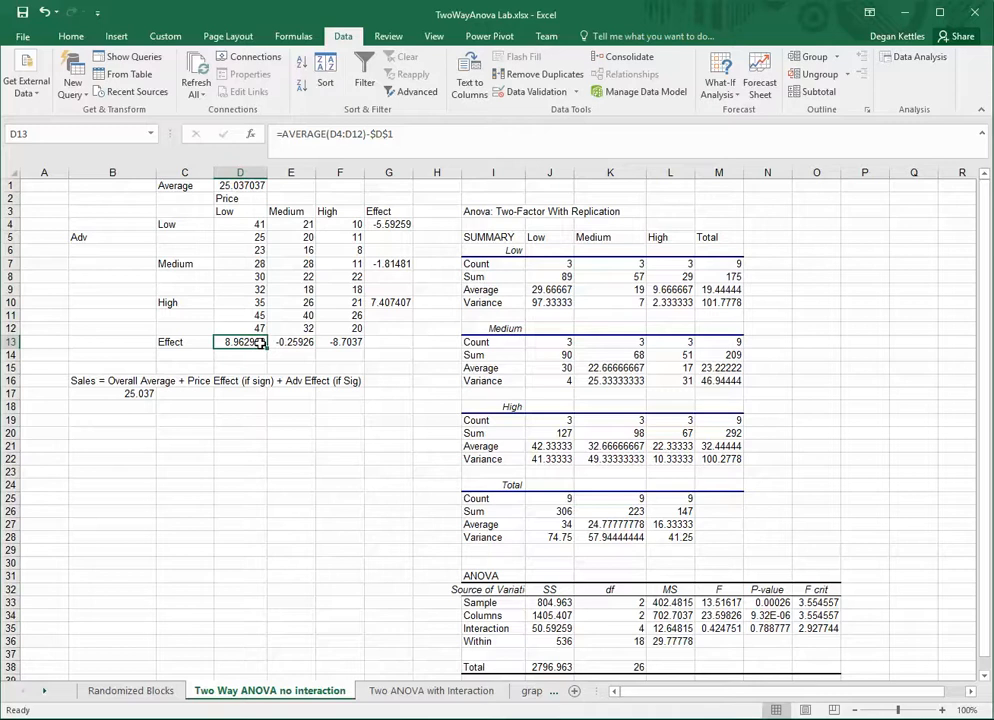
mouse_move(197, 387)
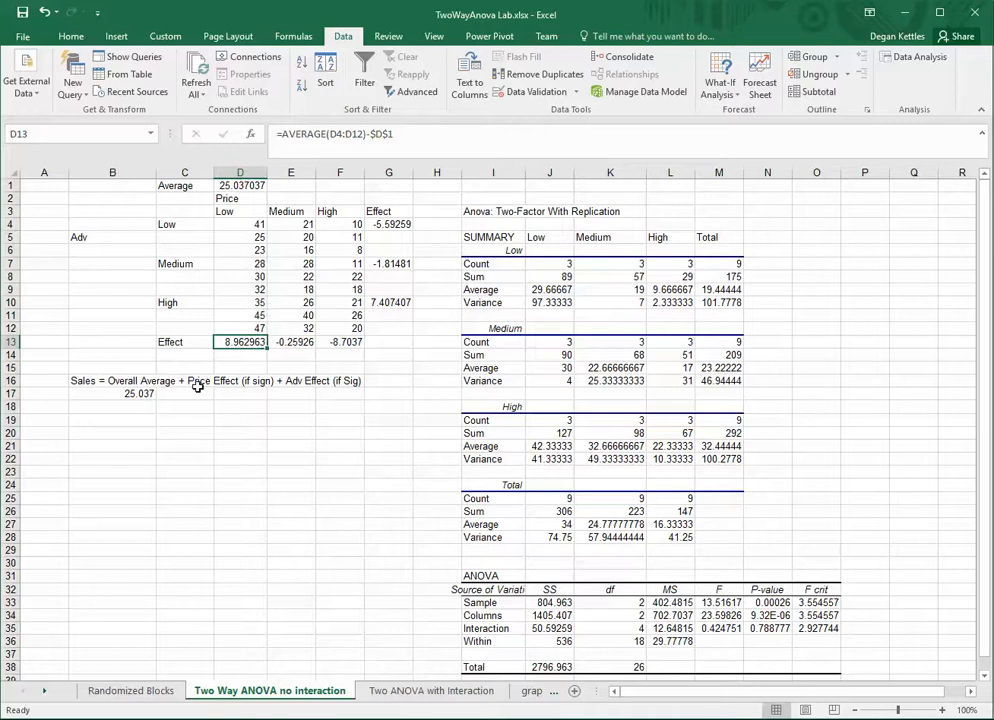
click(185, 392)
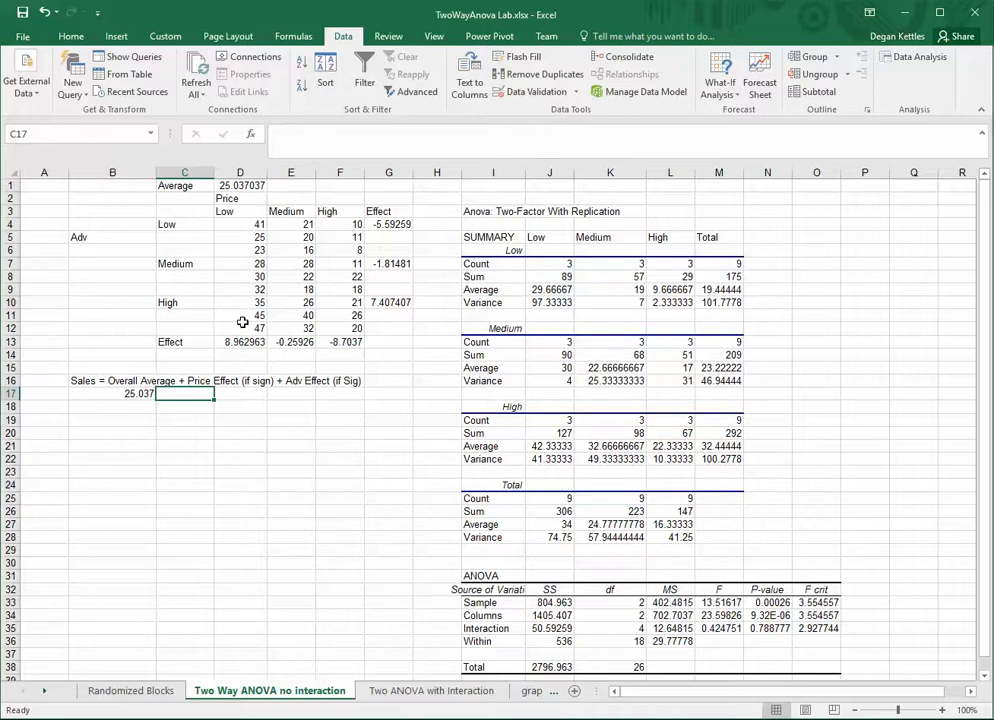
mouse_move(446, 352)
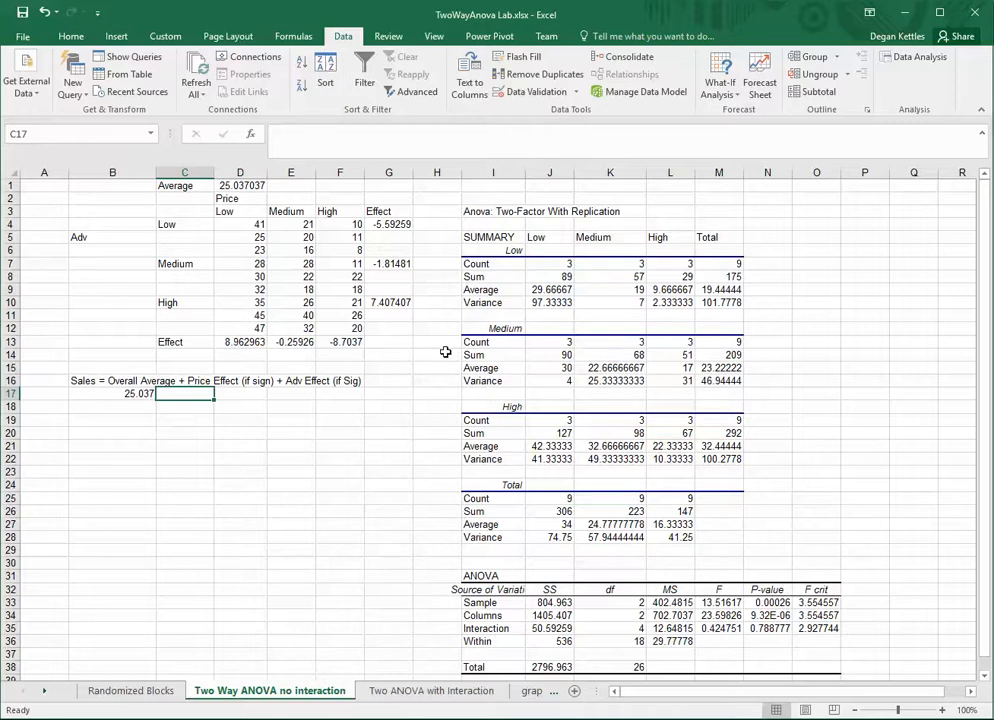
Step: Enter the price effect +8.96 in C17 and the advertising effect 7.40 in D17
text(+)
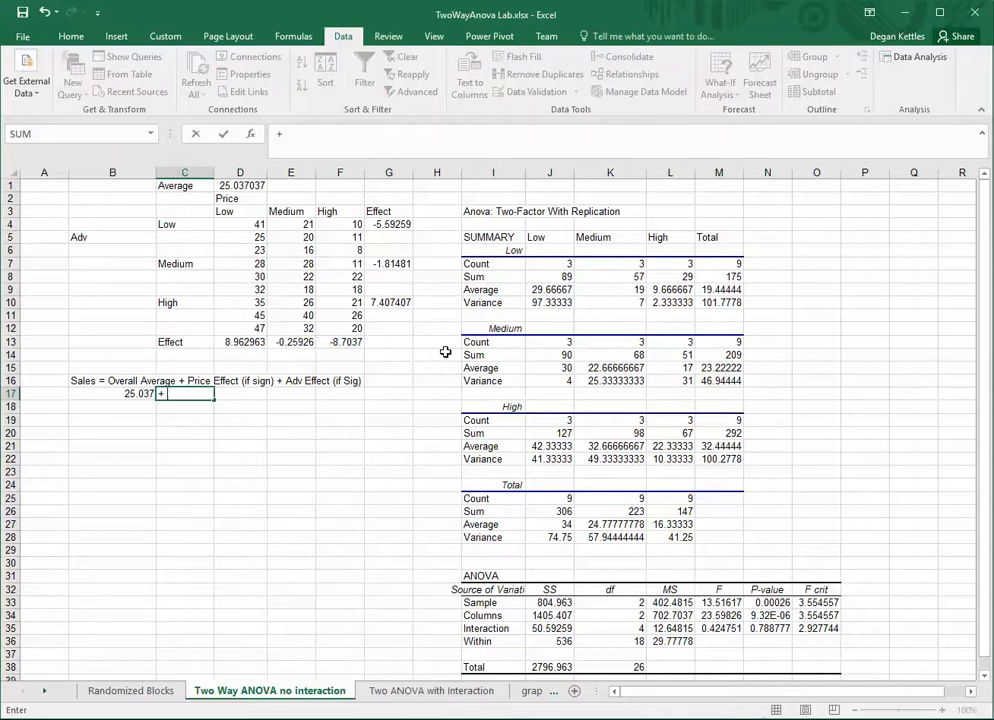
text(8.9)
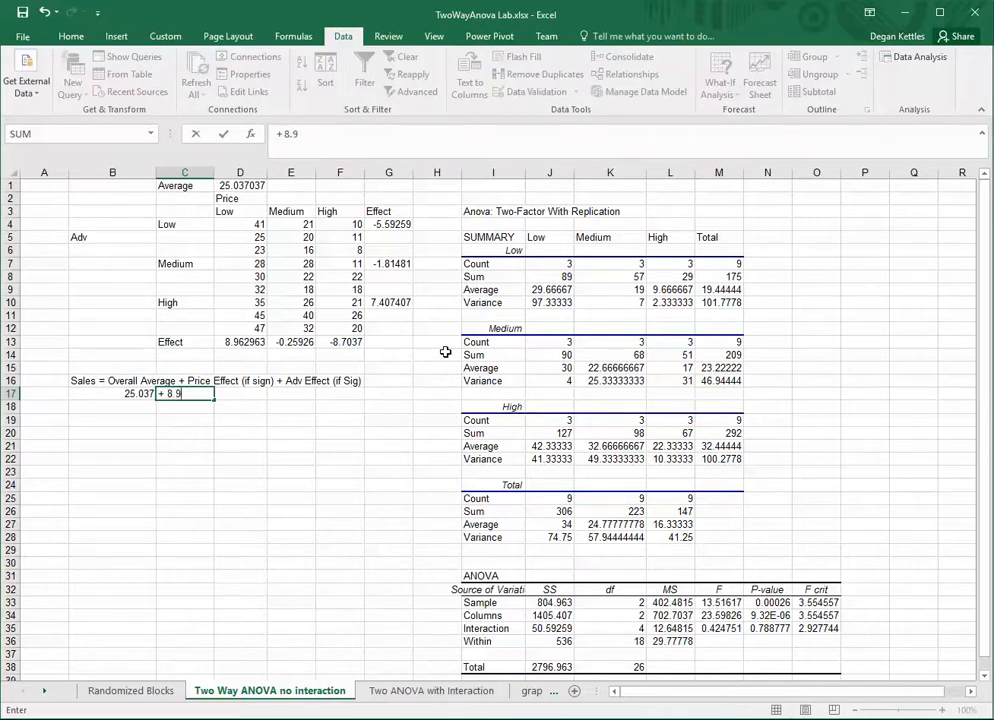
text(6)
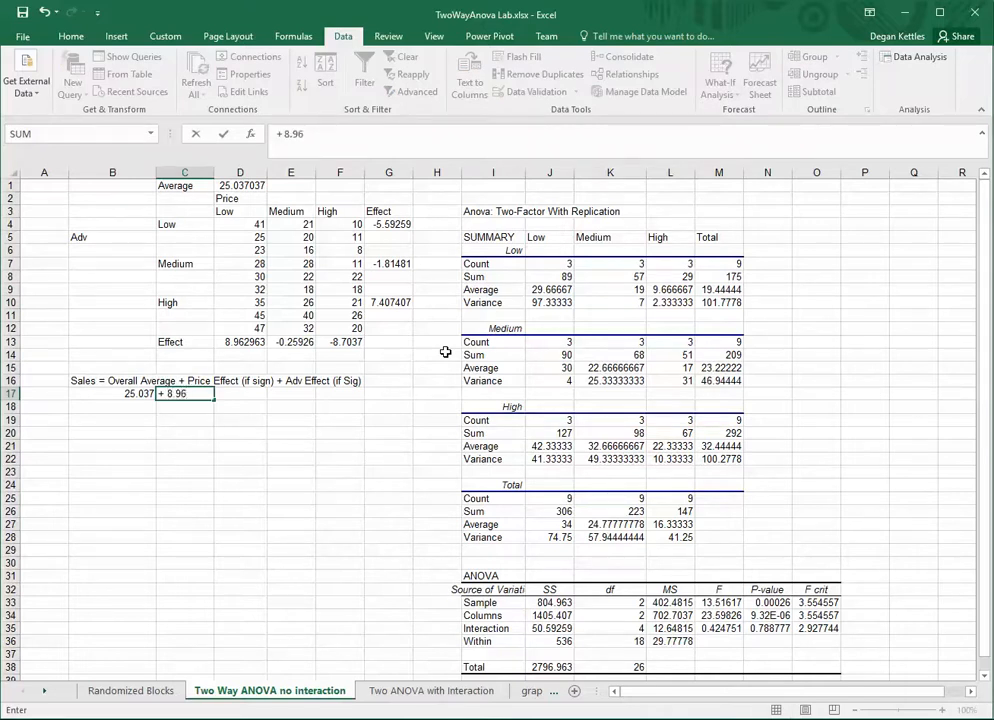
key(enter)
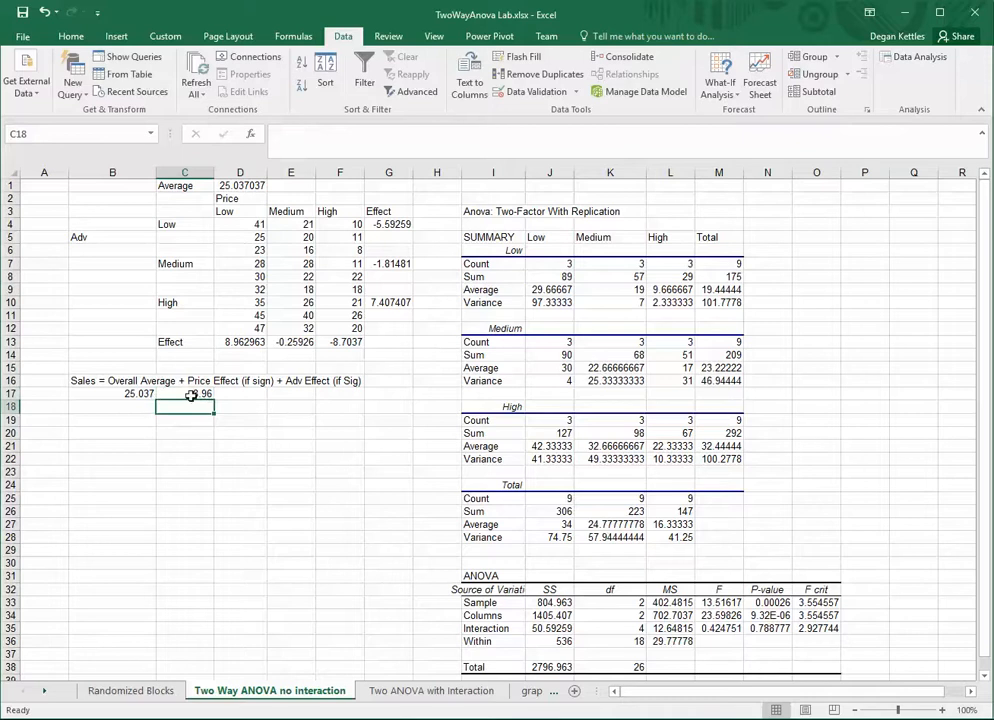
click(240, 393)
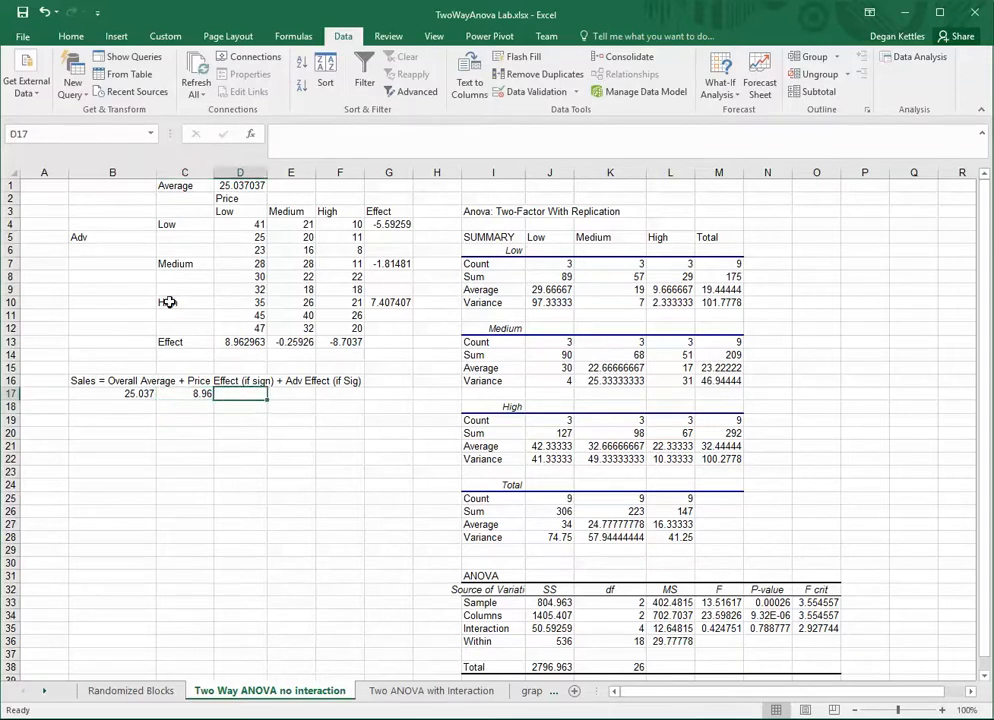
mouse_move(242, 305)
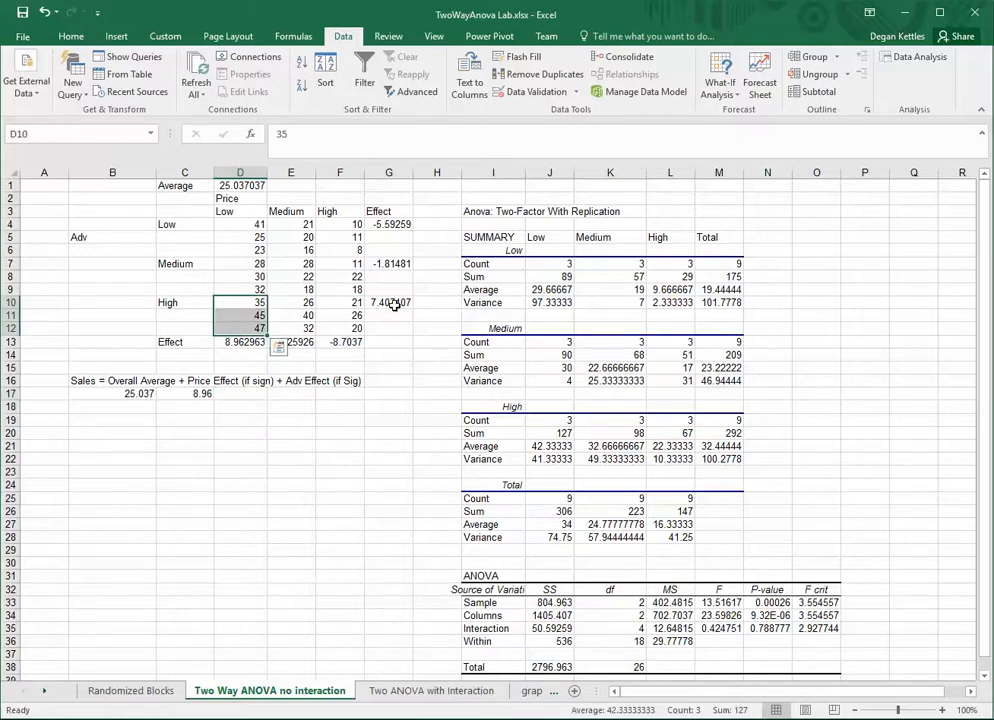
click(388, 302)
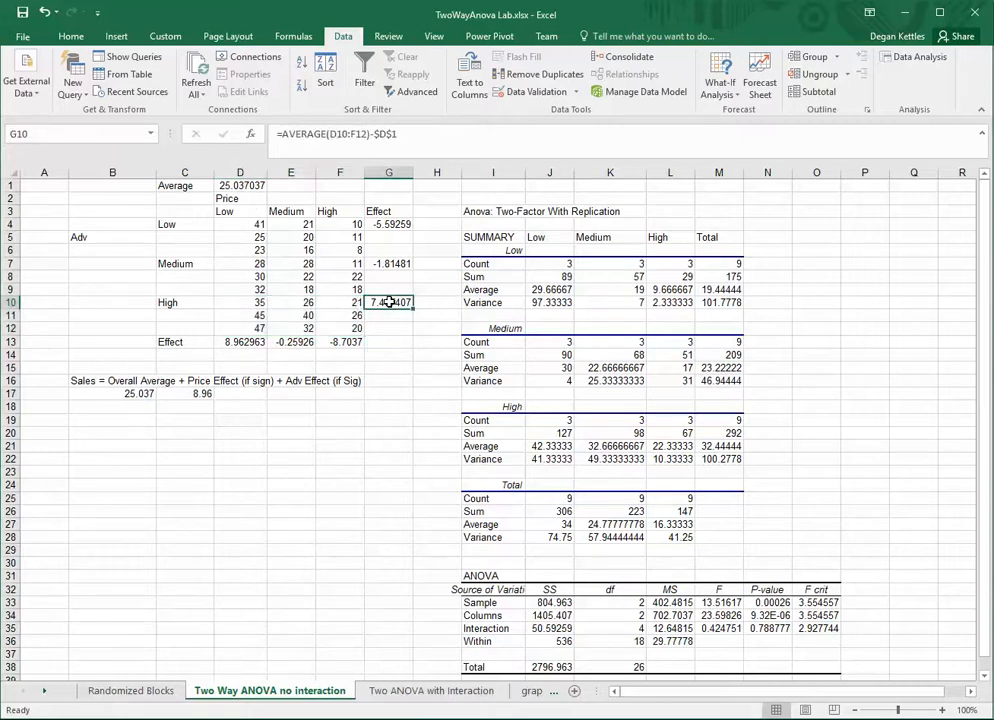
double_click(389, 302)
text(7)
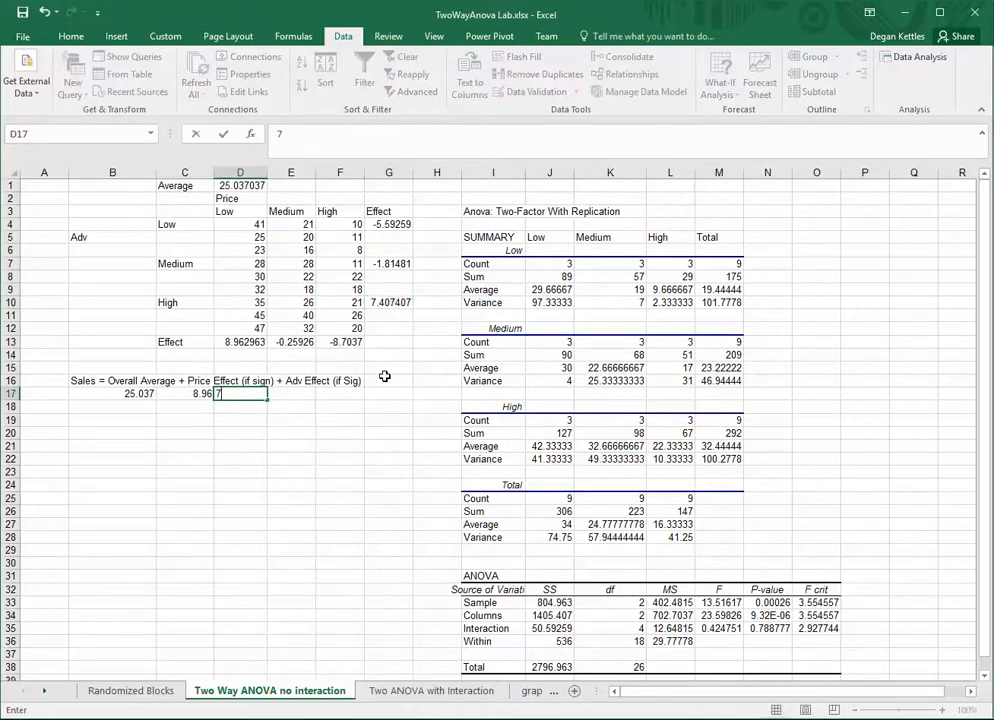
text(.40)
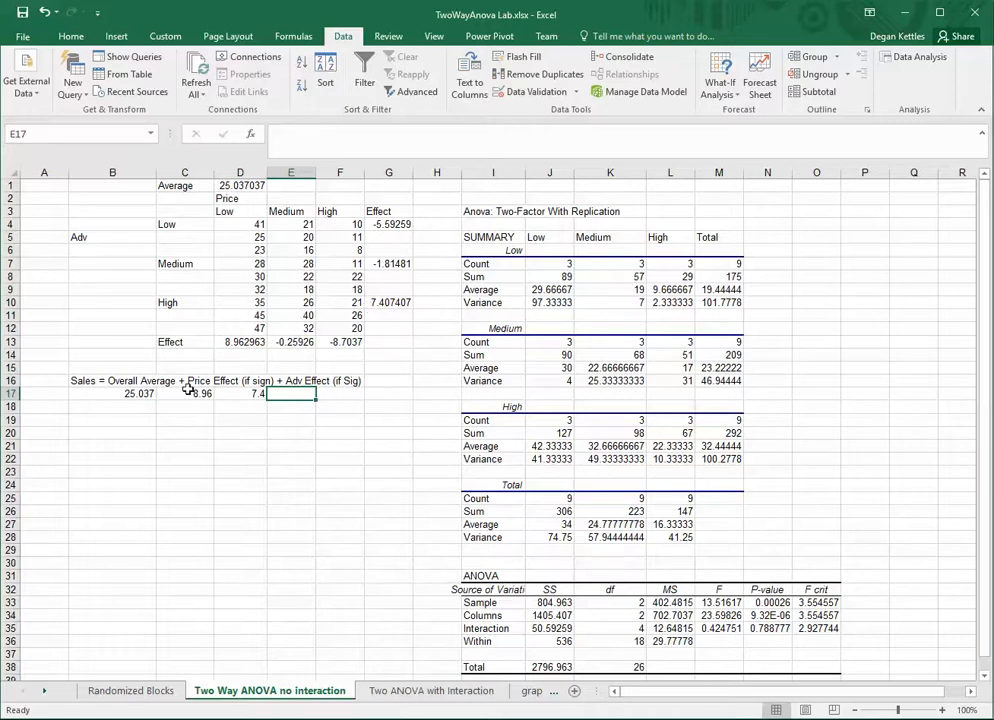
Step: Total the prediction in E17 with =SUM(B17:D17), giving 41.397
text(=s)
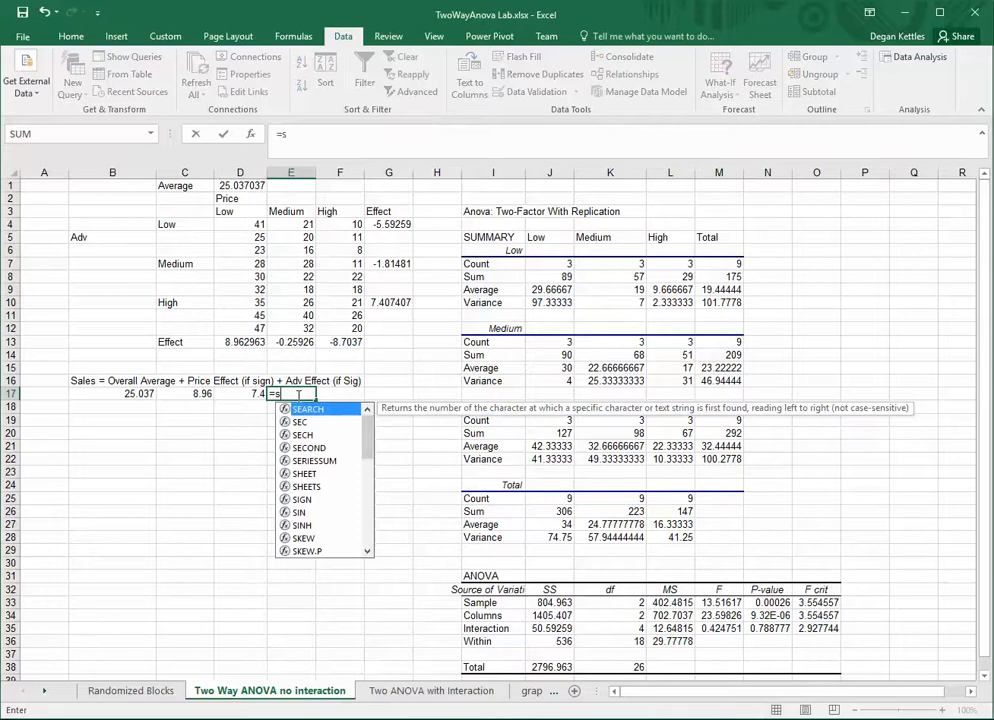
text(um()
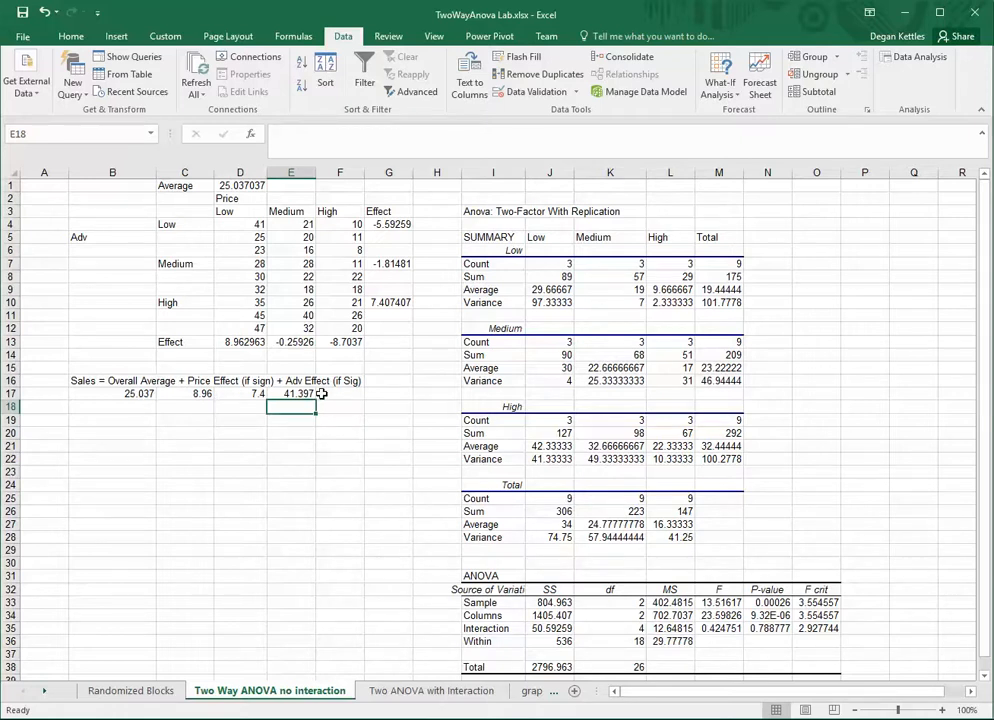
mouse_move(571, 520)
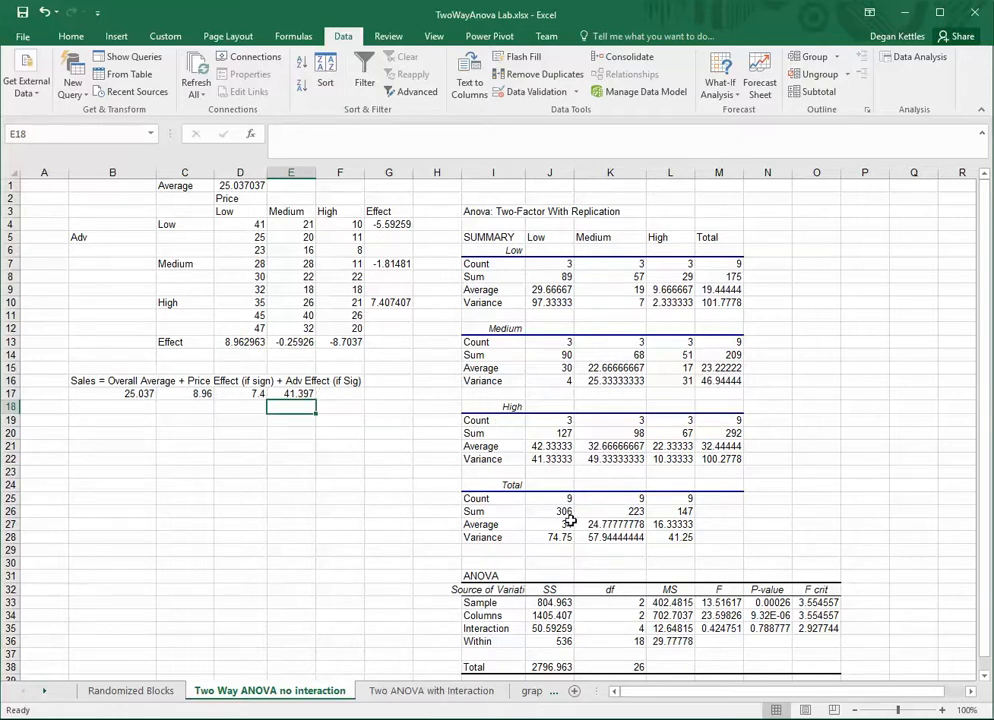
scroll(down, 3)
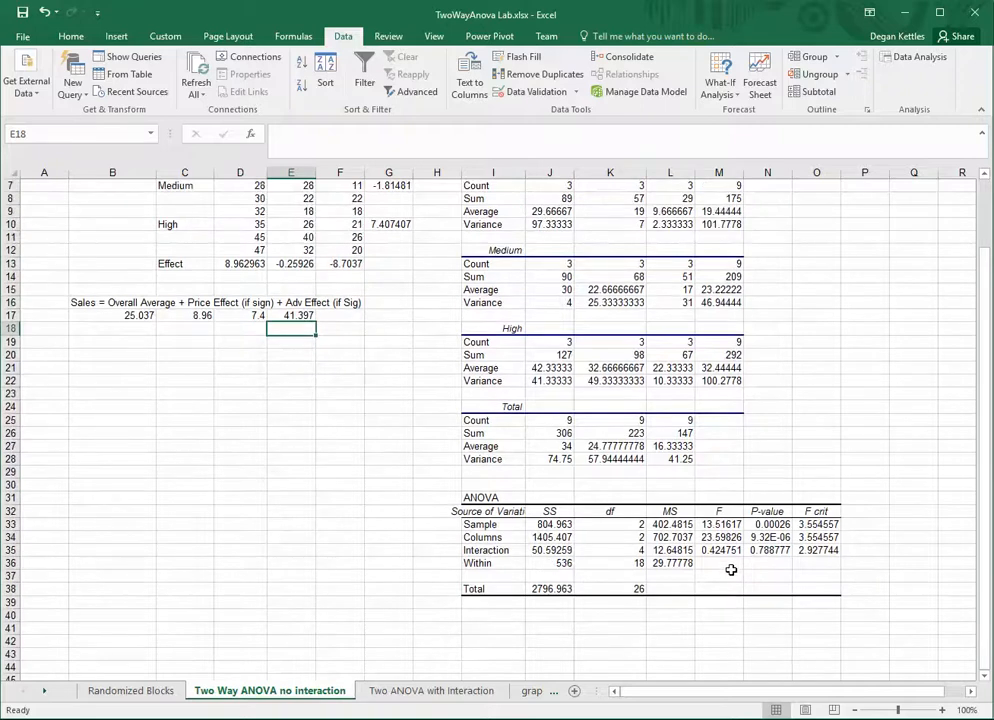
mouse_move(775, 533)
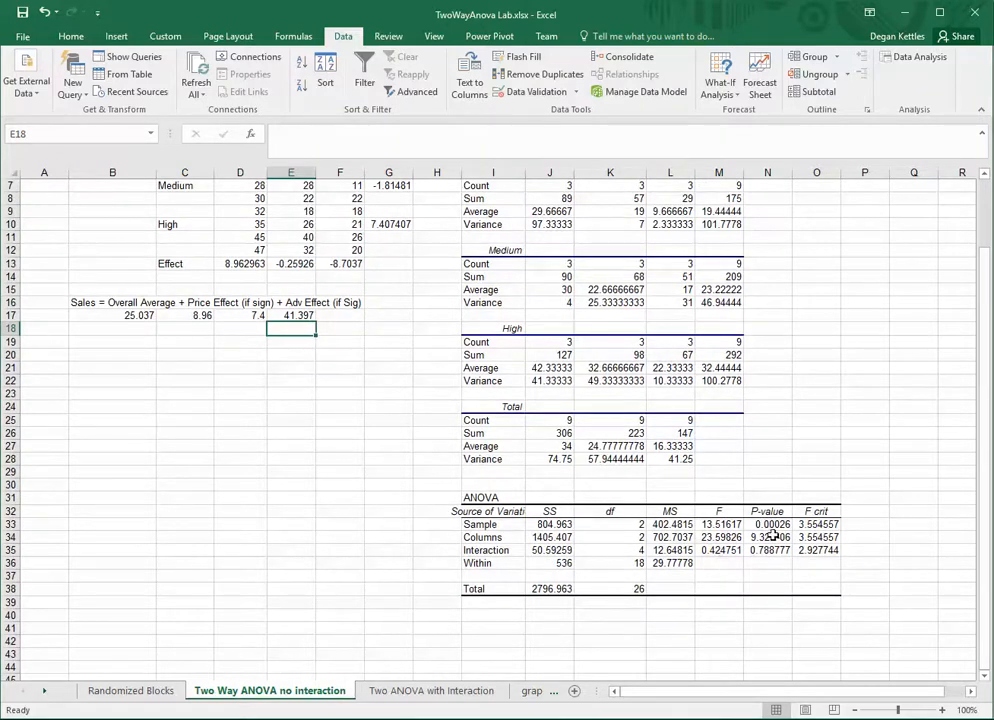
scroll(up, 3)
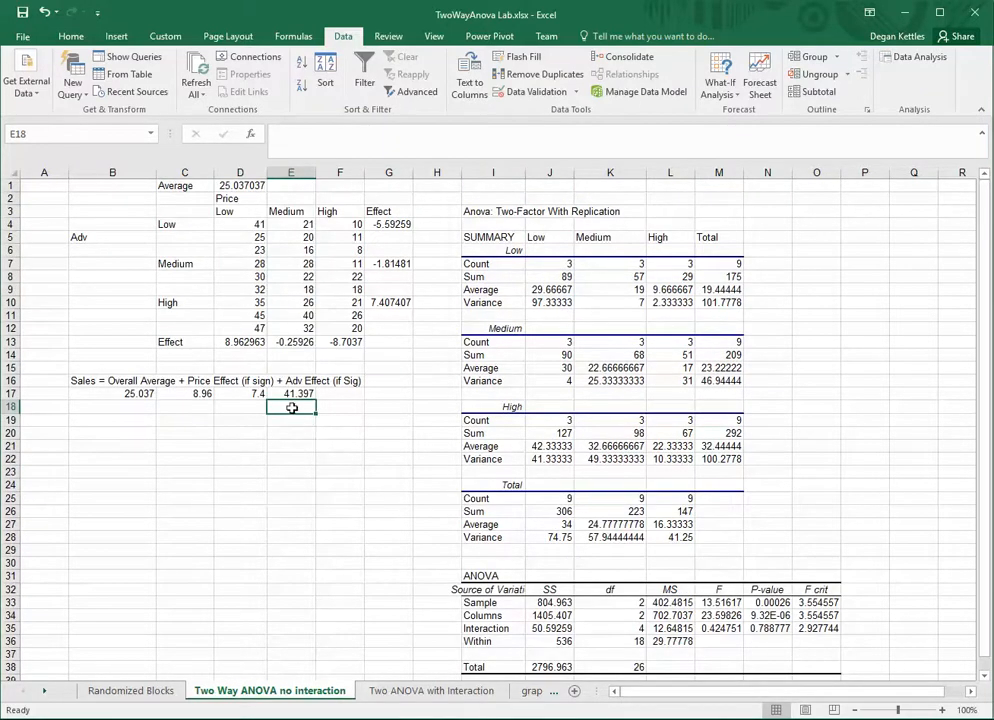
click(291, 393)
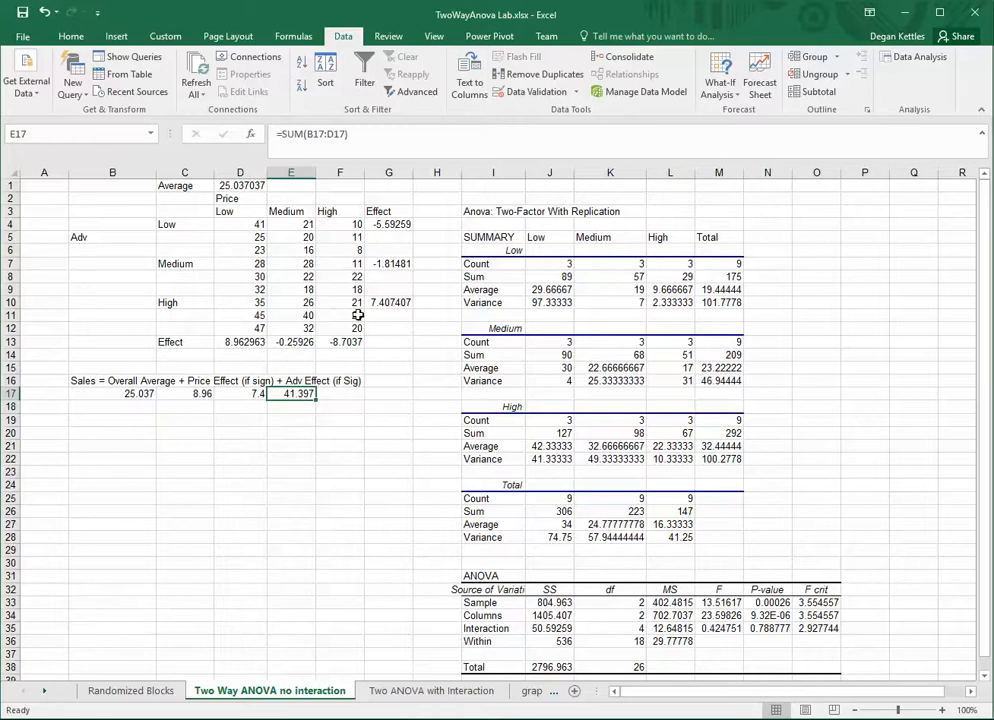
mouse_move(274, 328)
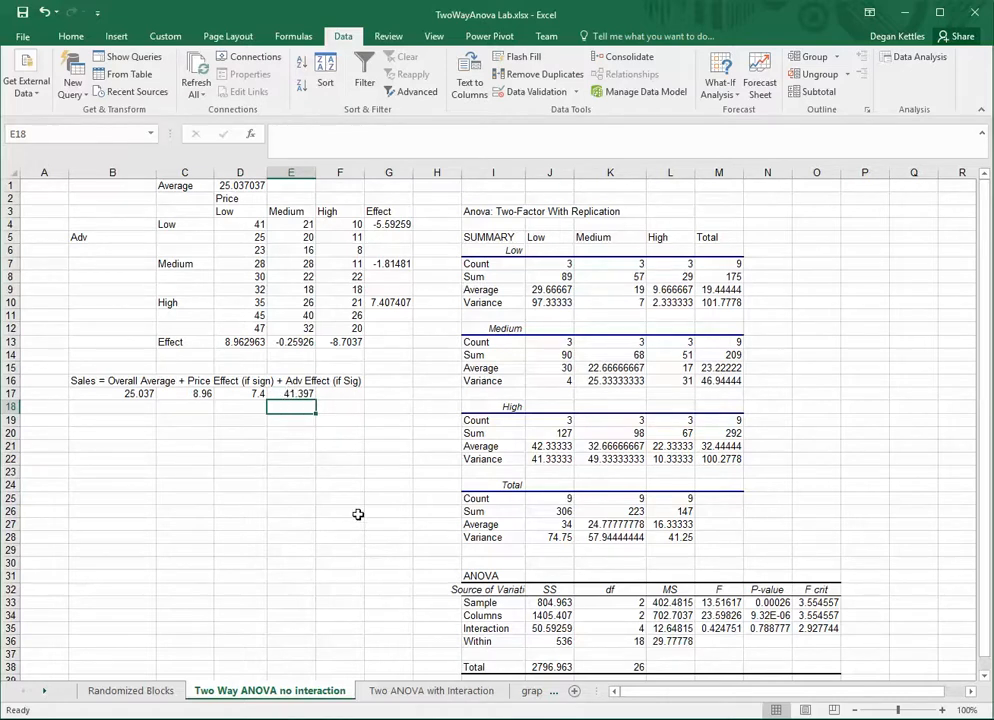
scroll(down, 3)
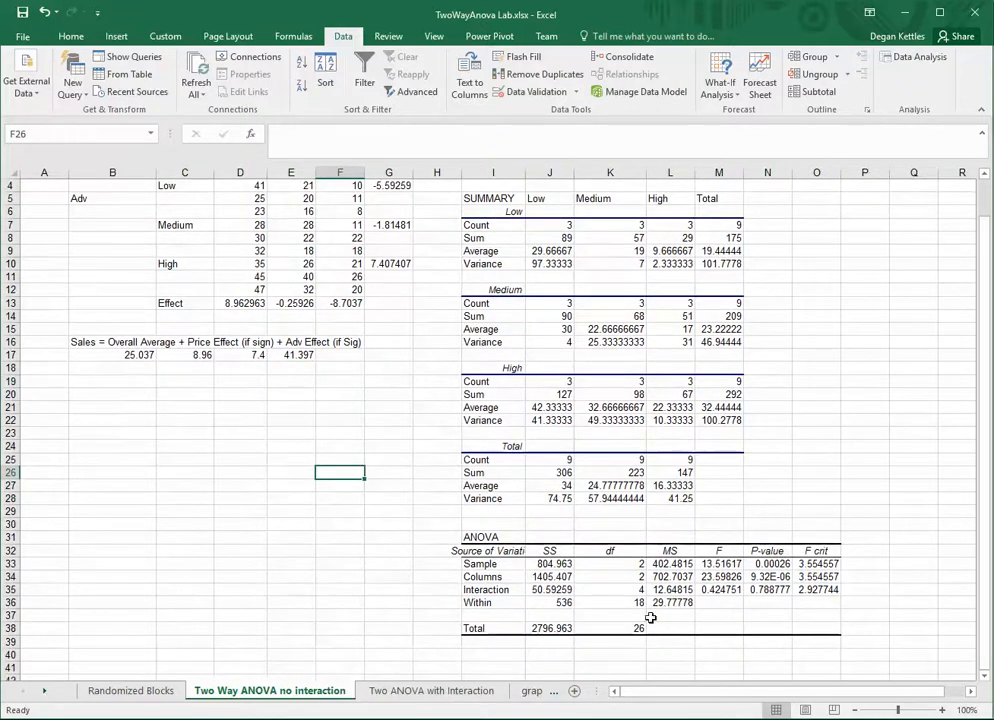
click(670, 602)
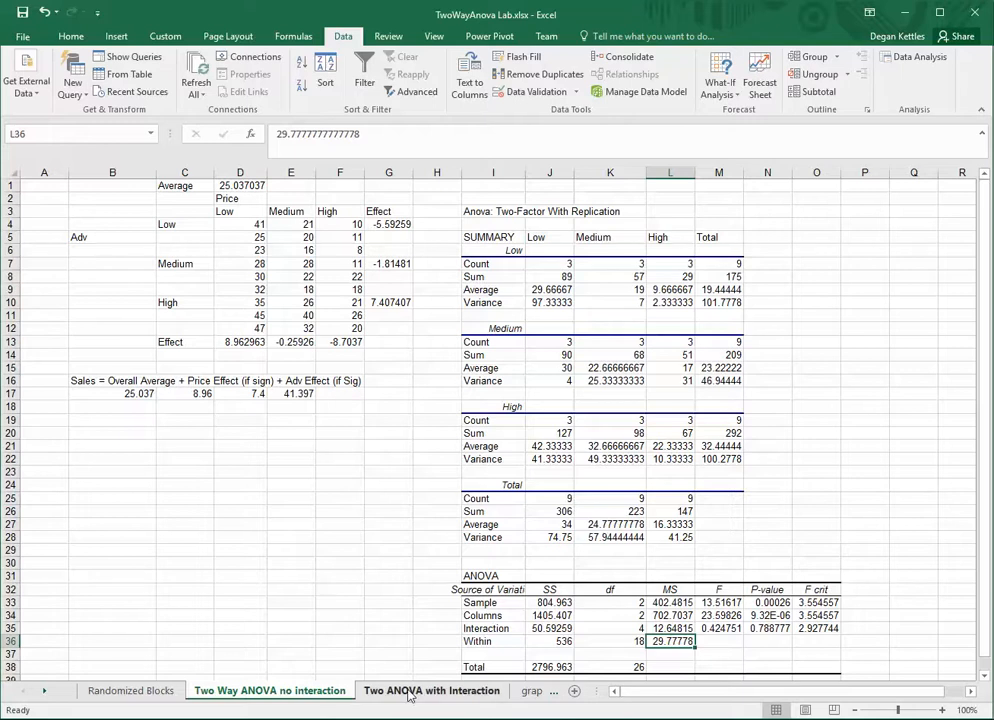
Step: On the Two ANOVA with Interaction sheet, regenerate the replication ANOVA at I3, overwriting earlier output
click(431, 691)
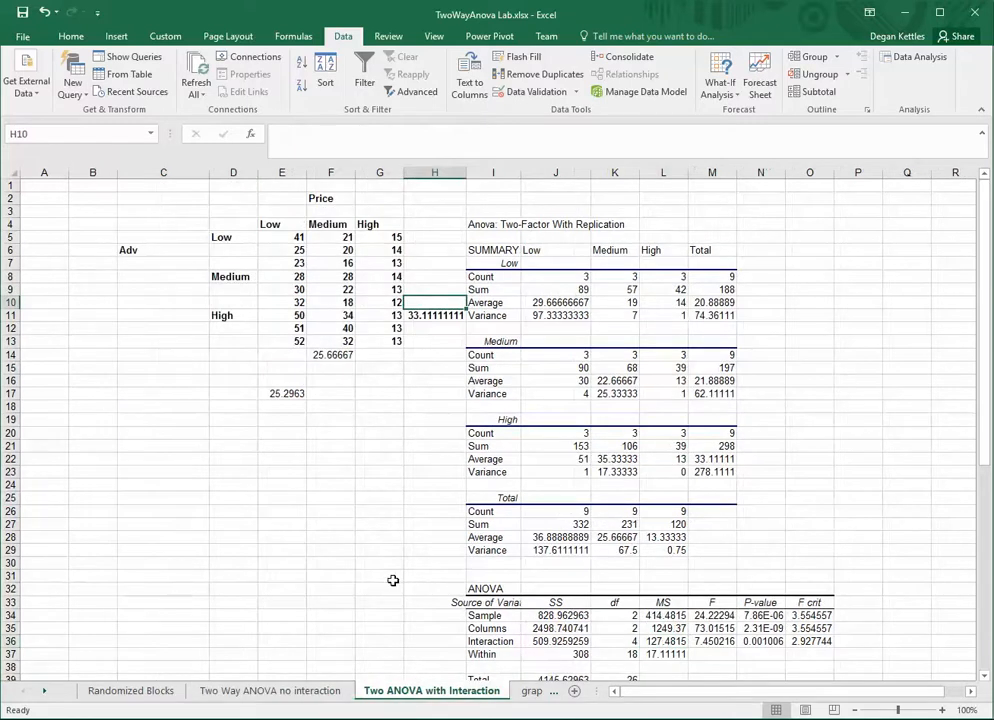
mouse_move(530, 487)
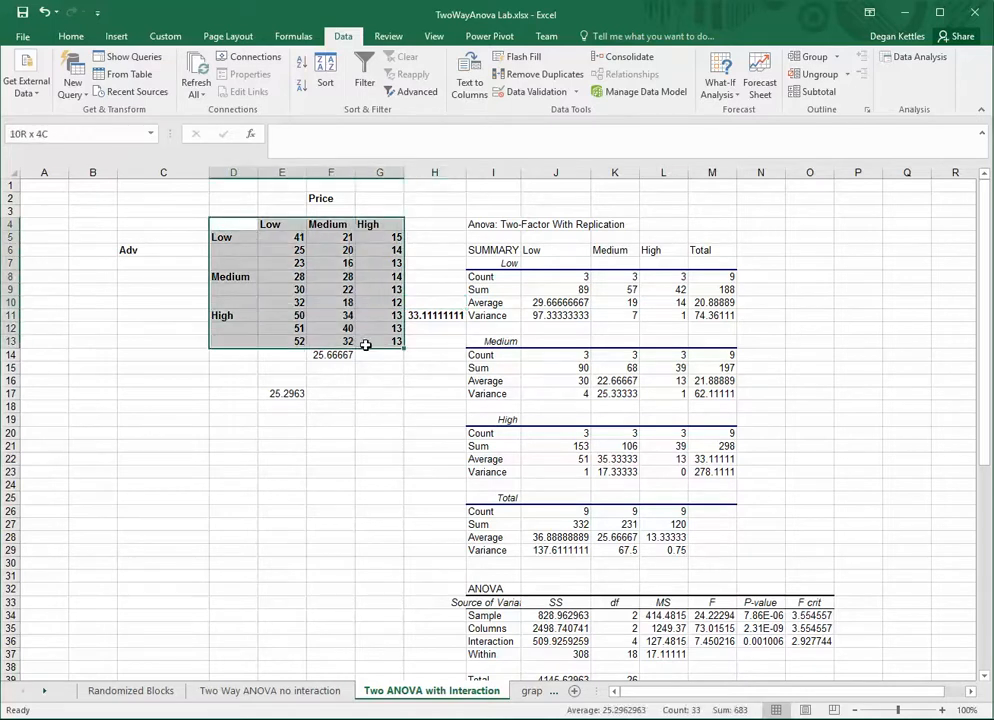
click(913, 57)
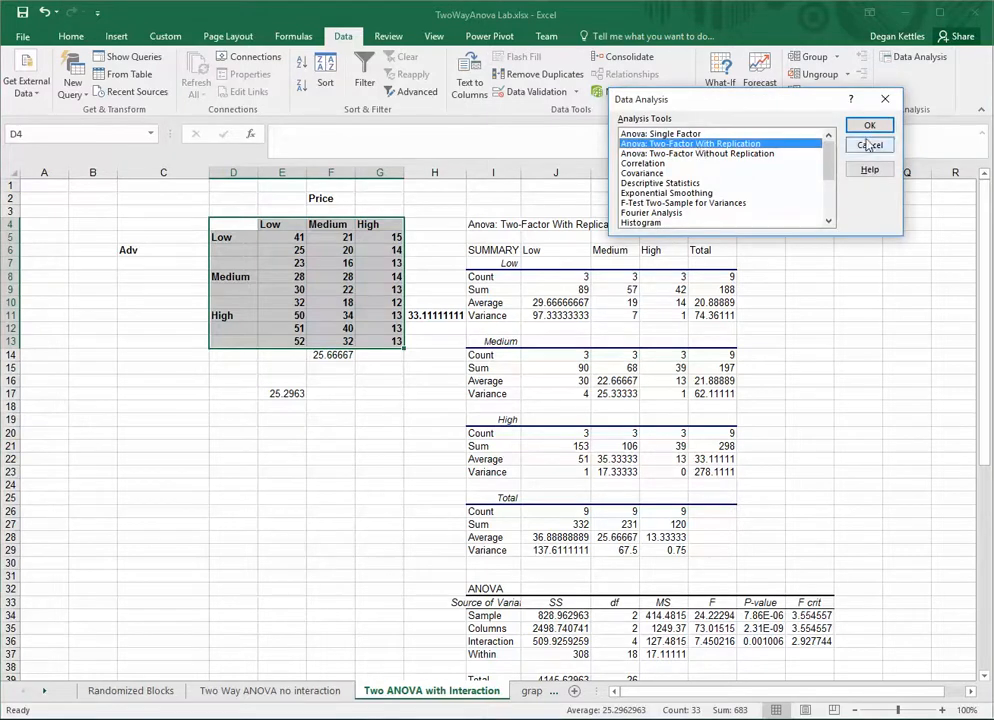
click(869, 124)
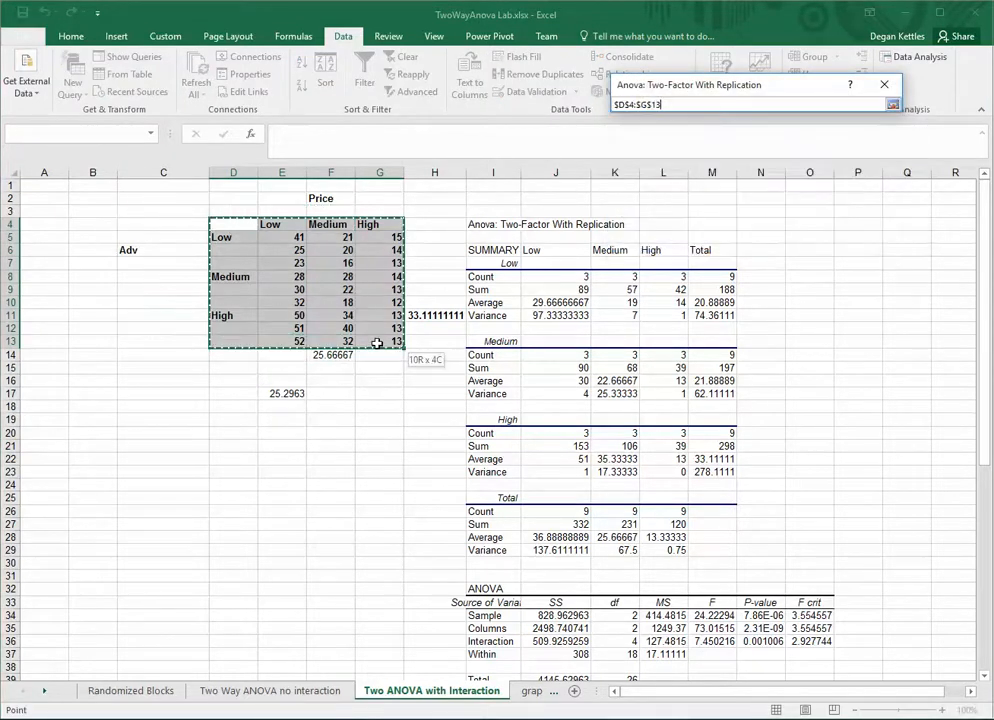
click(884, 104)
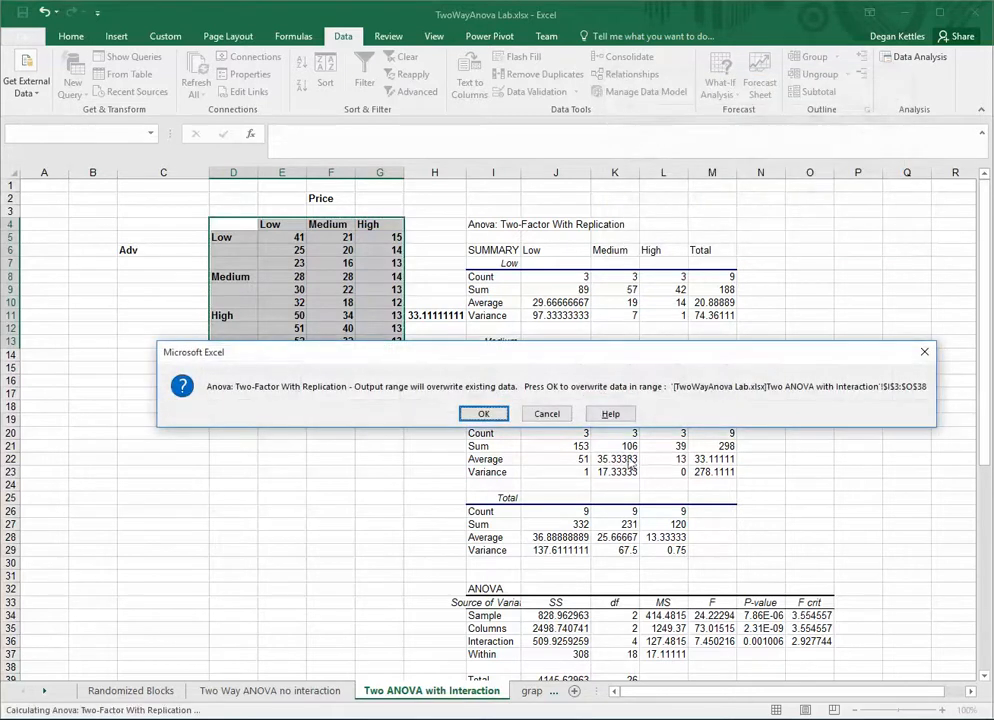
click(483, 413)
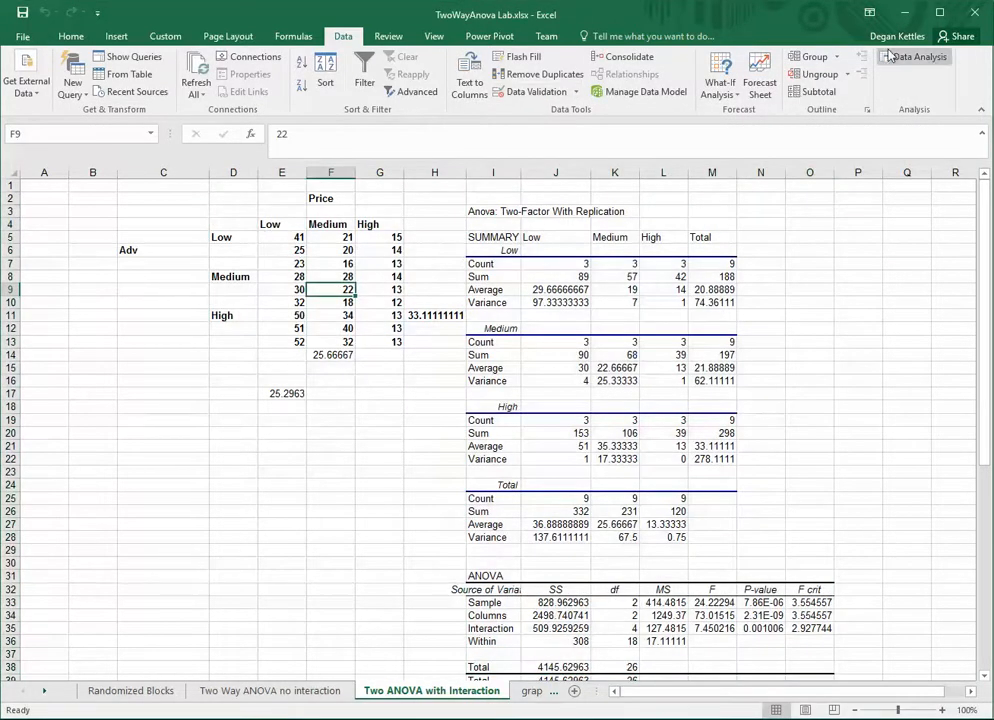
Step: Run a second Anova: Two-Factor With Replication with output starting at I42
click(913, 56)
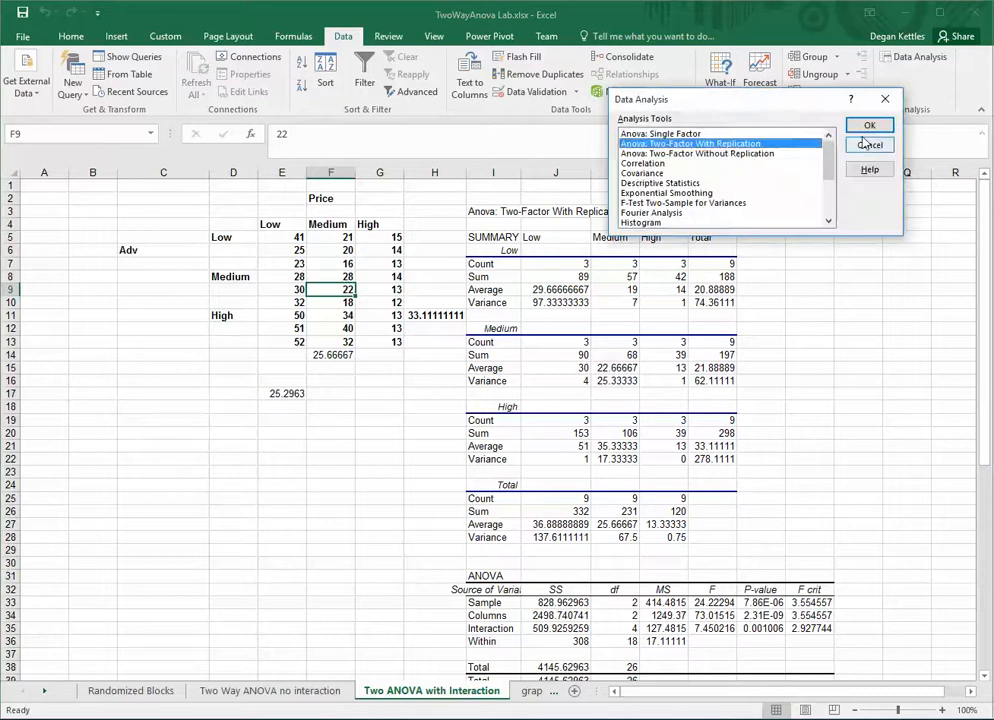
click(869, 124)
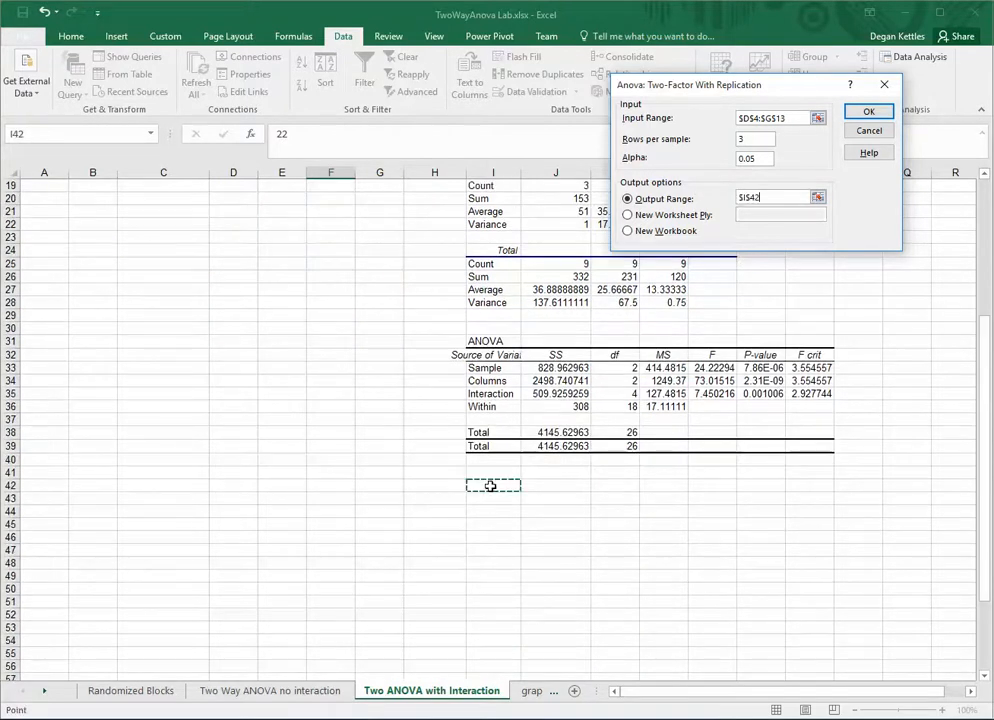
click(868, 111)
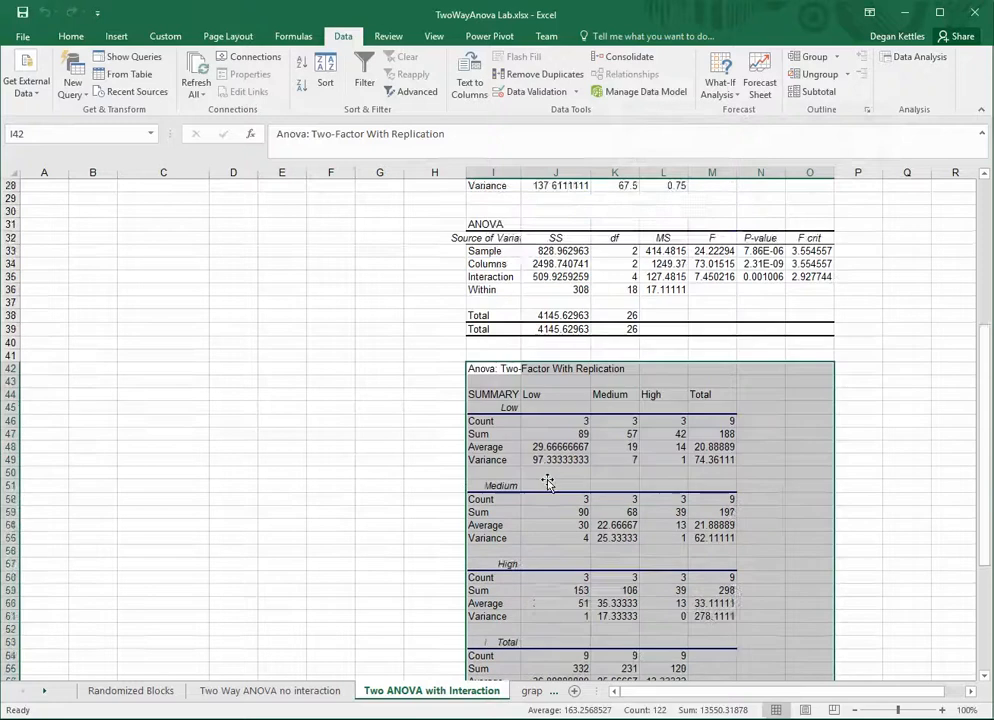
scroll(down, 3)
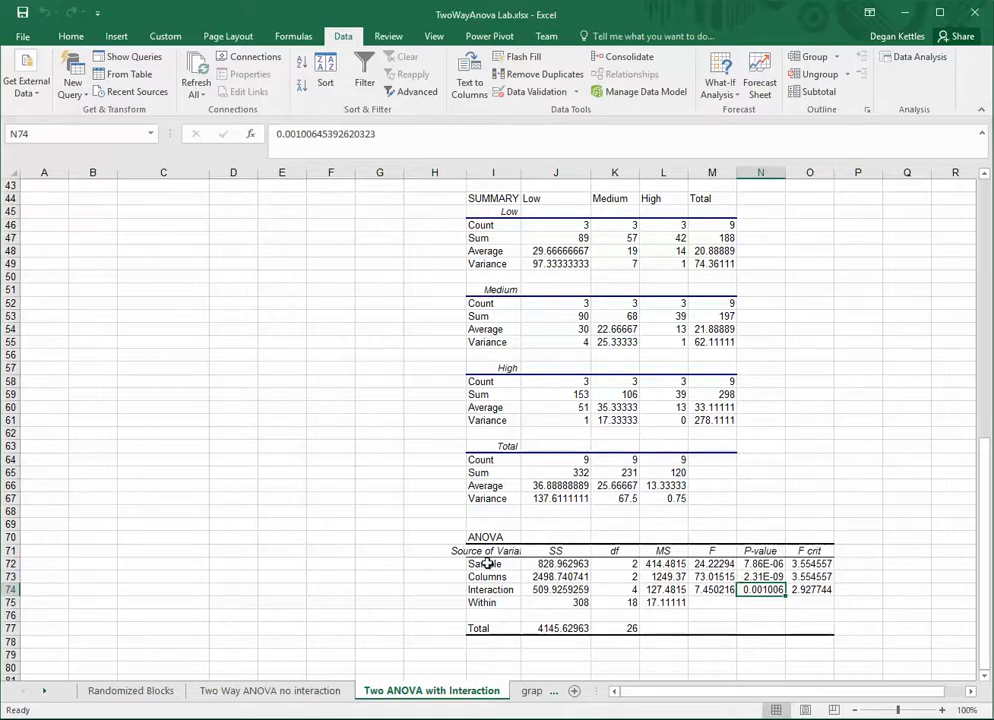
drag(485, 563, 763, 576)
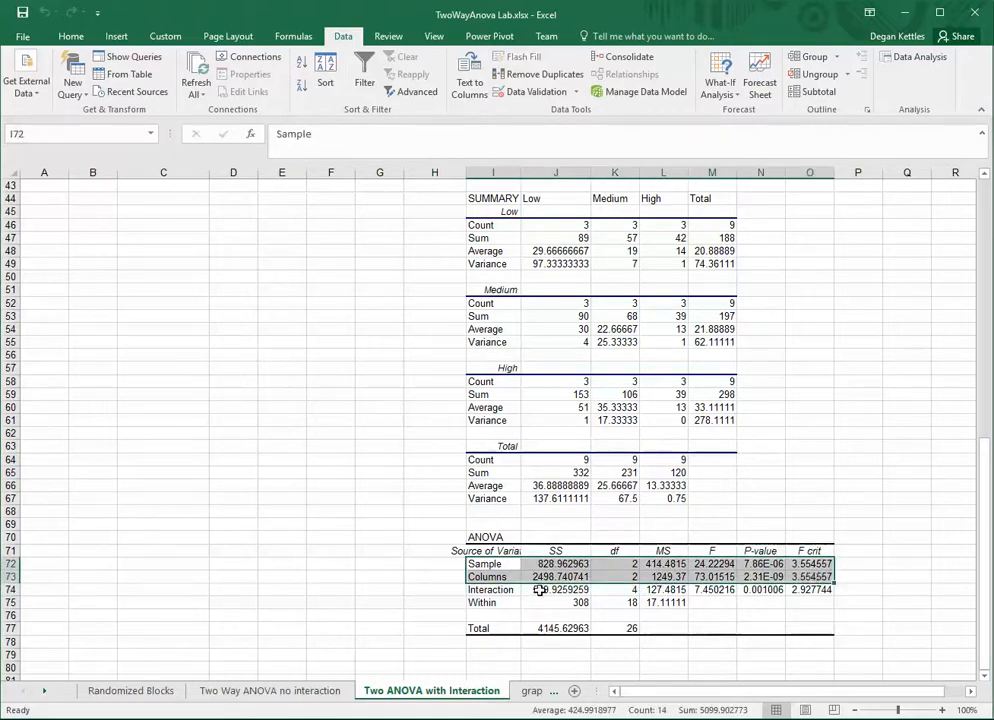
click(760, 589)
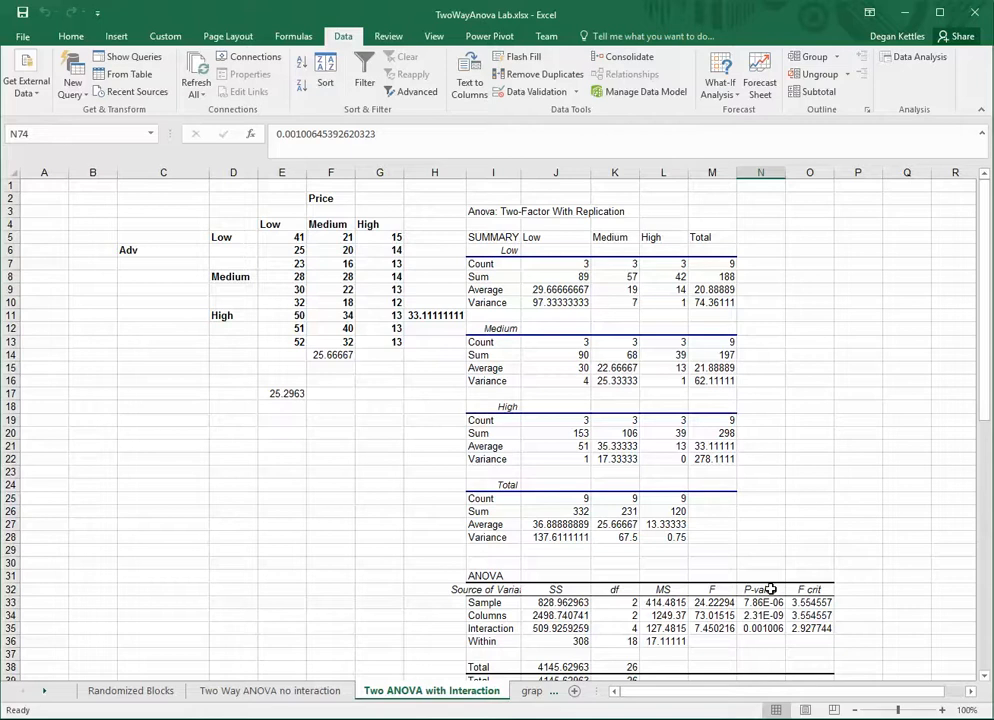
mouse_move(402, 555)
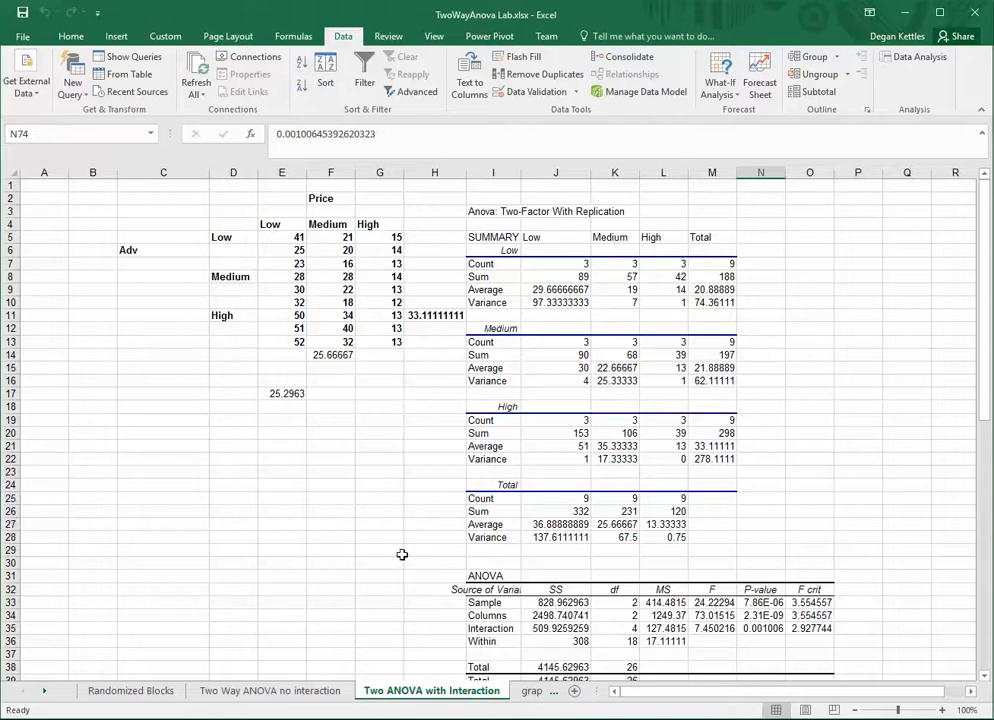
mouse_move(270, 270)
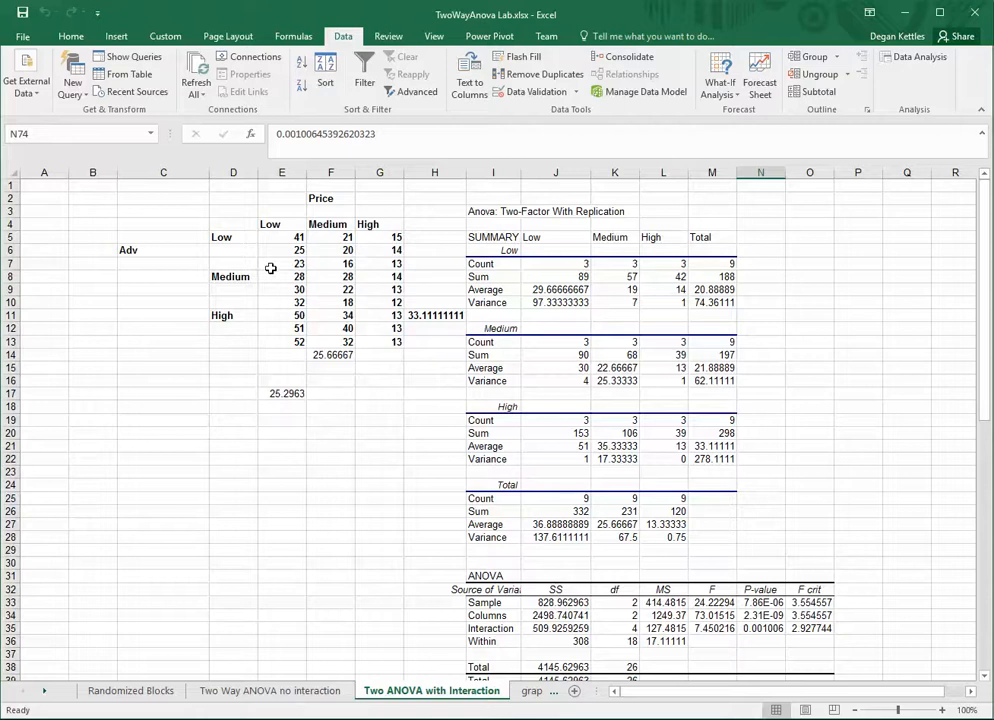
mouse_move(280, 238)
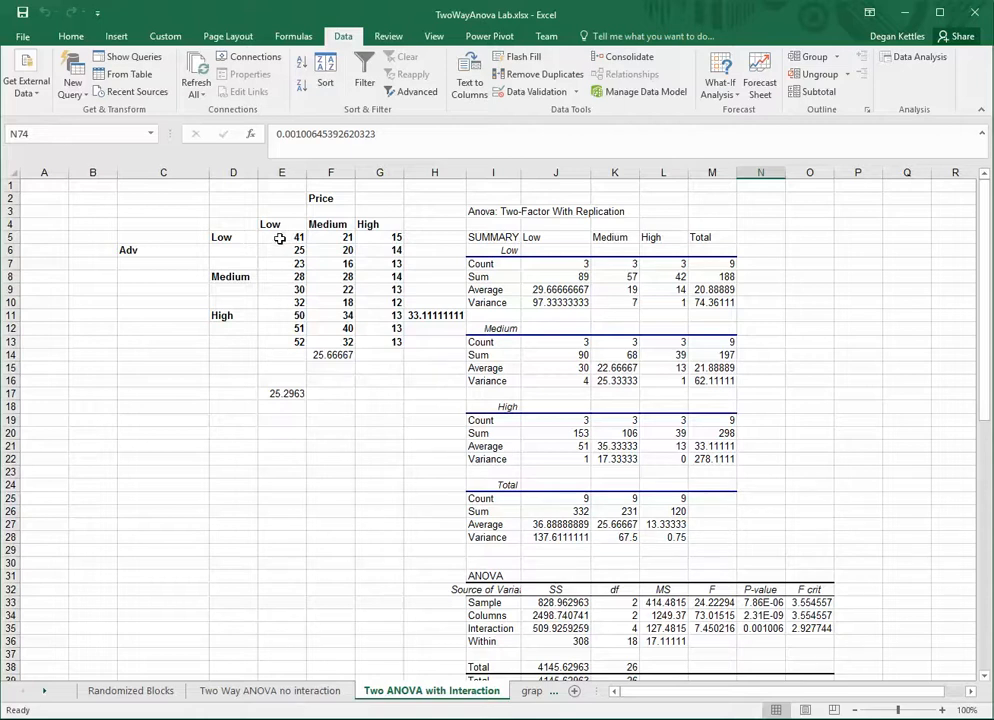
mouse_move(376, 327)
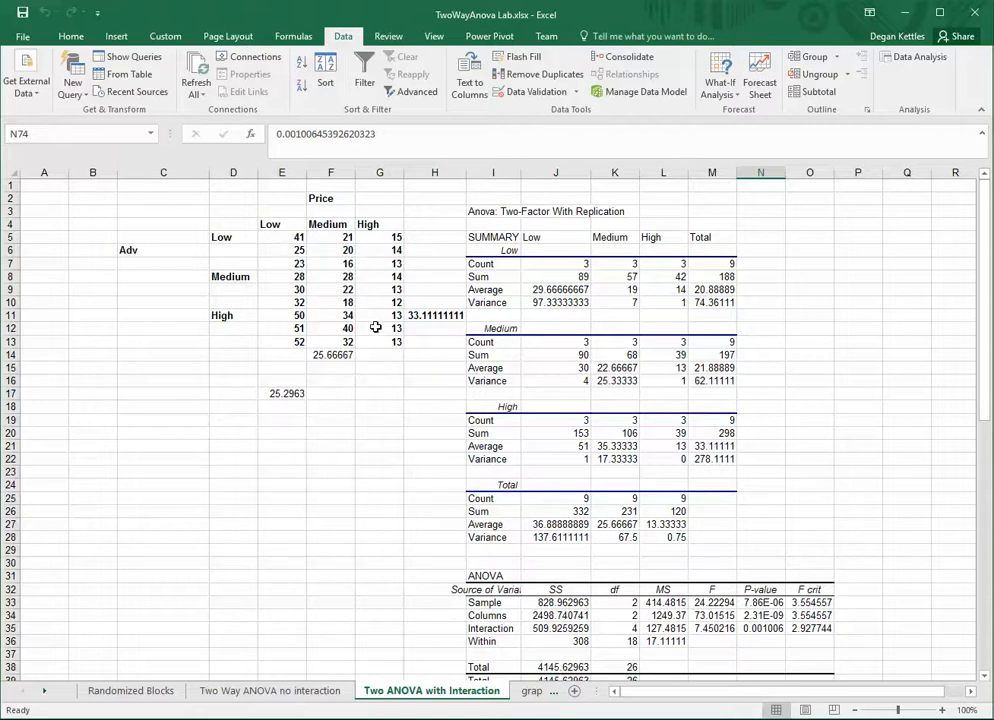
drag(378, 314, 378, 342)
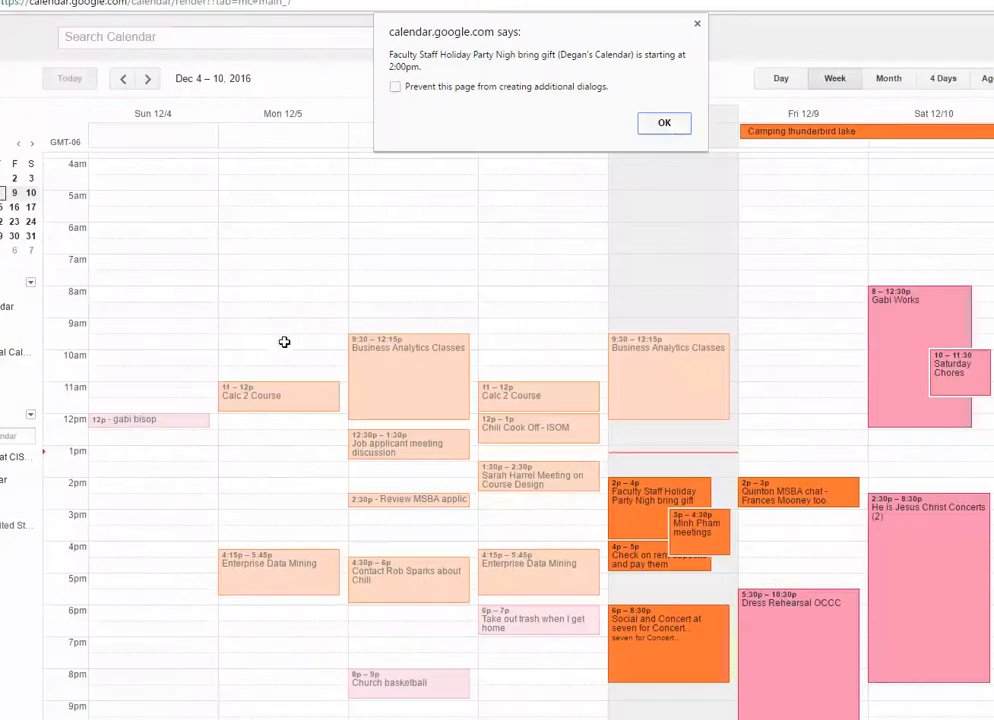
Step: Dismiss the Google Calendar holiday party reminder with OK
click(664, 122)
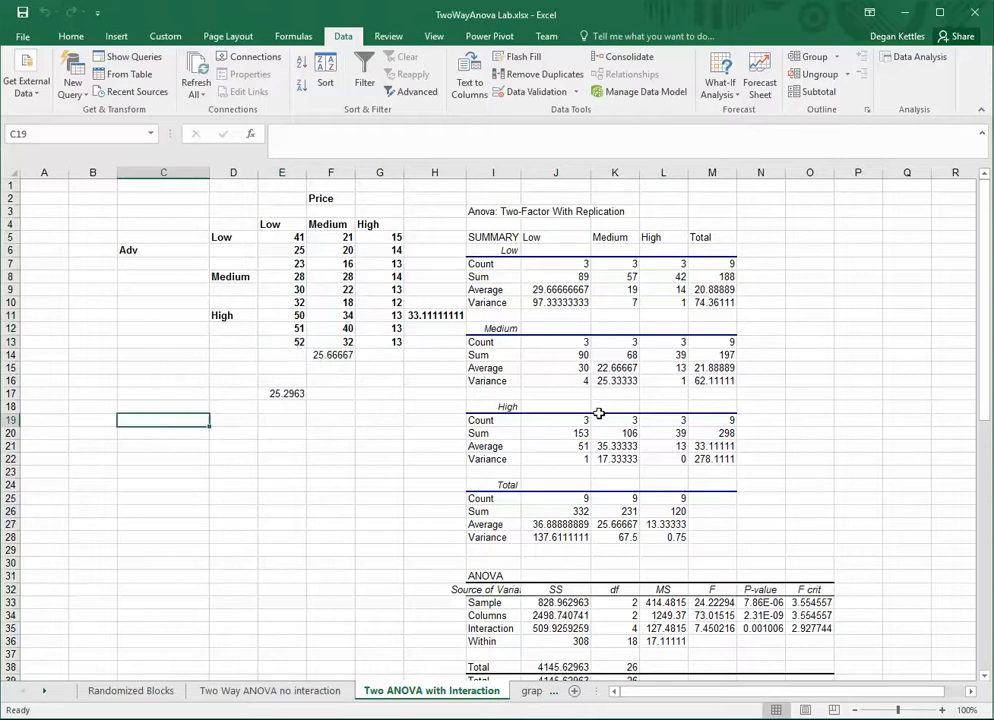
Step: Enter =AVERAGE(E11:E13) in C19 (51) and =AVERAGE(F8:F10) in E22 (22.66667)
text(=average()
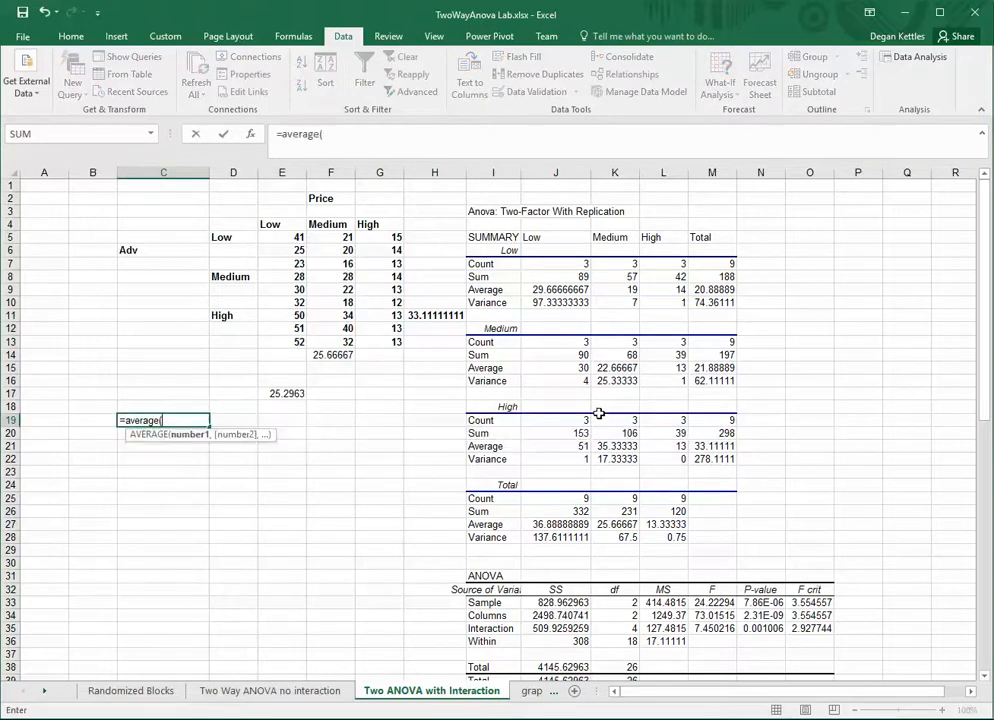
drag(281, 315, 281, 342)
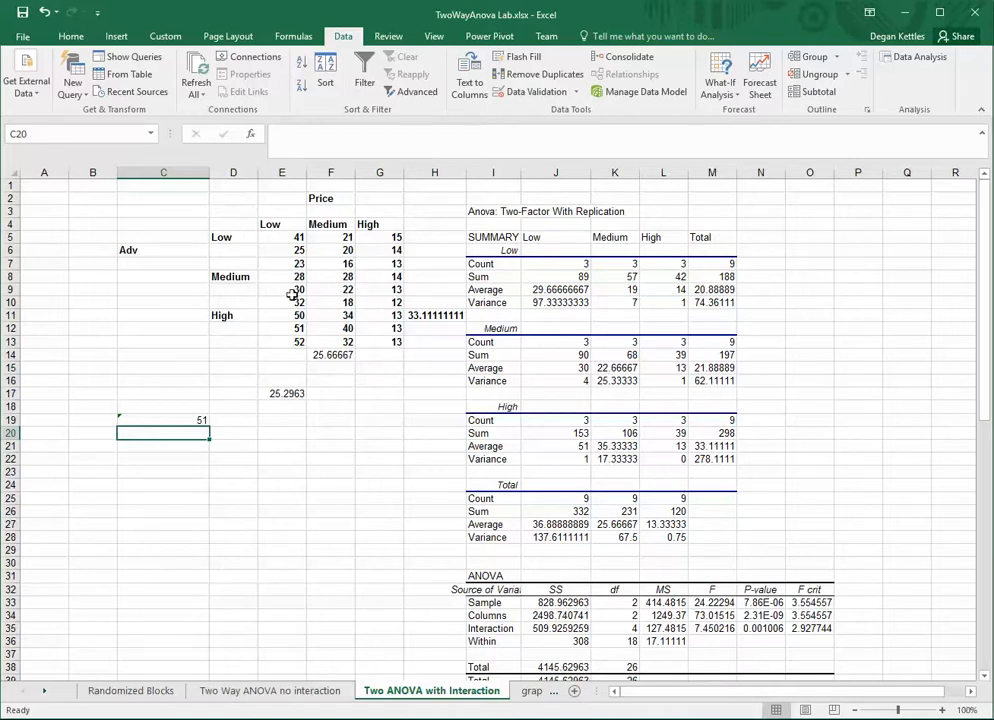
mouse_move(335, 276)
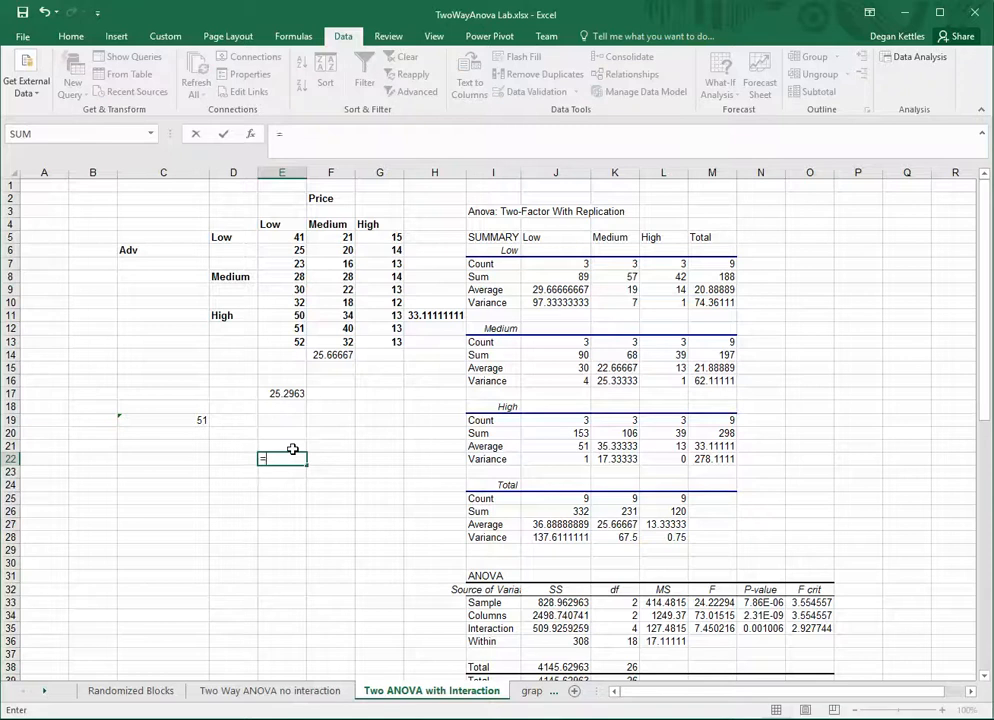
text(=avereage()
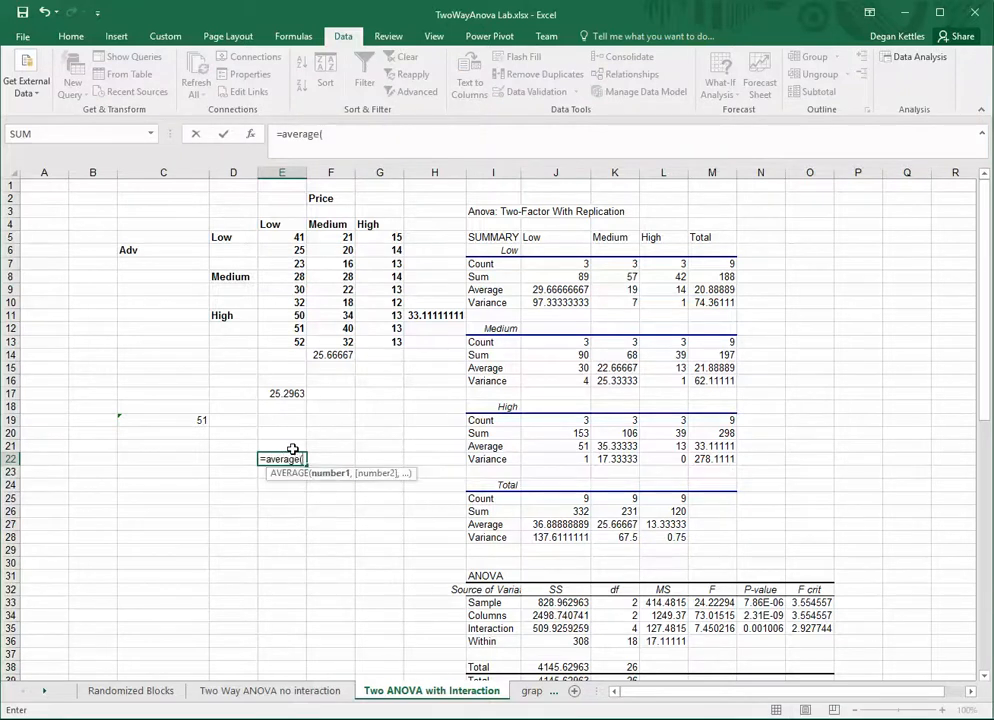
drag(348, 276, 348, 302)
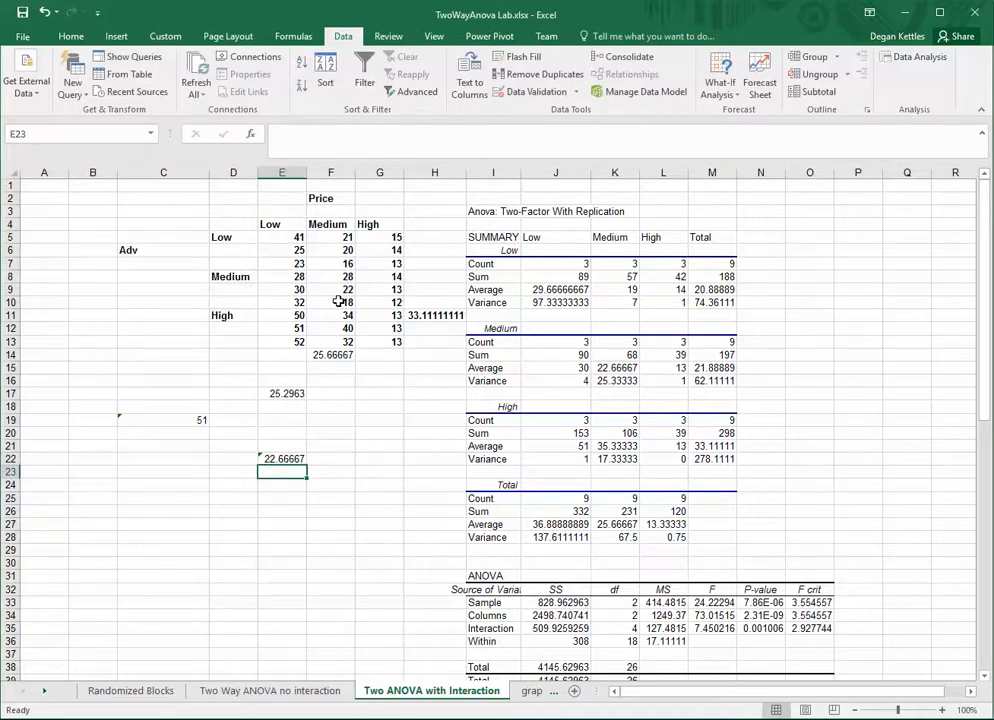
mouse_move(292, 458)
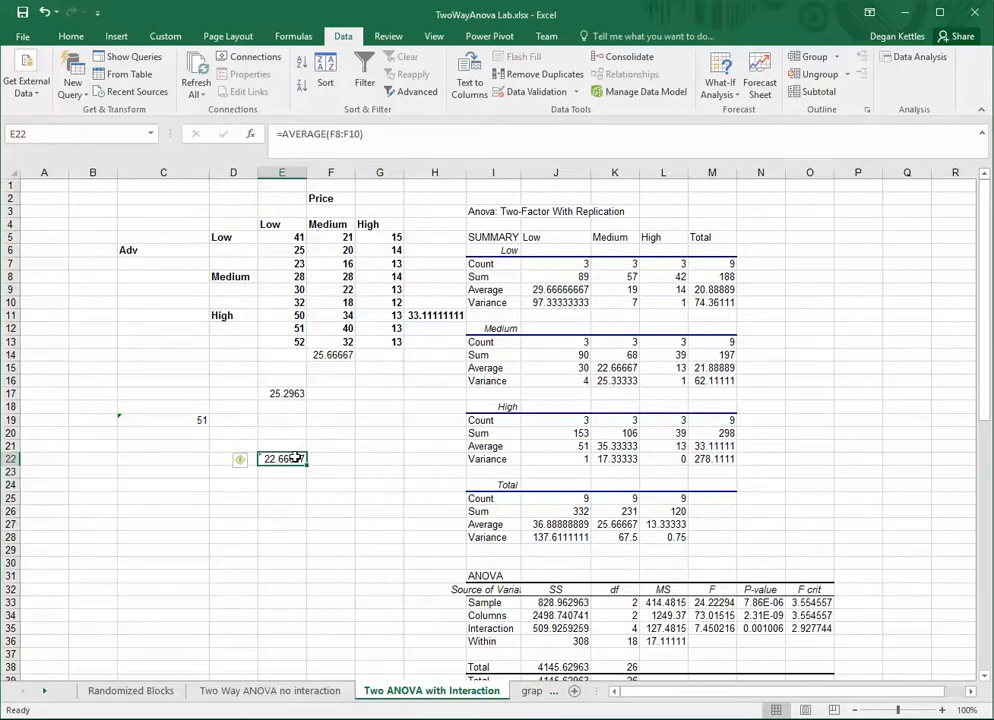
scroll(down, 3)
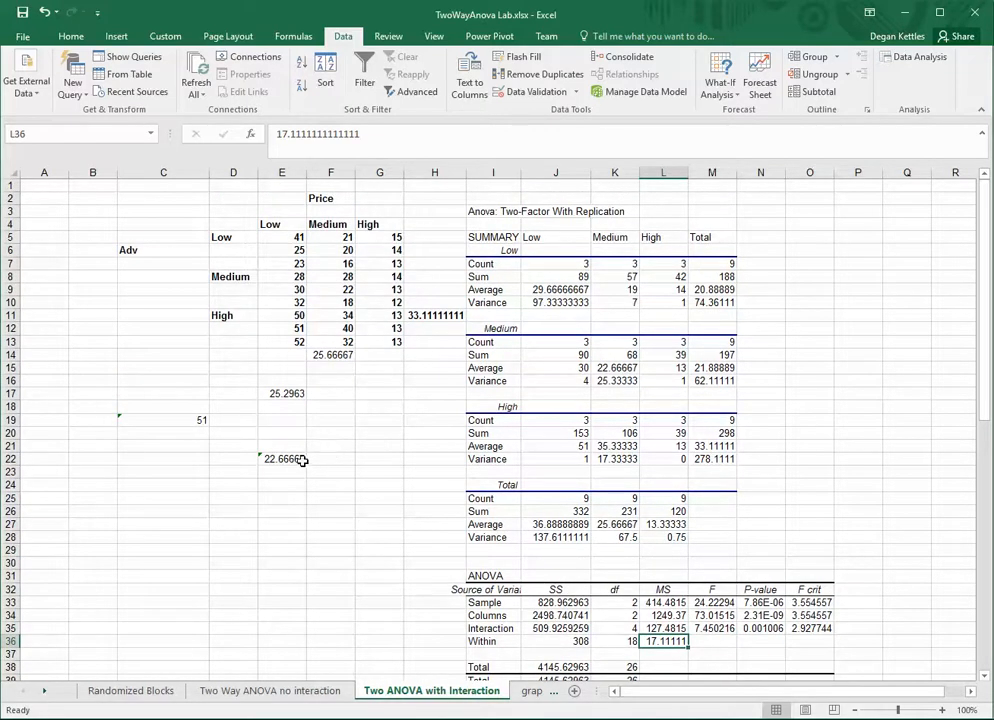
mouse_move(657, 365)
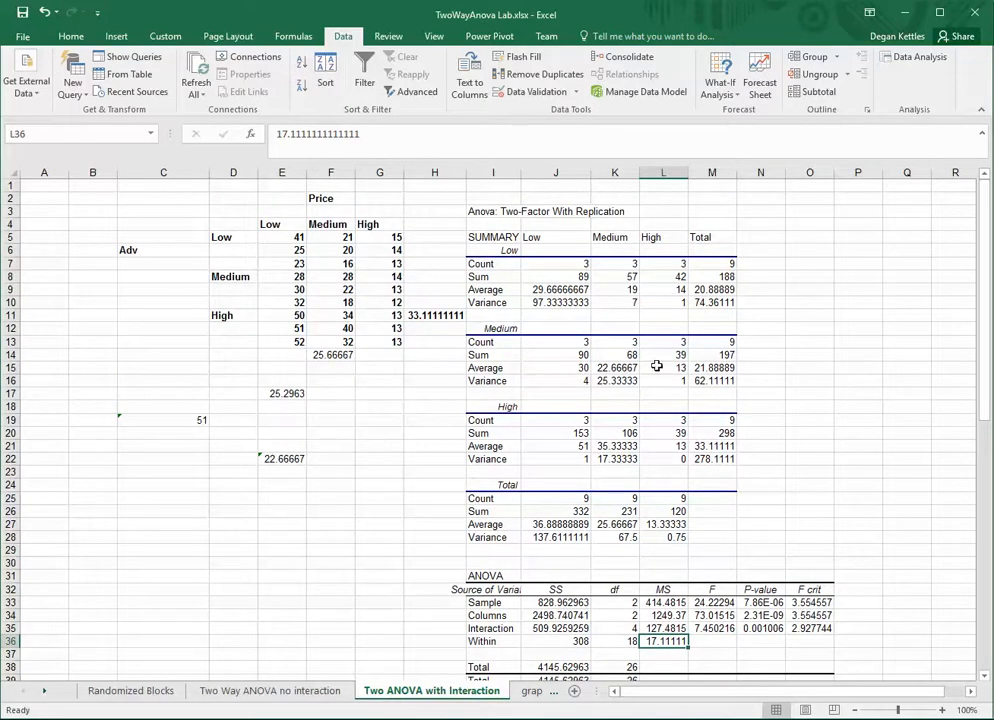